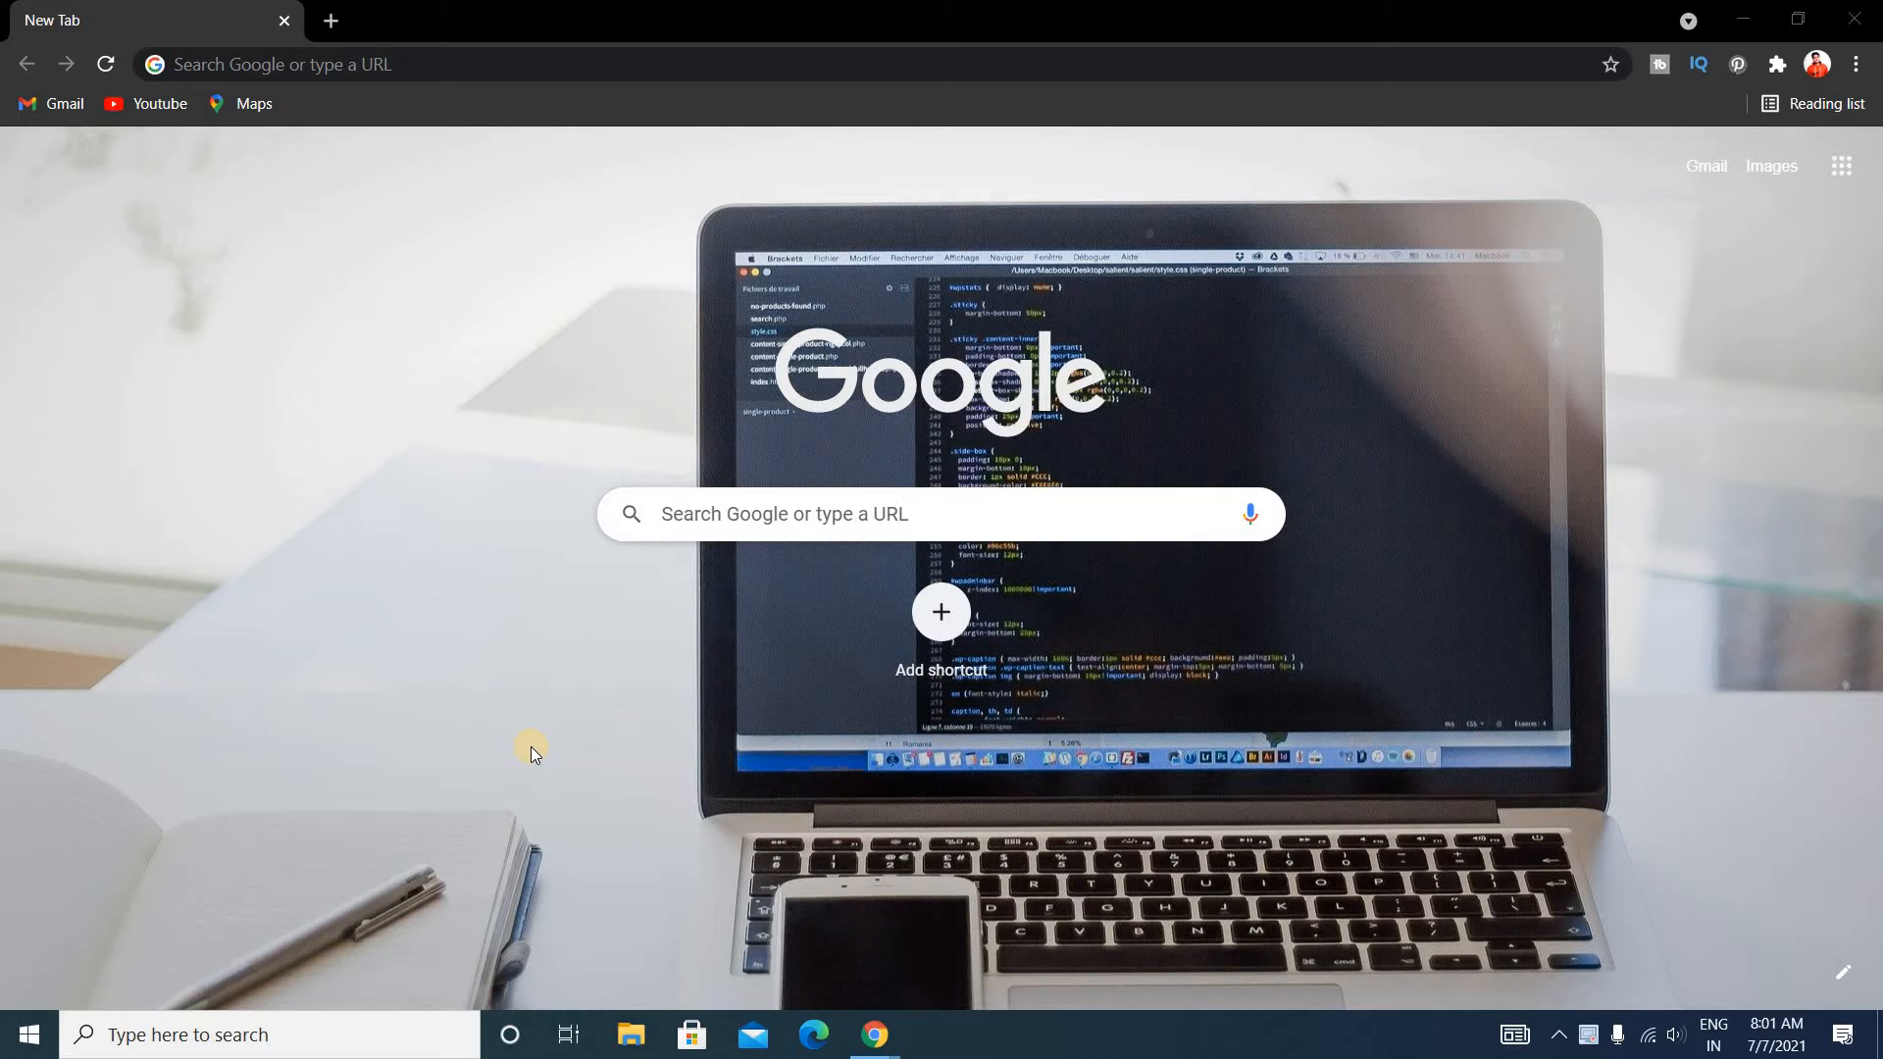
mouse_move(530, 748)
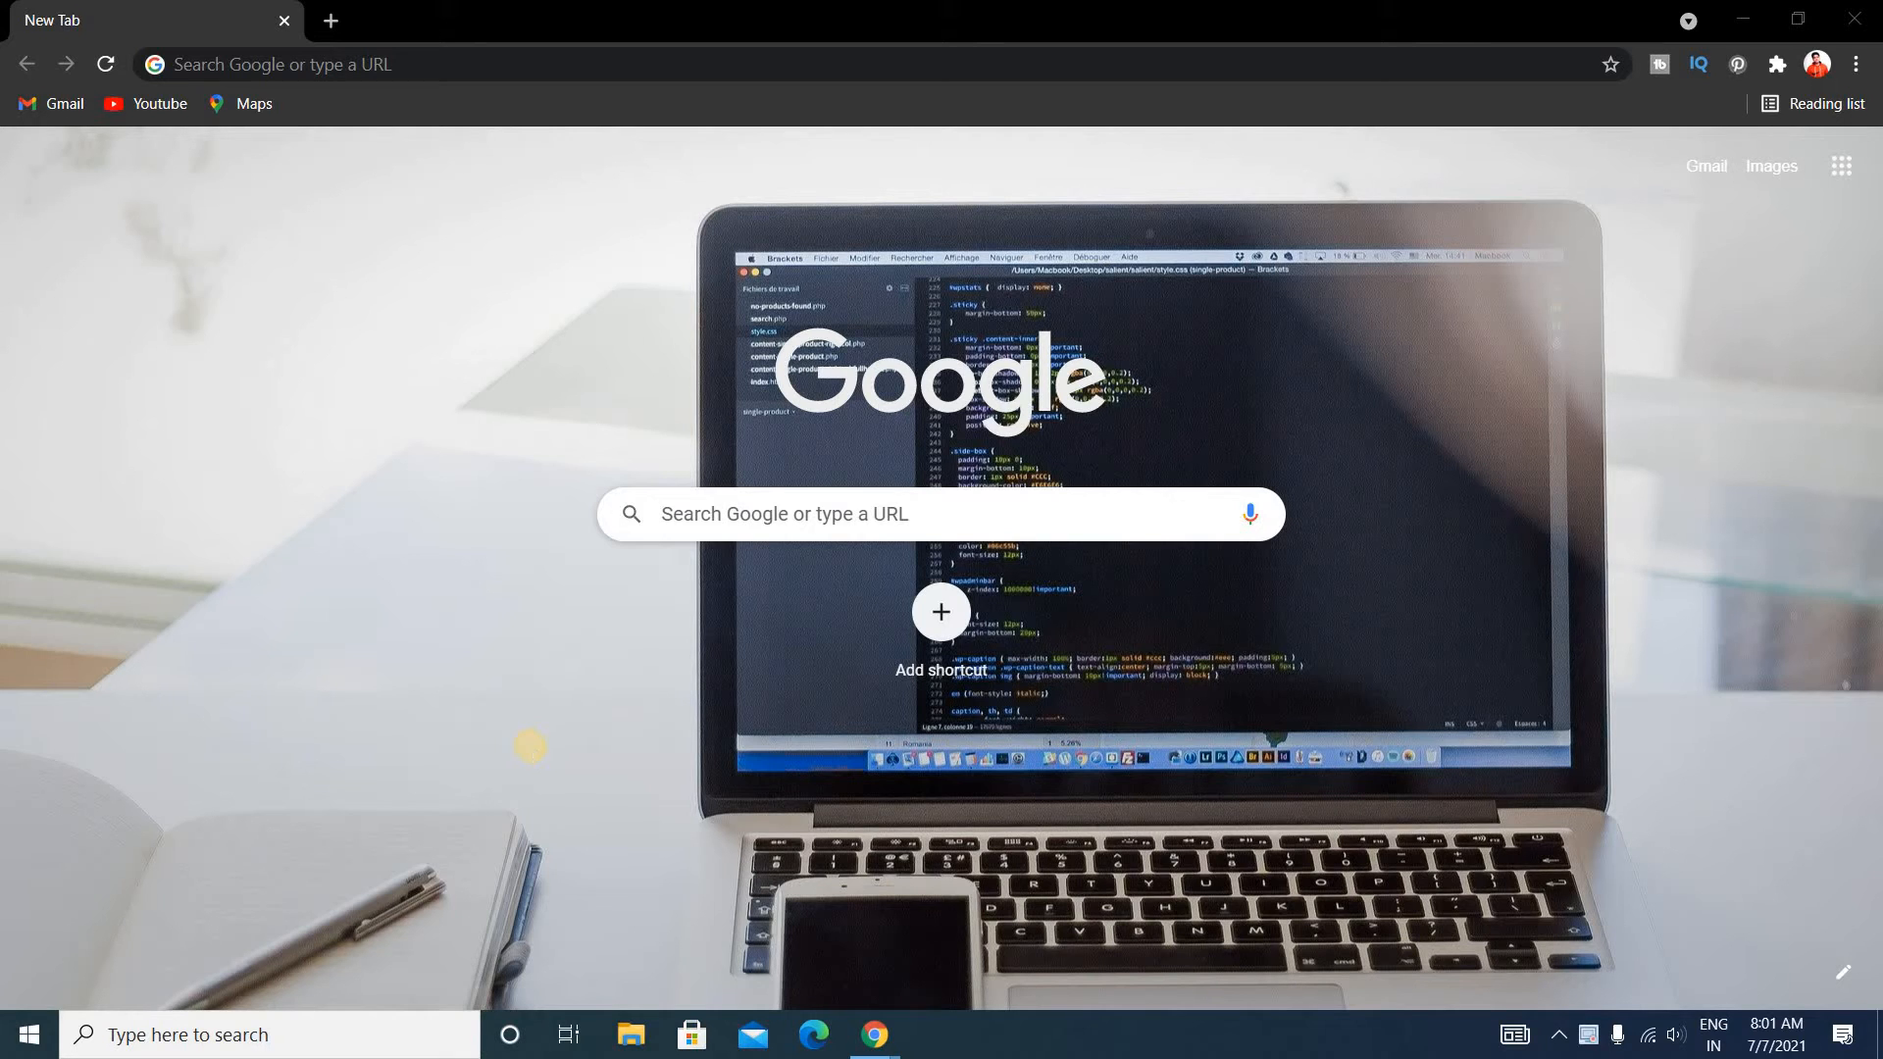
mouse_move(533, 753)
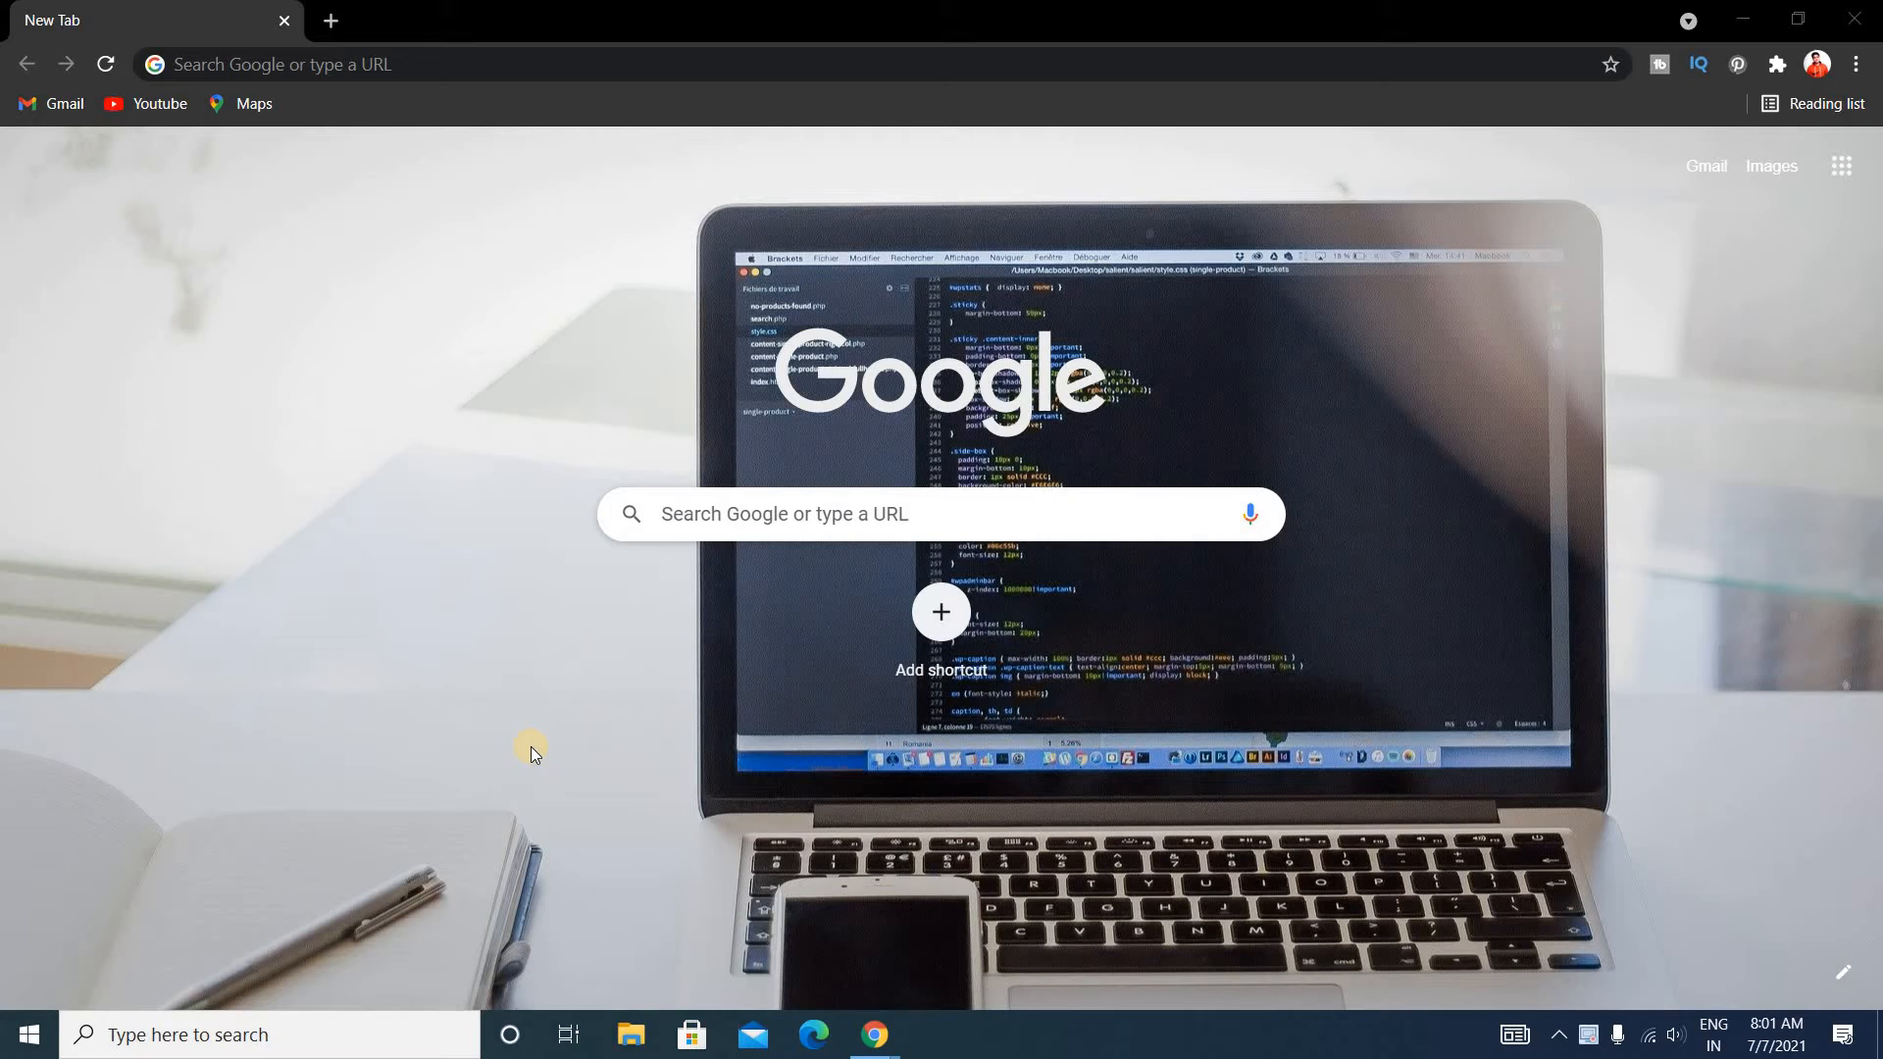
mouse_move(253, 1034)
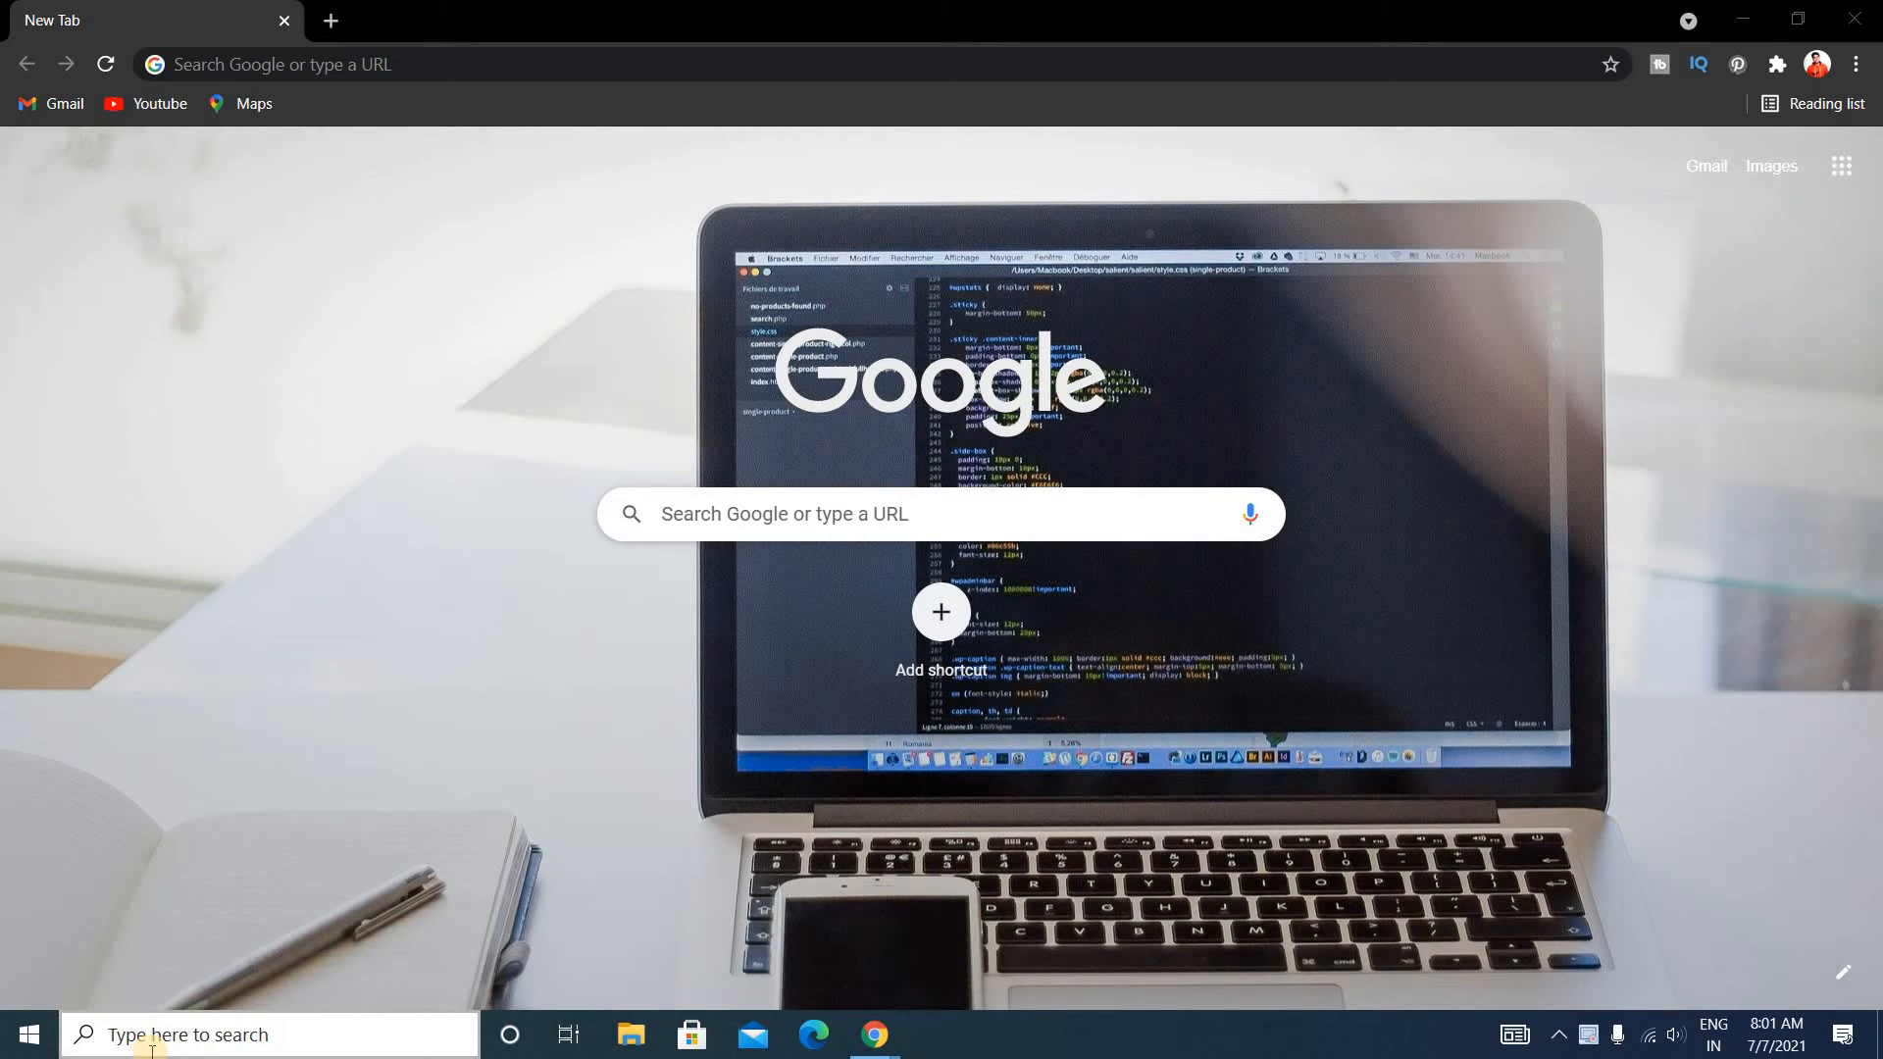
Step: Search the taskbar for 'about your PC' to find the About settings page
text(about your PC)
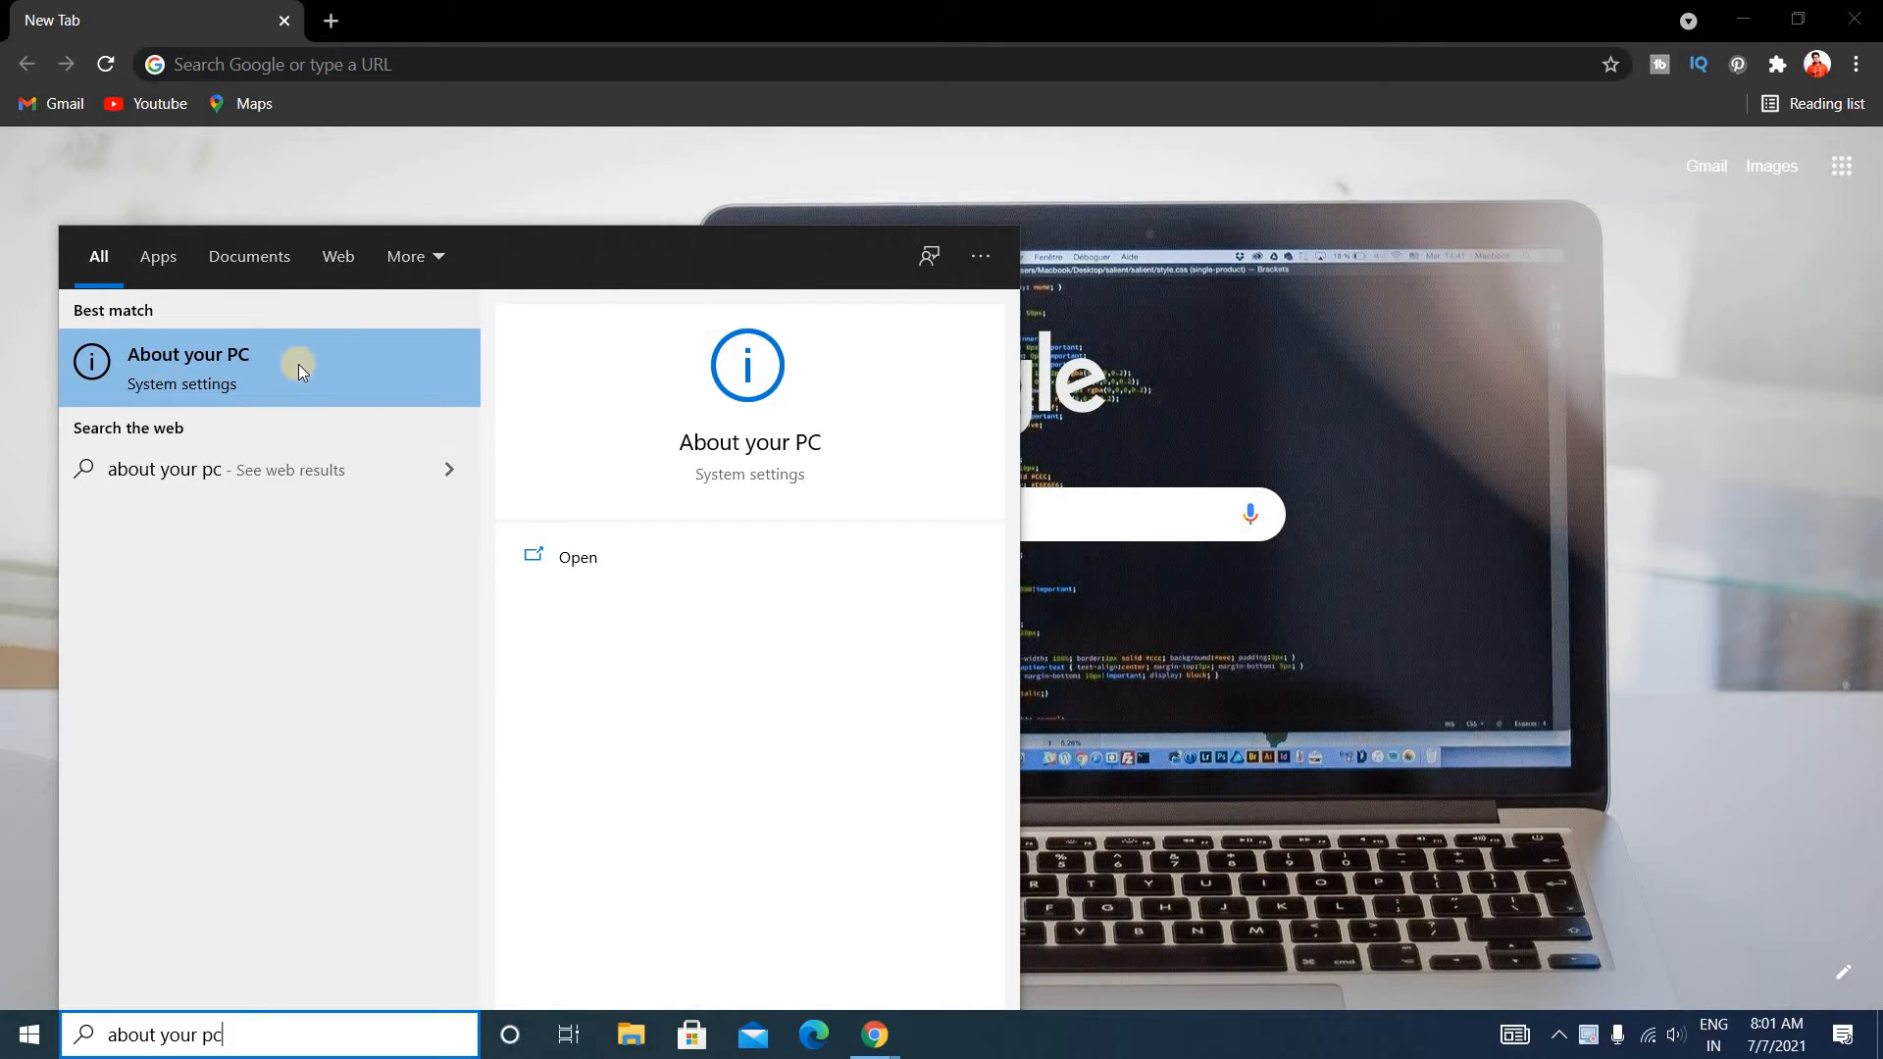
mouse_move(164, 377)
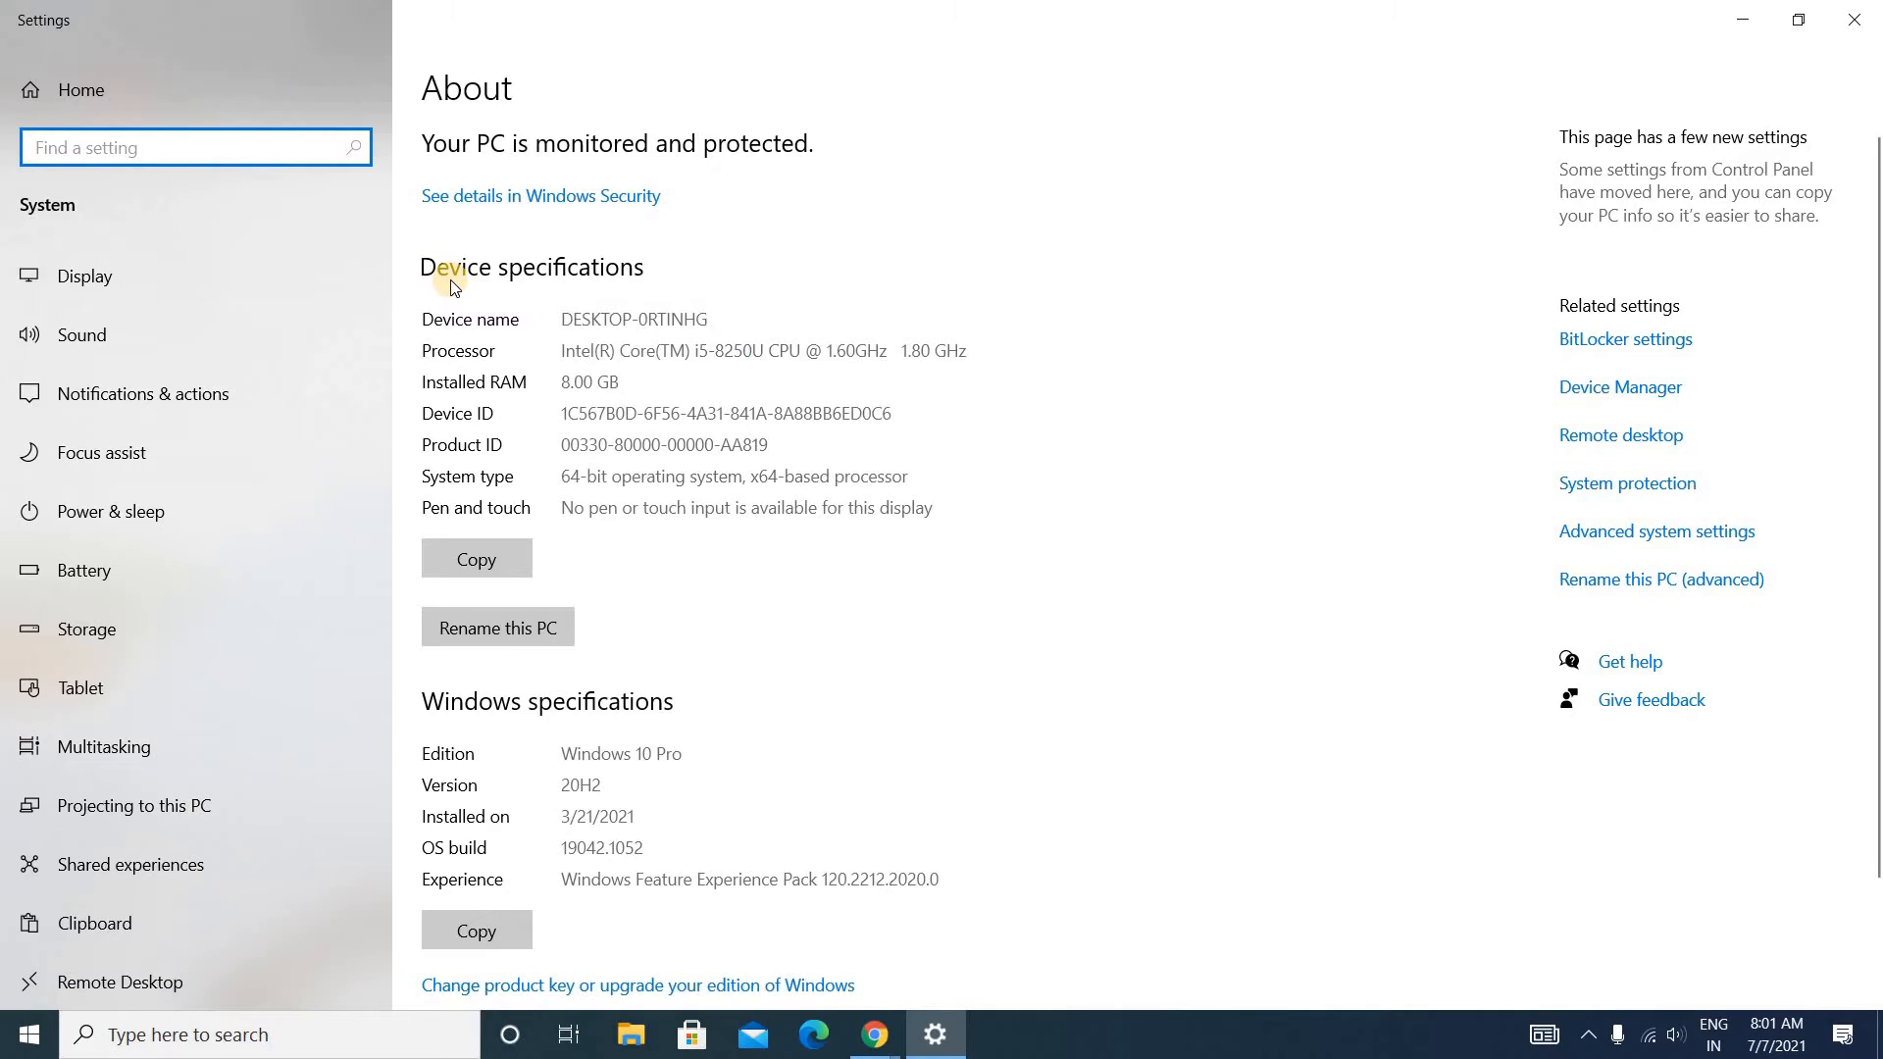
mouse_move(622, 296)
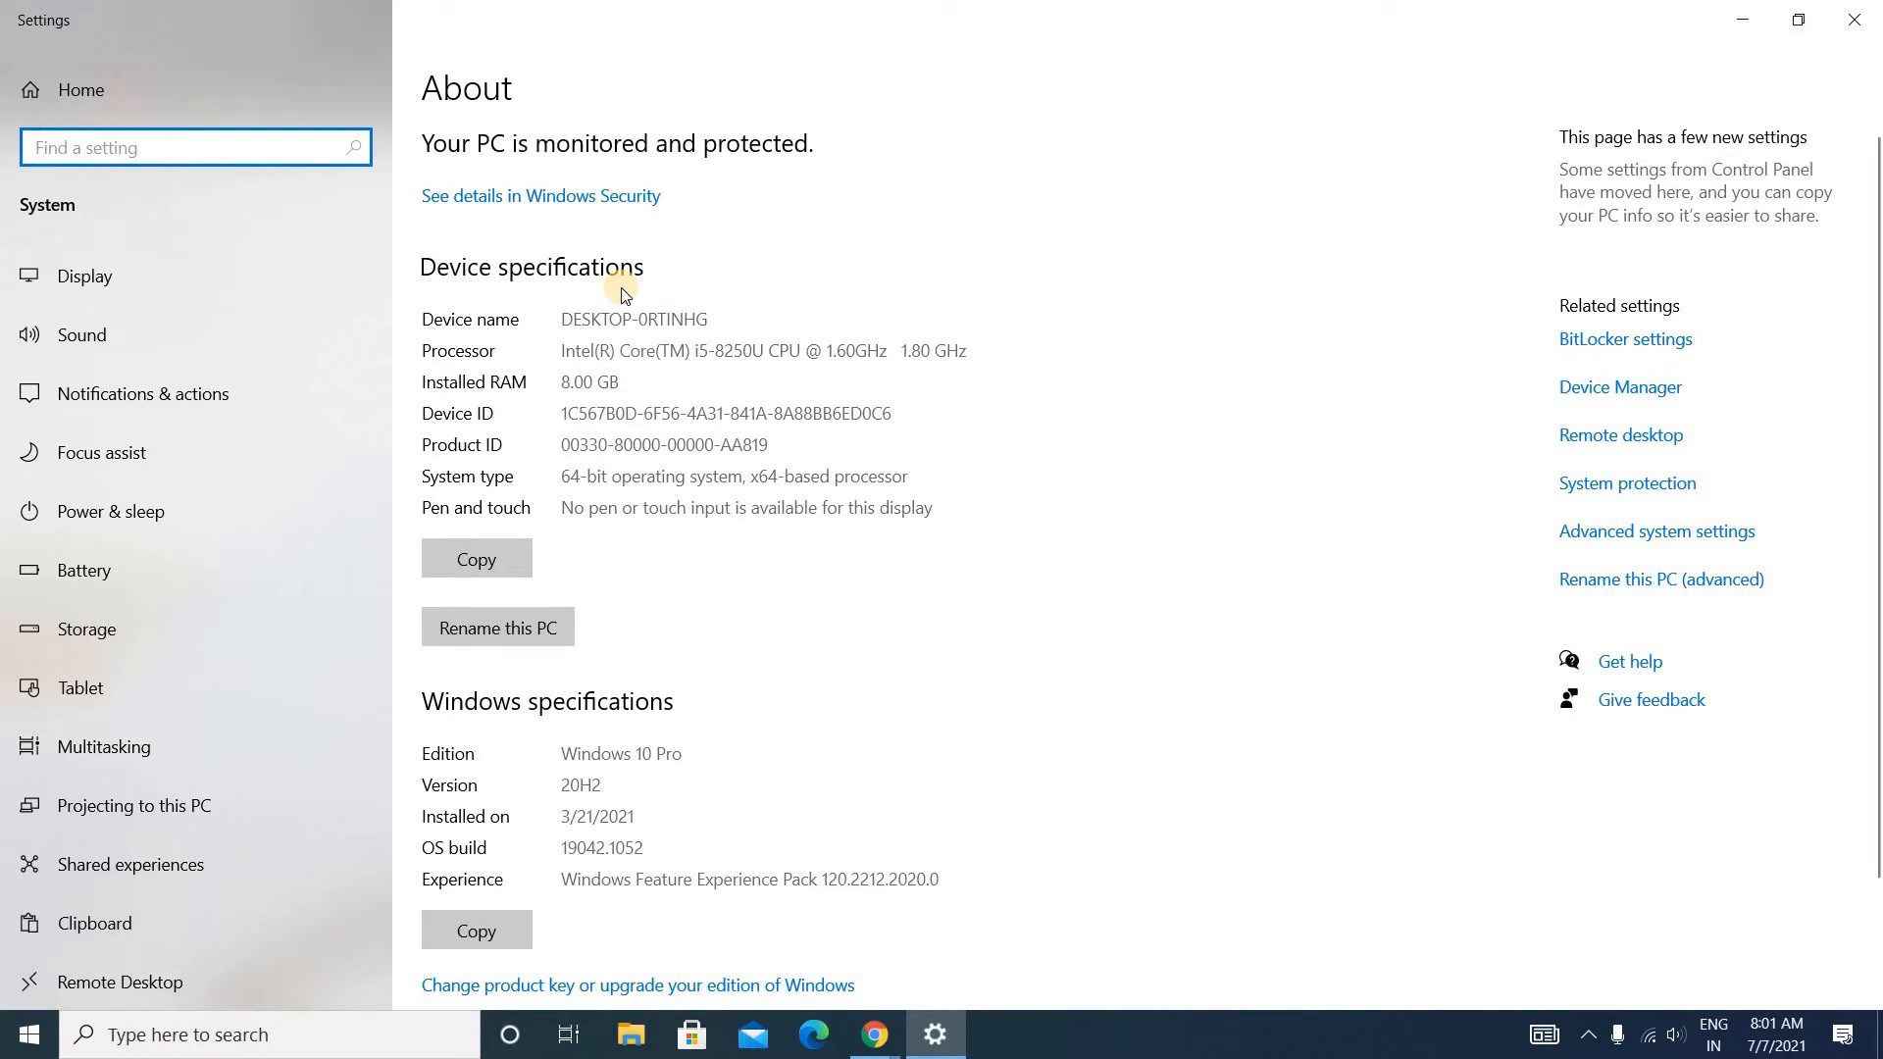
mouse_move(480, 497)
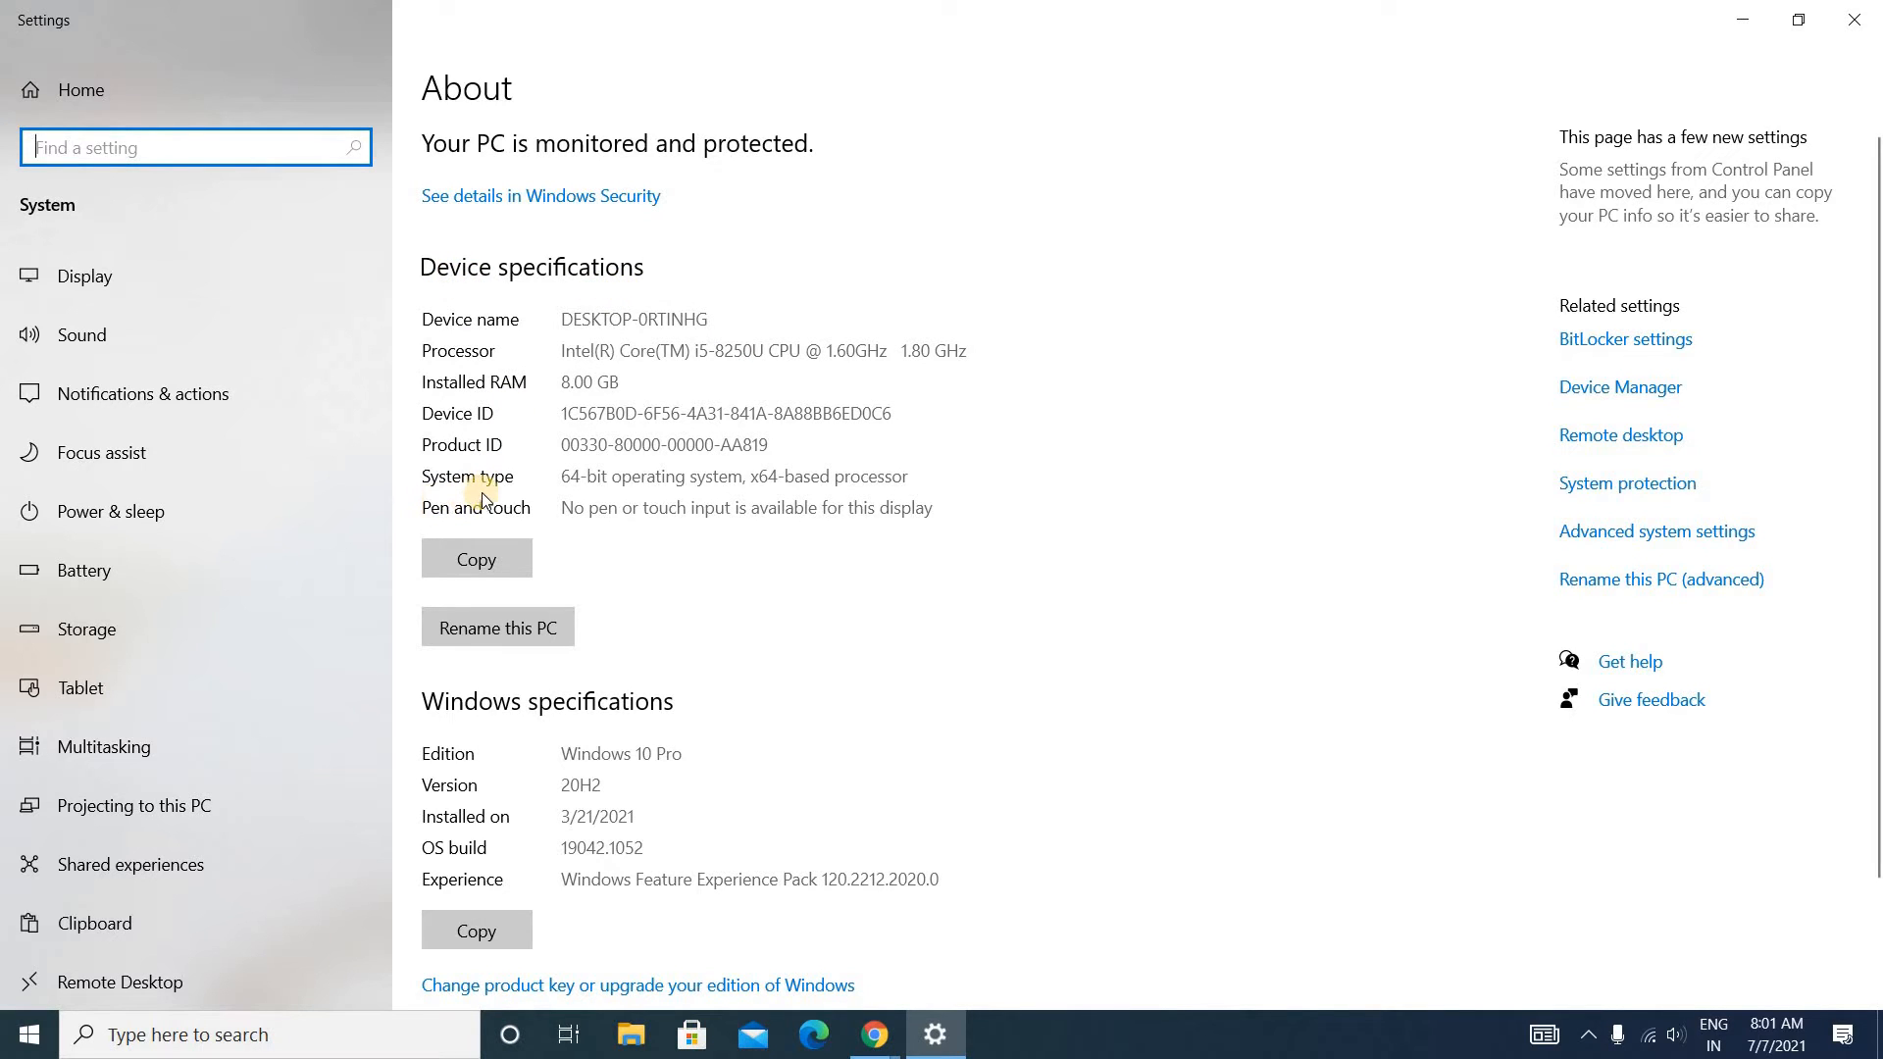
mouse_move(716, 500)
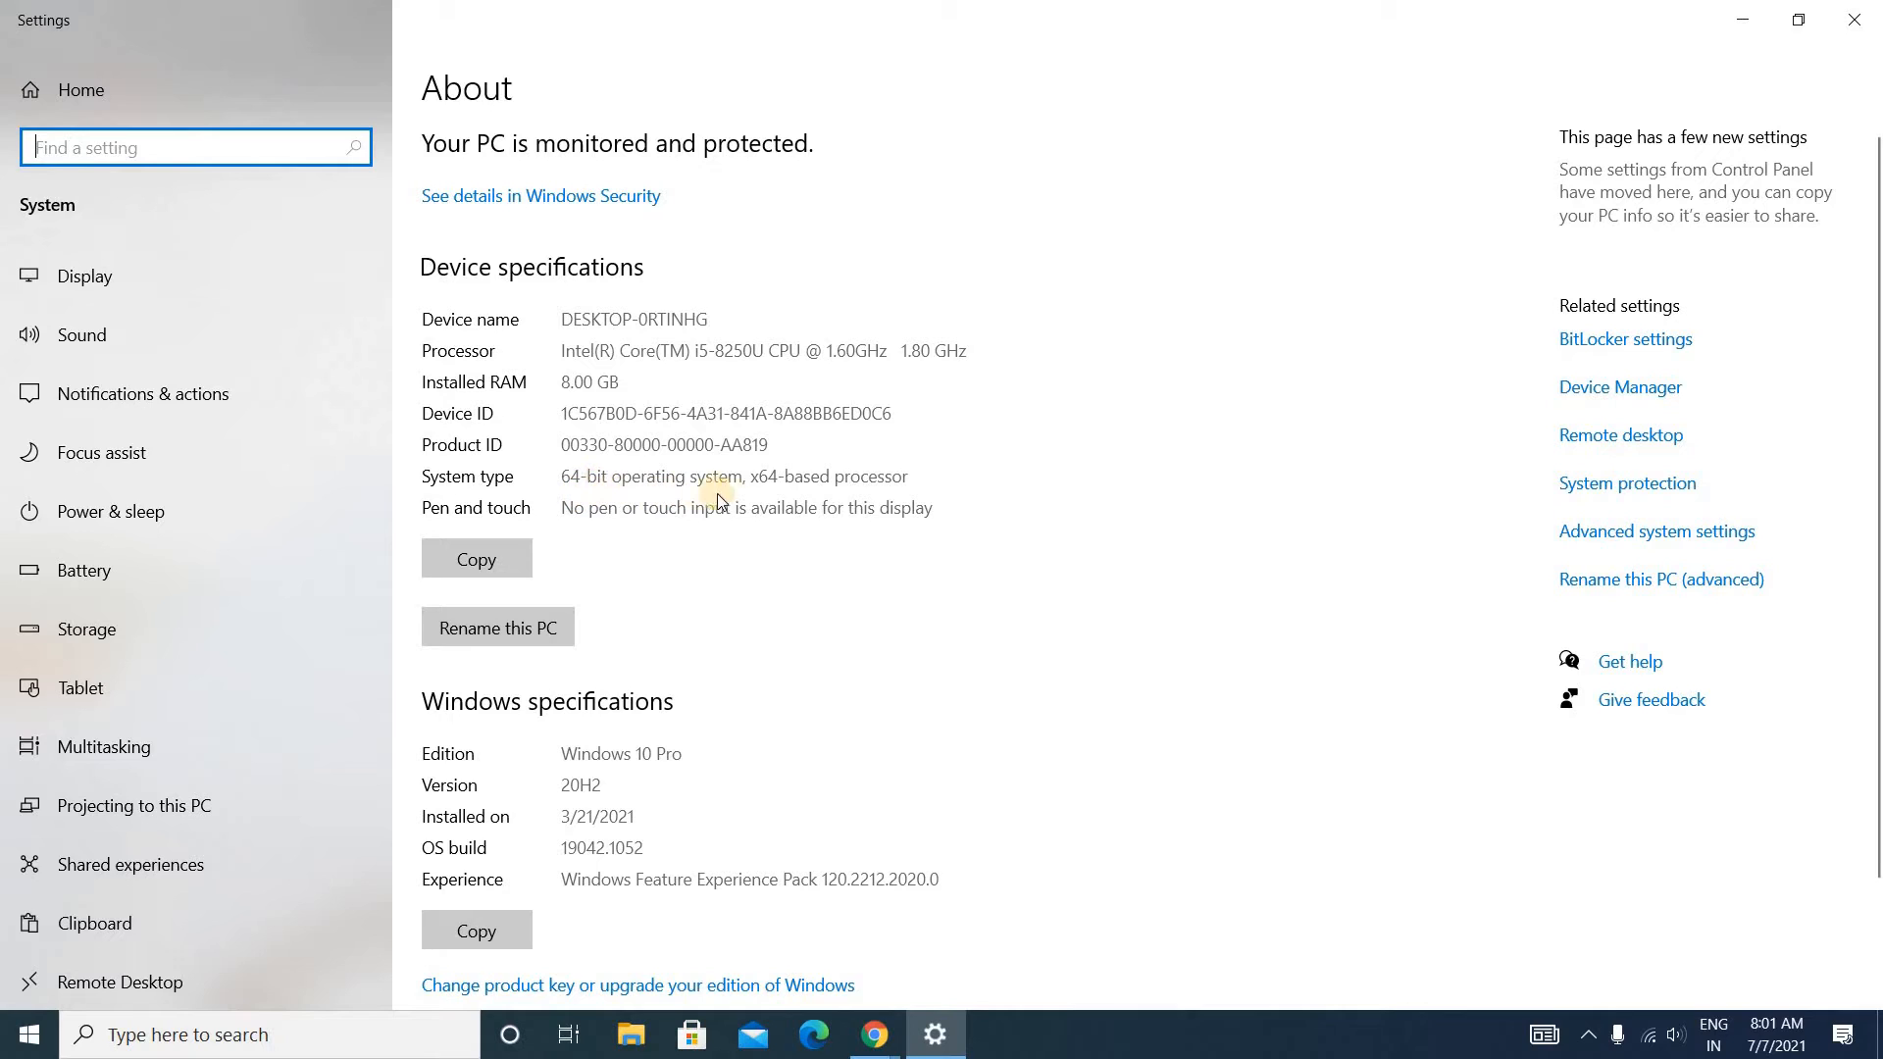
mouse_move(739, 498)
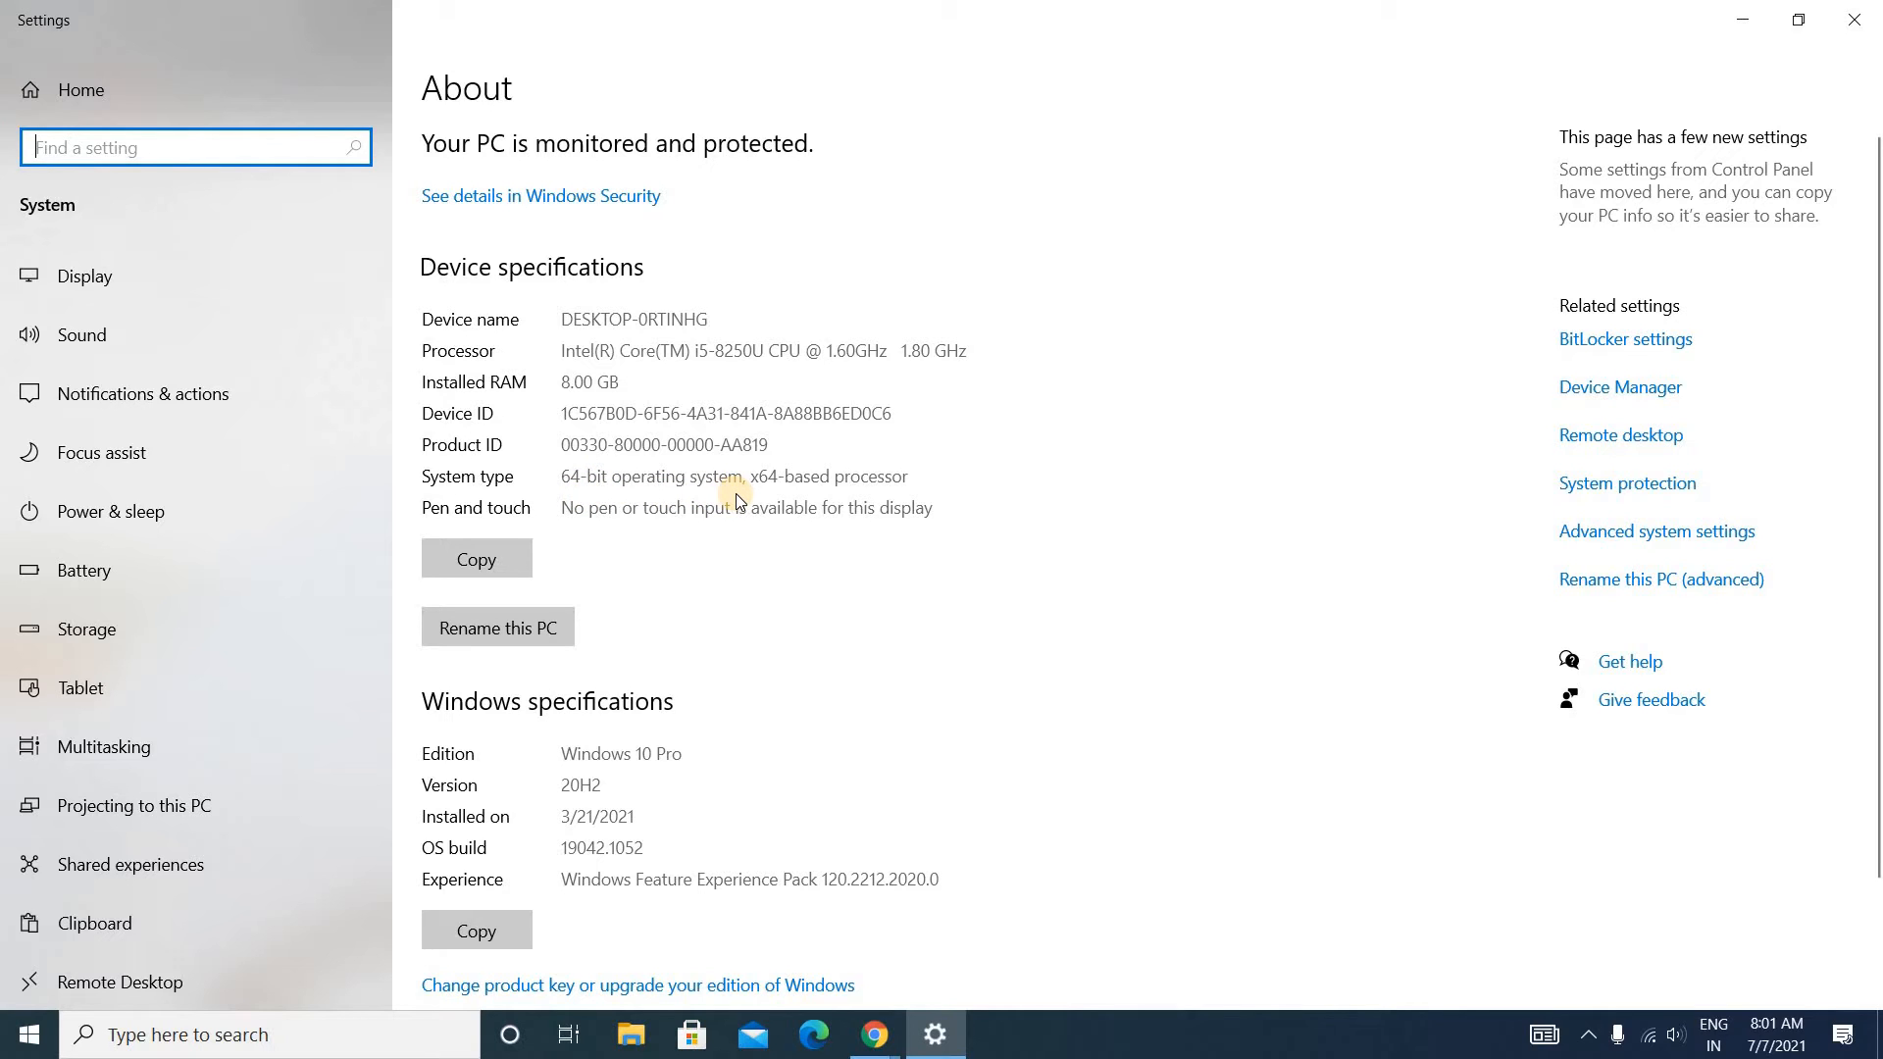
mouse_move(559, 459)
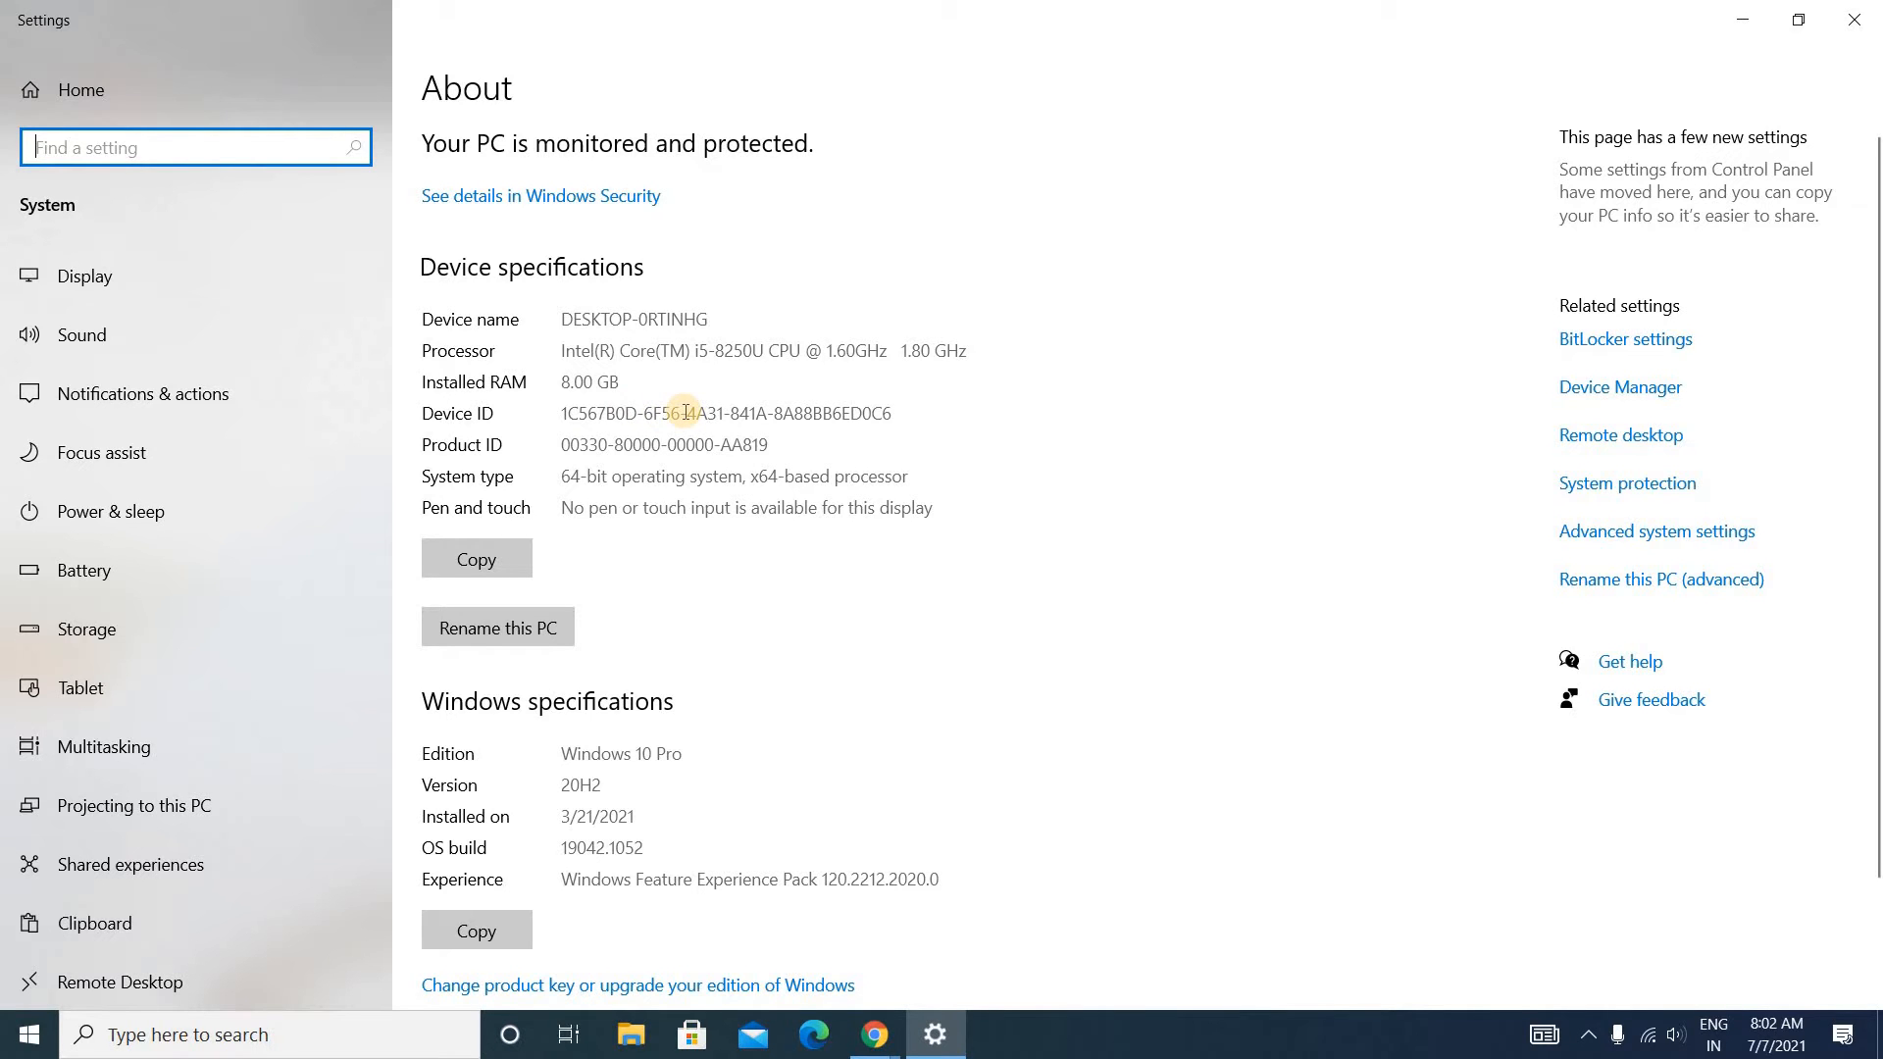
Step: Return to Chrome to look up Sublime Text on Google
click(873, 1033)
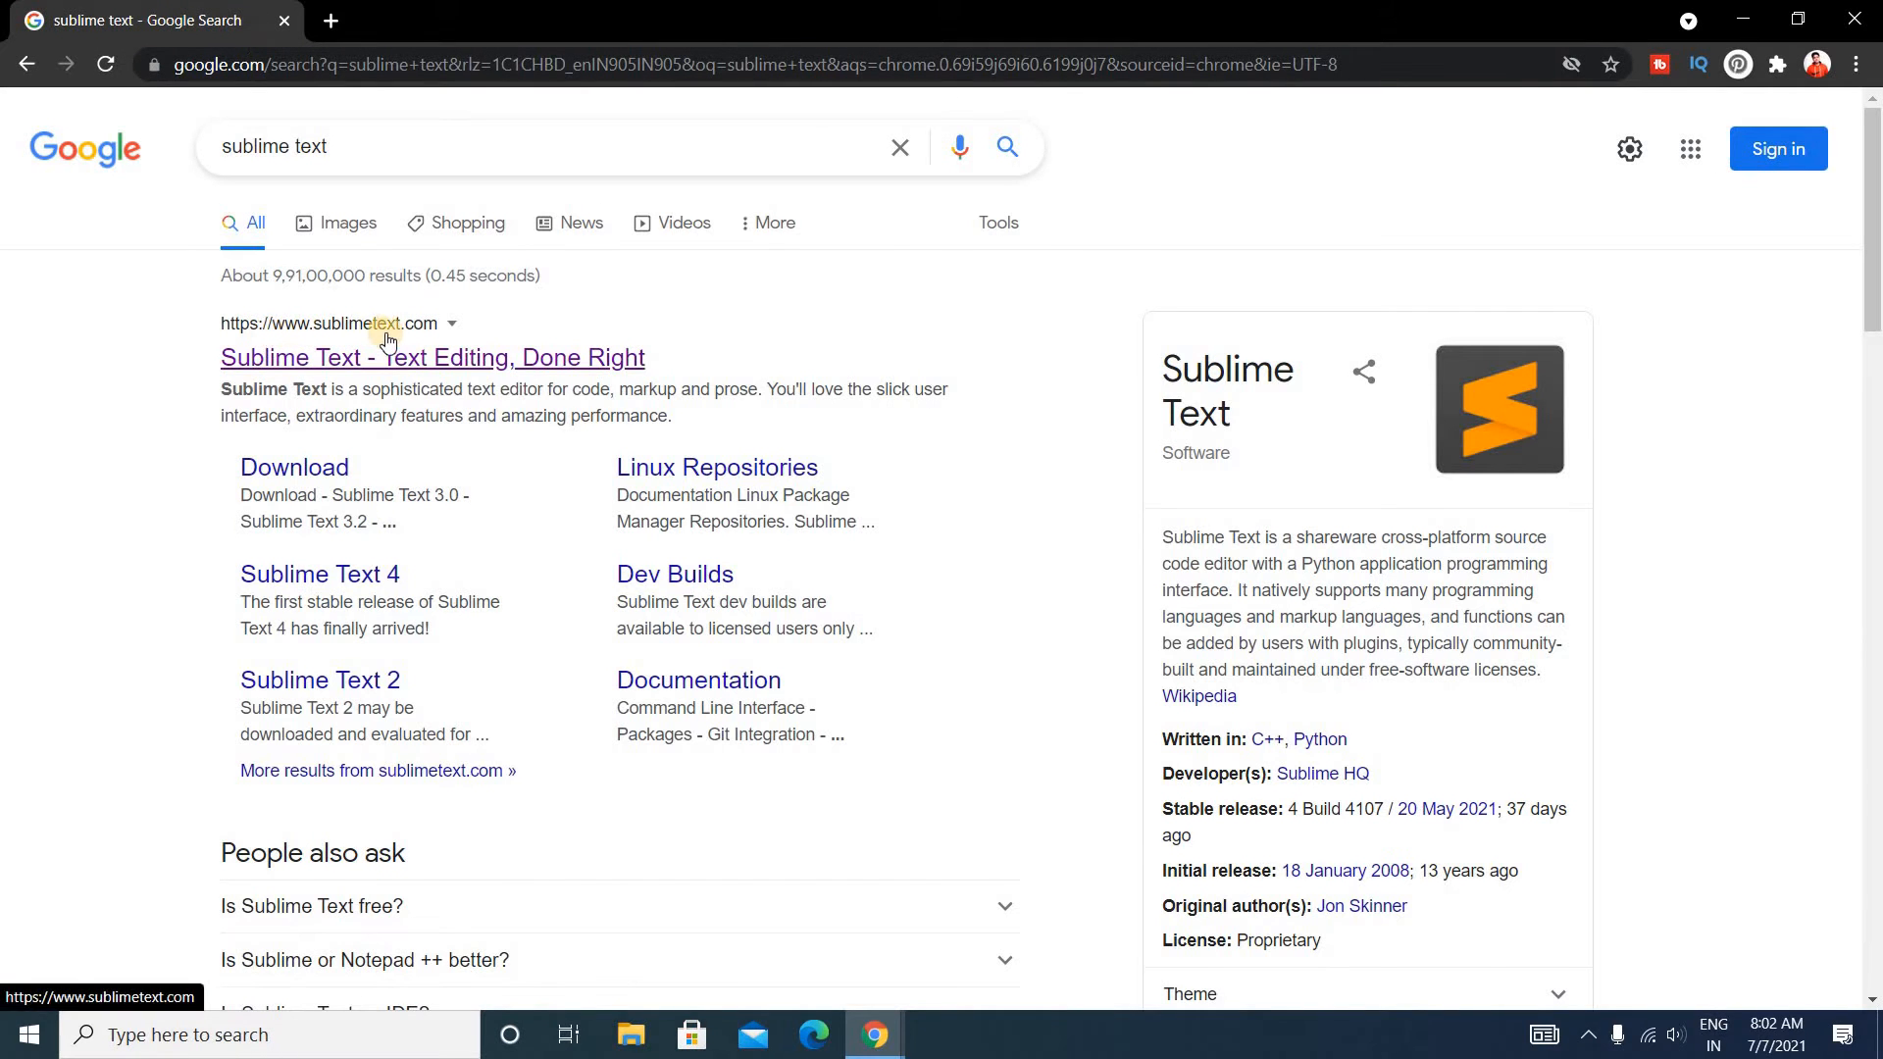
mouse_move(318, 361)
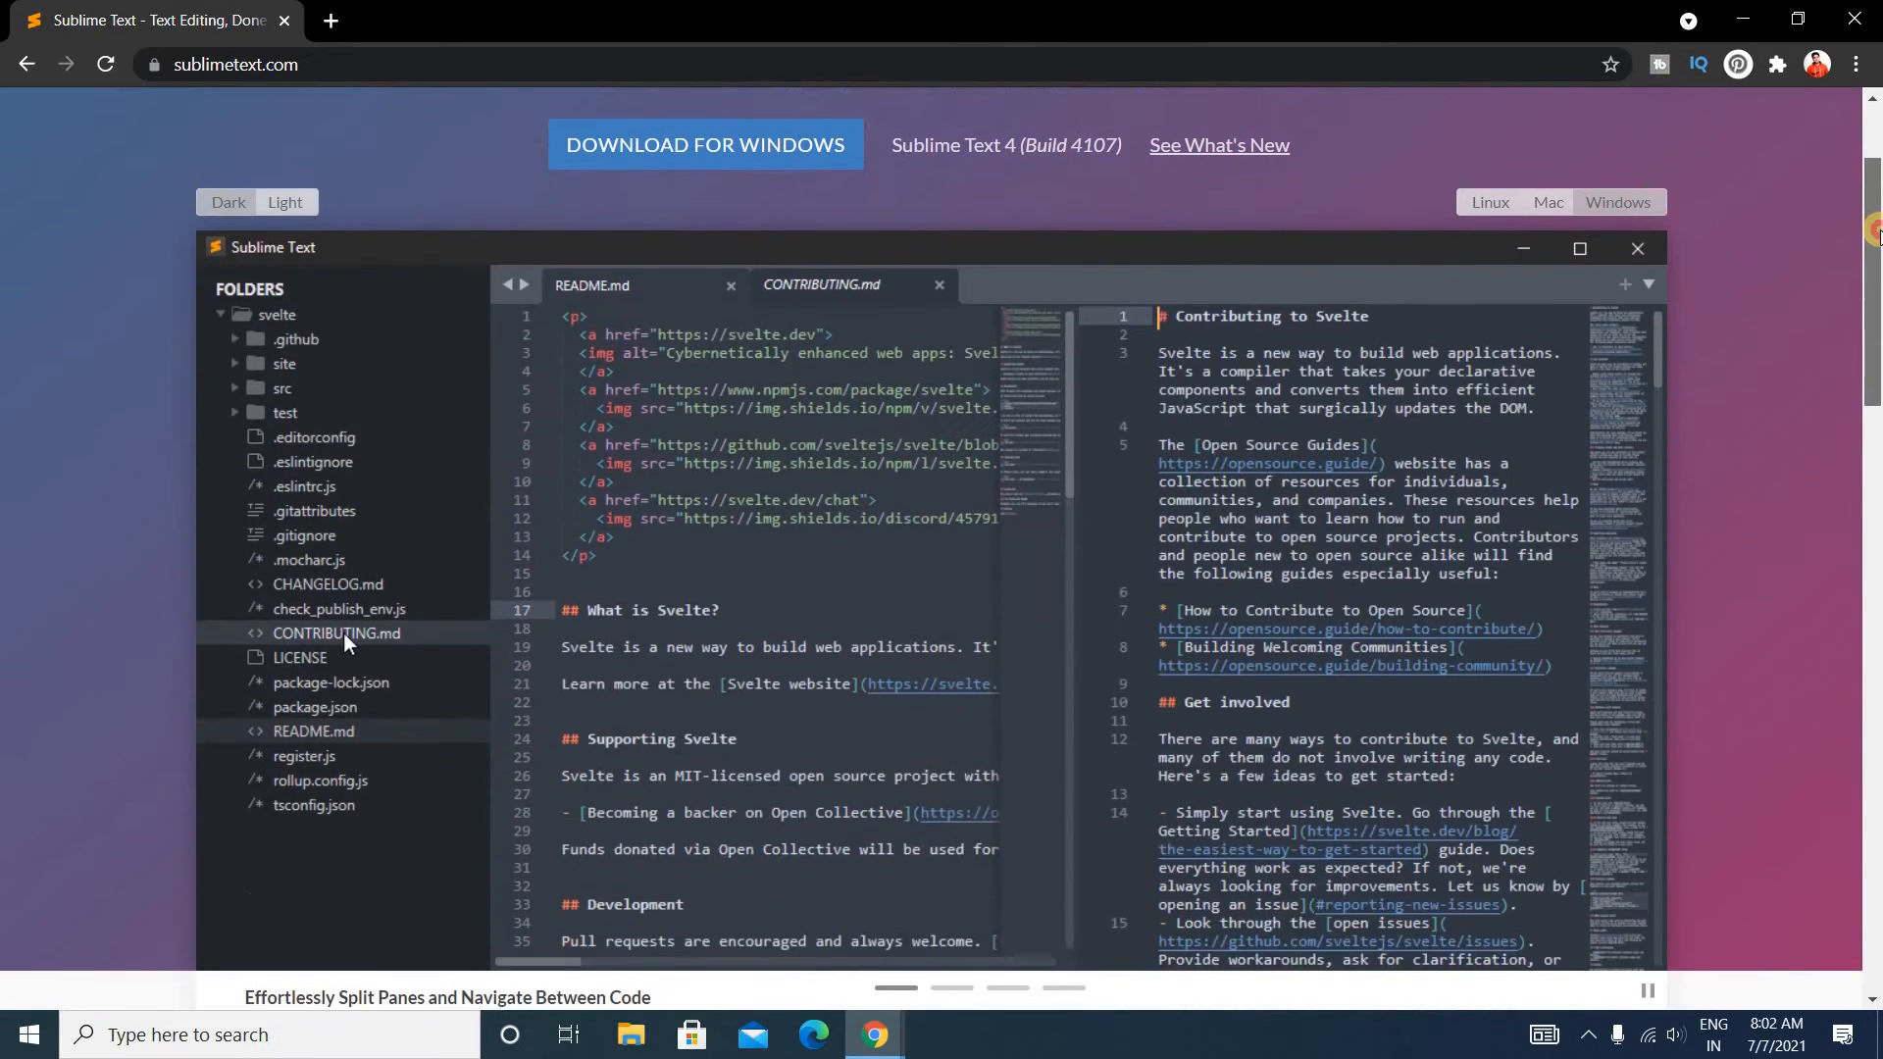
Step: Cycle the editor preview through Light, Mac, Dark and Linux, ending on dark Linux style
scroll(down, 3)
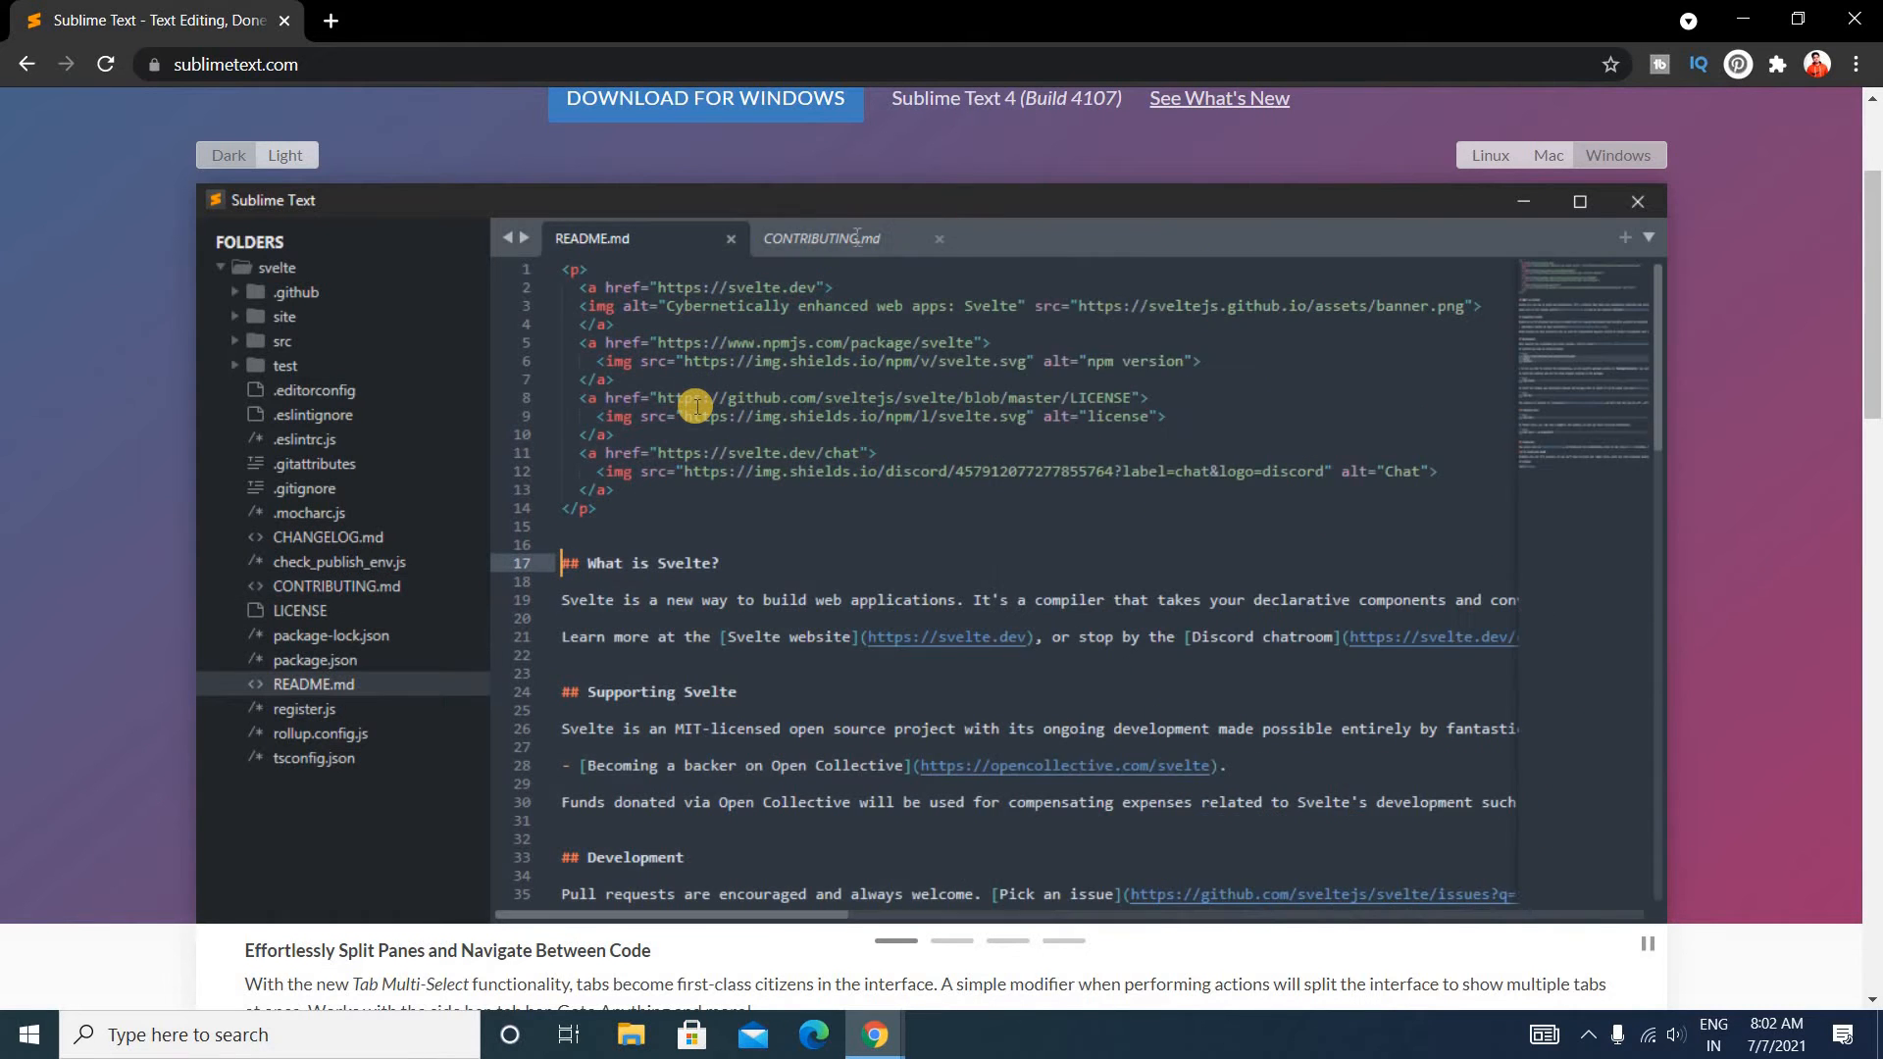
mouse_move(583, 382)
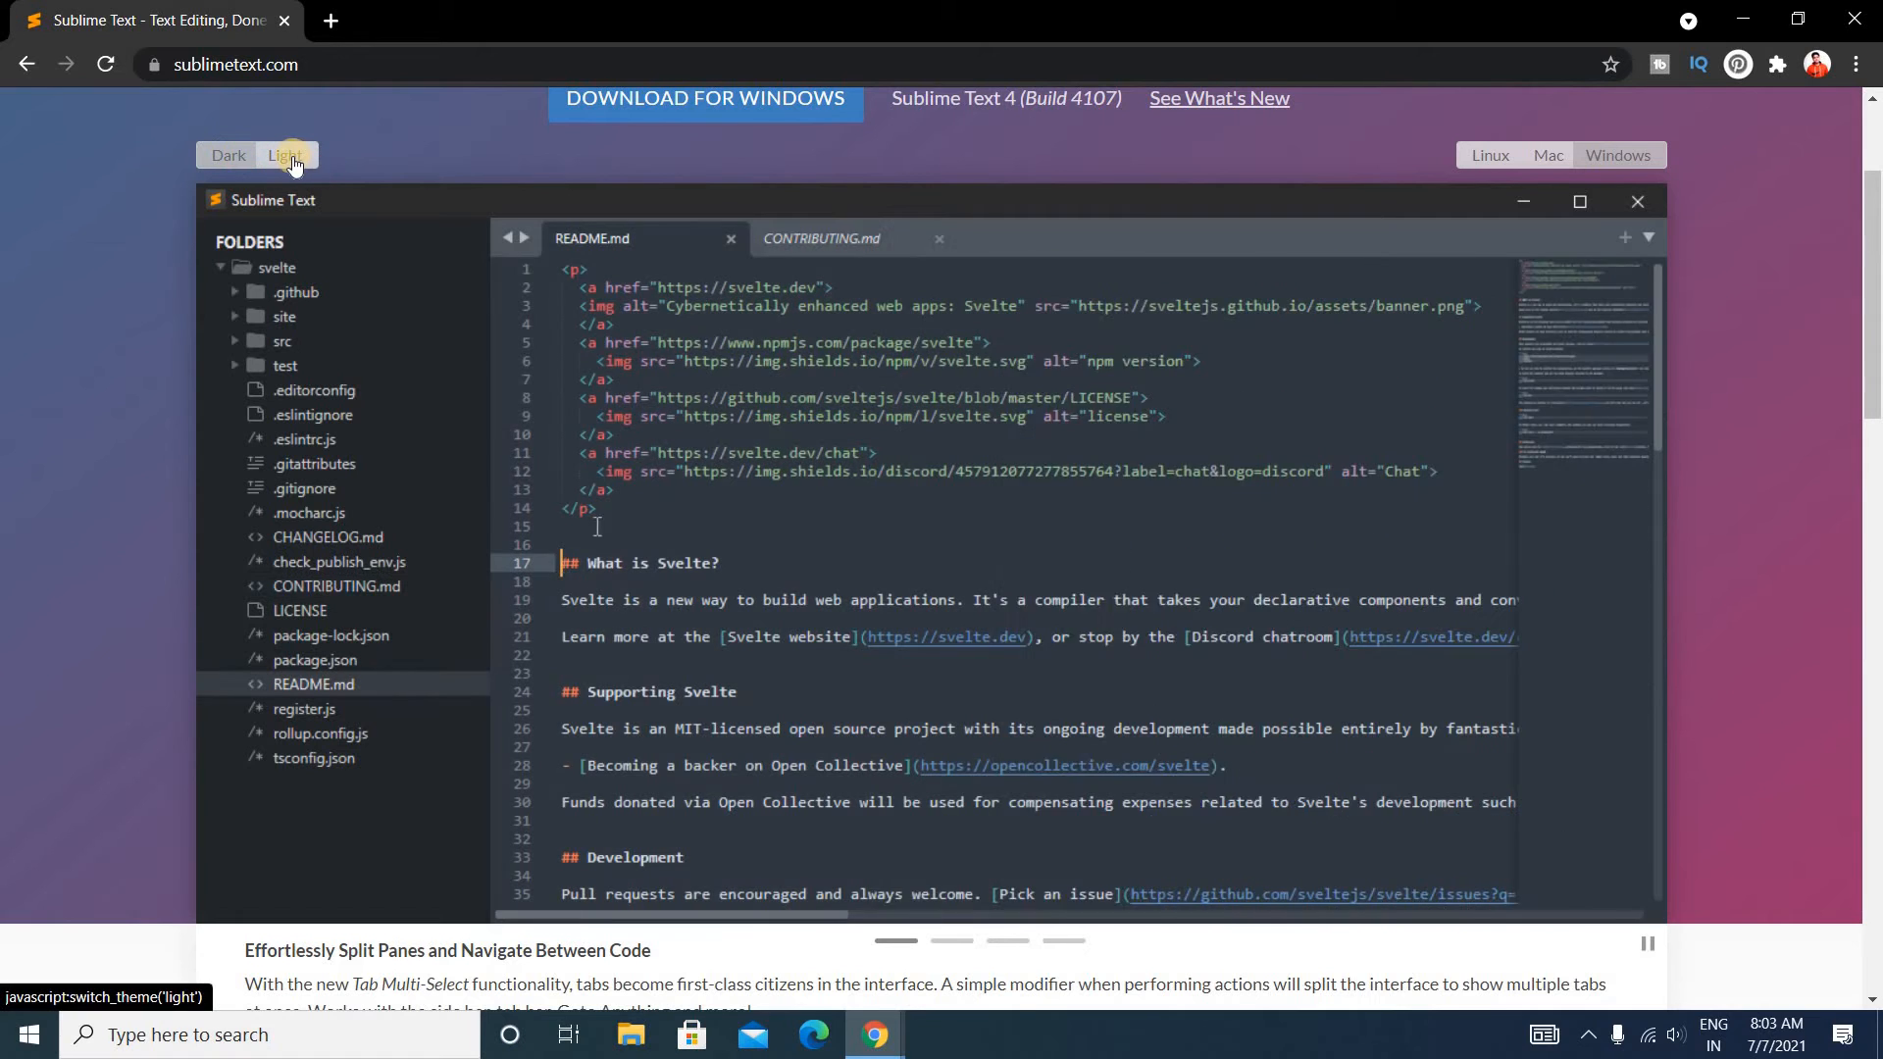
click(289, 155)
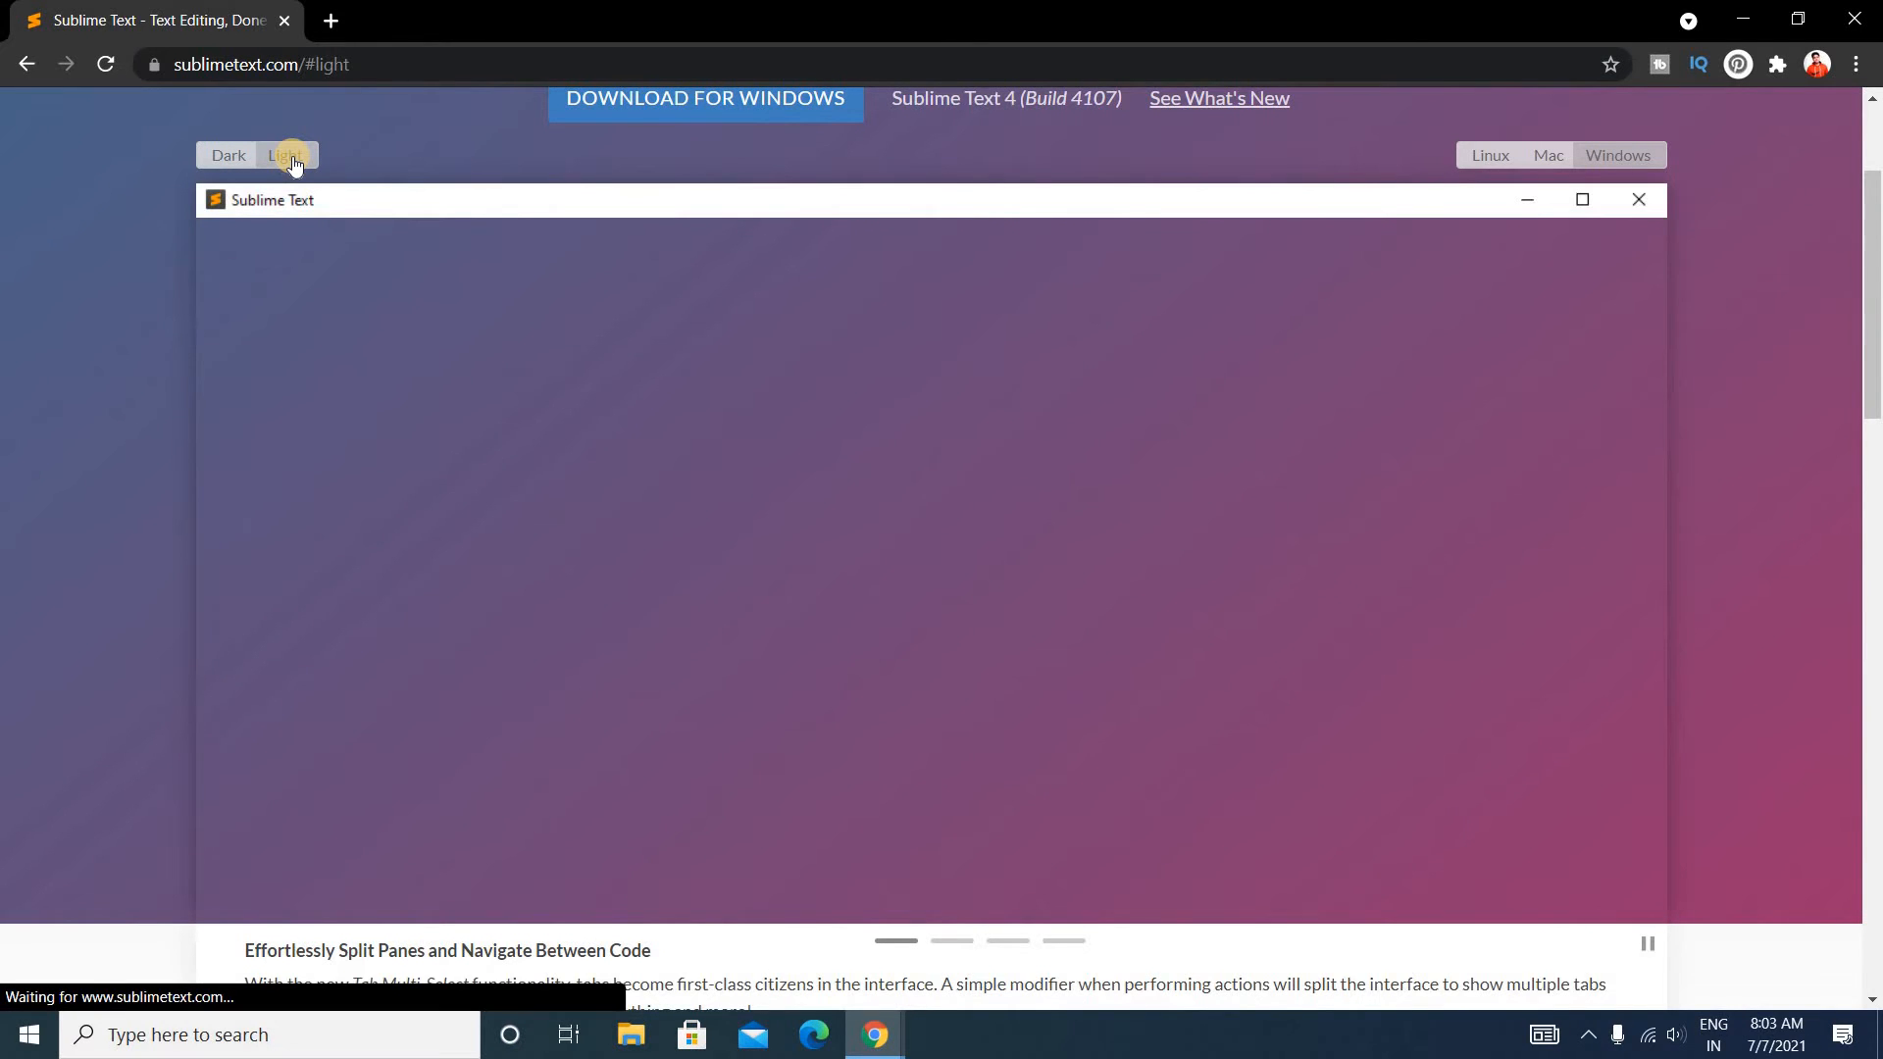
click(1549, 155)
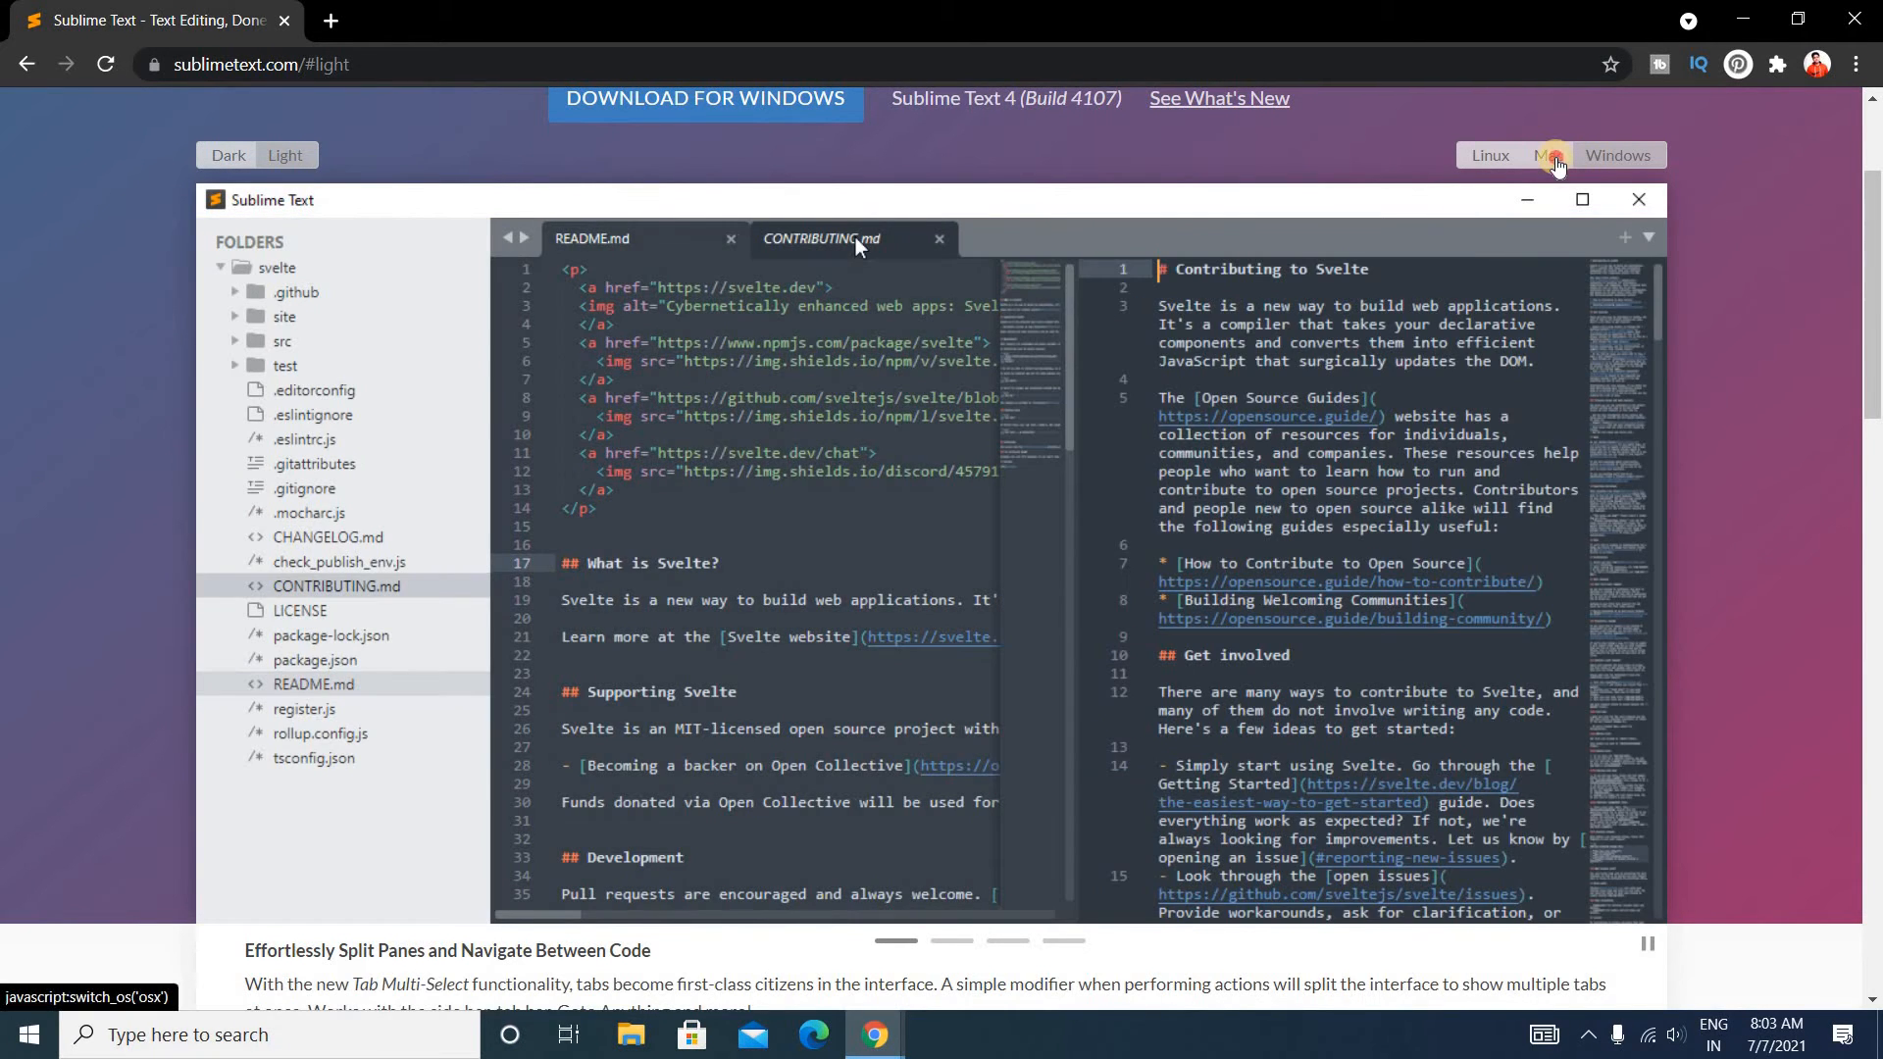
click(1553, 155)
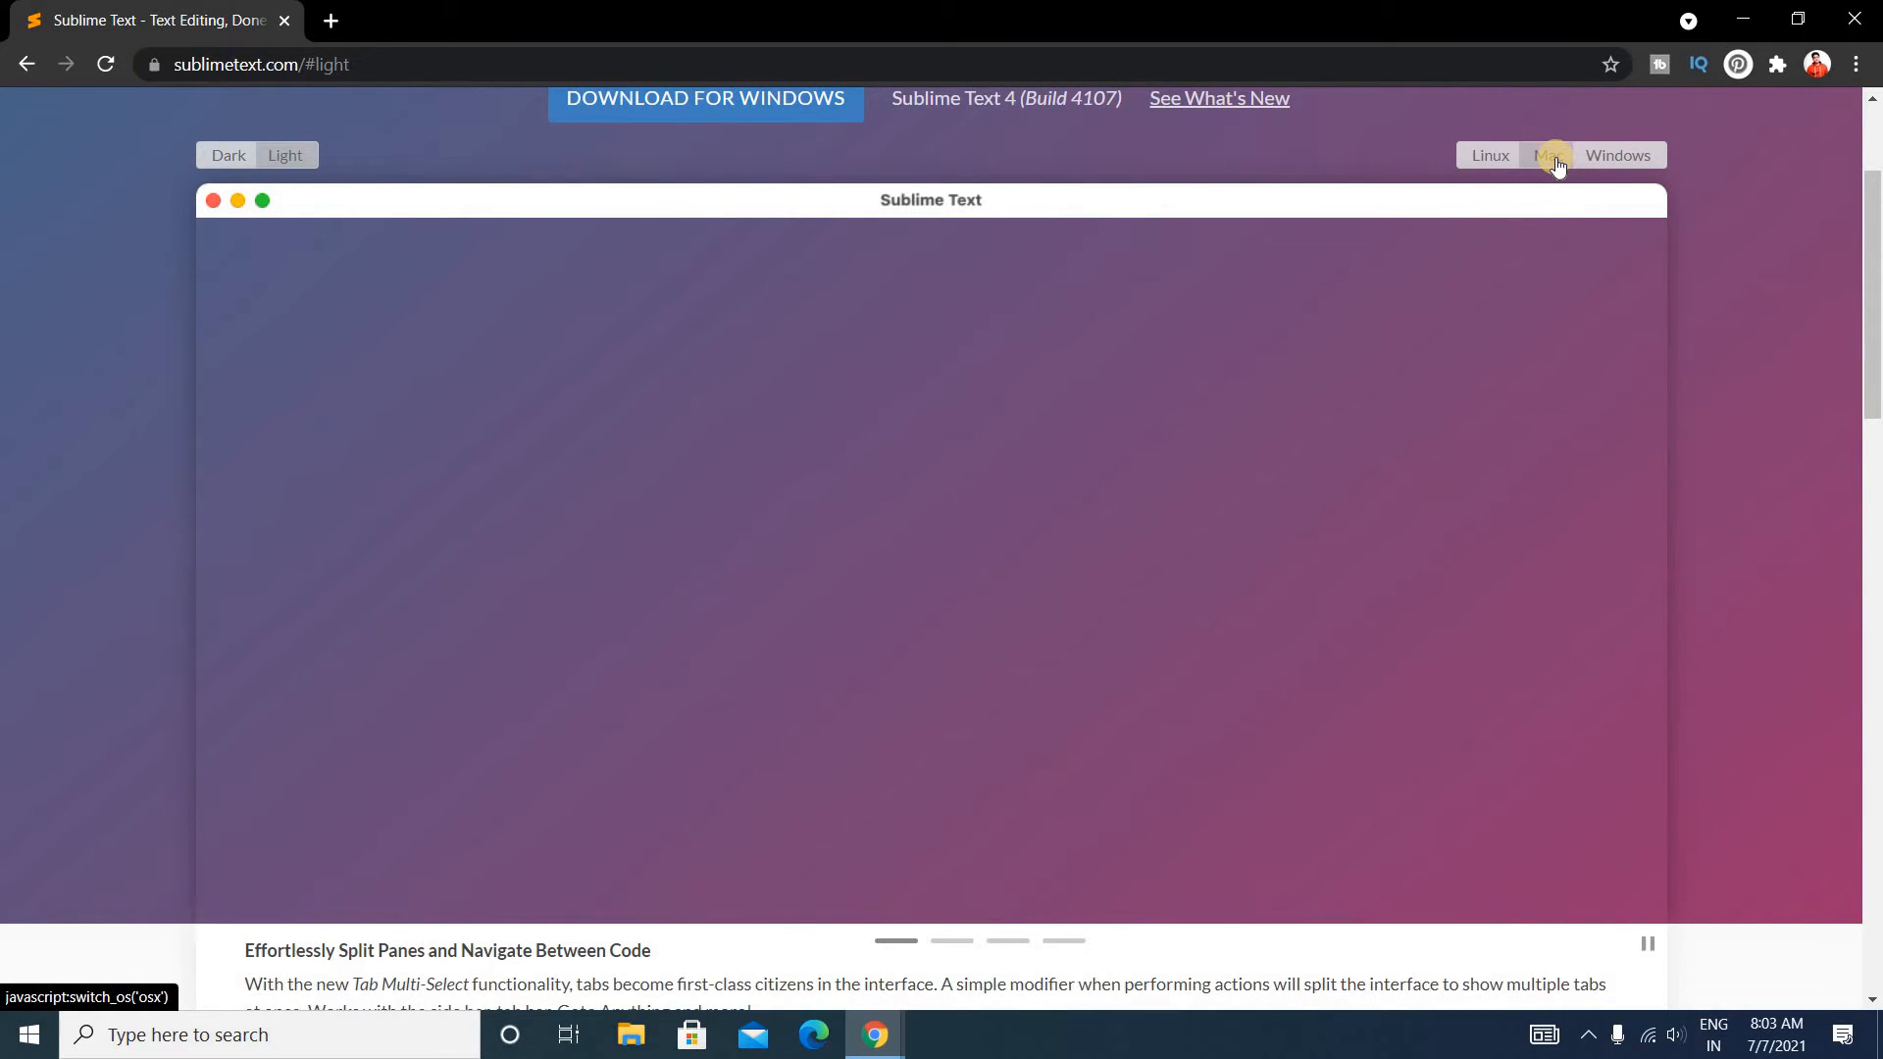
mouse_move(751, 377)
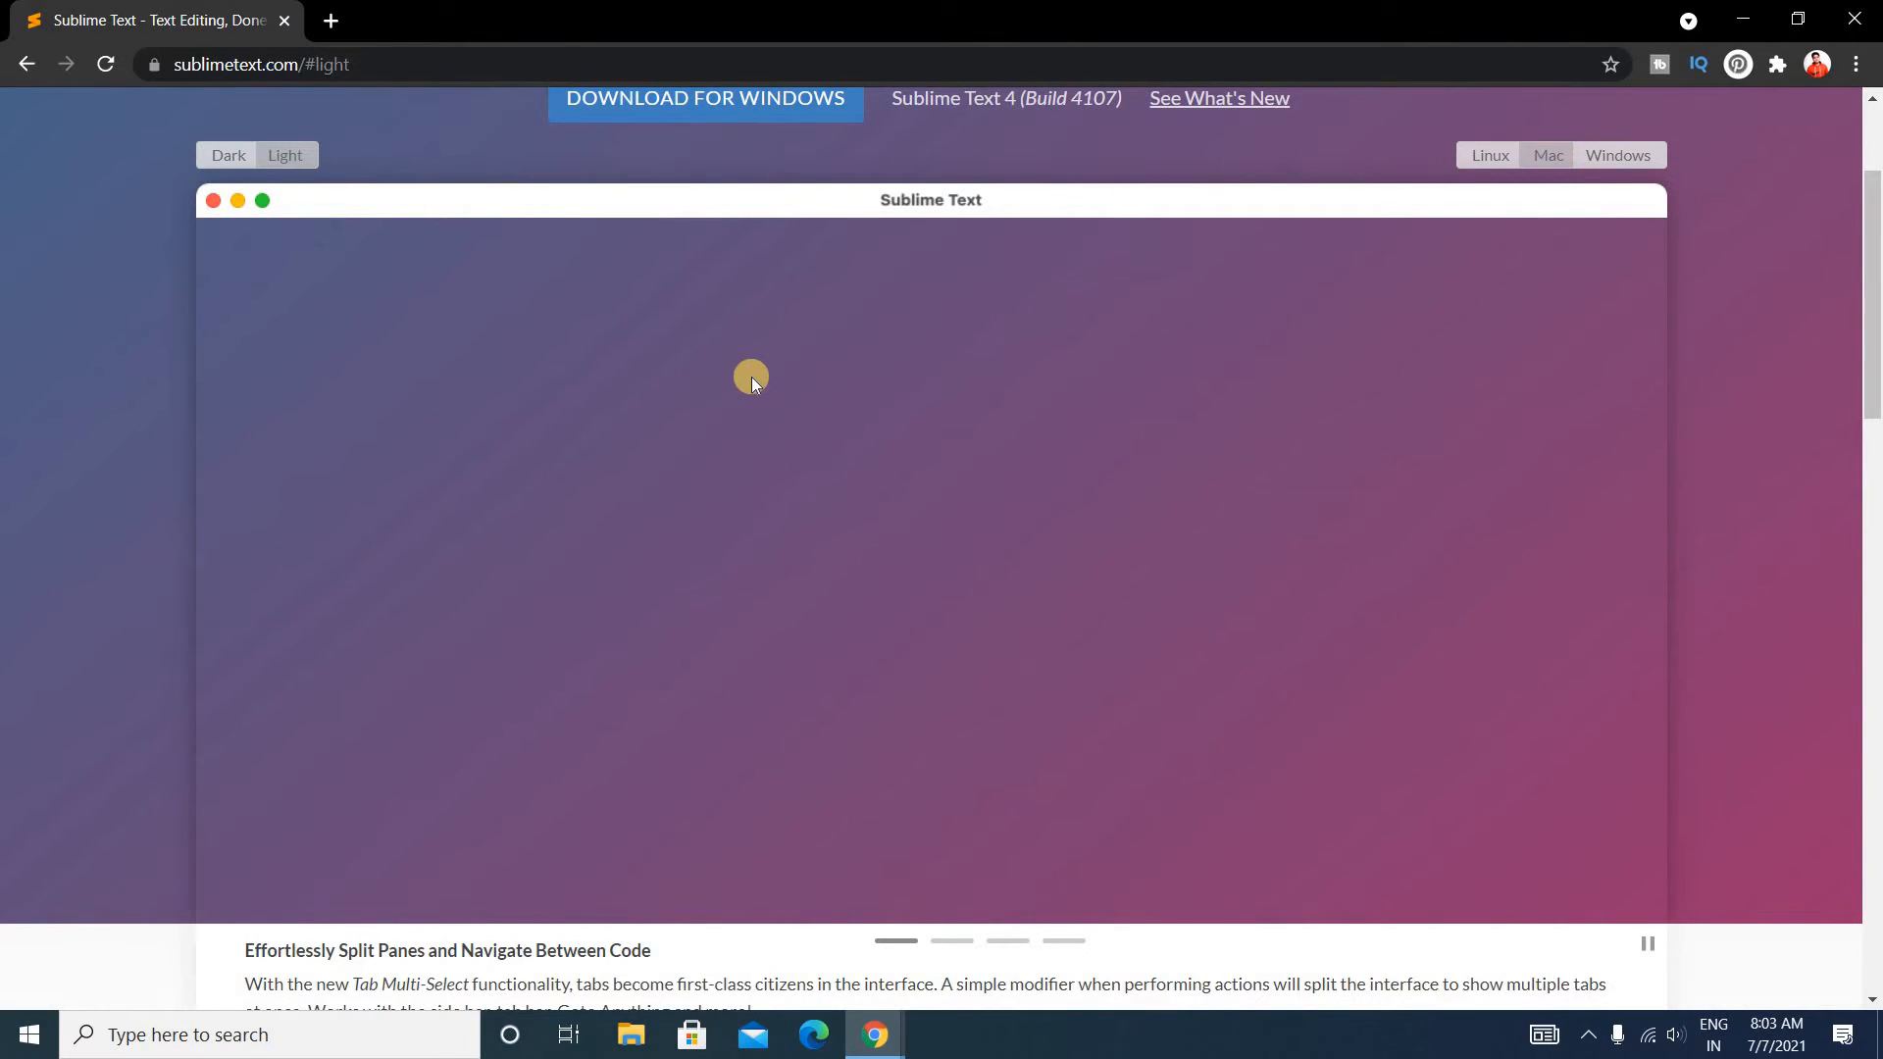
click(228, 155)
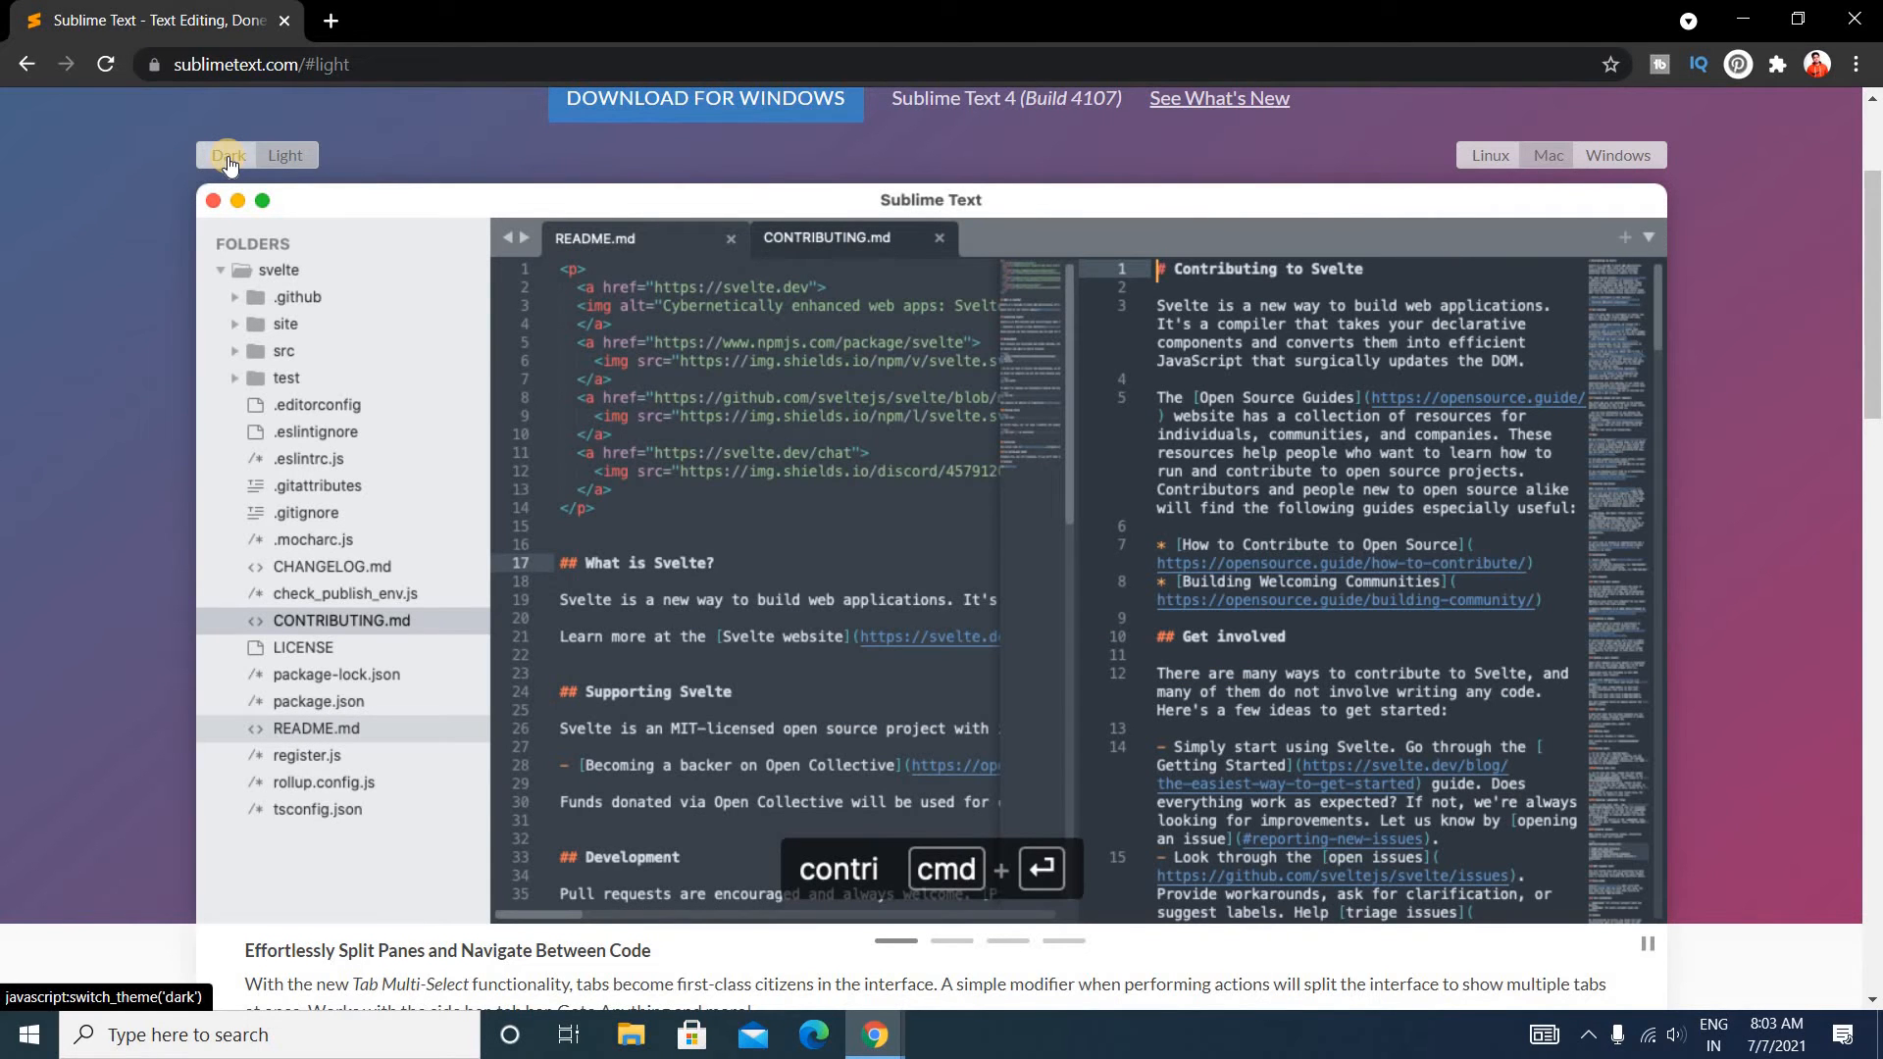
click(228, 155)
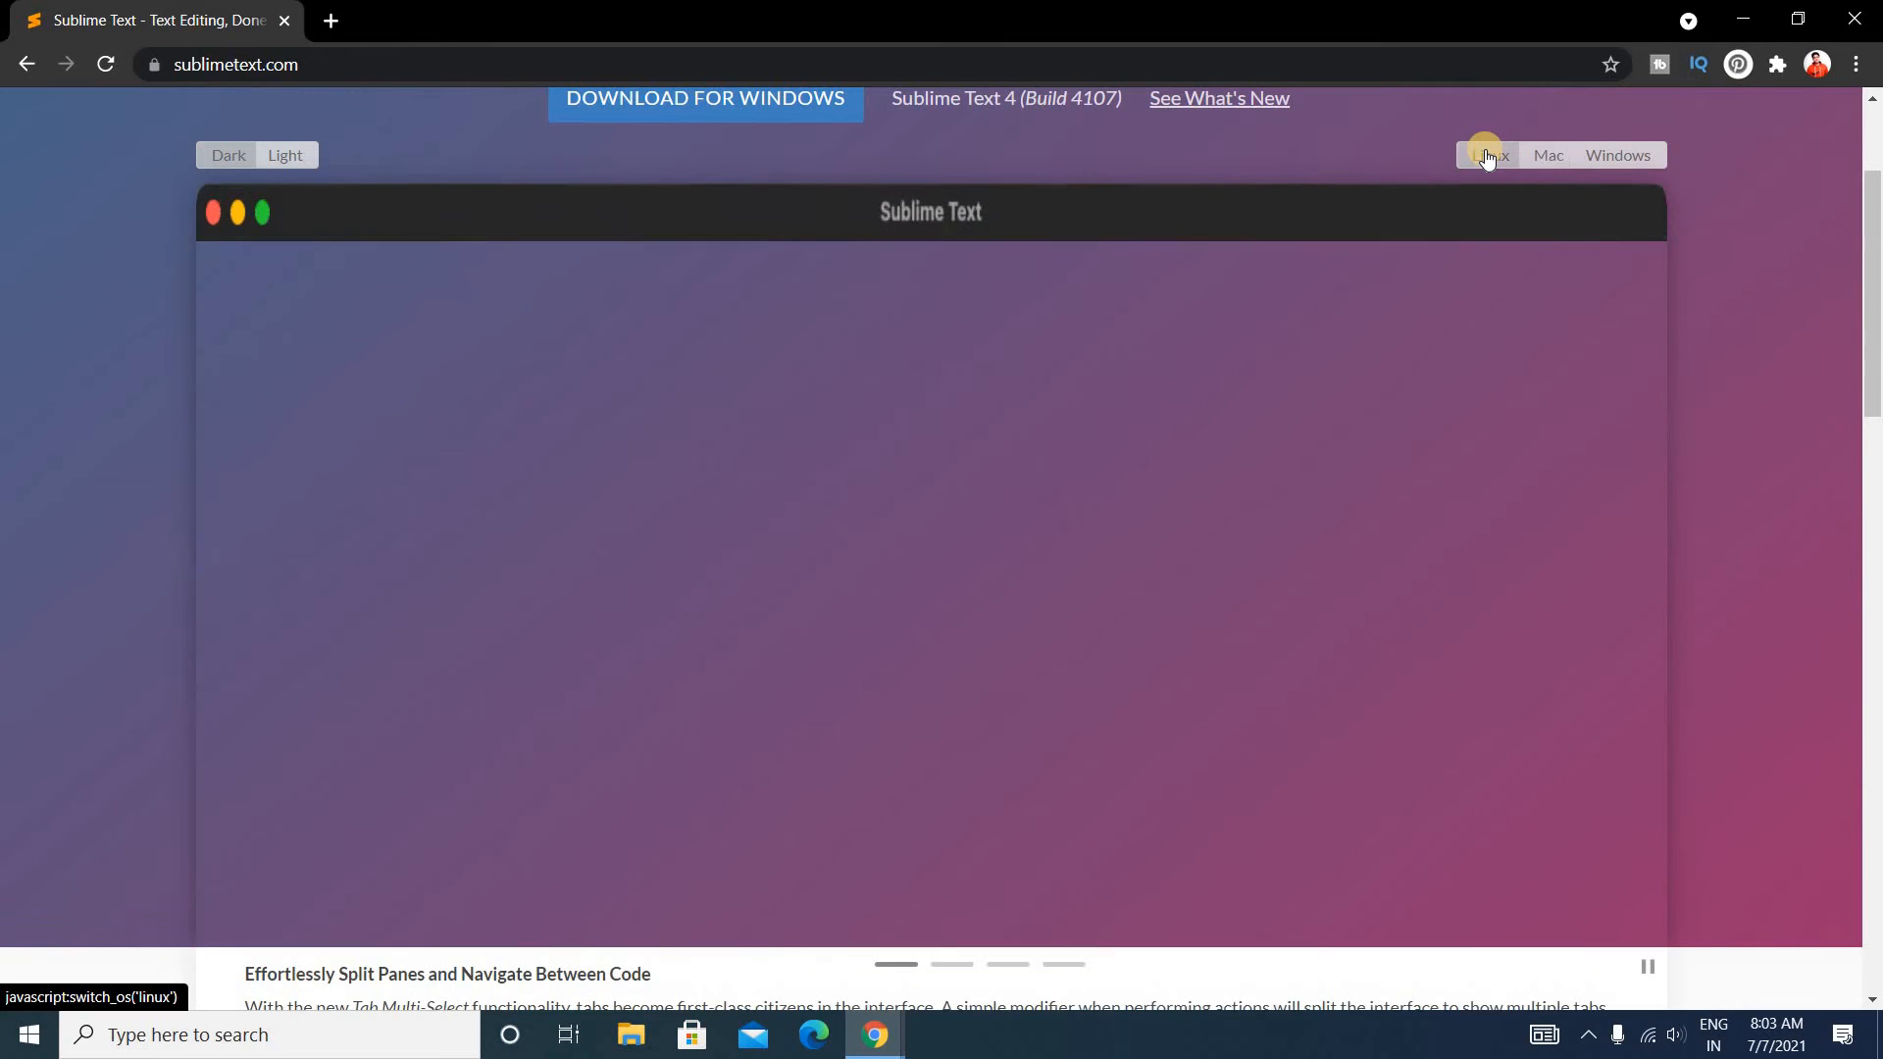
click(1489, 155)
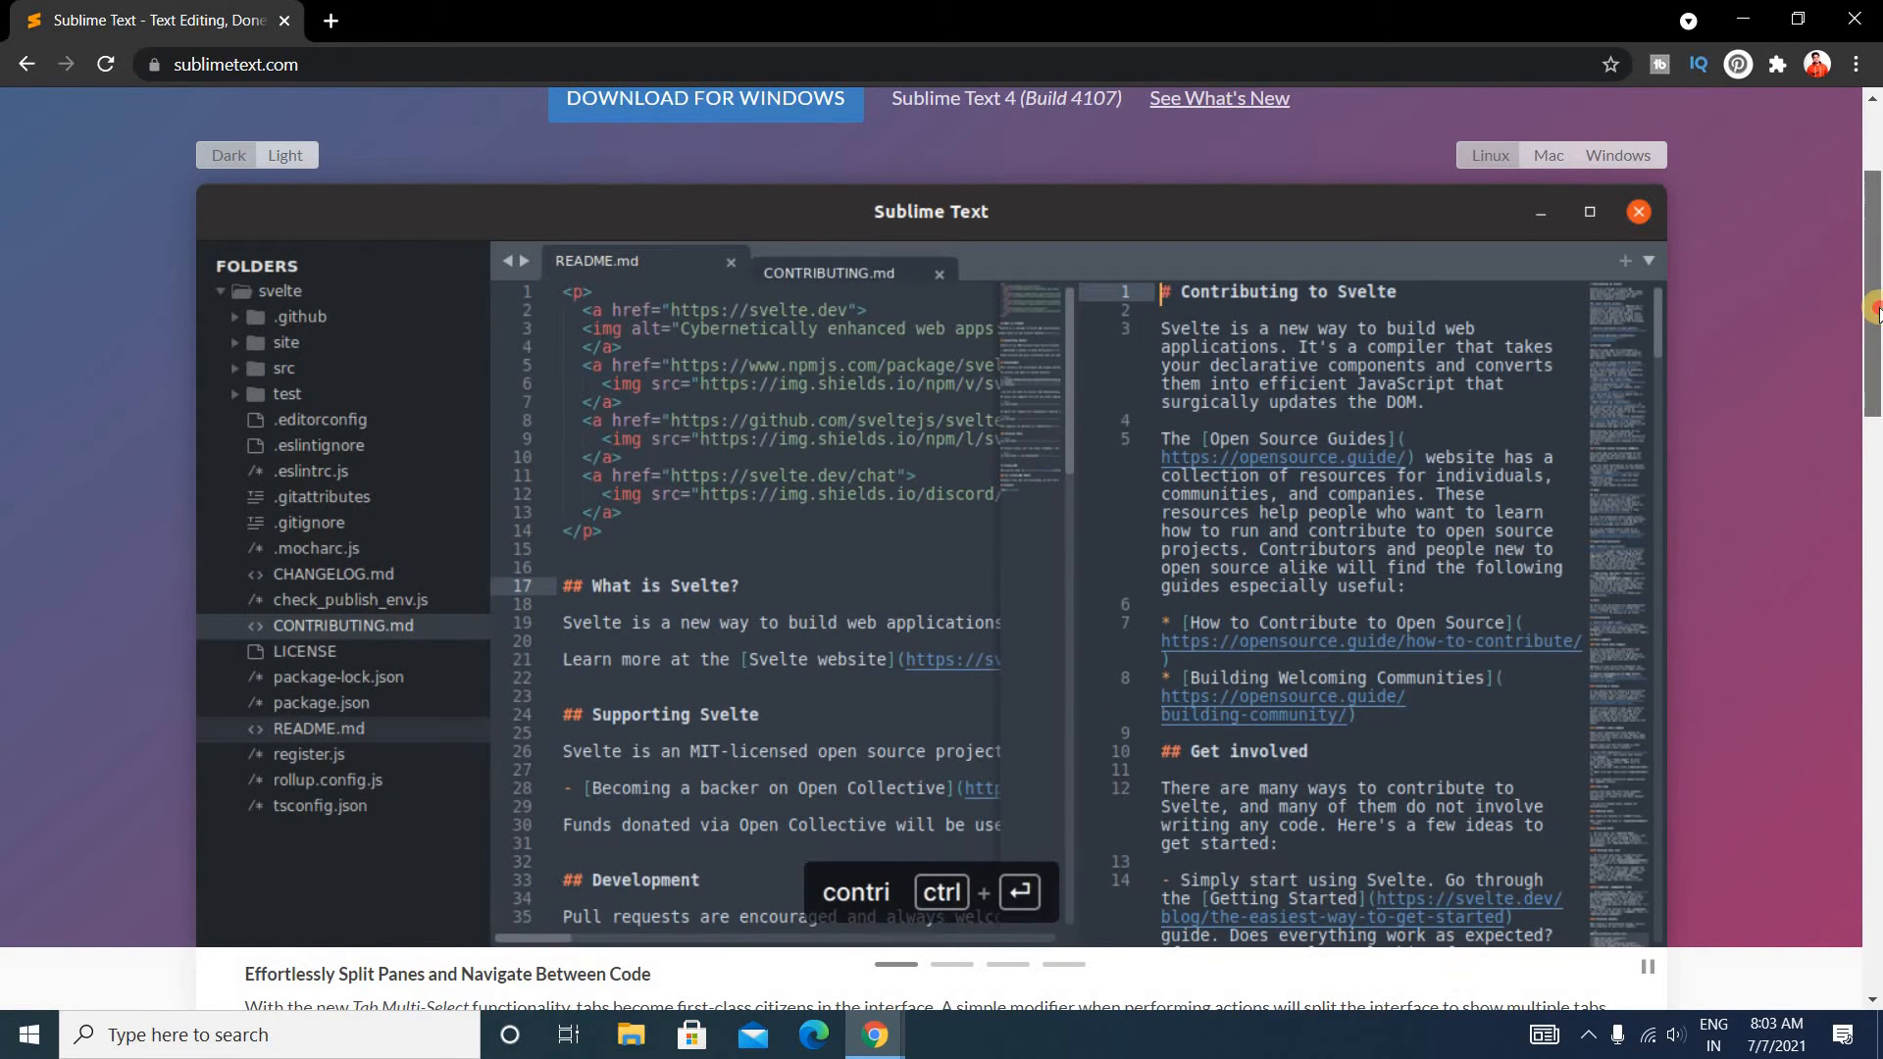
scroll(up, 3)
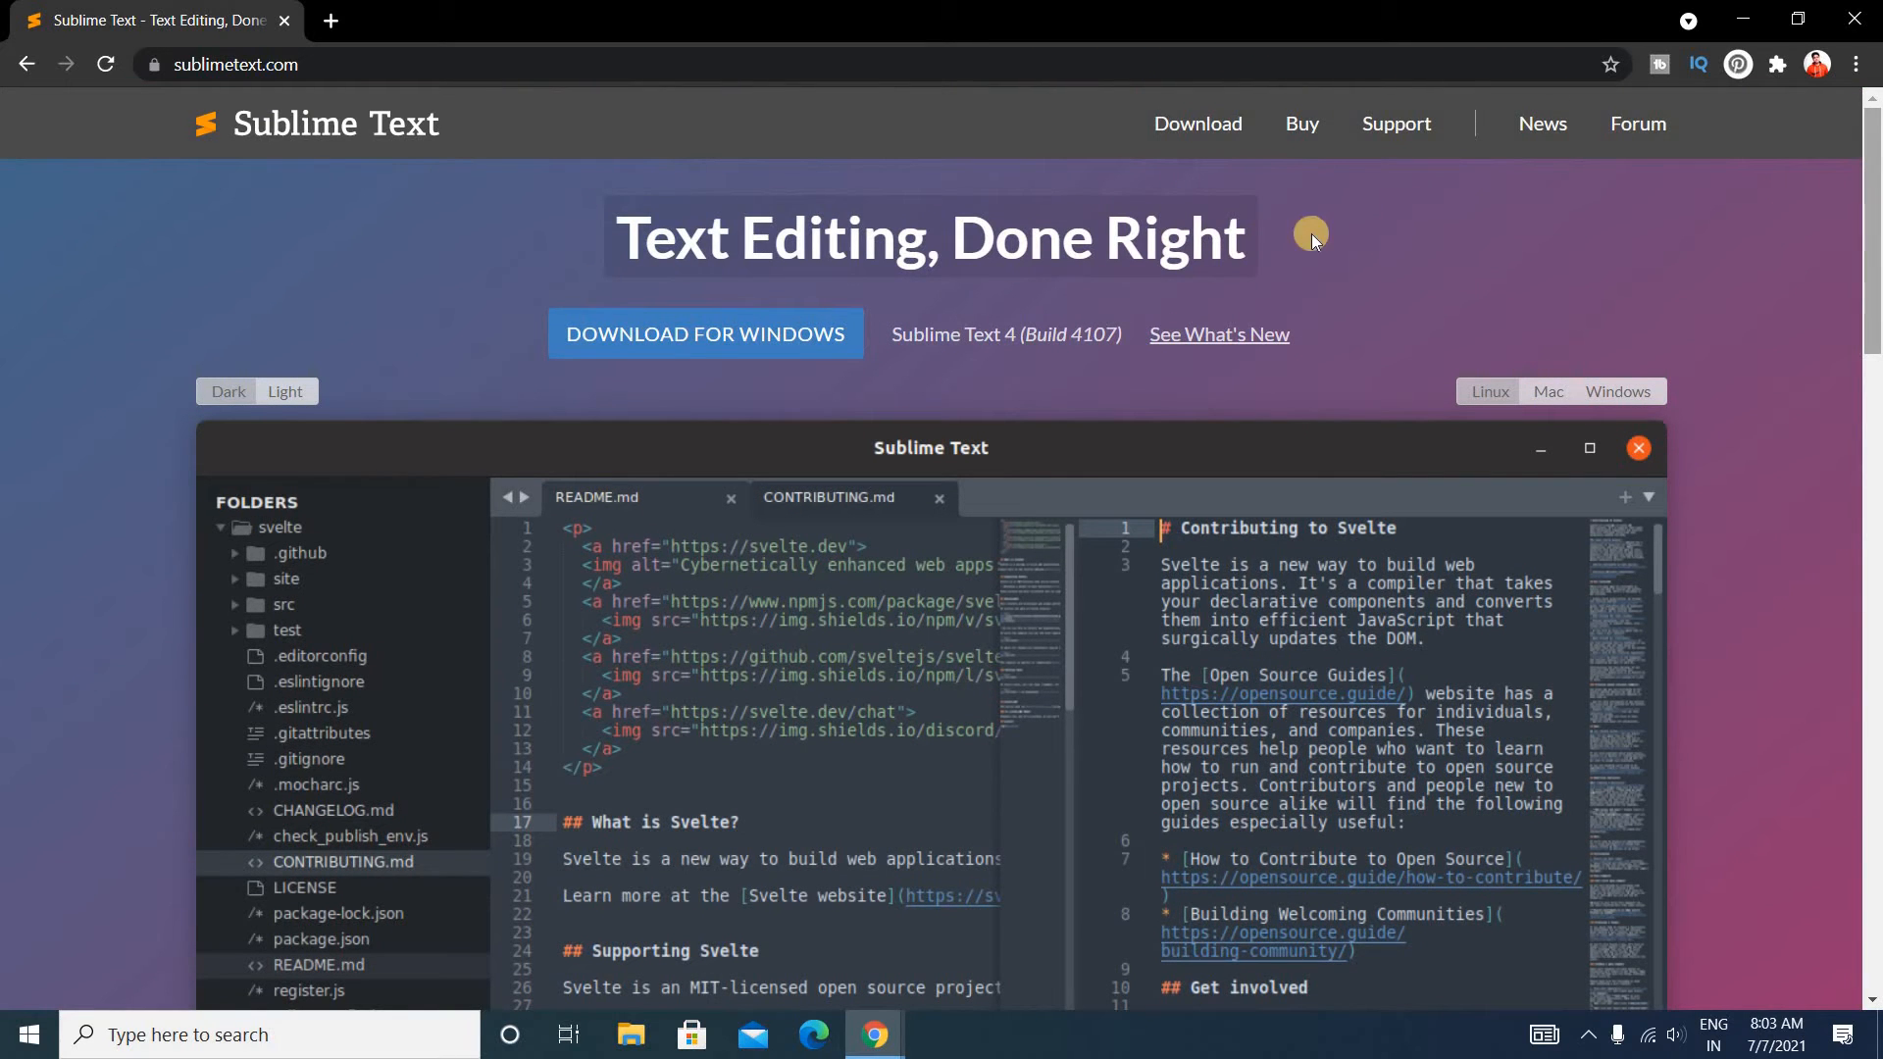
mouse_move(1197, 123)
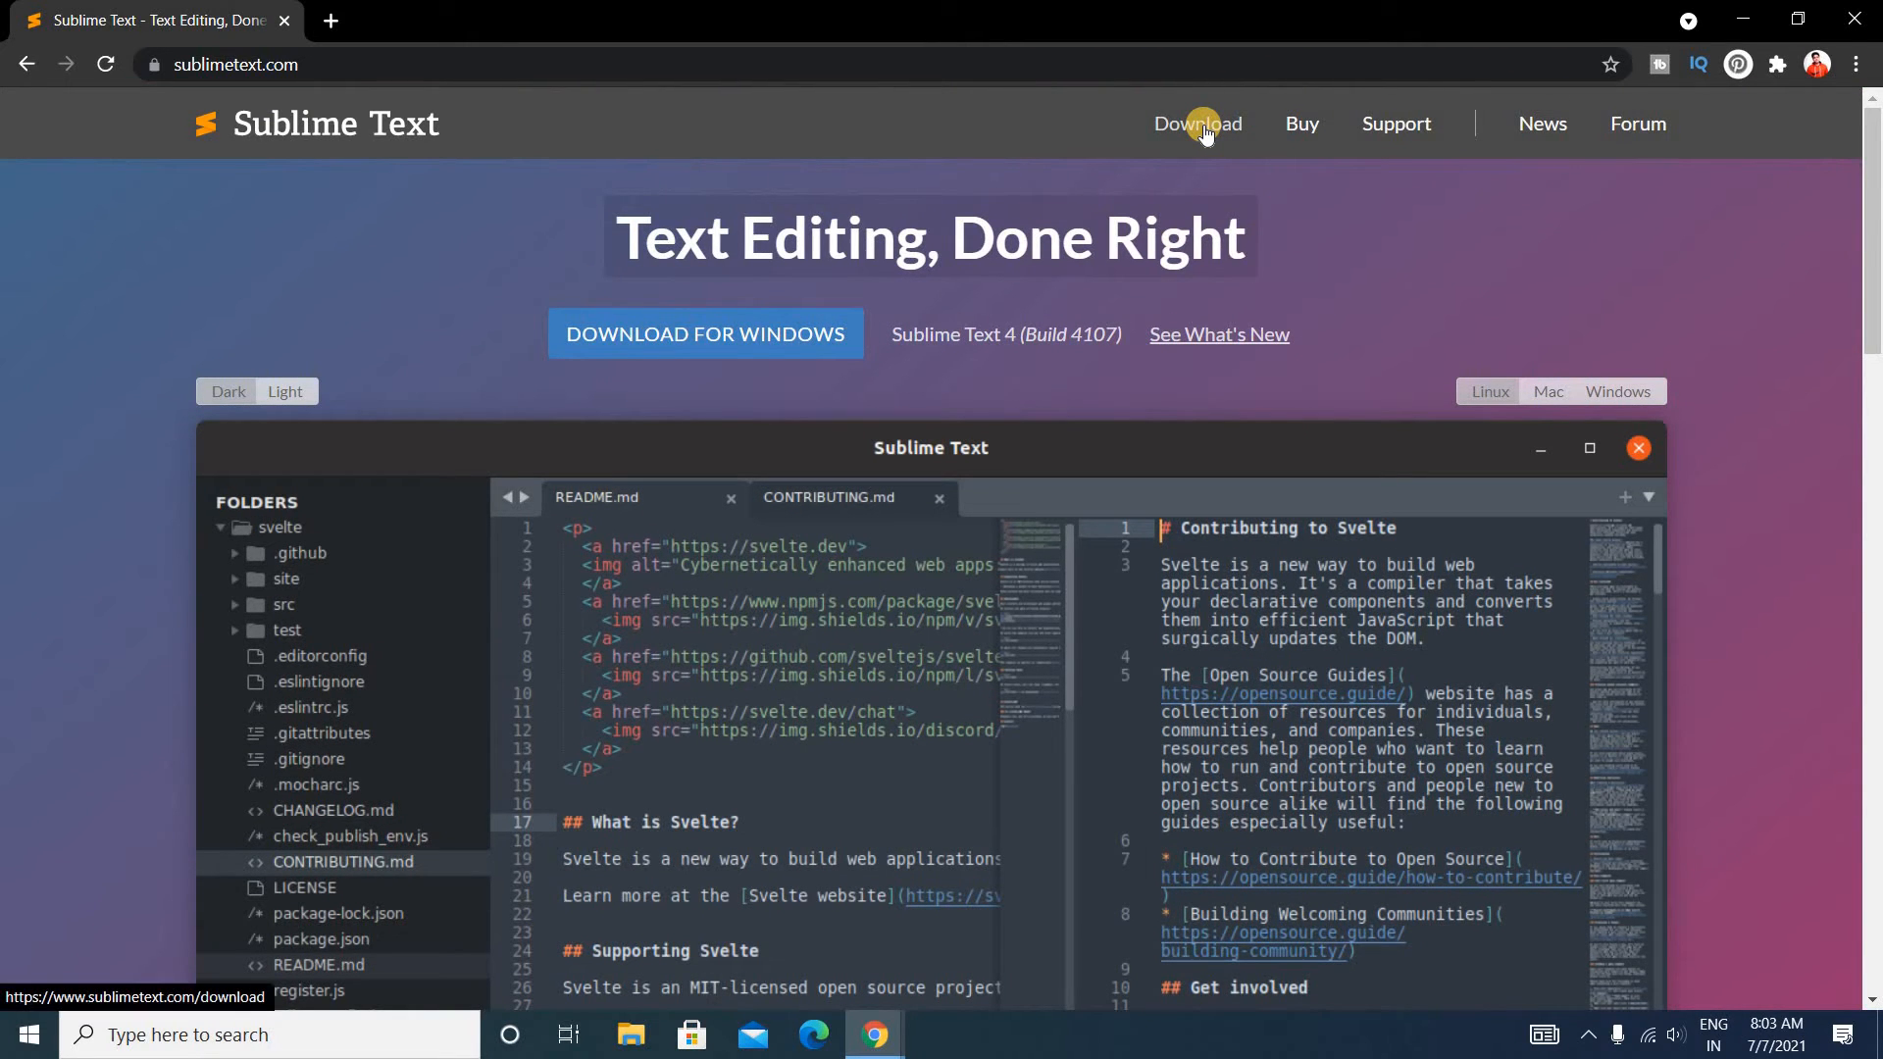
click(1196, 124)
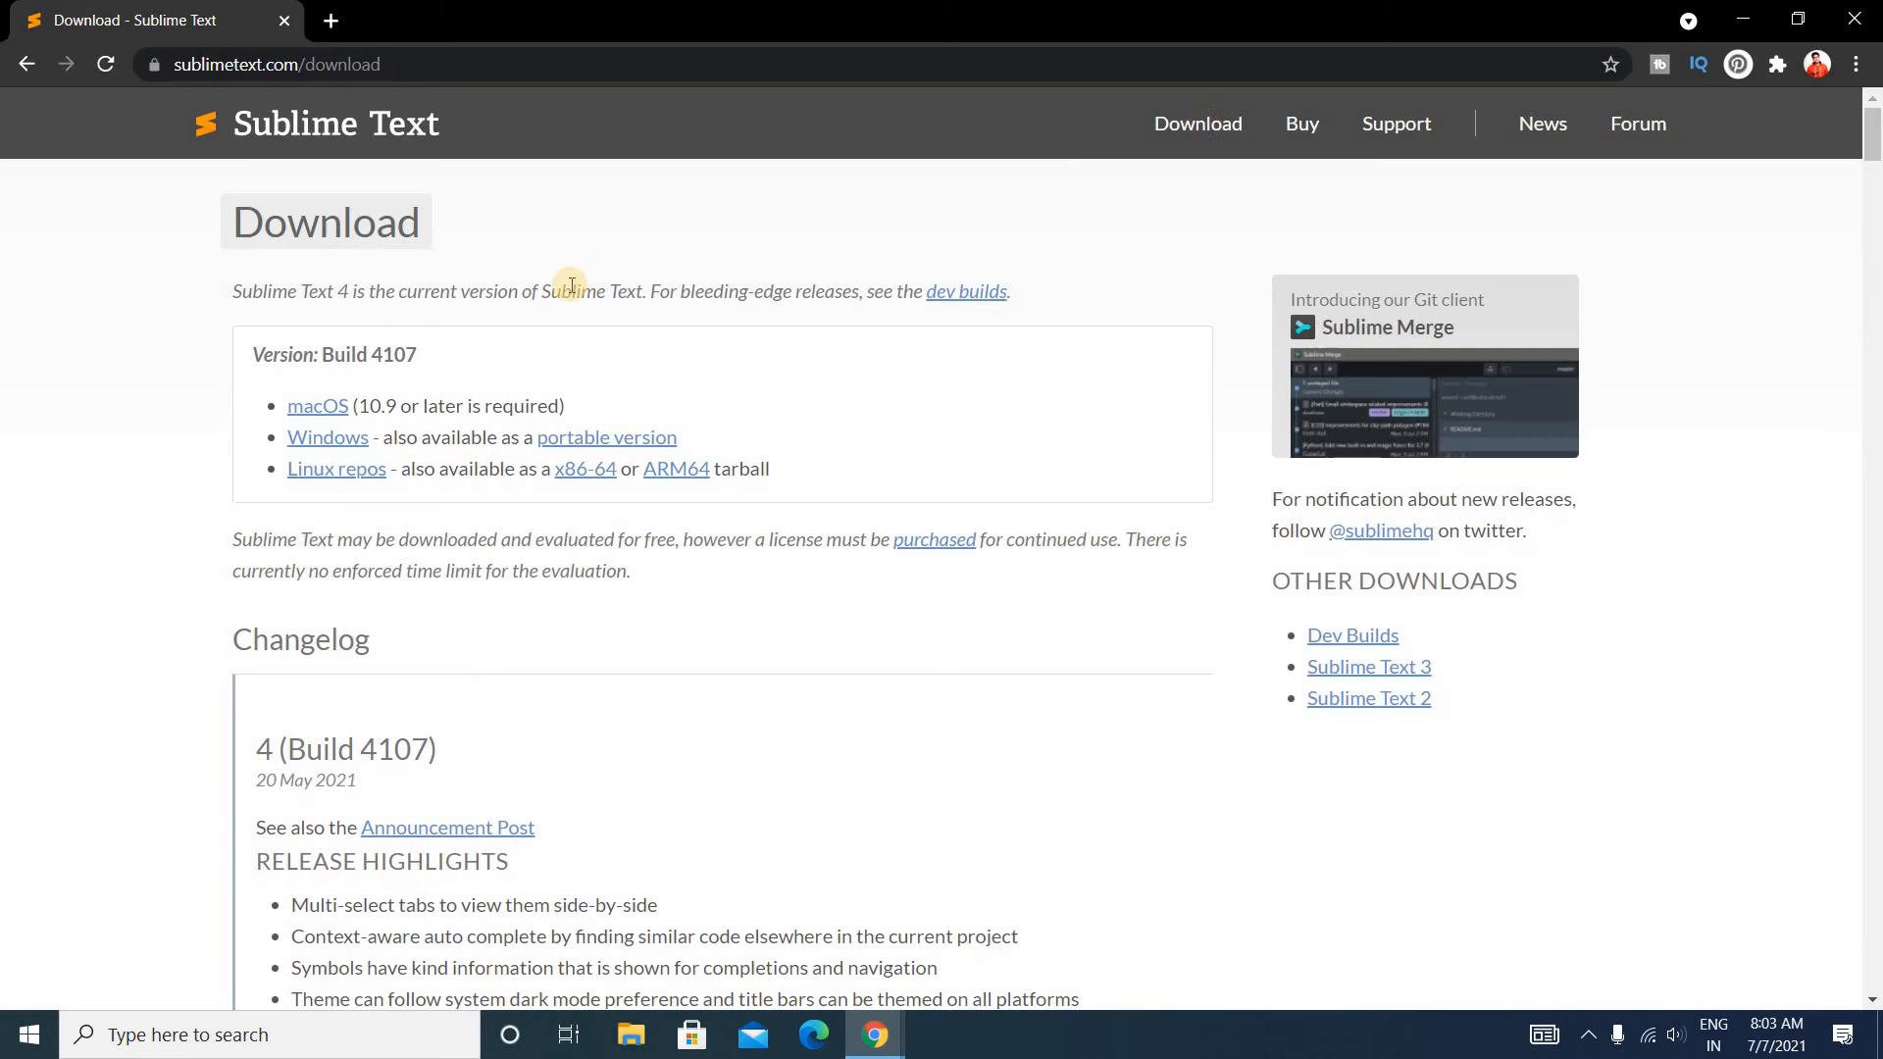
mouse_move(310, 317)
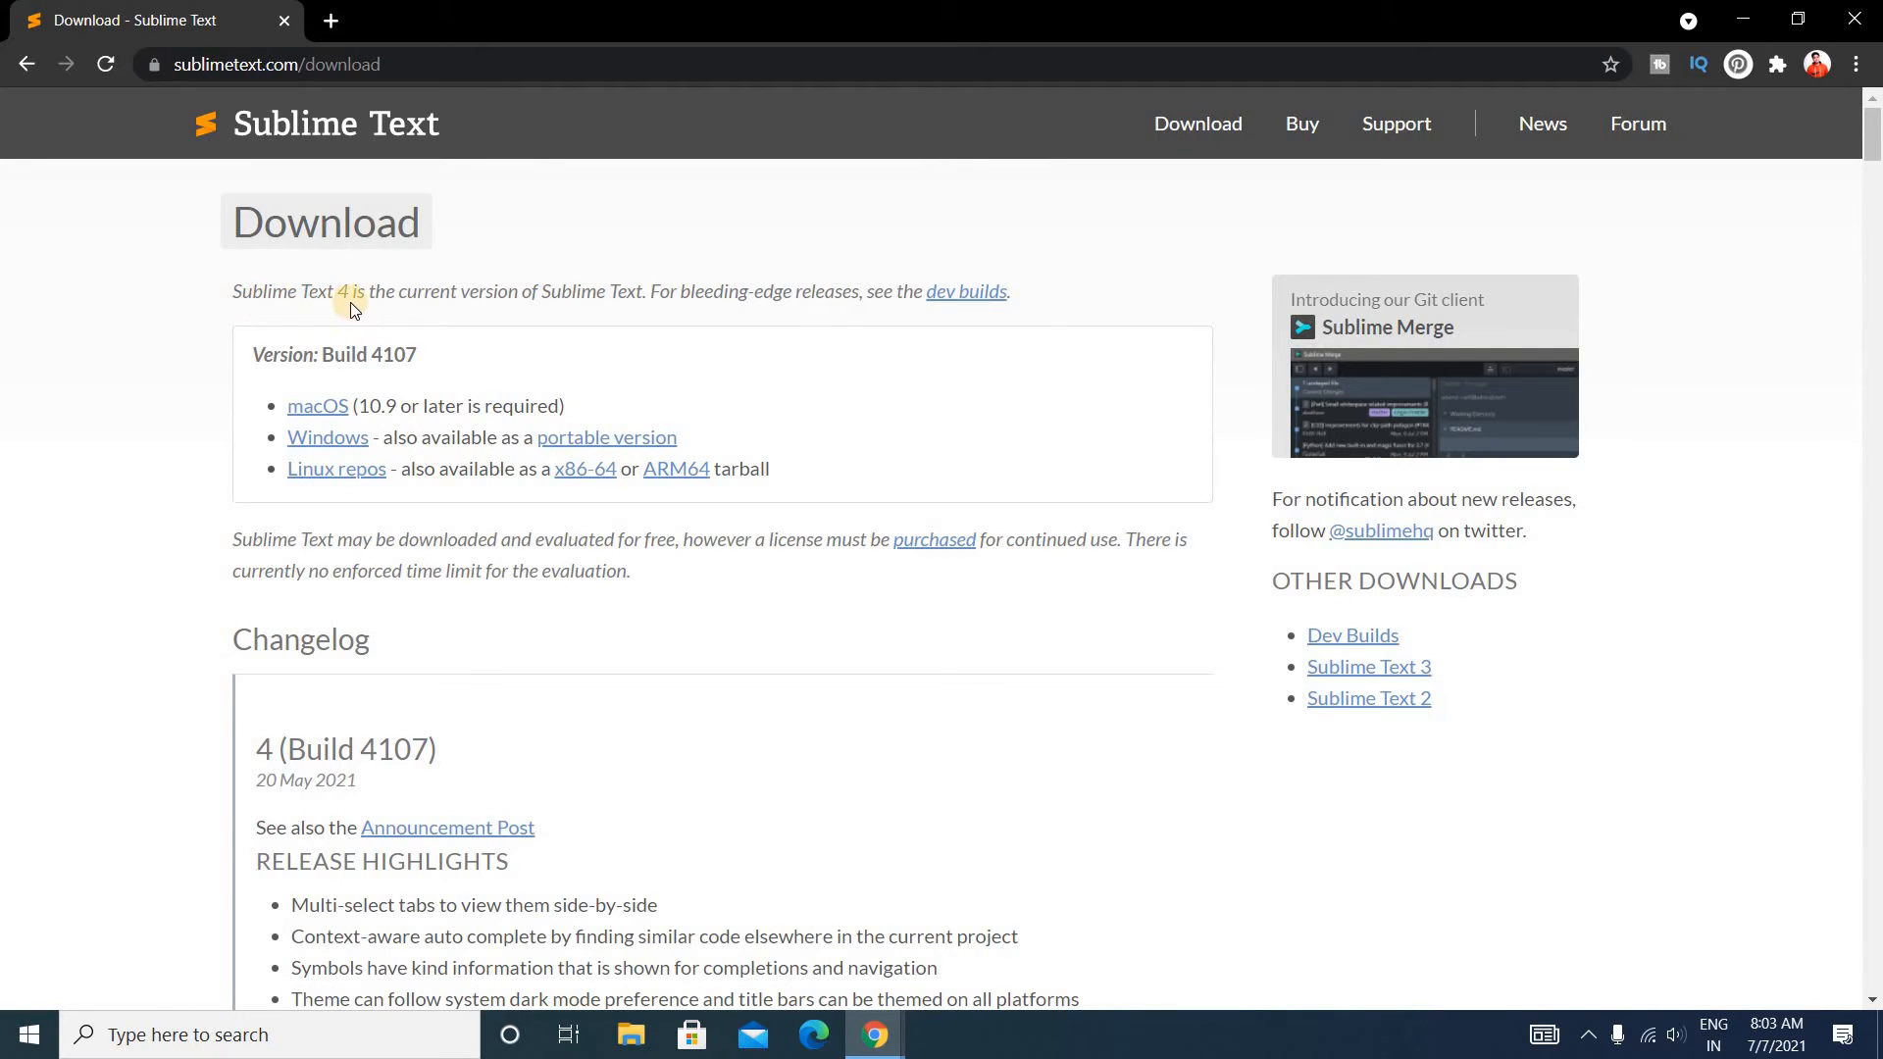
mouse_move(435, 335)
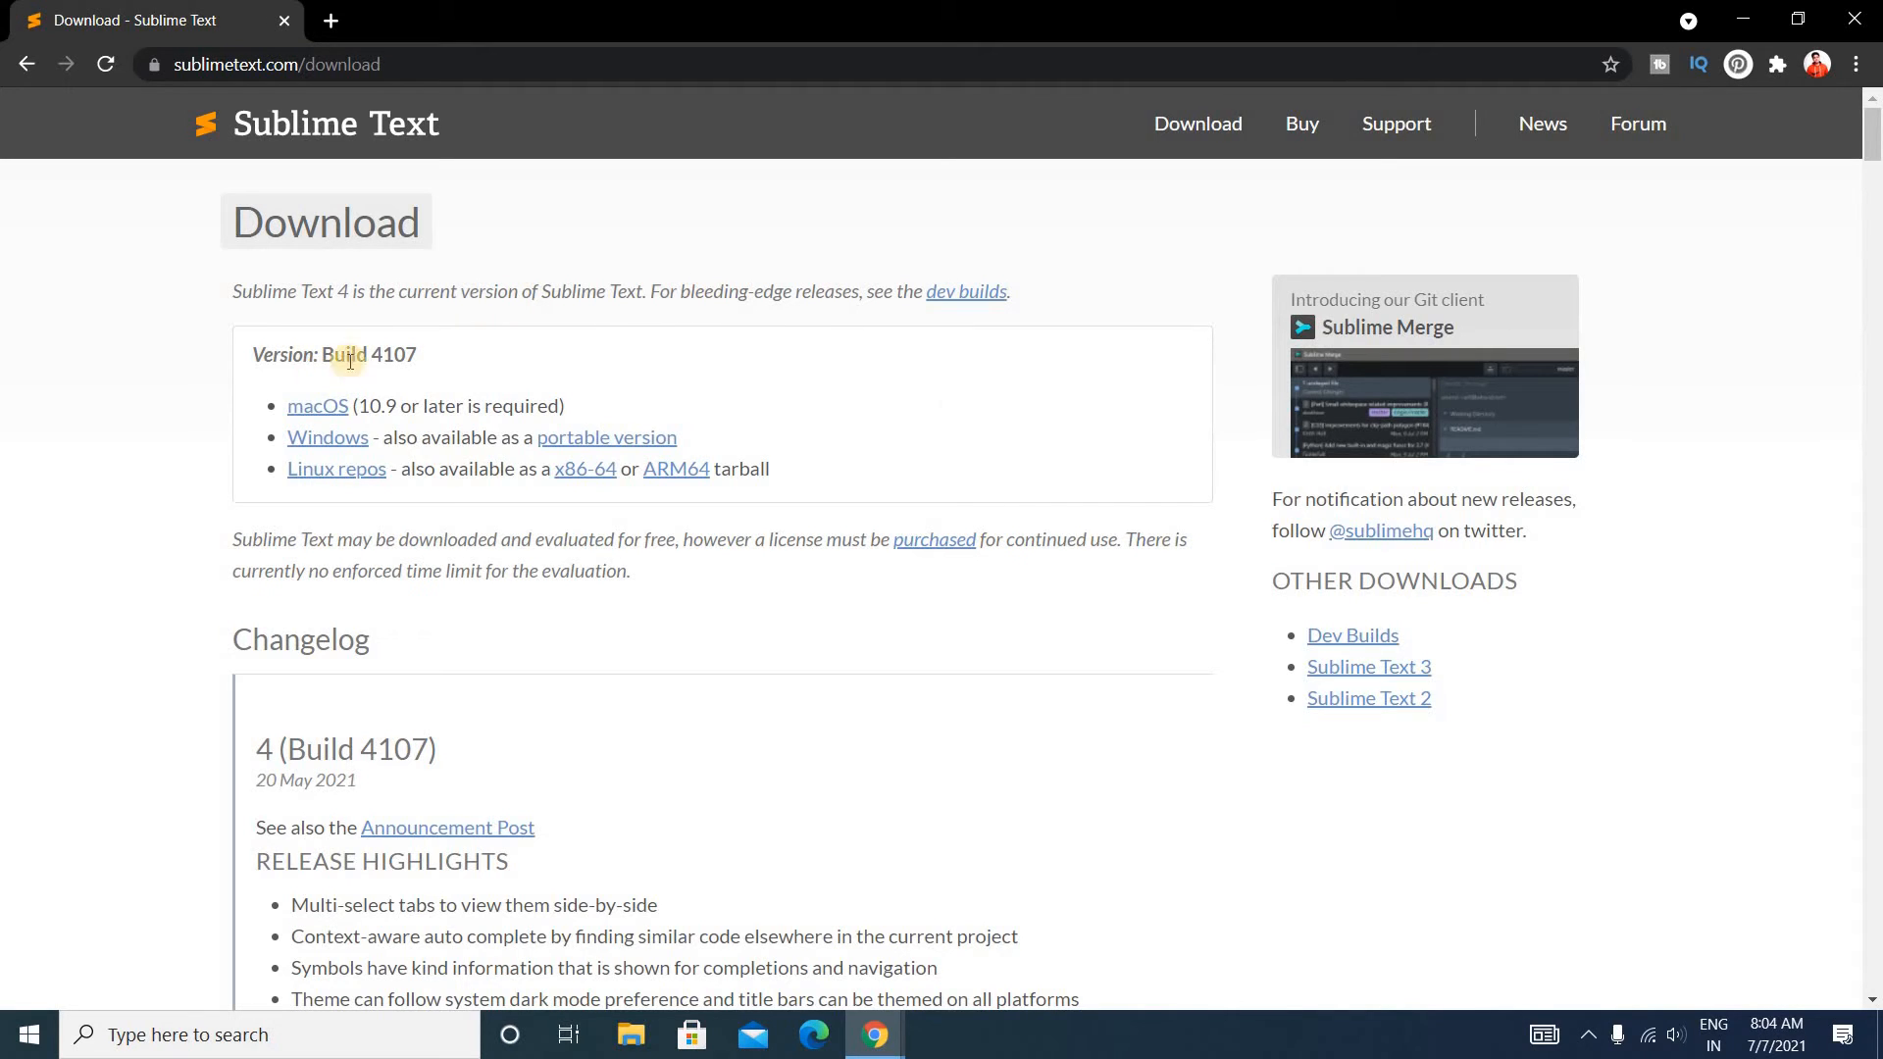
mouse_move(1357, 669)
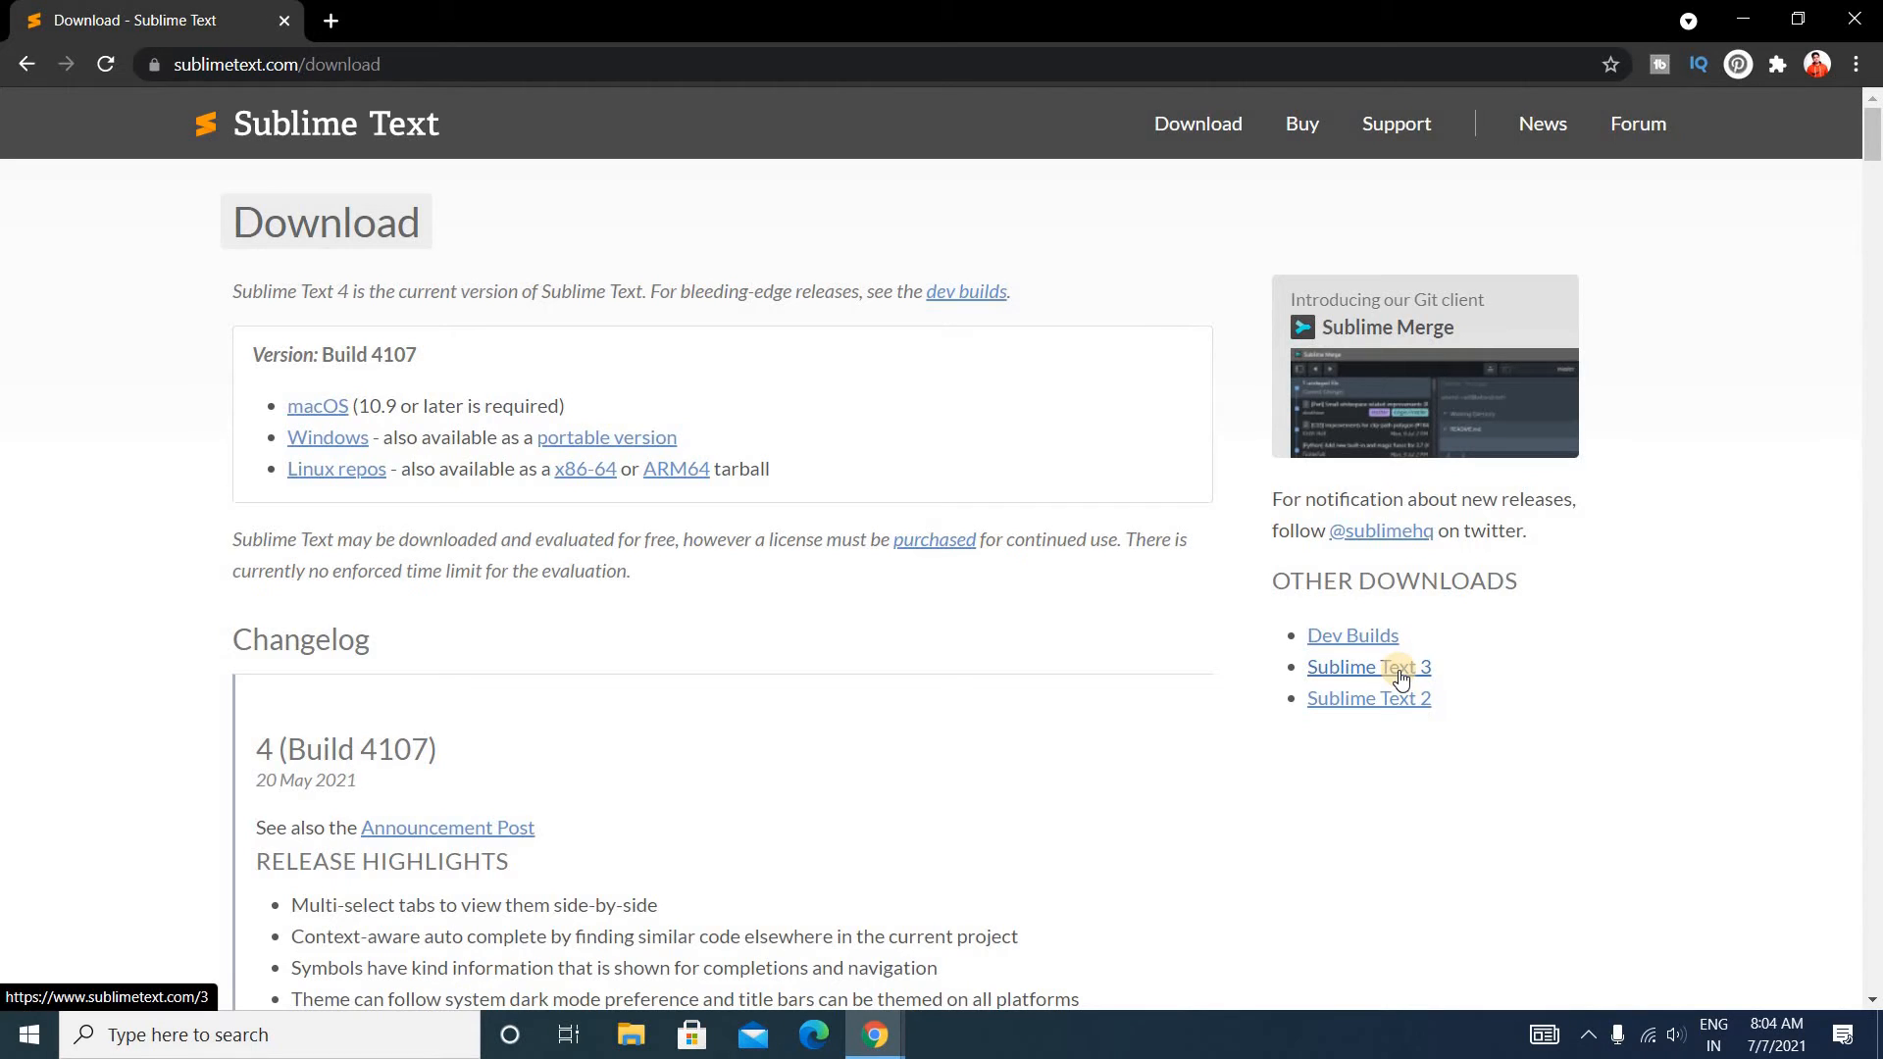
mouse_move(1367, 708)
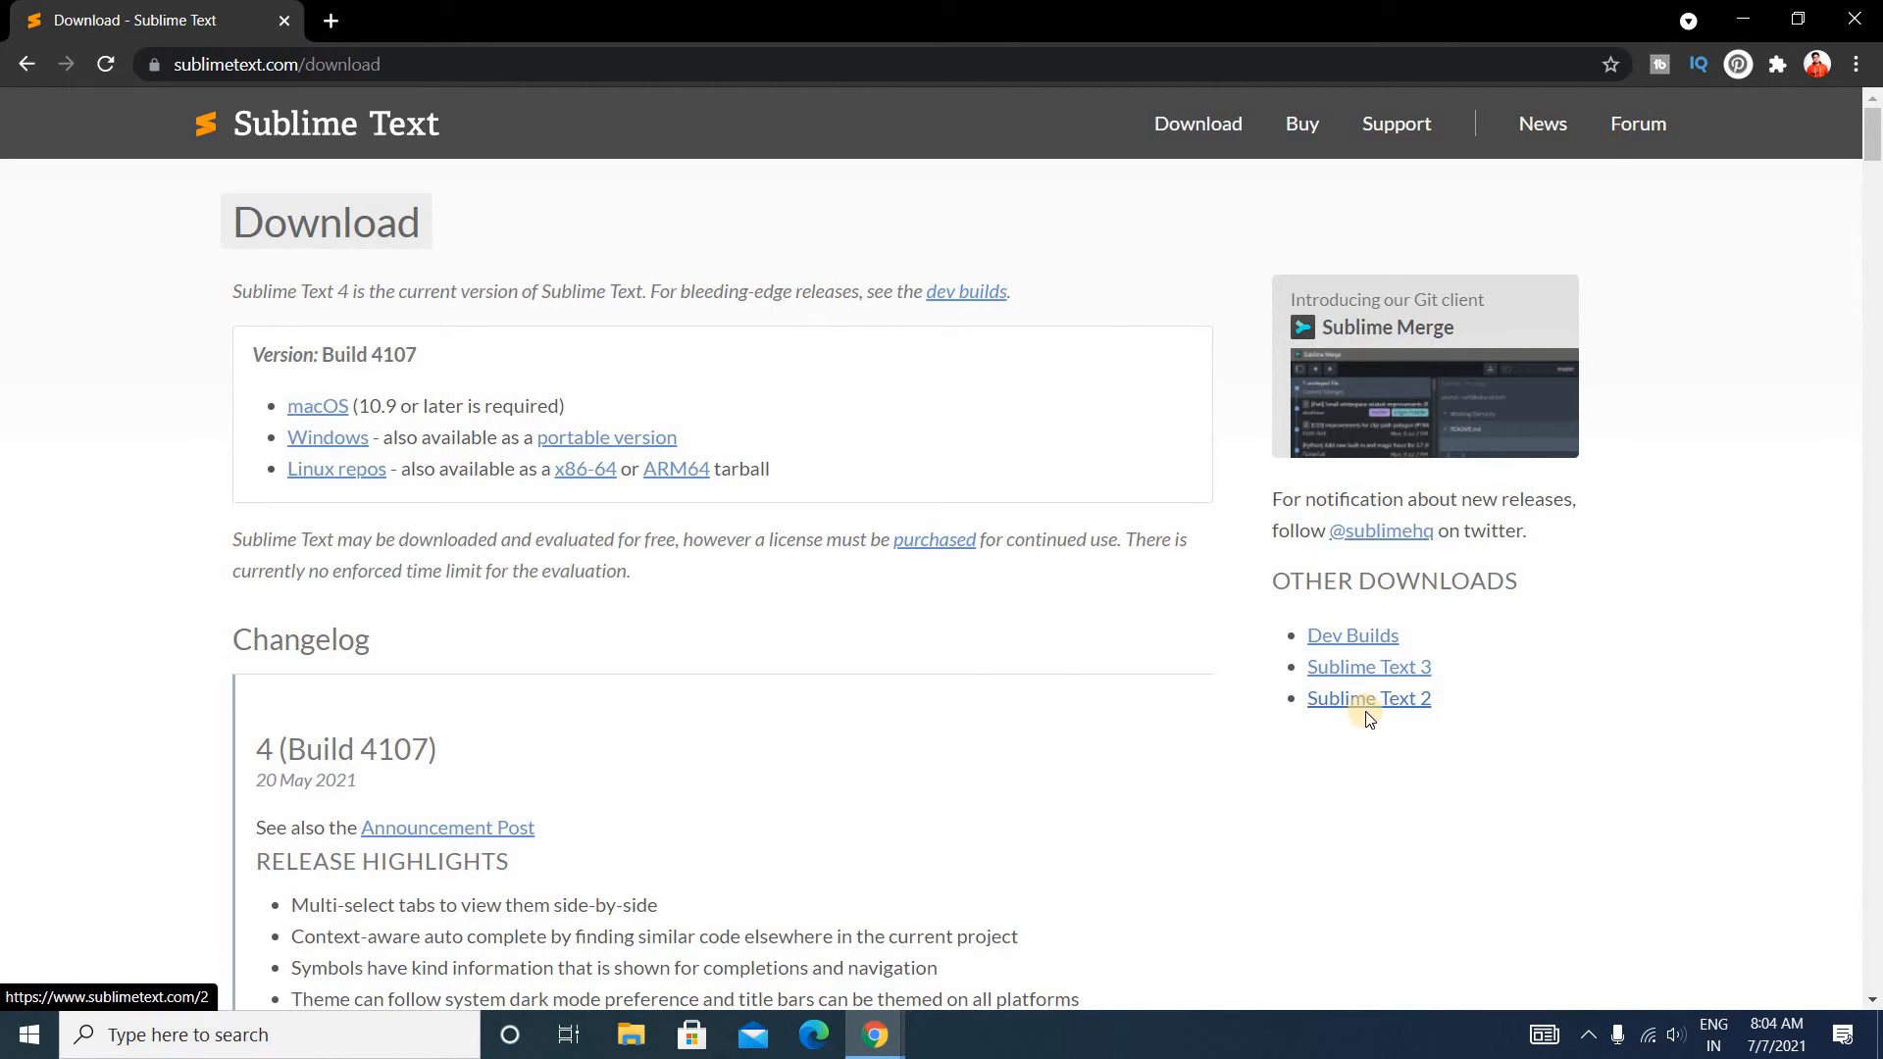
mouse_move(902, 334)
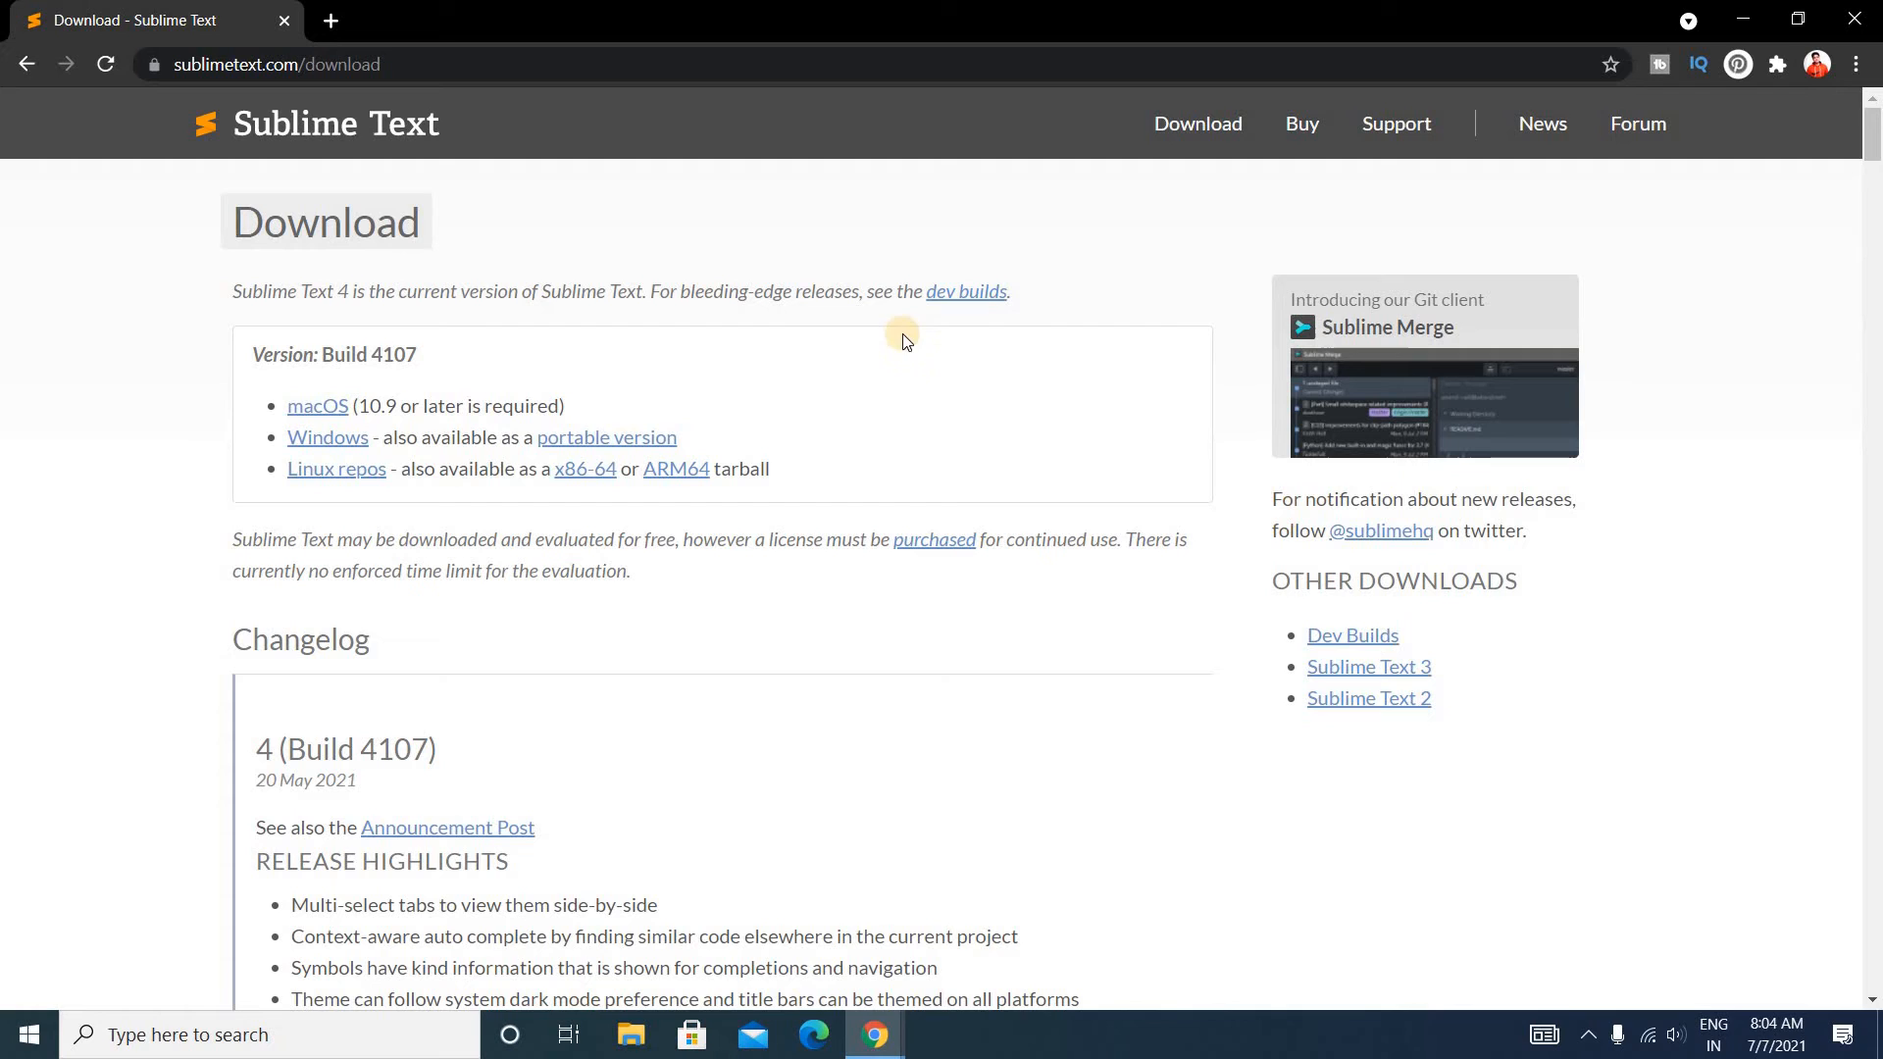
mouse_move(296, 388)
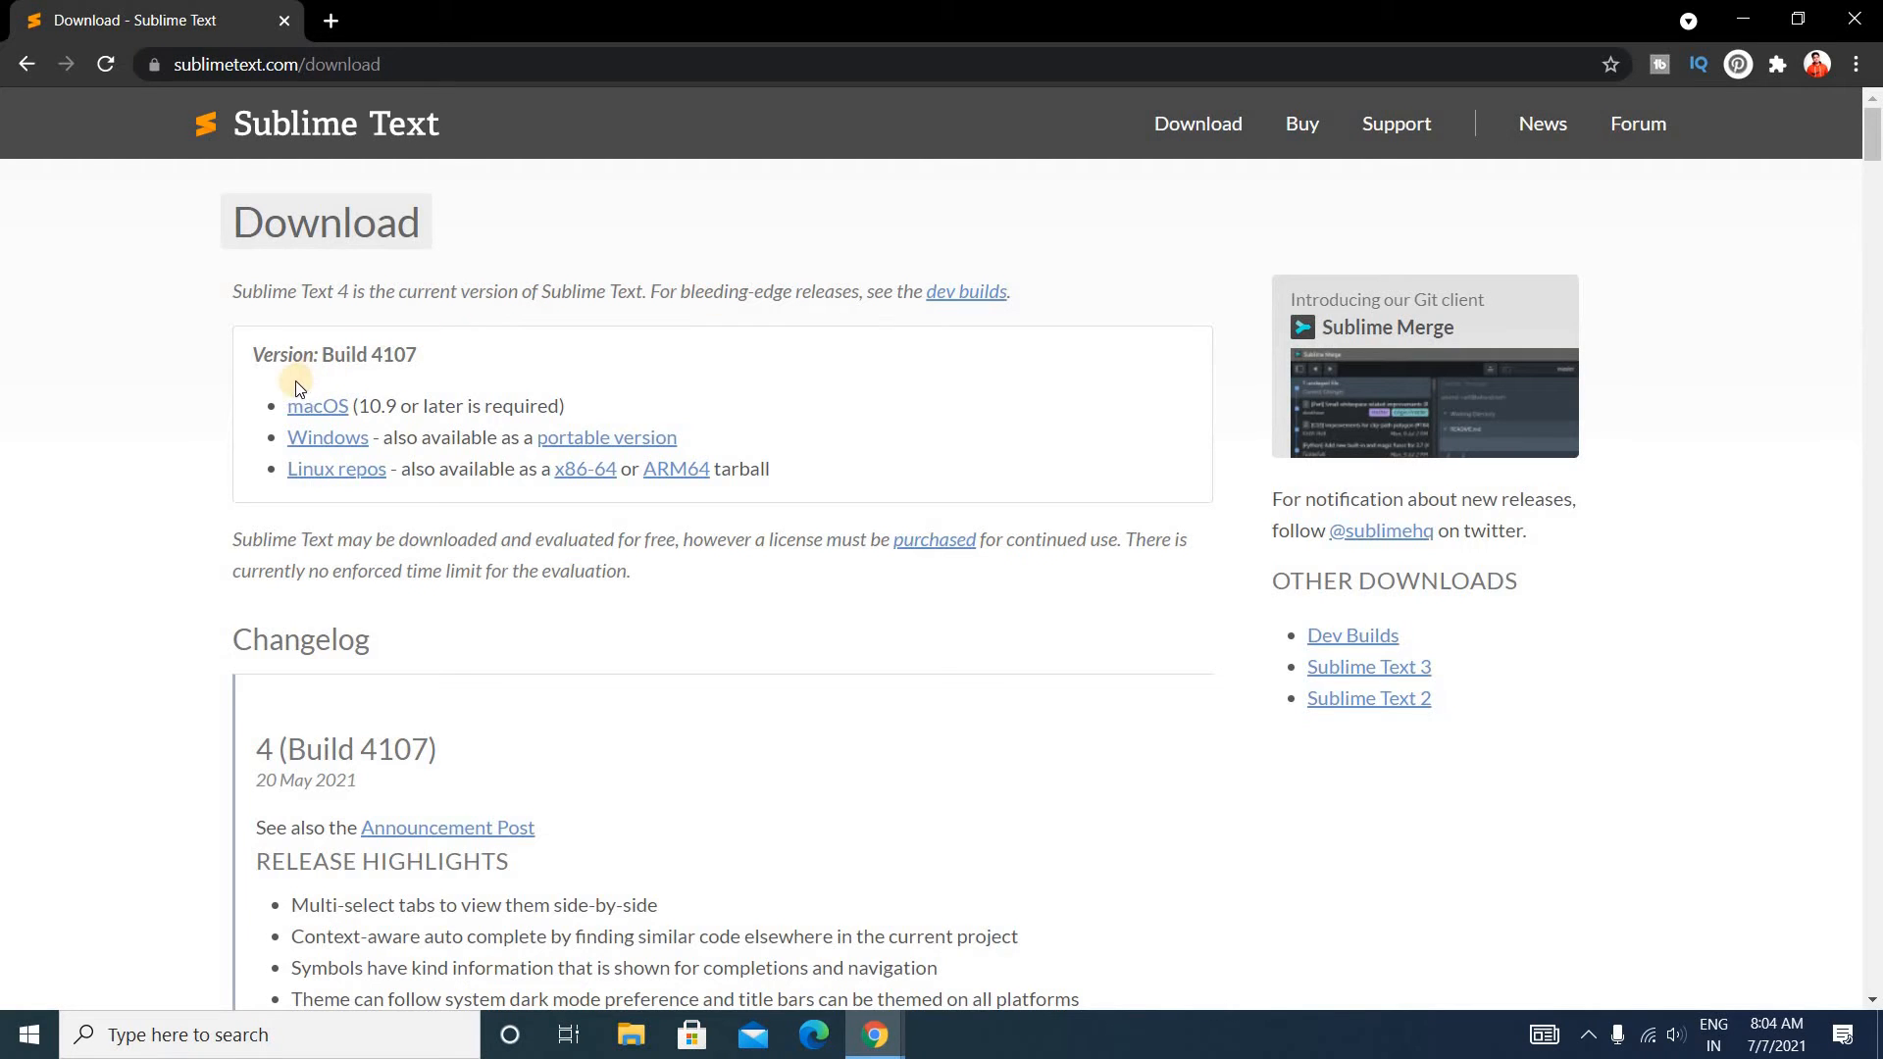
mouse_move(318, 406)
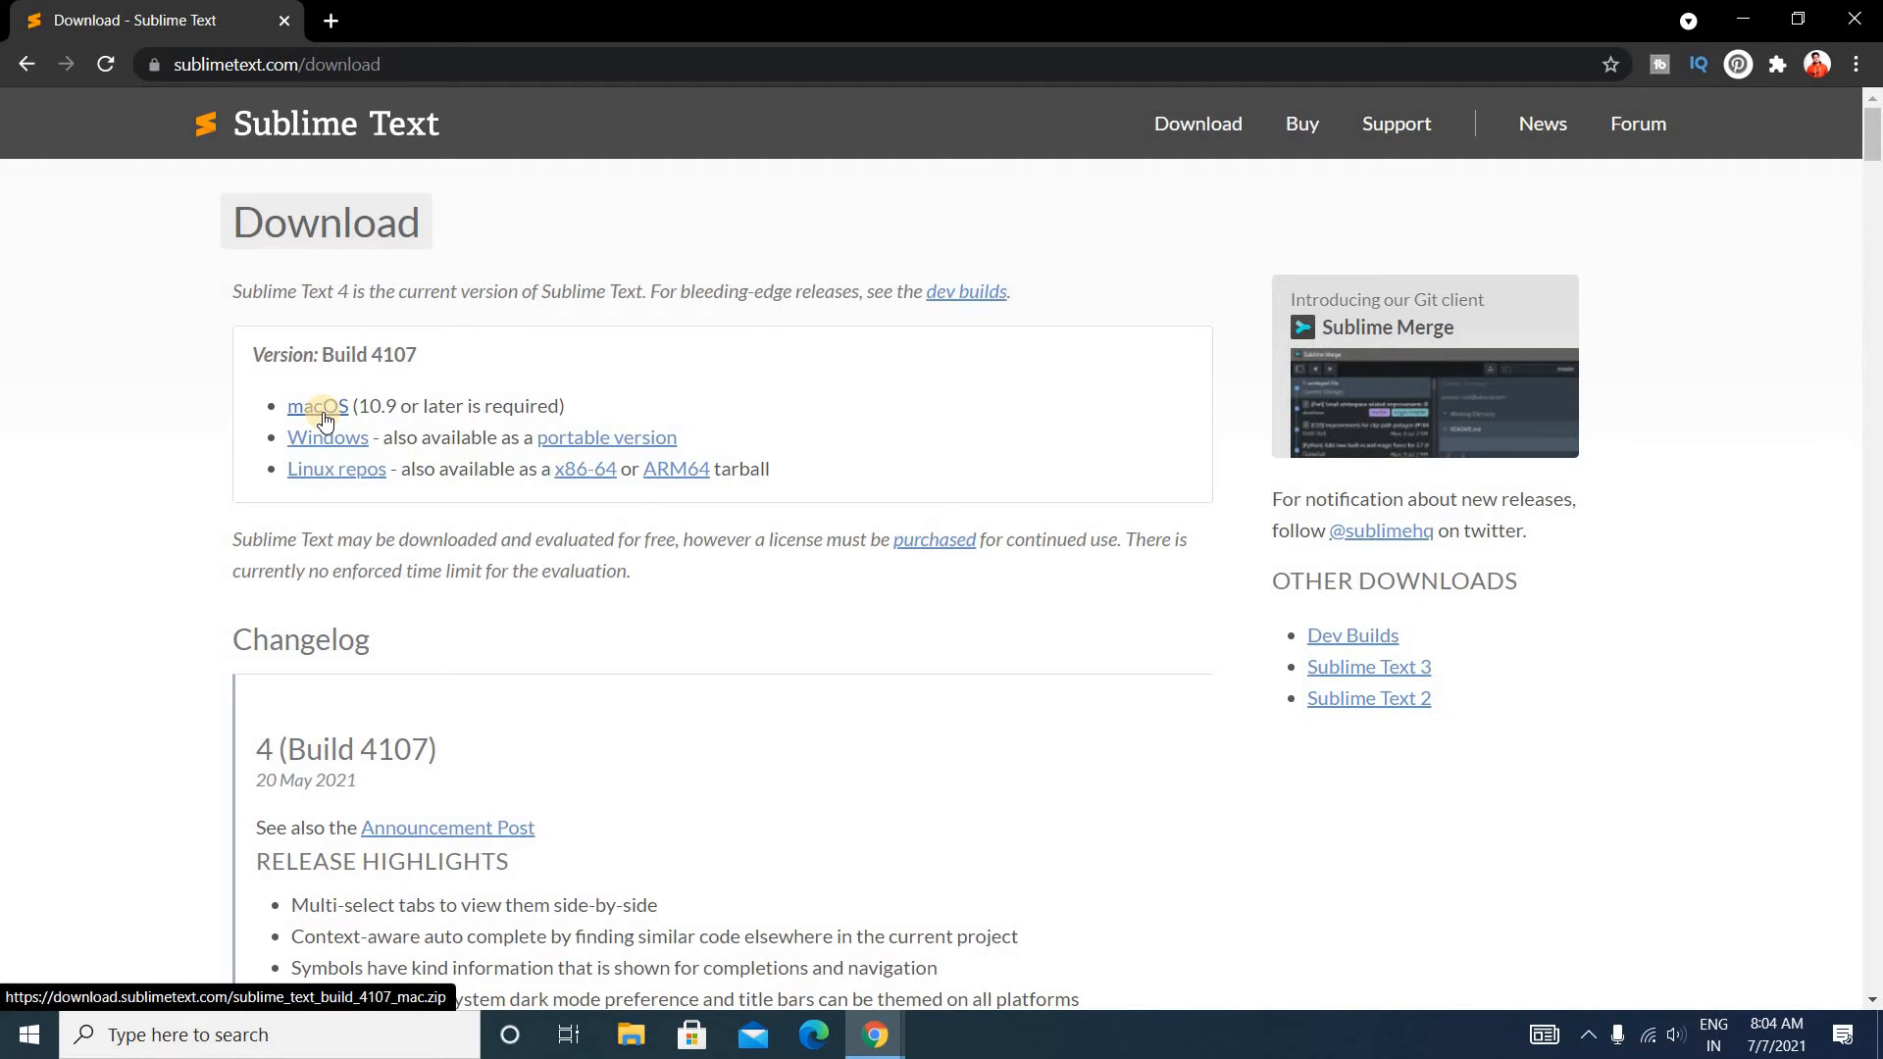
mouse_move(335, 469)
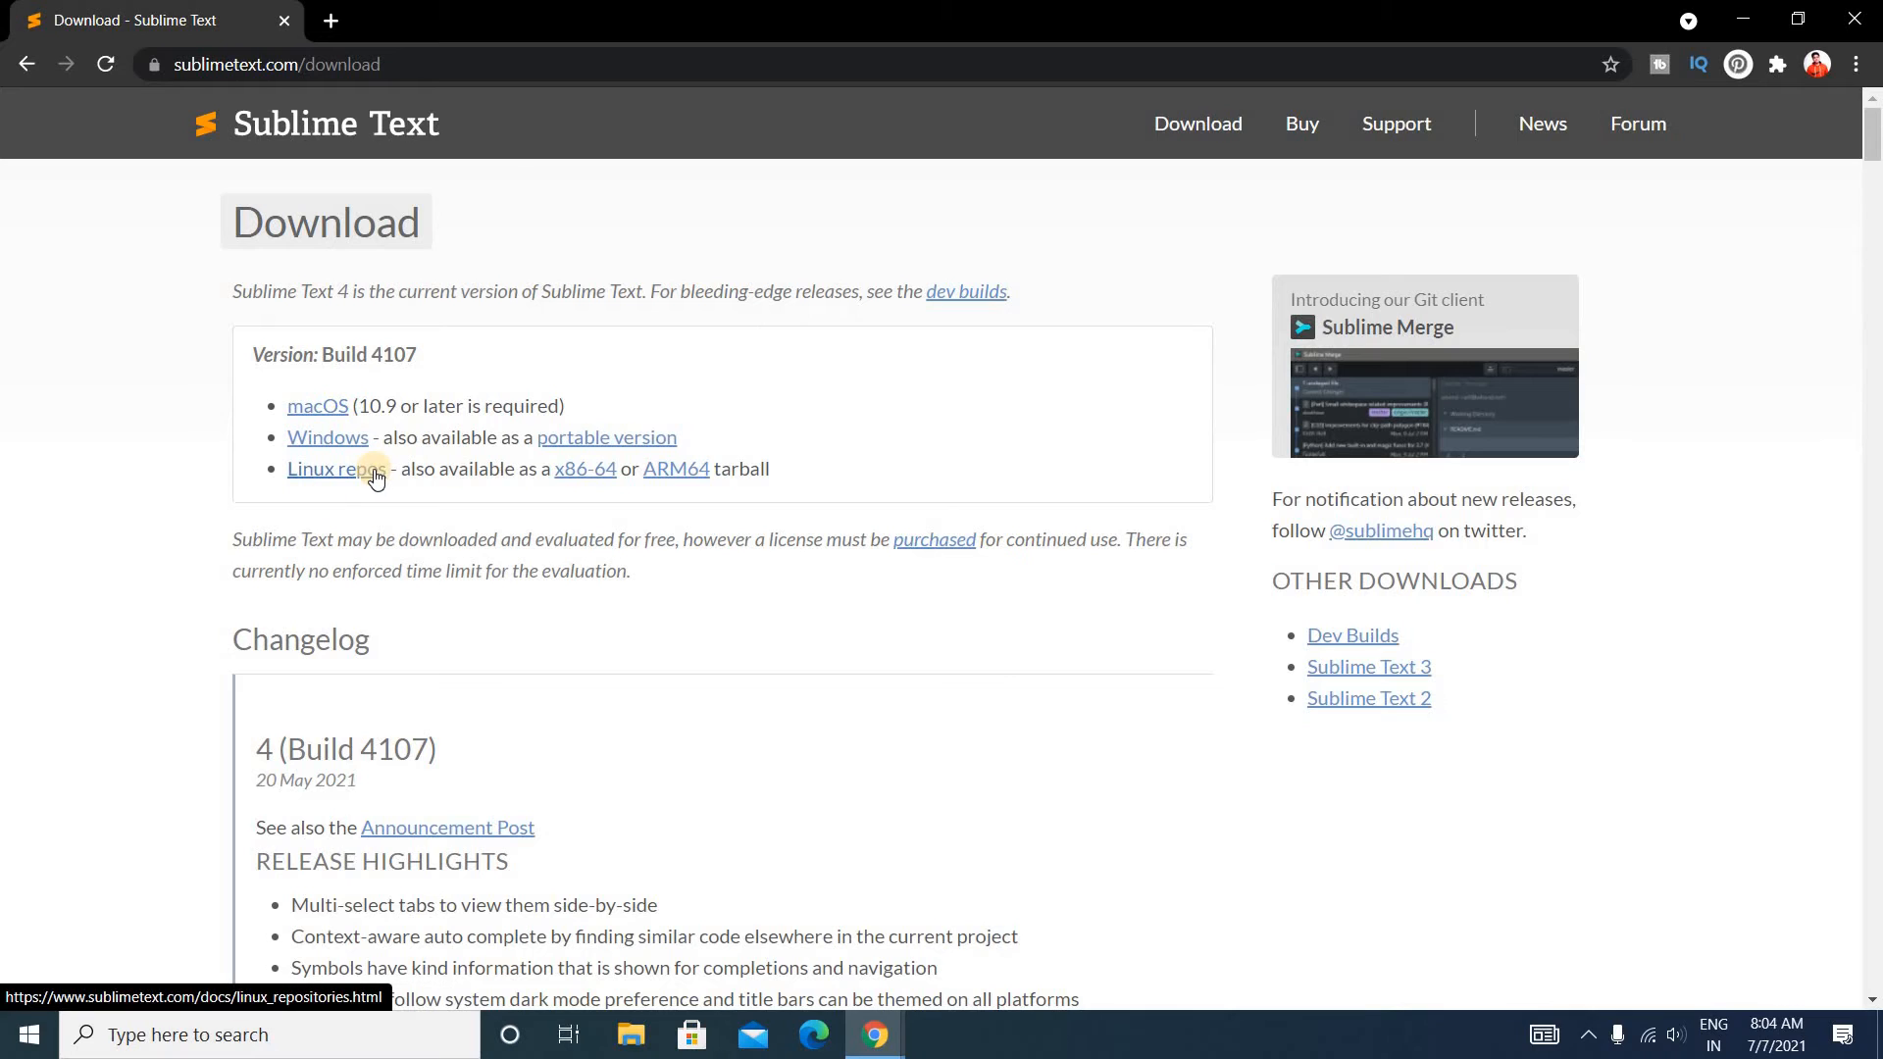
mouse_move(328, 436)
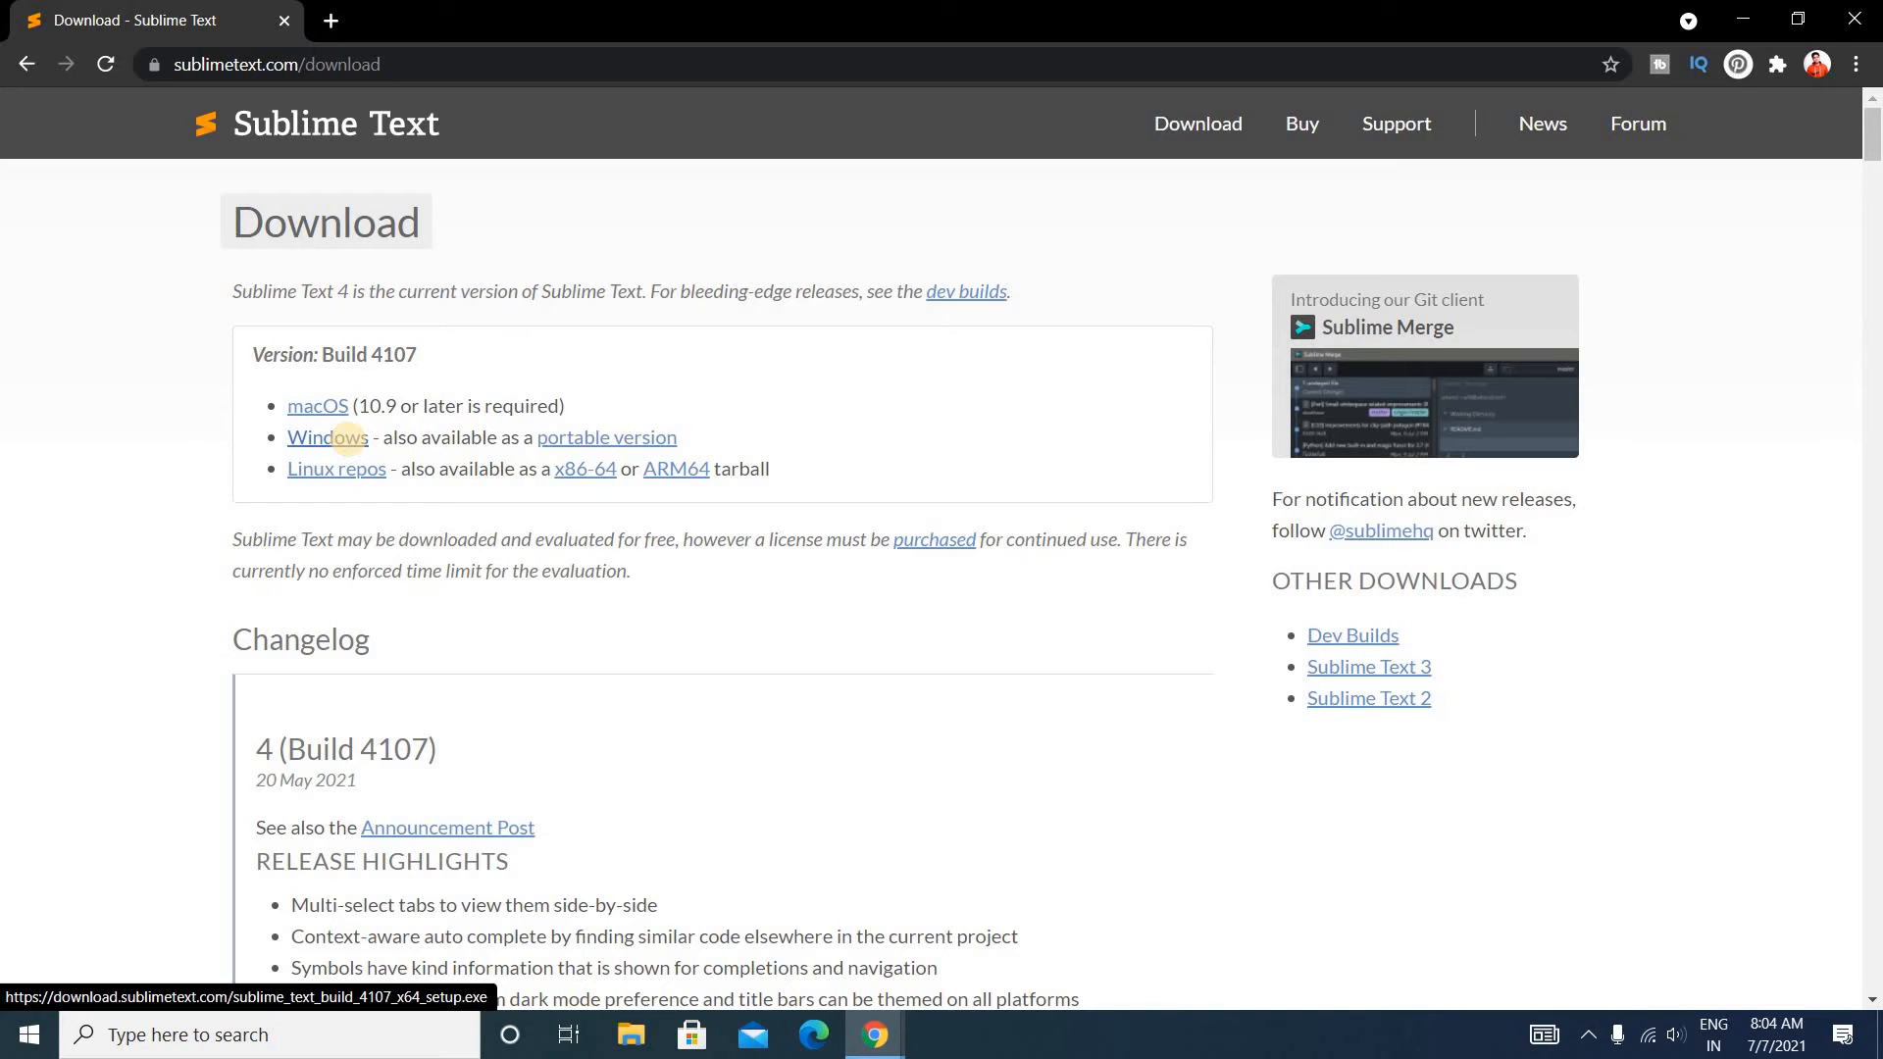
mouse_move(323, 437)
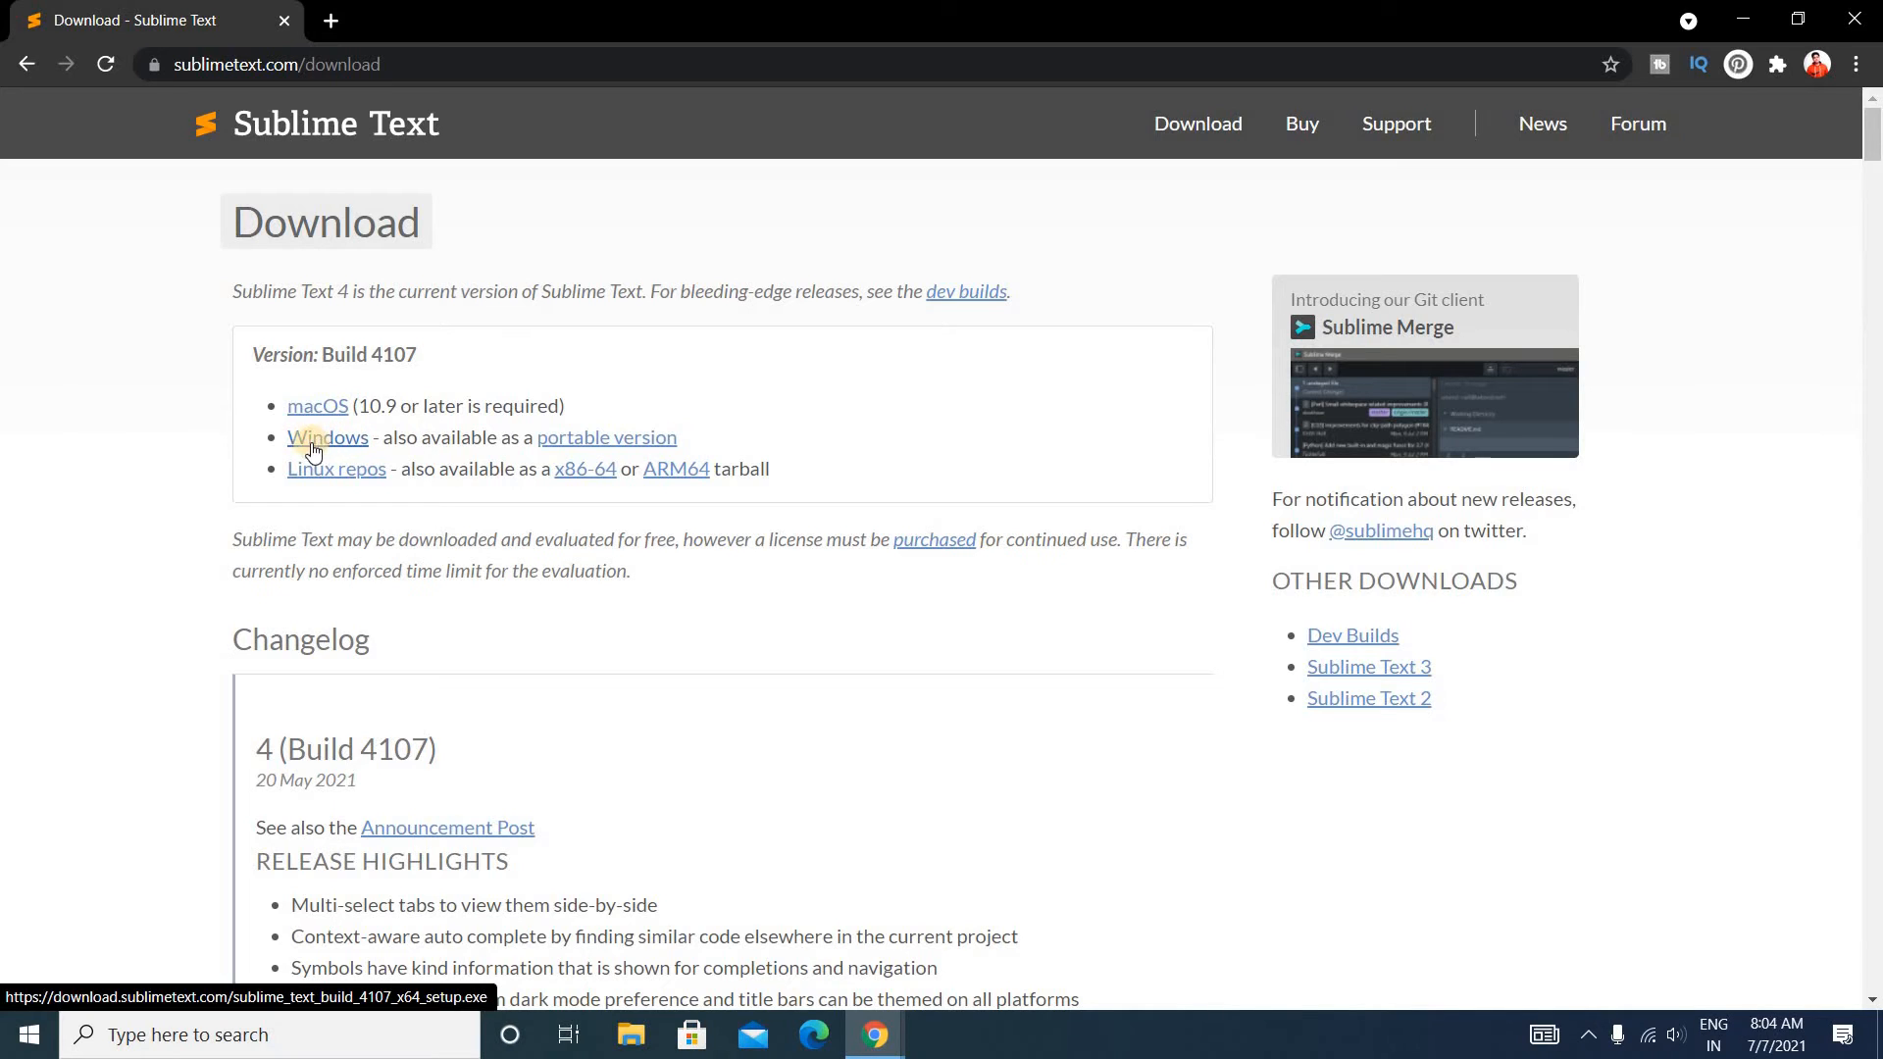
mouse_move(606, 437)
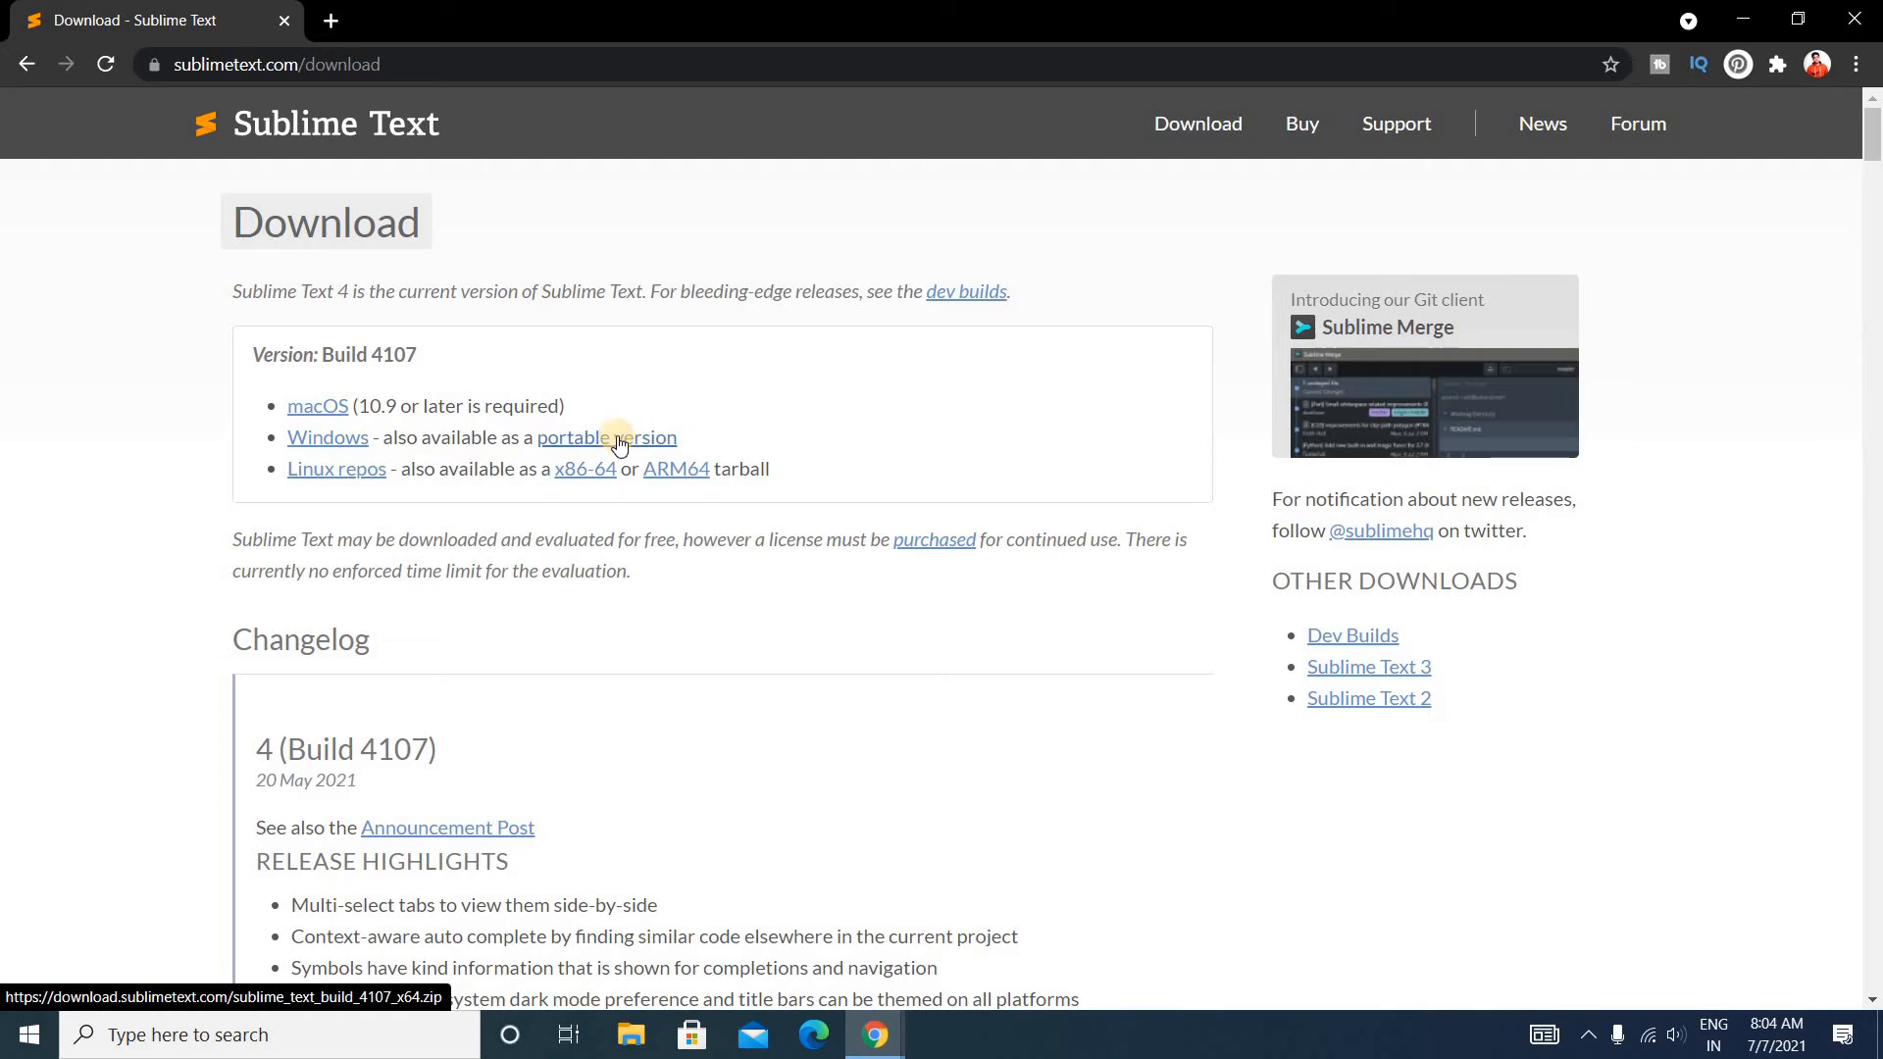
mouse_move(583, 429)
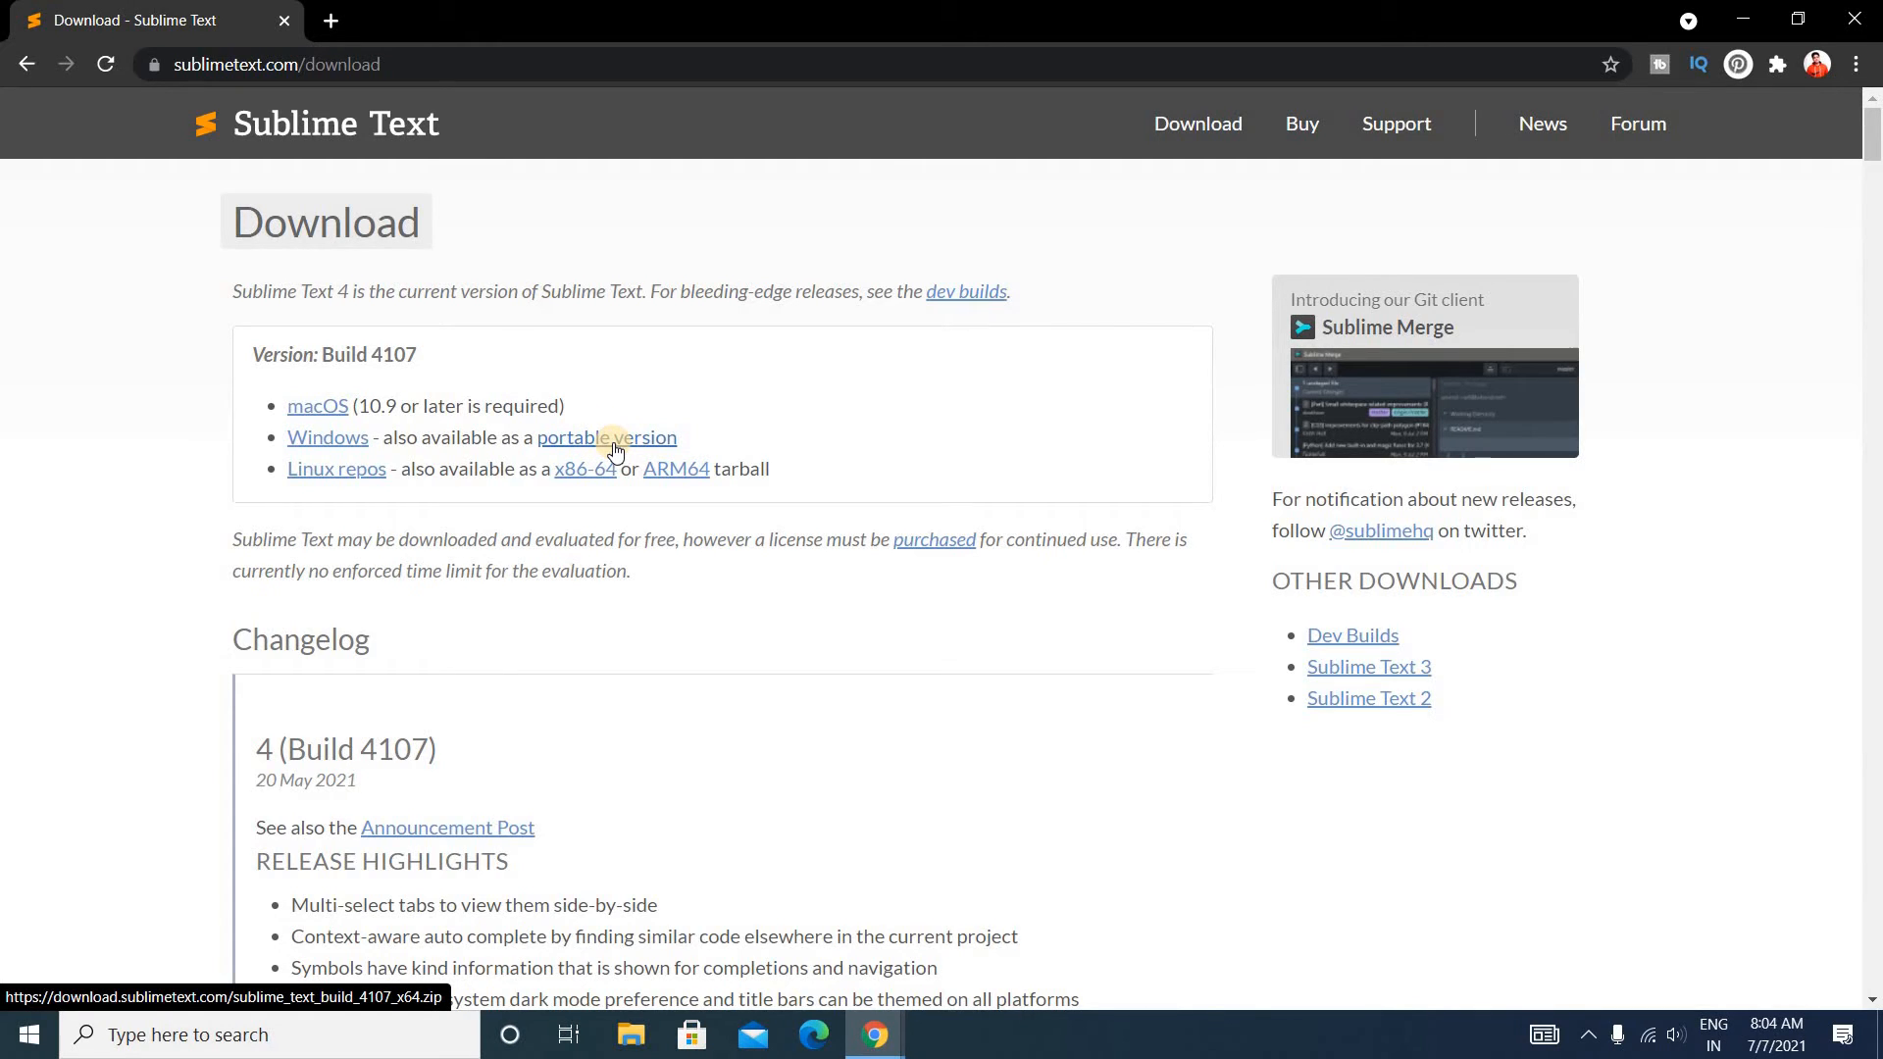
mouse_move(612, 440)
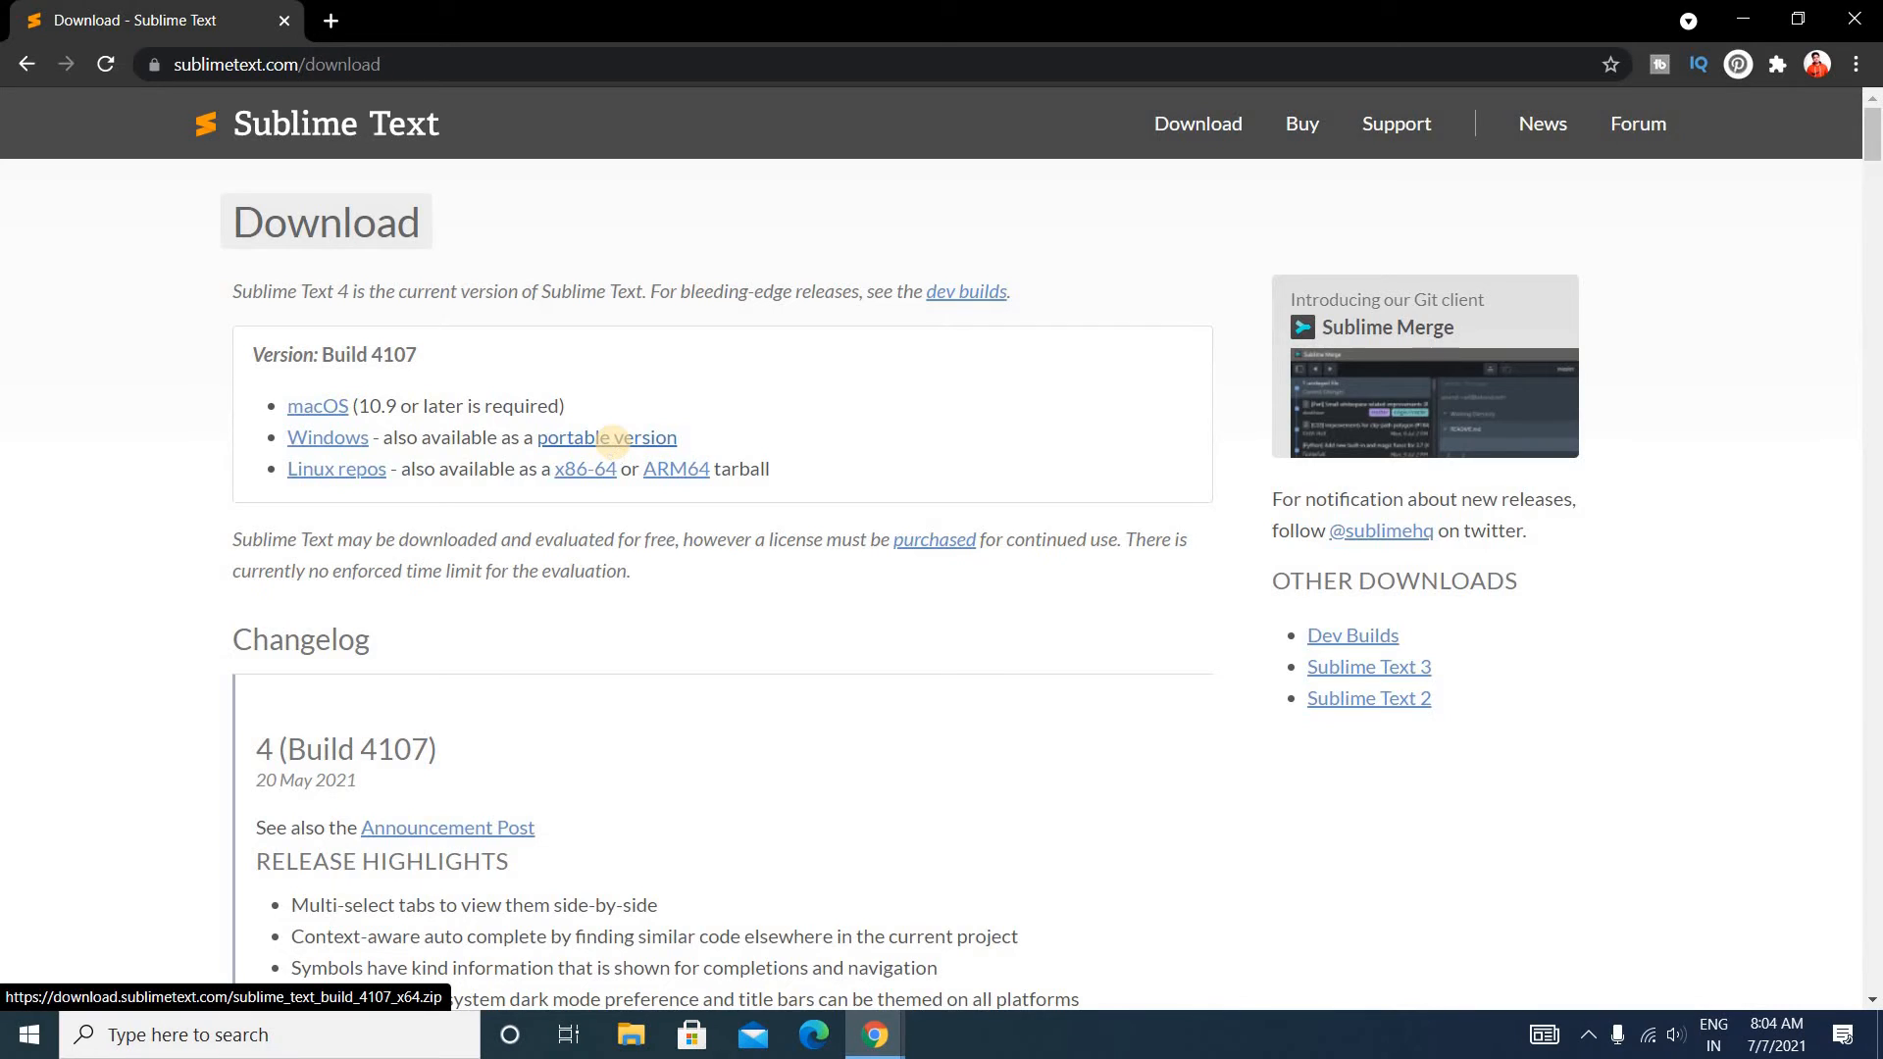
mouse_move(325, 437)
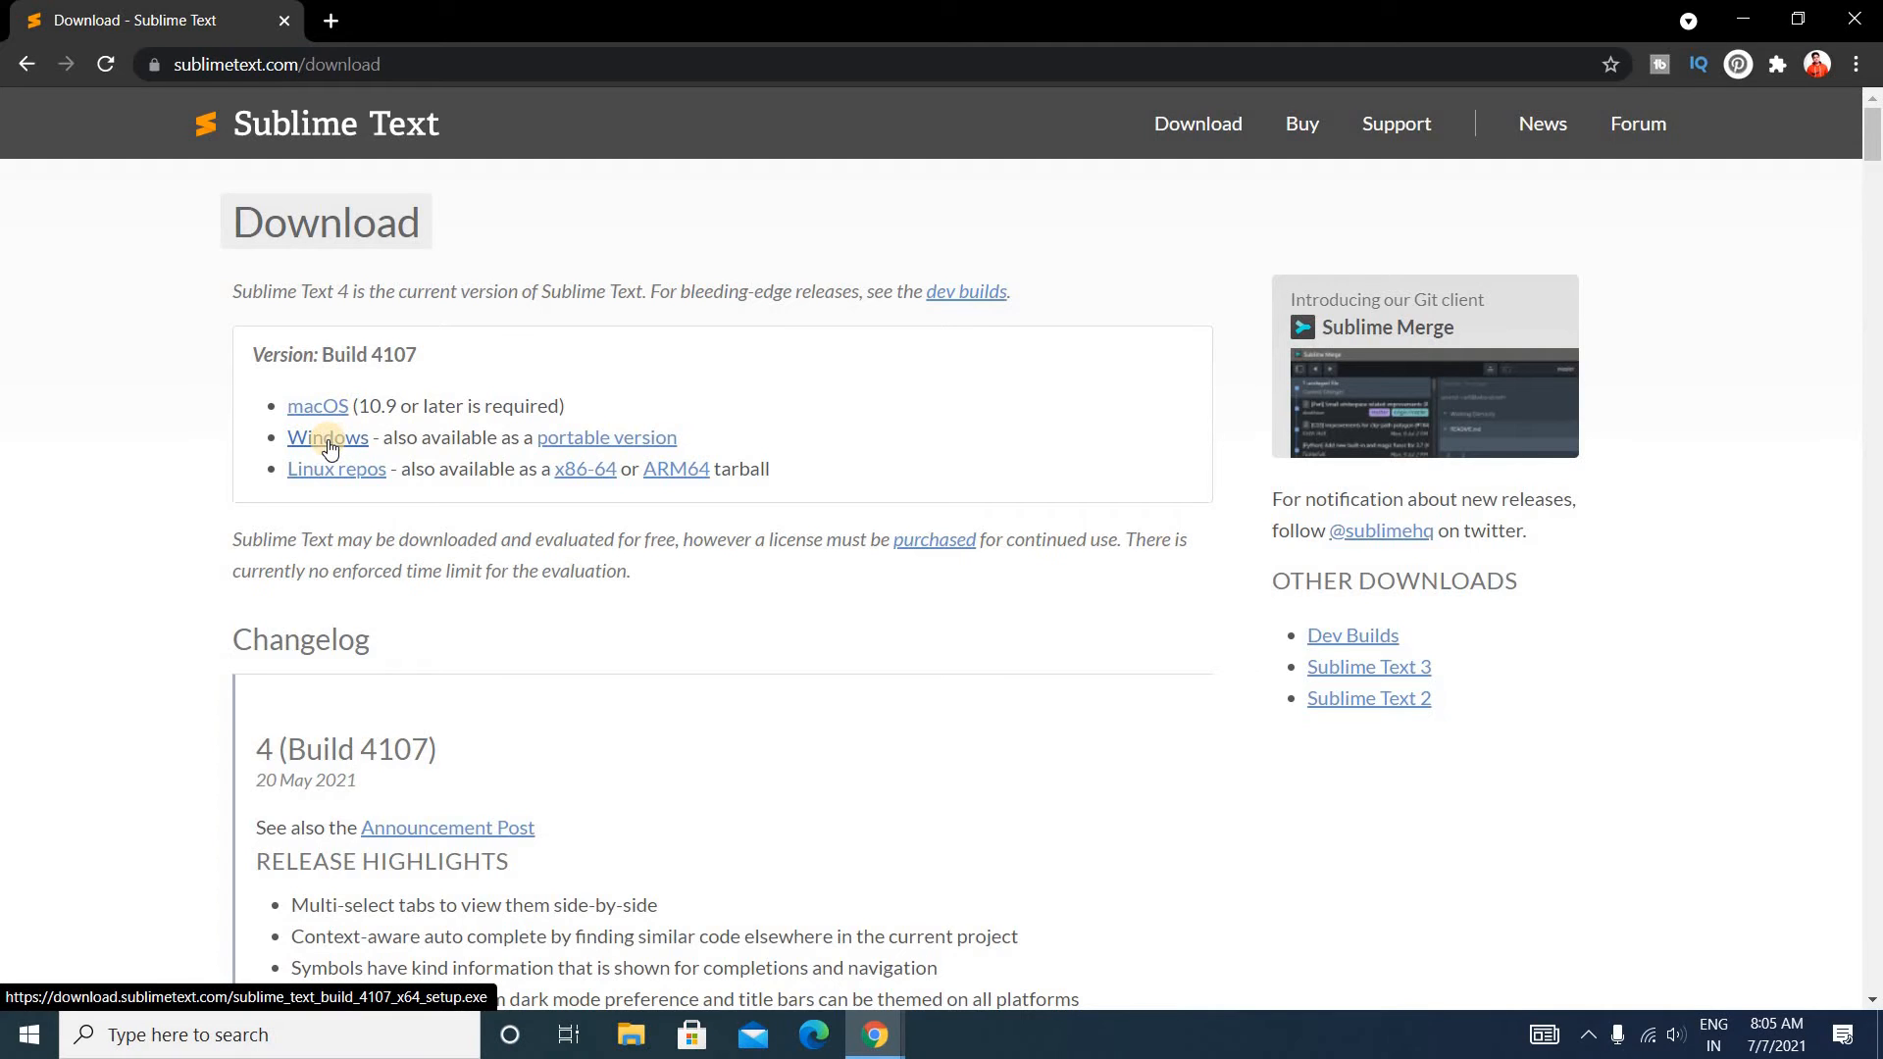
Step: Start downloading the Sublime Text Build 4107 Windows setup .exe
click(323, 438)
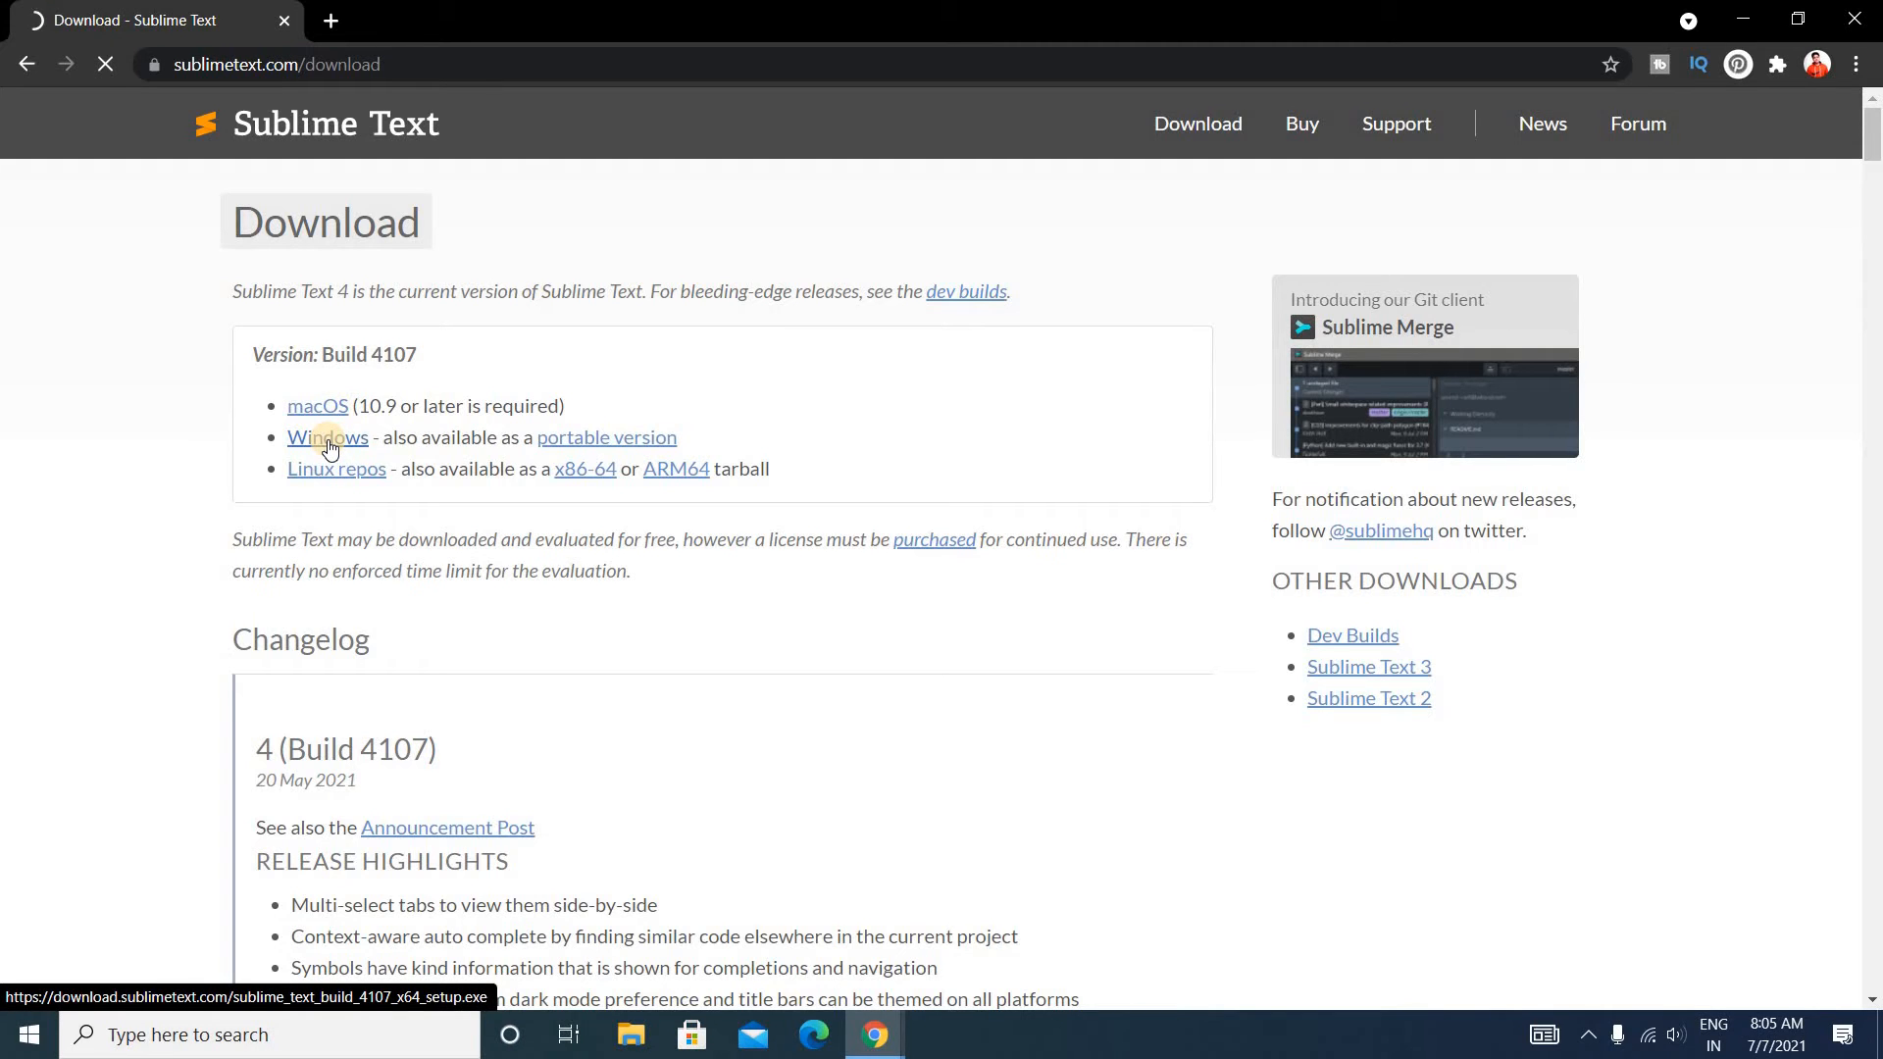
click(325, 435)
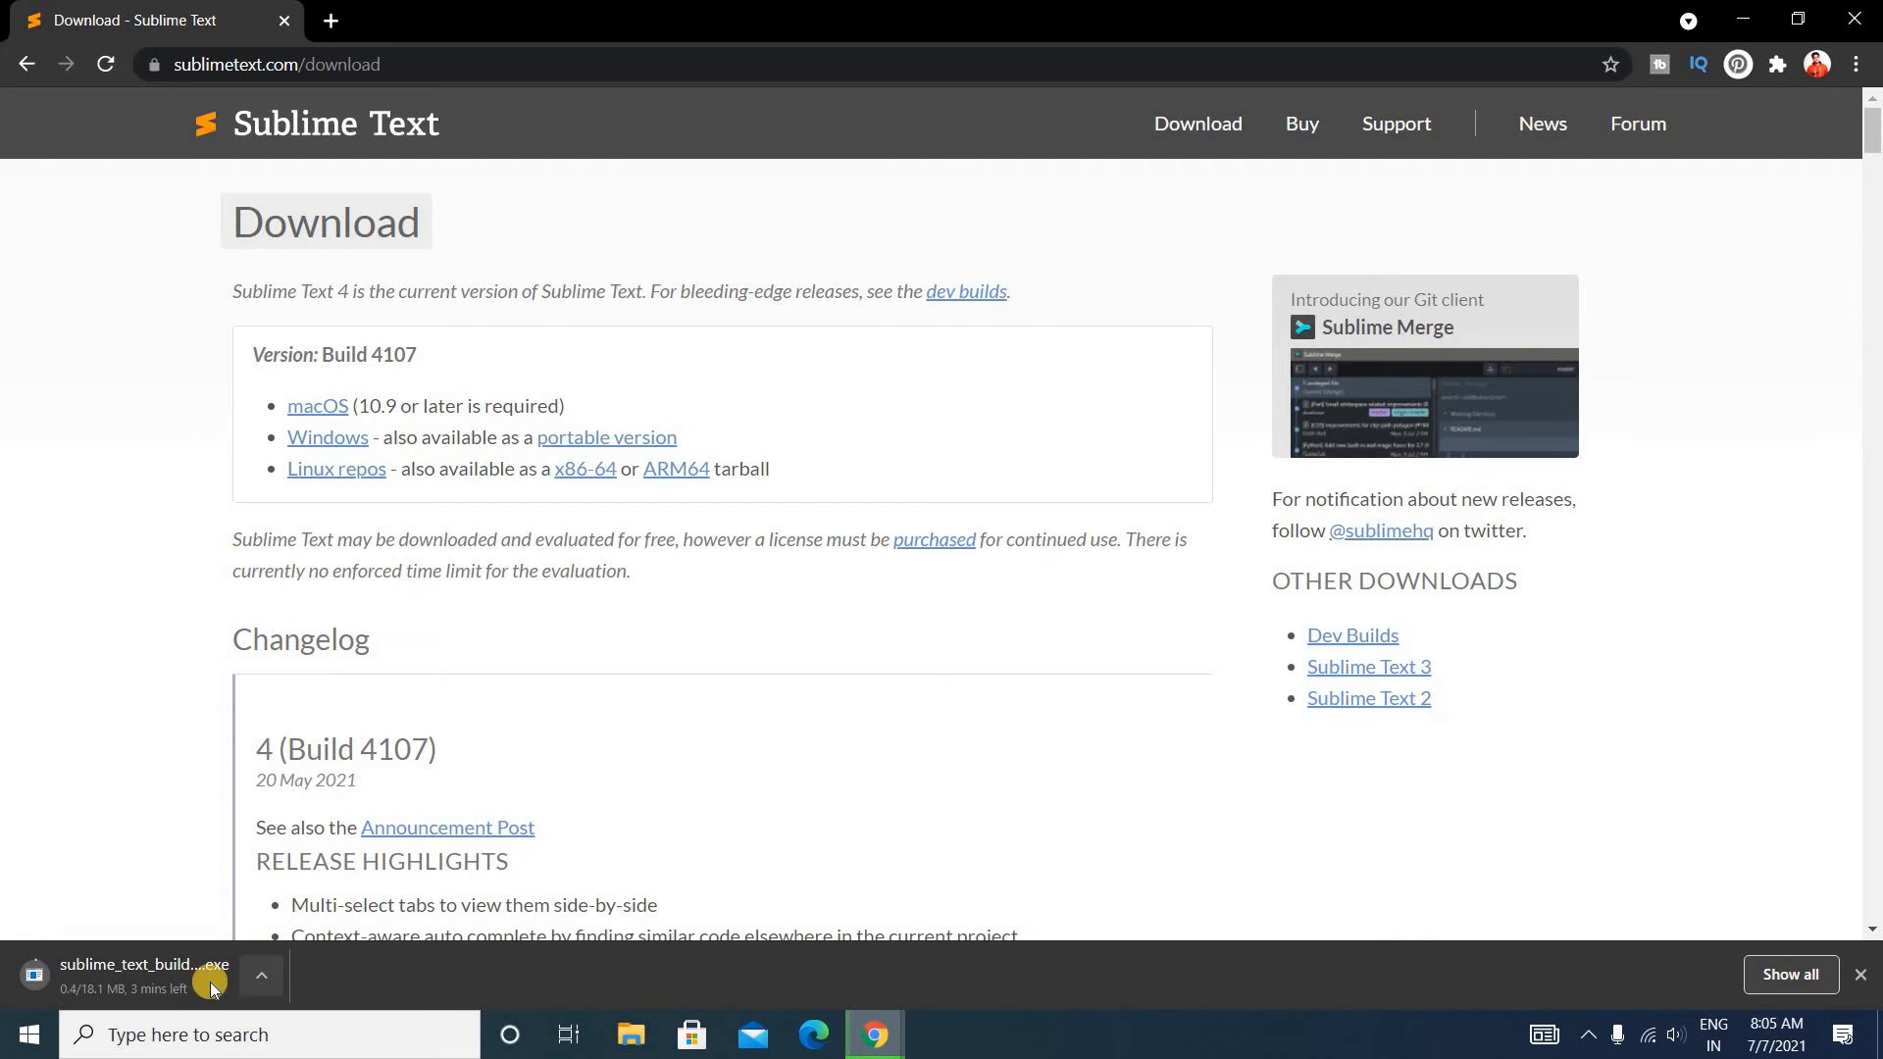
mouse_move(120, 1004)
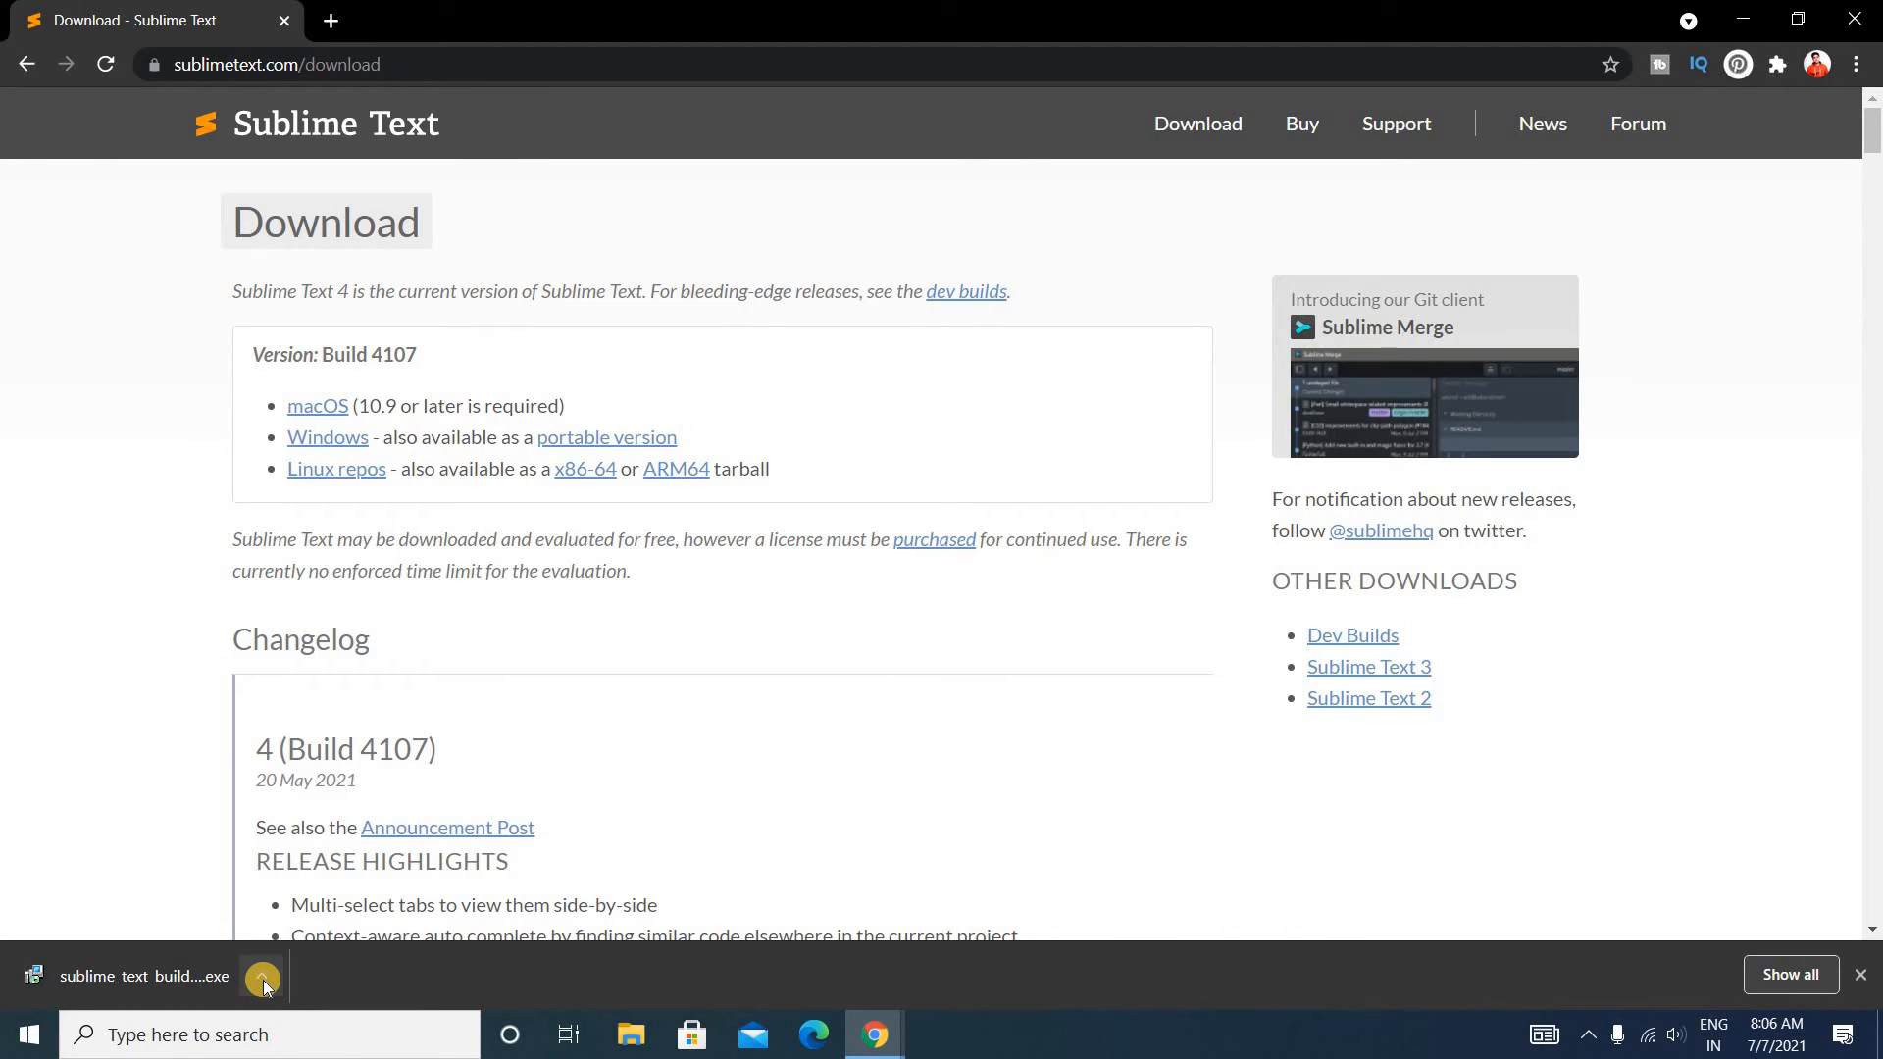
Step: Show the downloaded Sublime Text installer in its Downloads folder via Show in folder
click(260, 976)
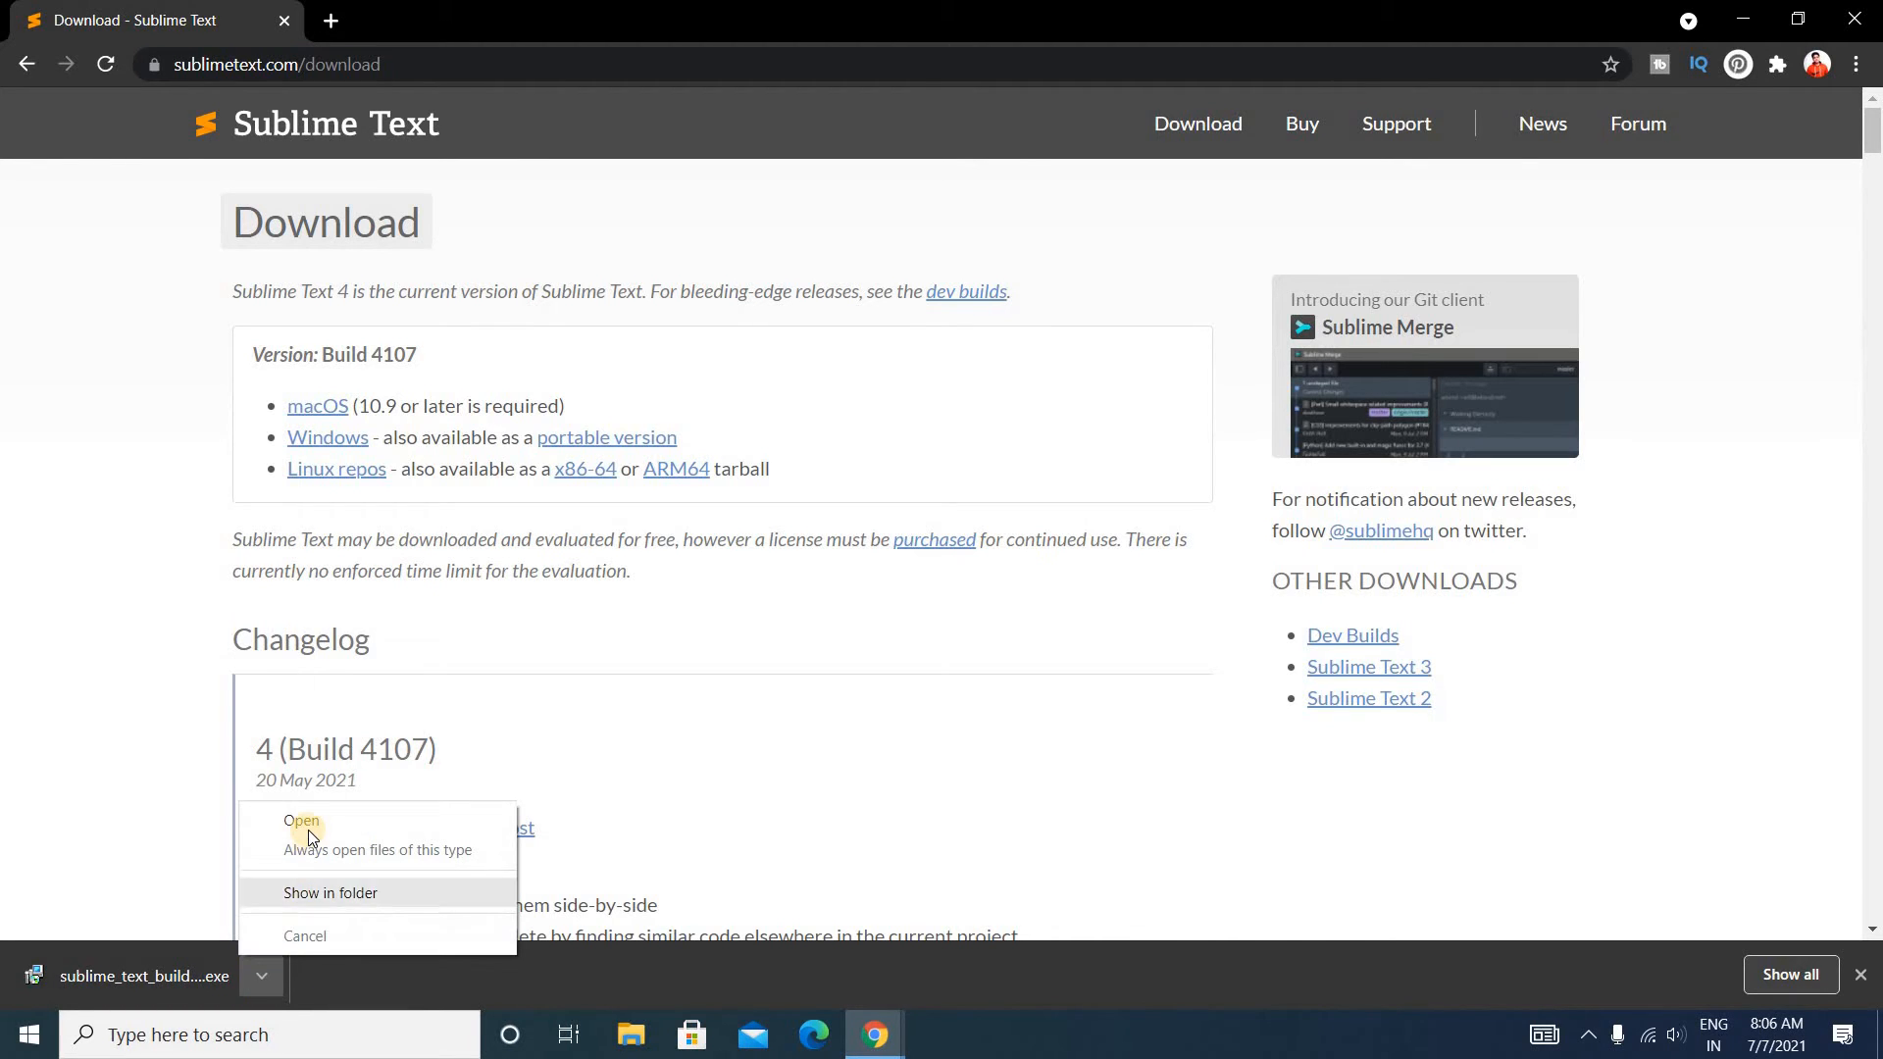
mouse_move(361, 901)
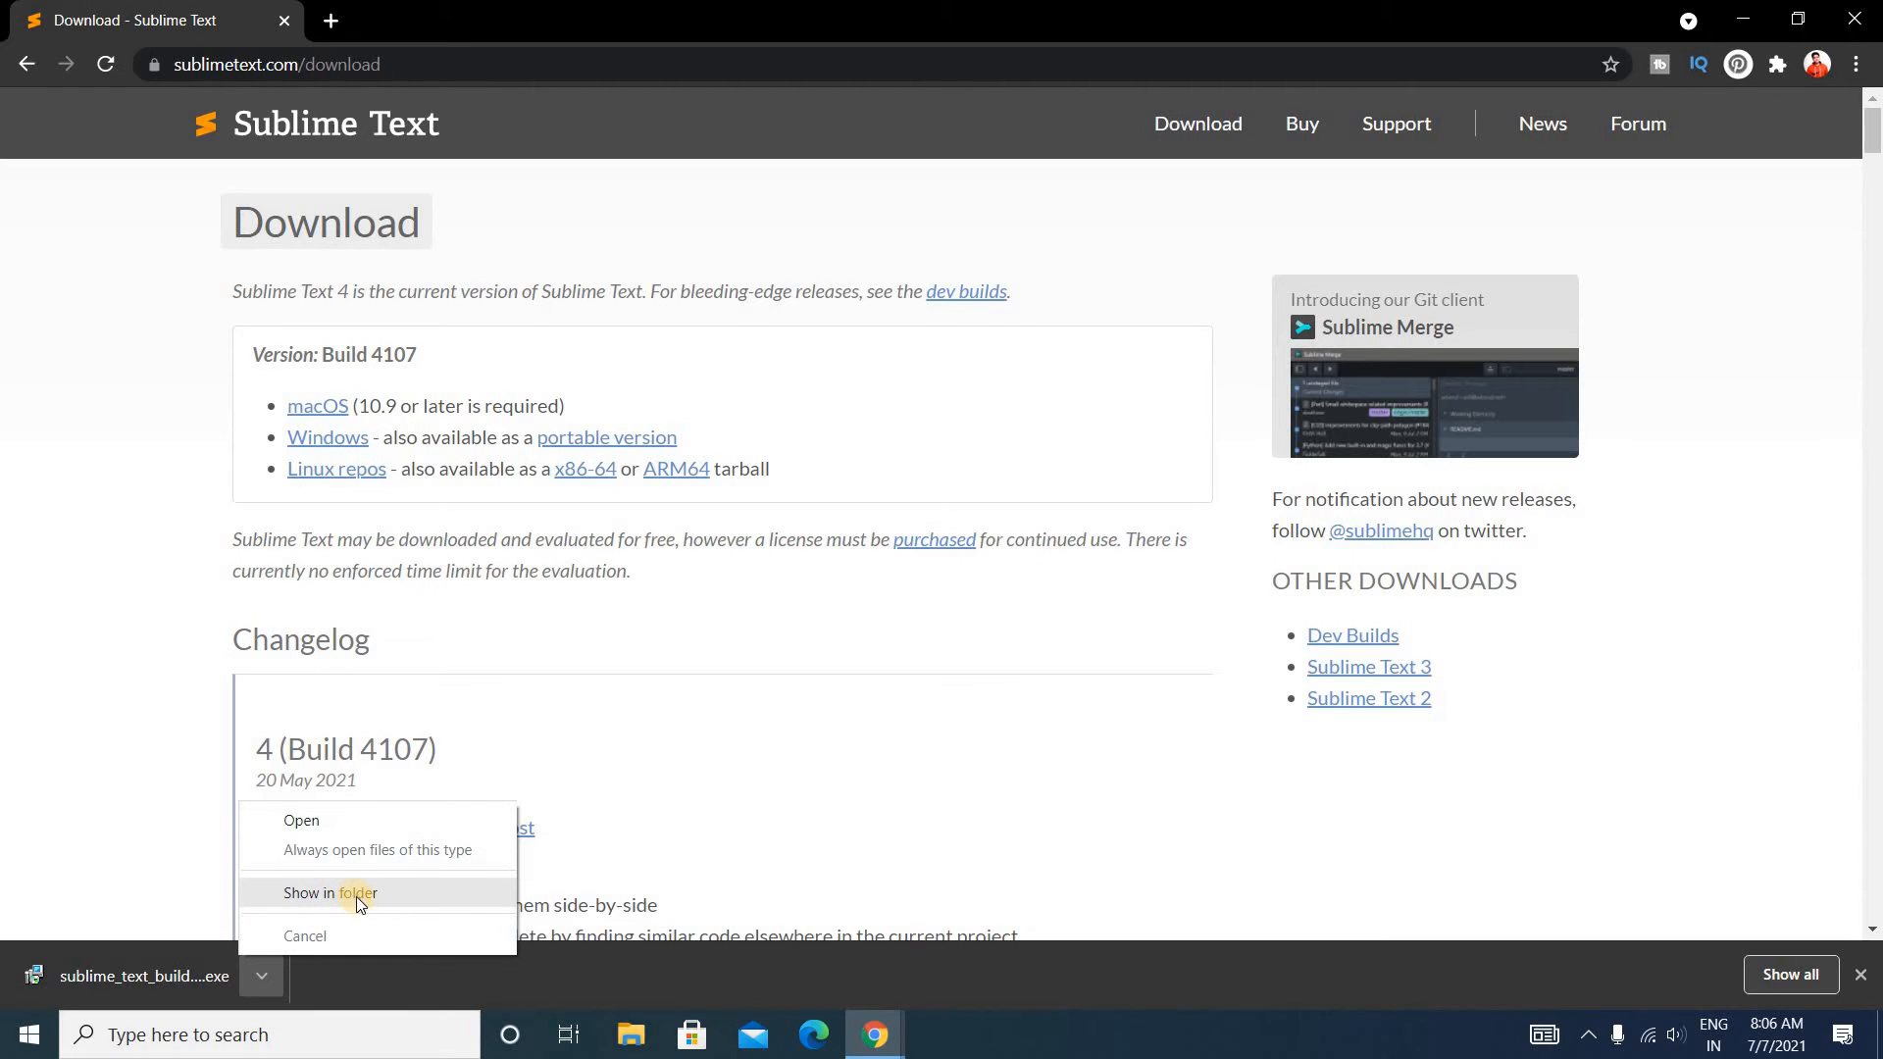
click(331, 893)
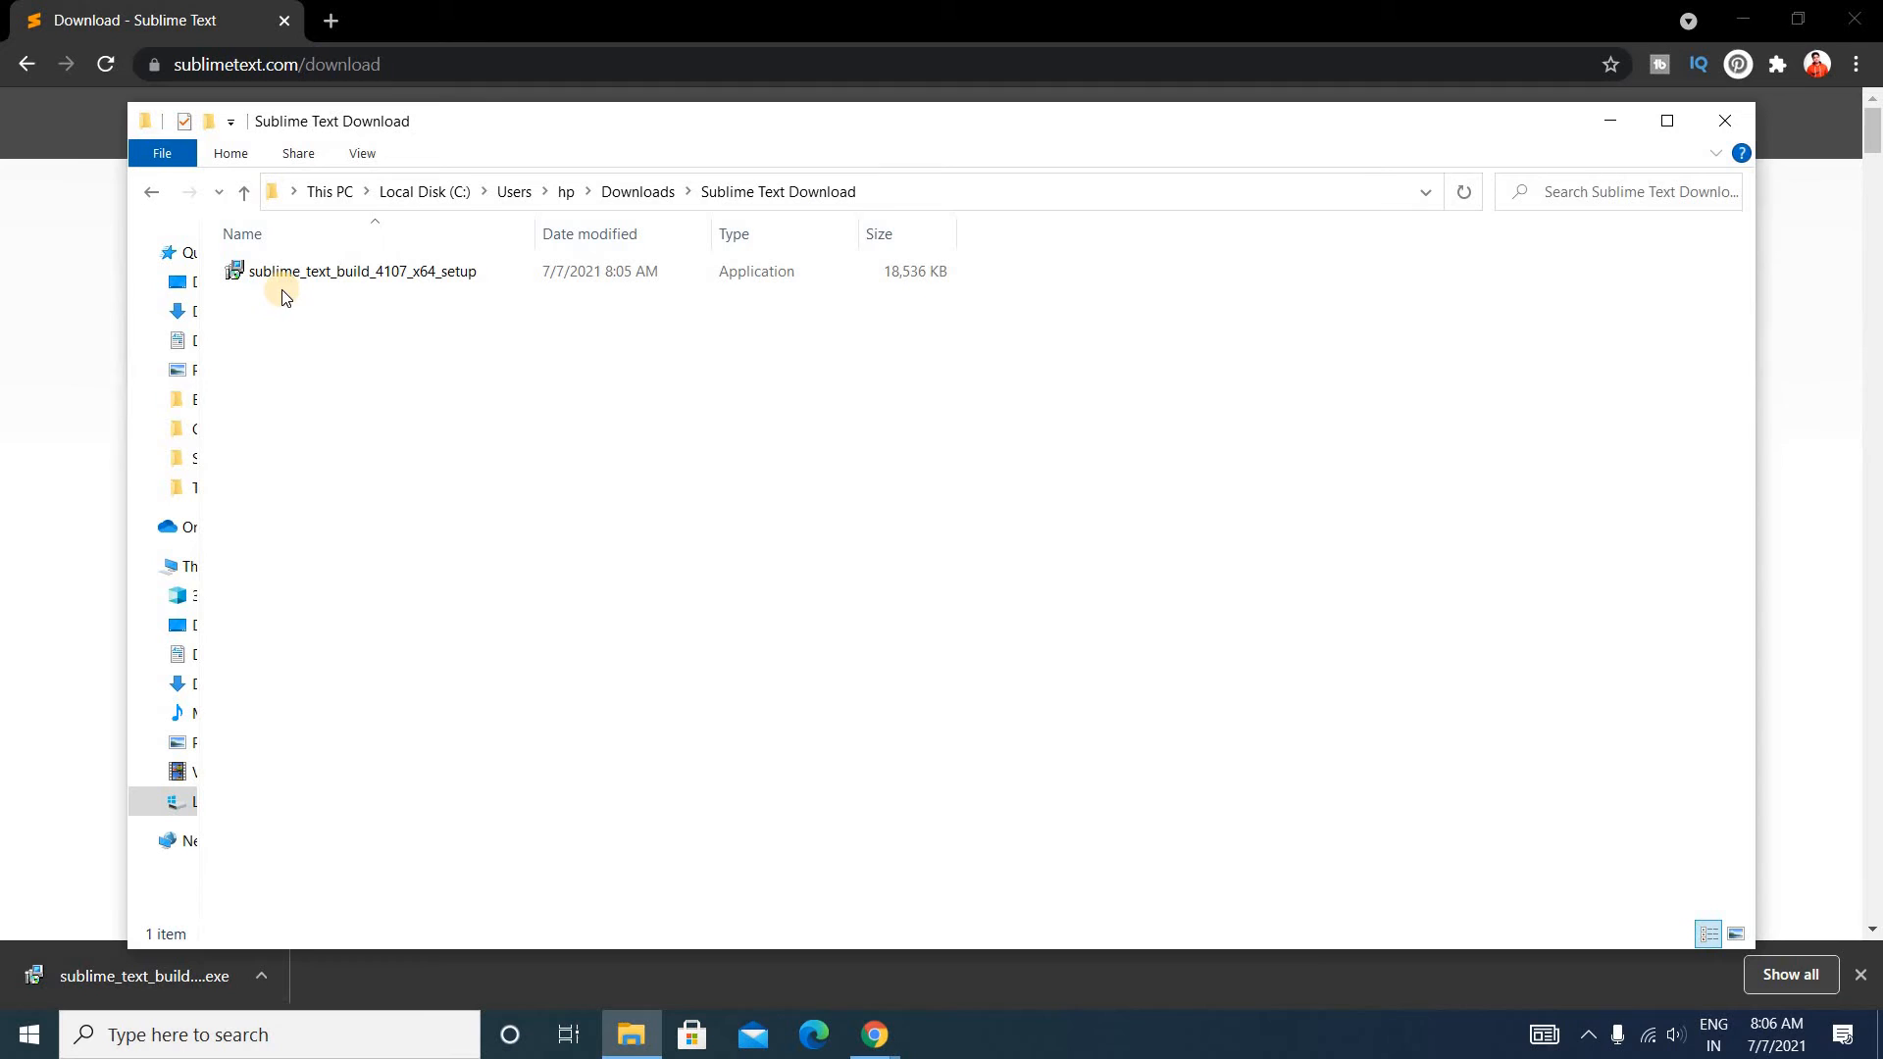
Step: Run the setup through Next, Install and Finish into Program Files, then close the folder window
click(361, 270)
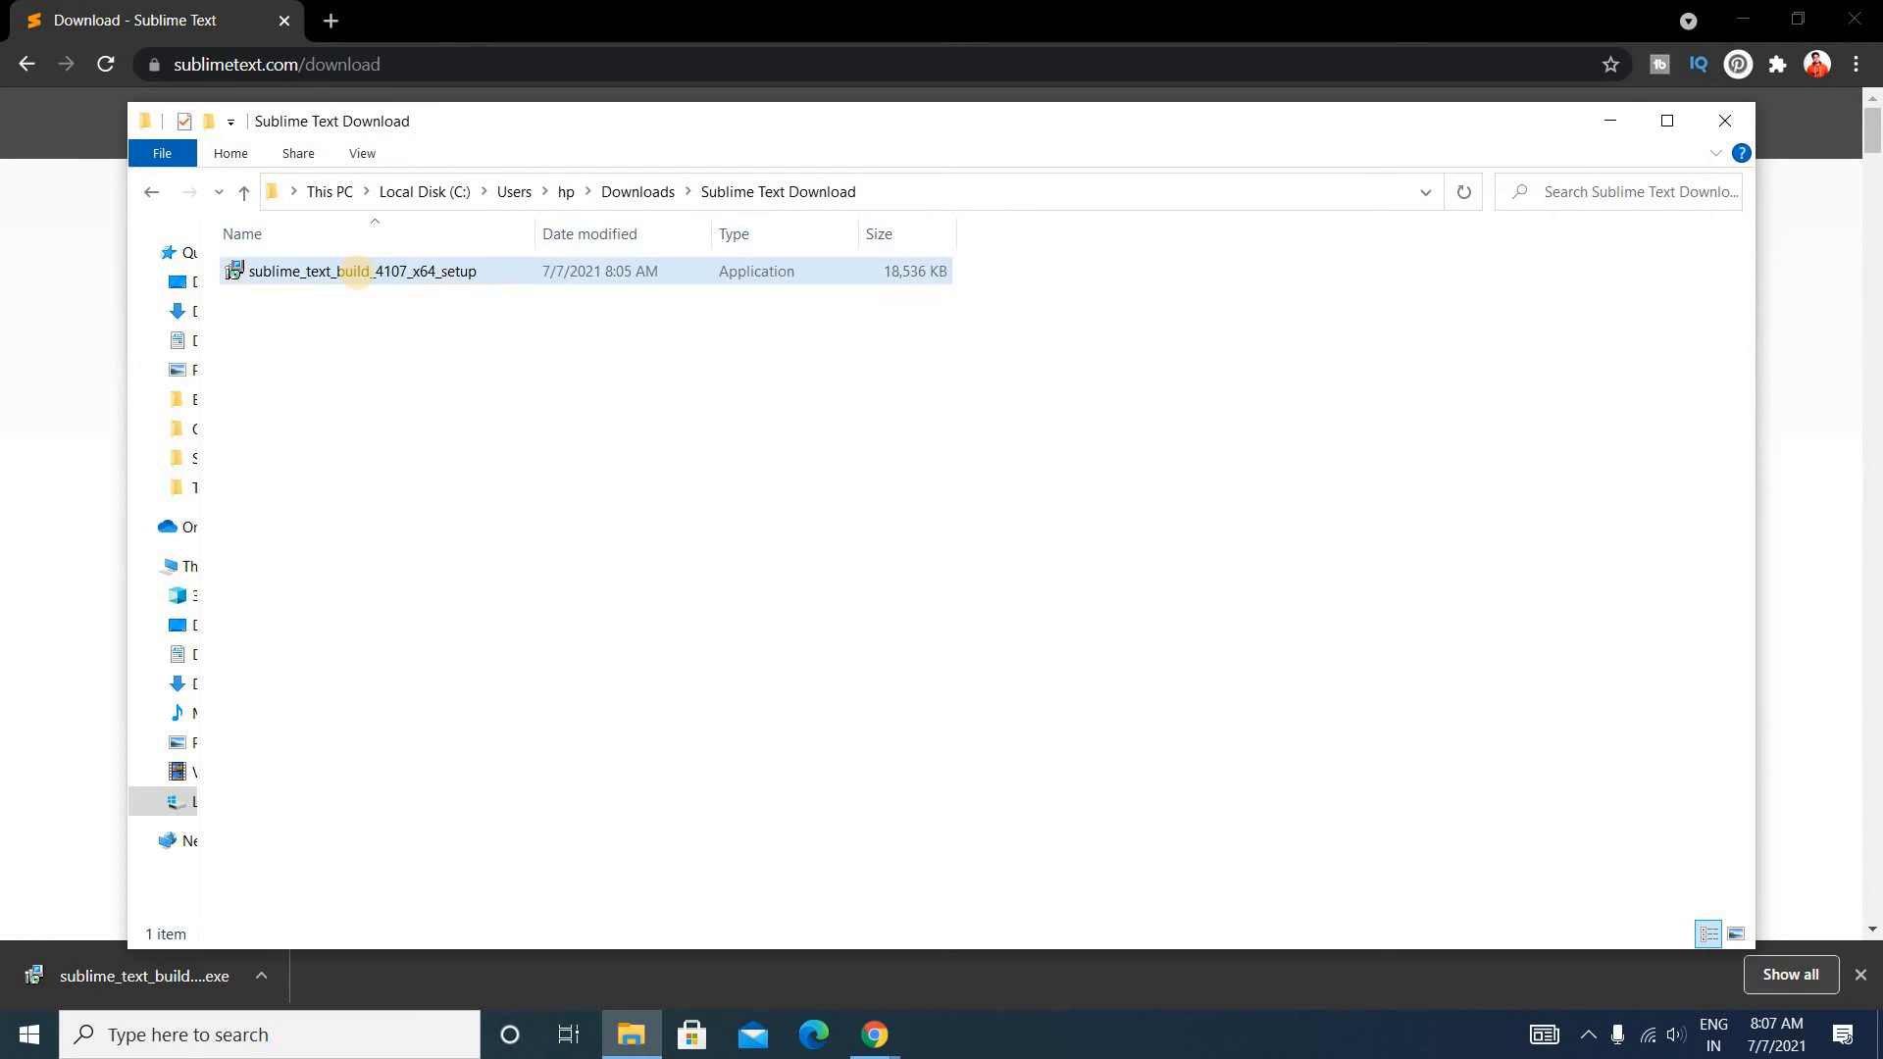
click(361, 271)
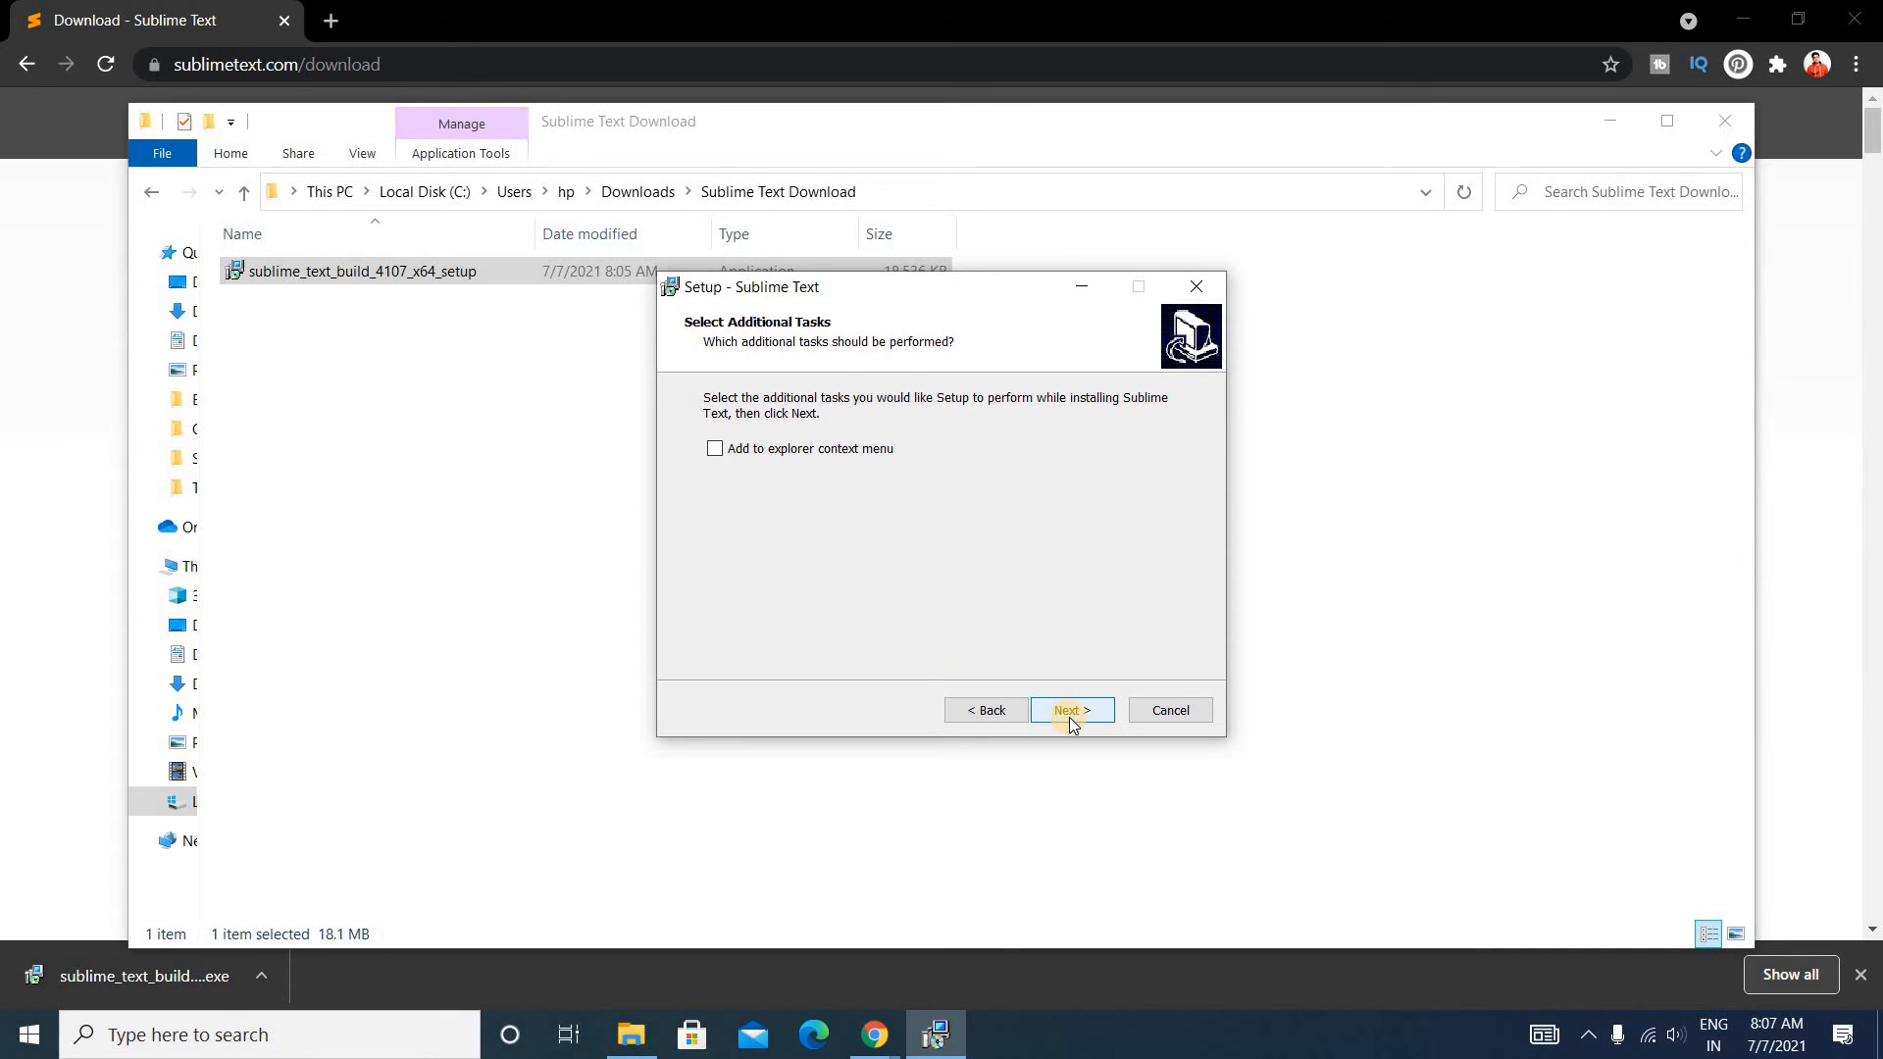
click(1071, 710)
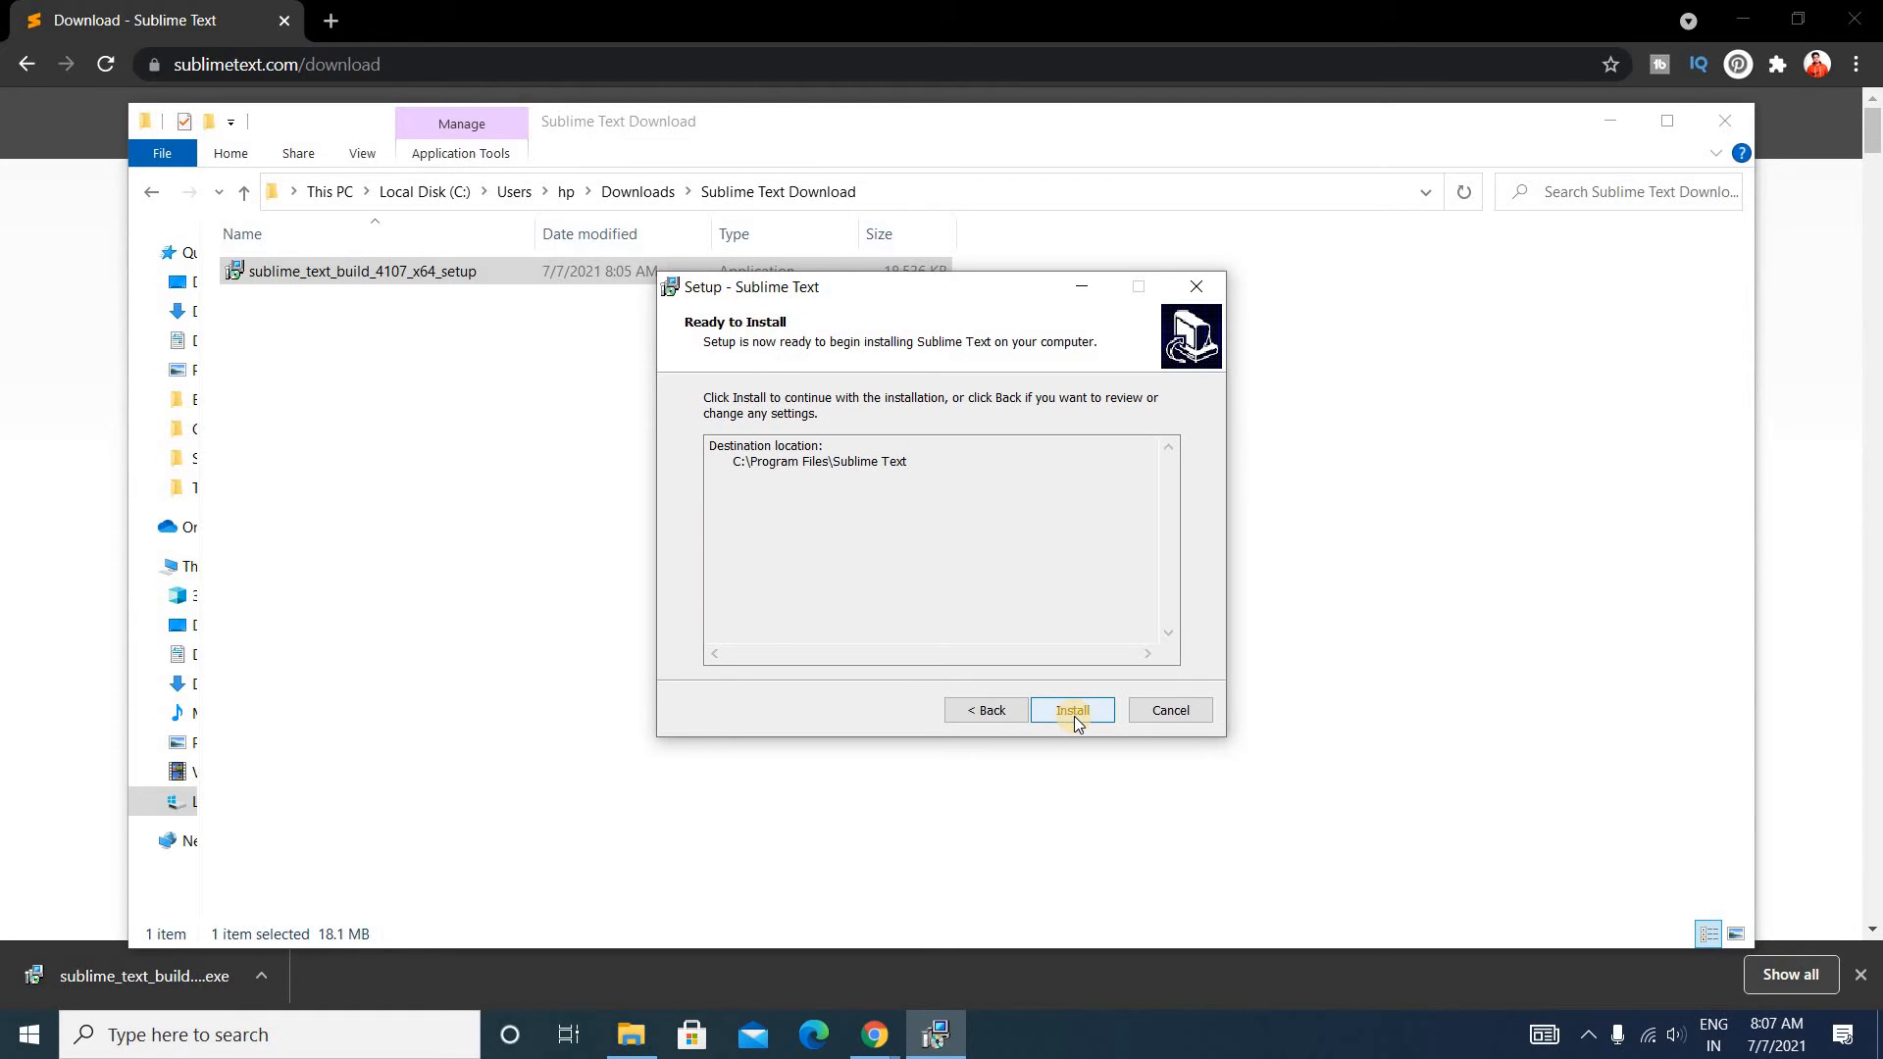
click(1071, 710)
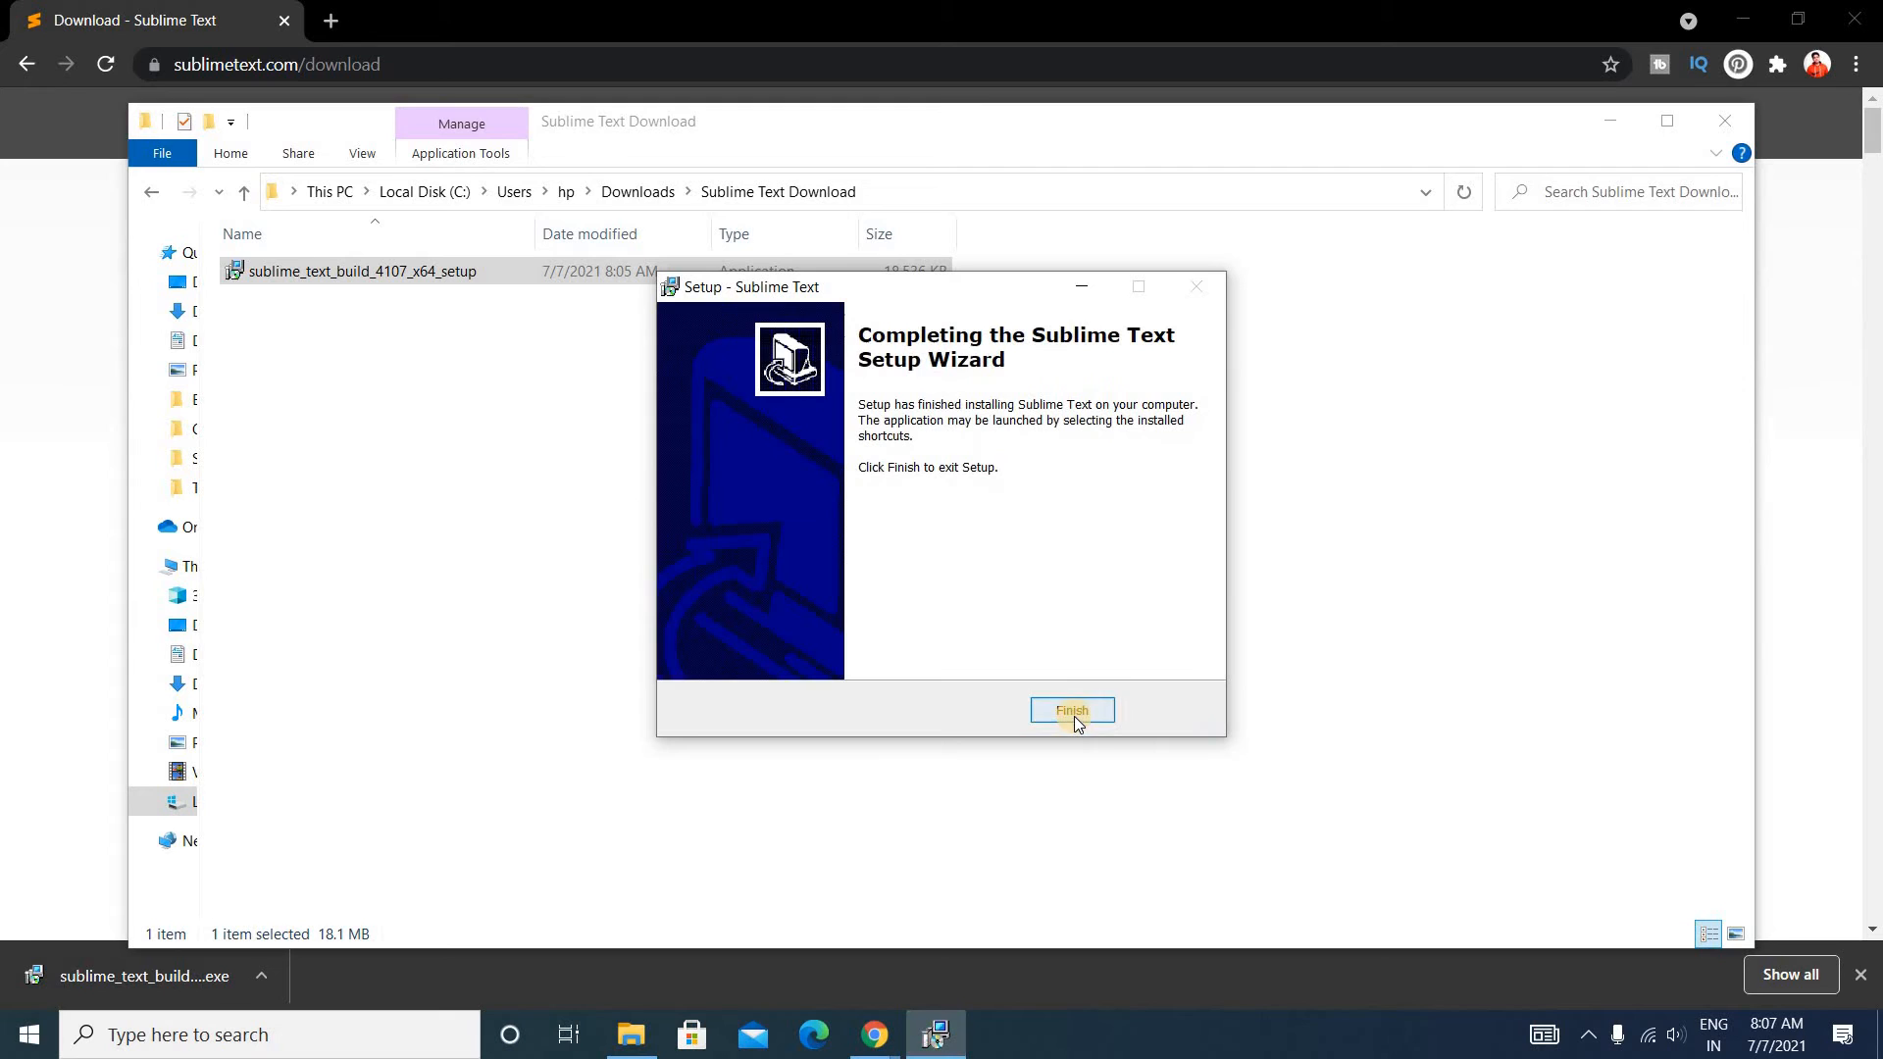
mouse_move(1118, 628)
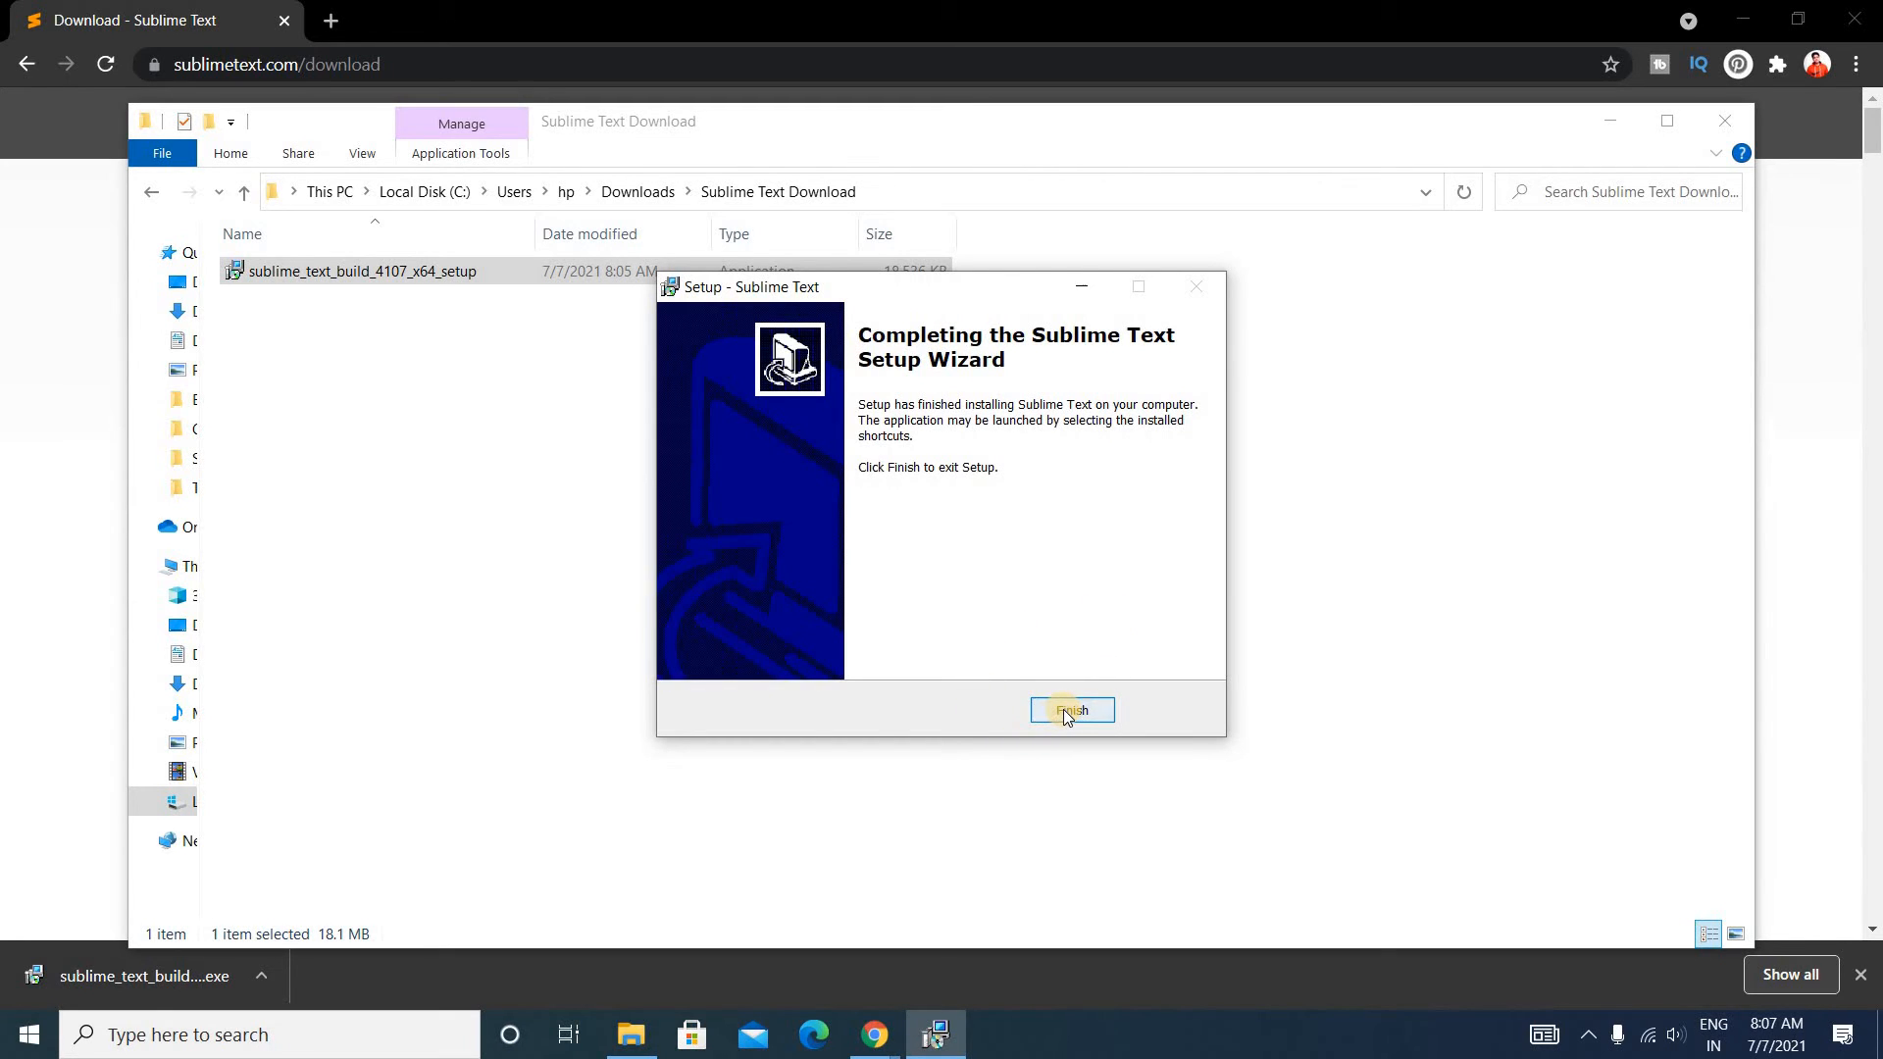
click(1071, 710)
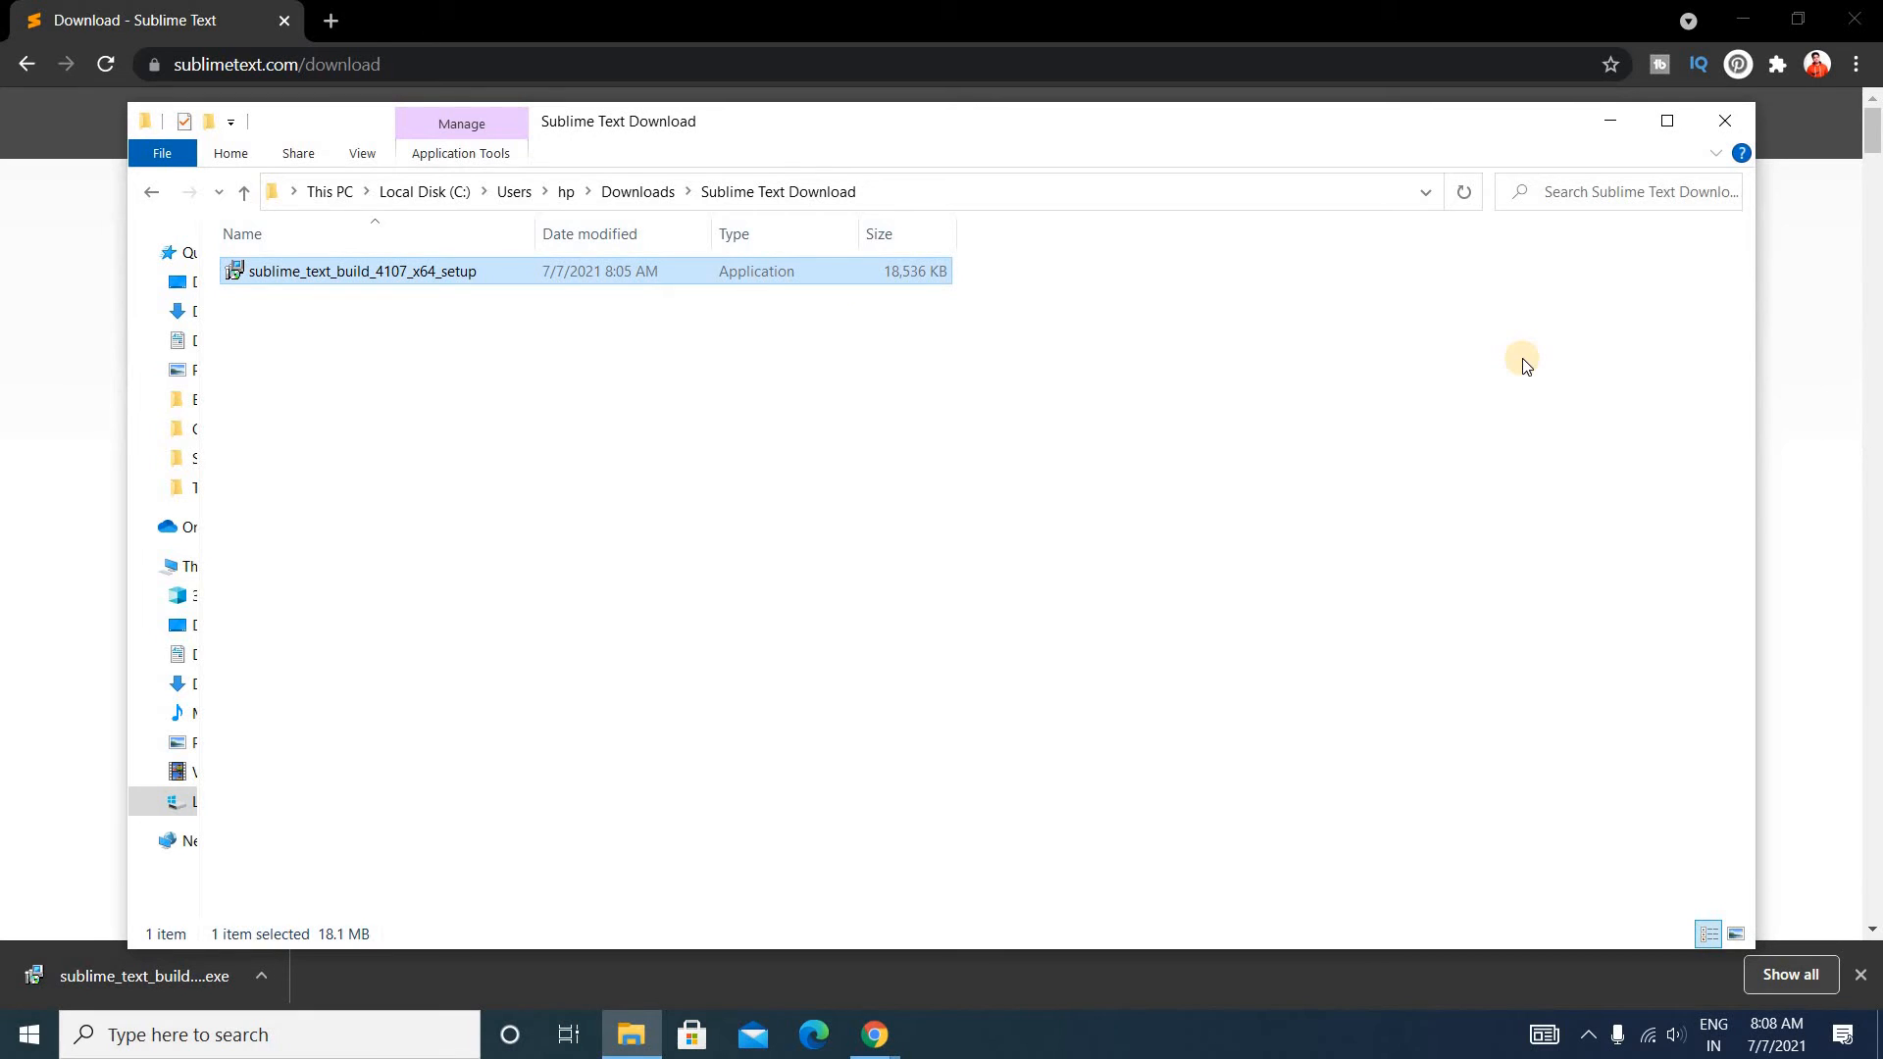
mouse_move(1724, 121)
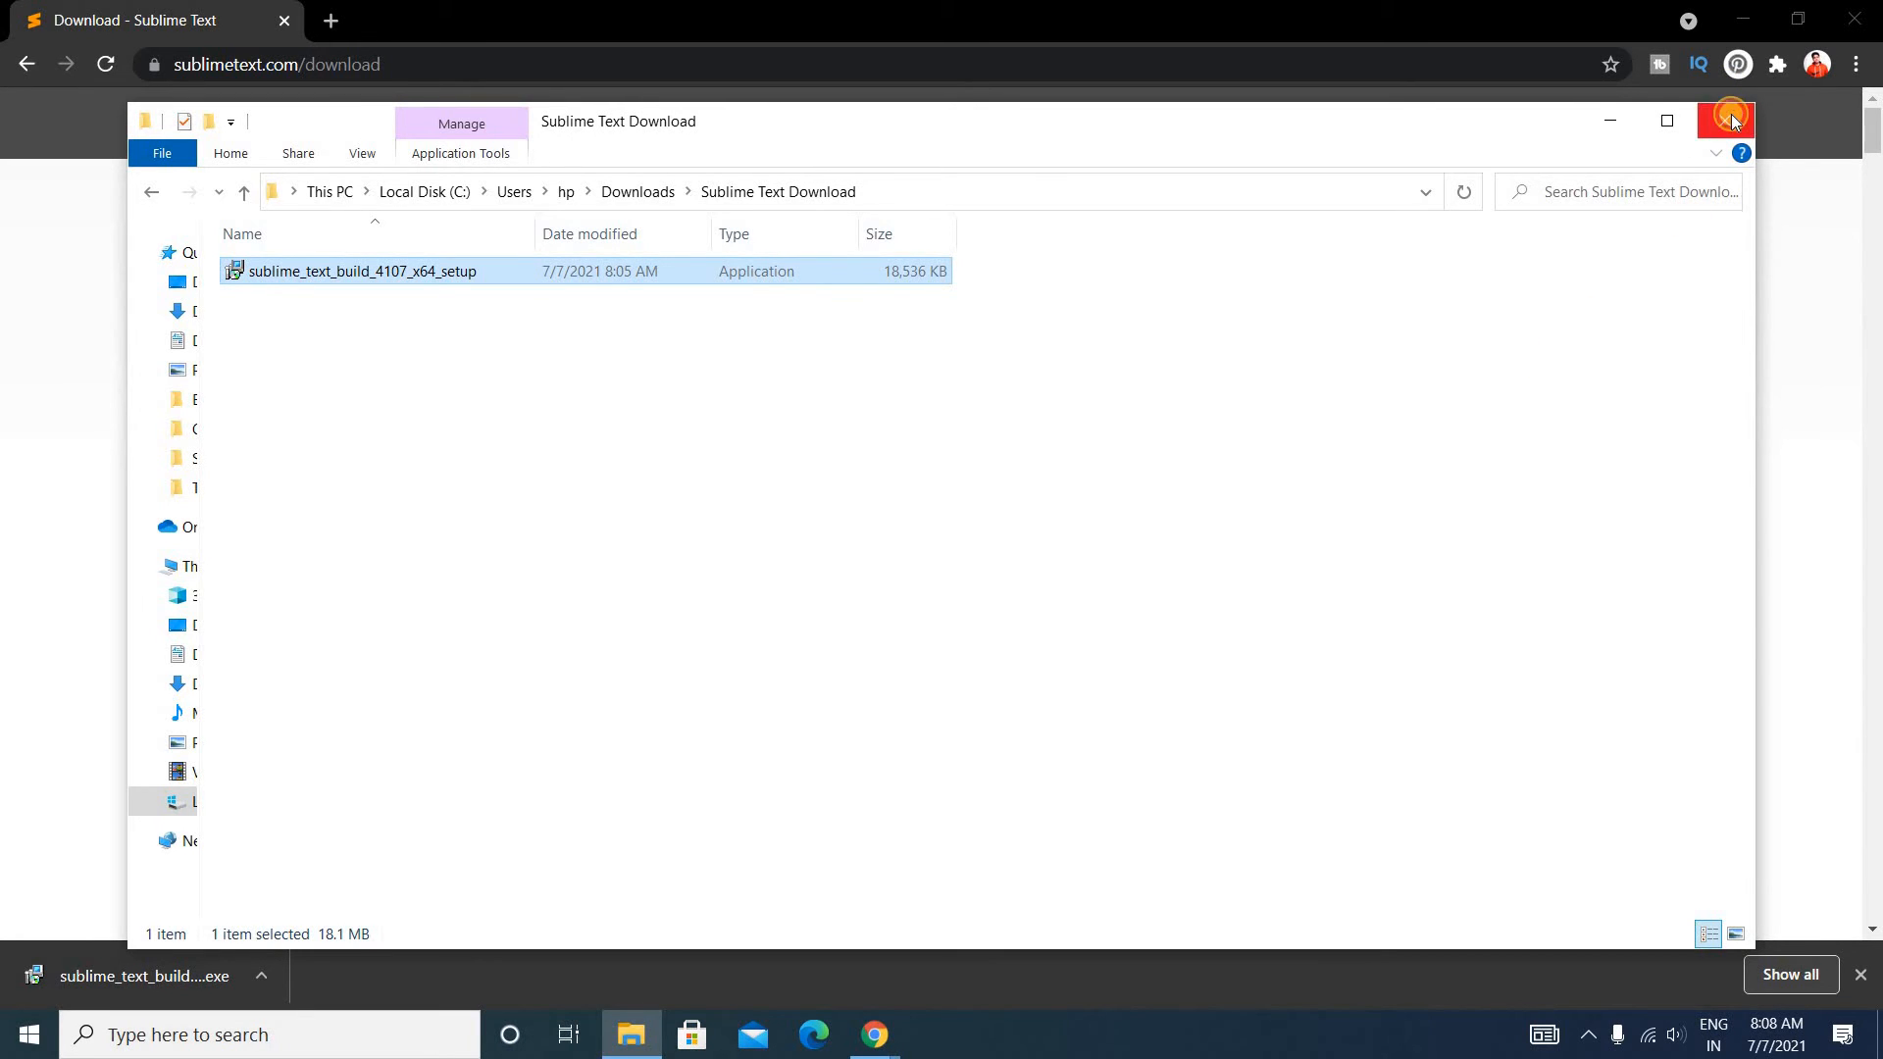
click(1726, 119)
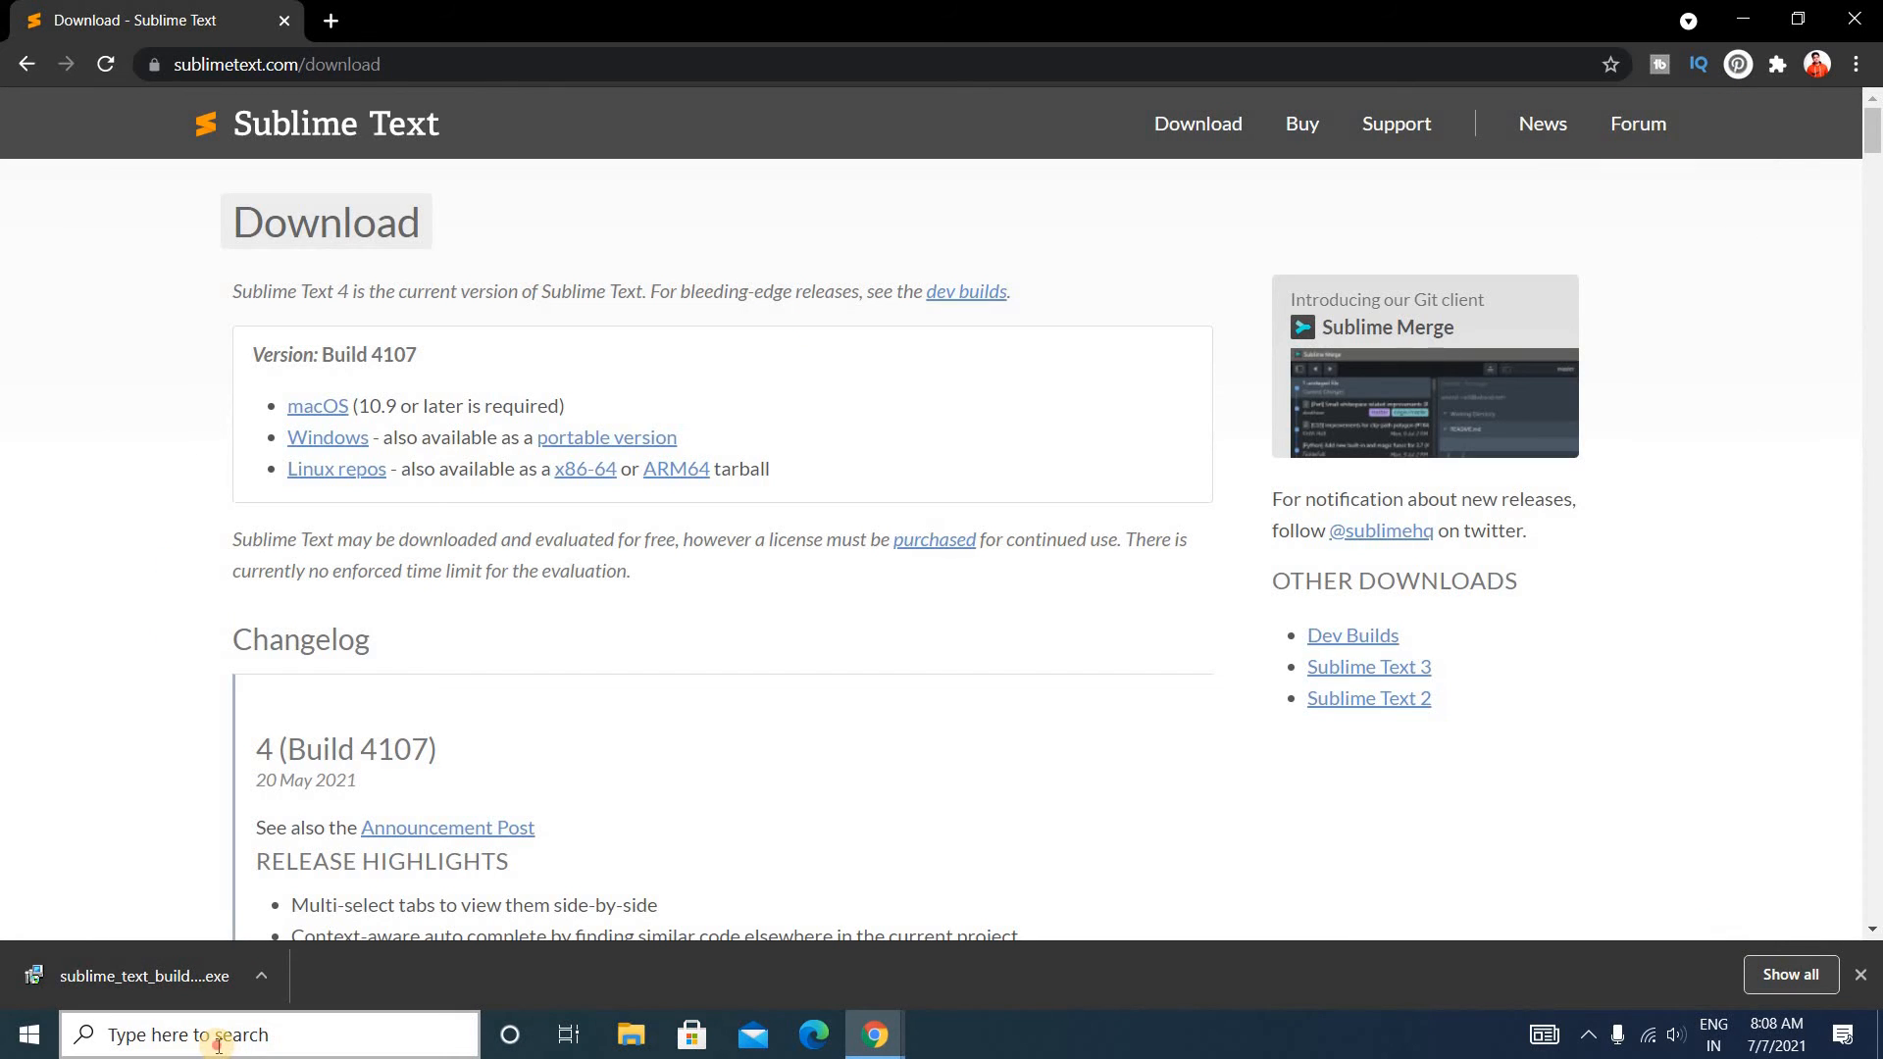
Step: Search Windows for 'sublime text' to locate the newly installed app
text(sublime text)
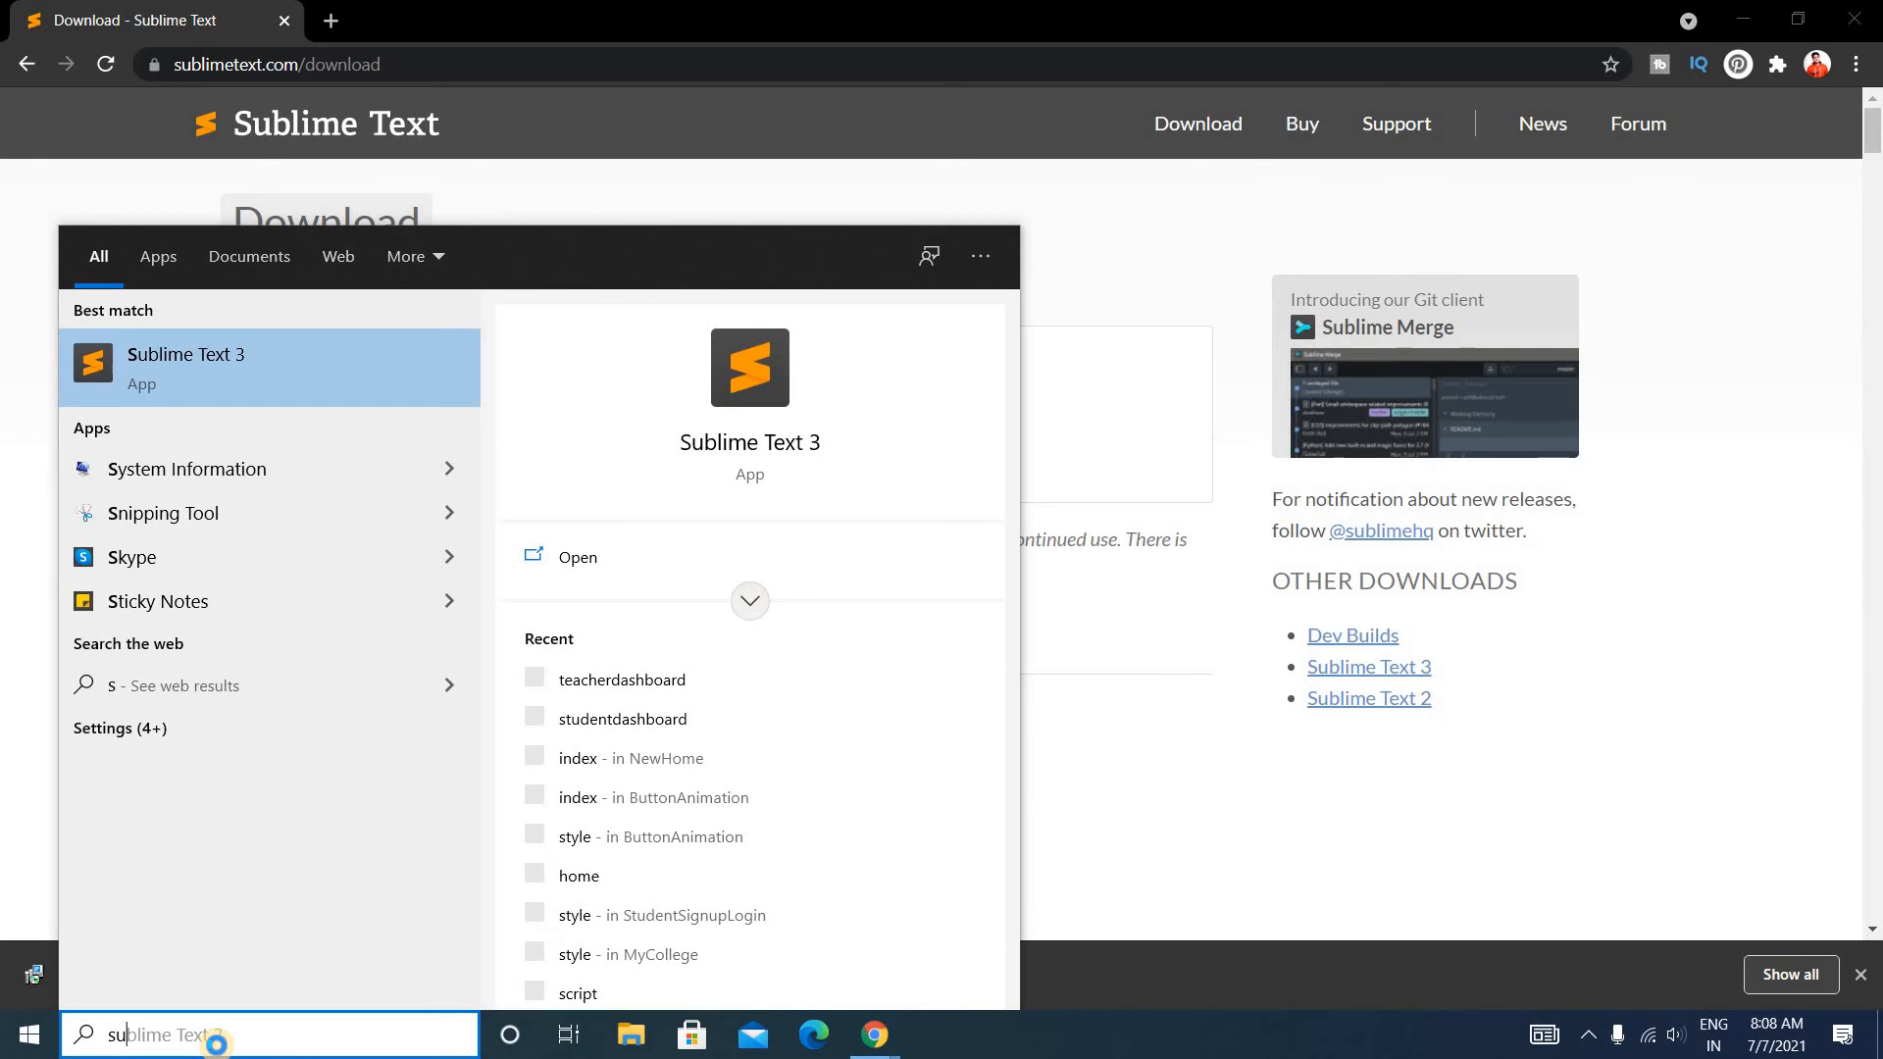
text(sublime)
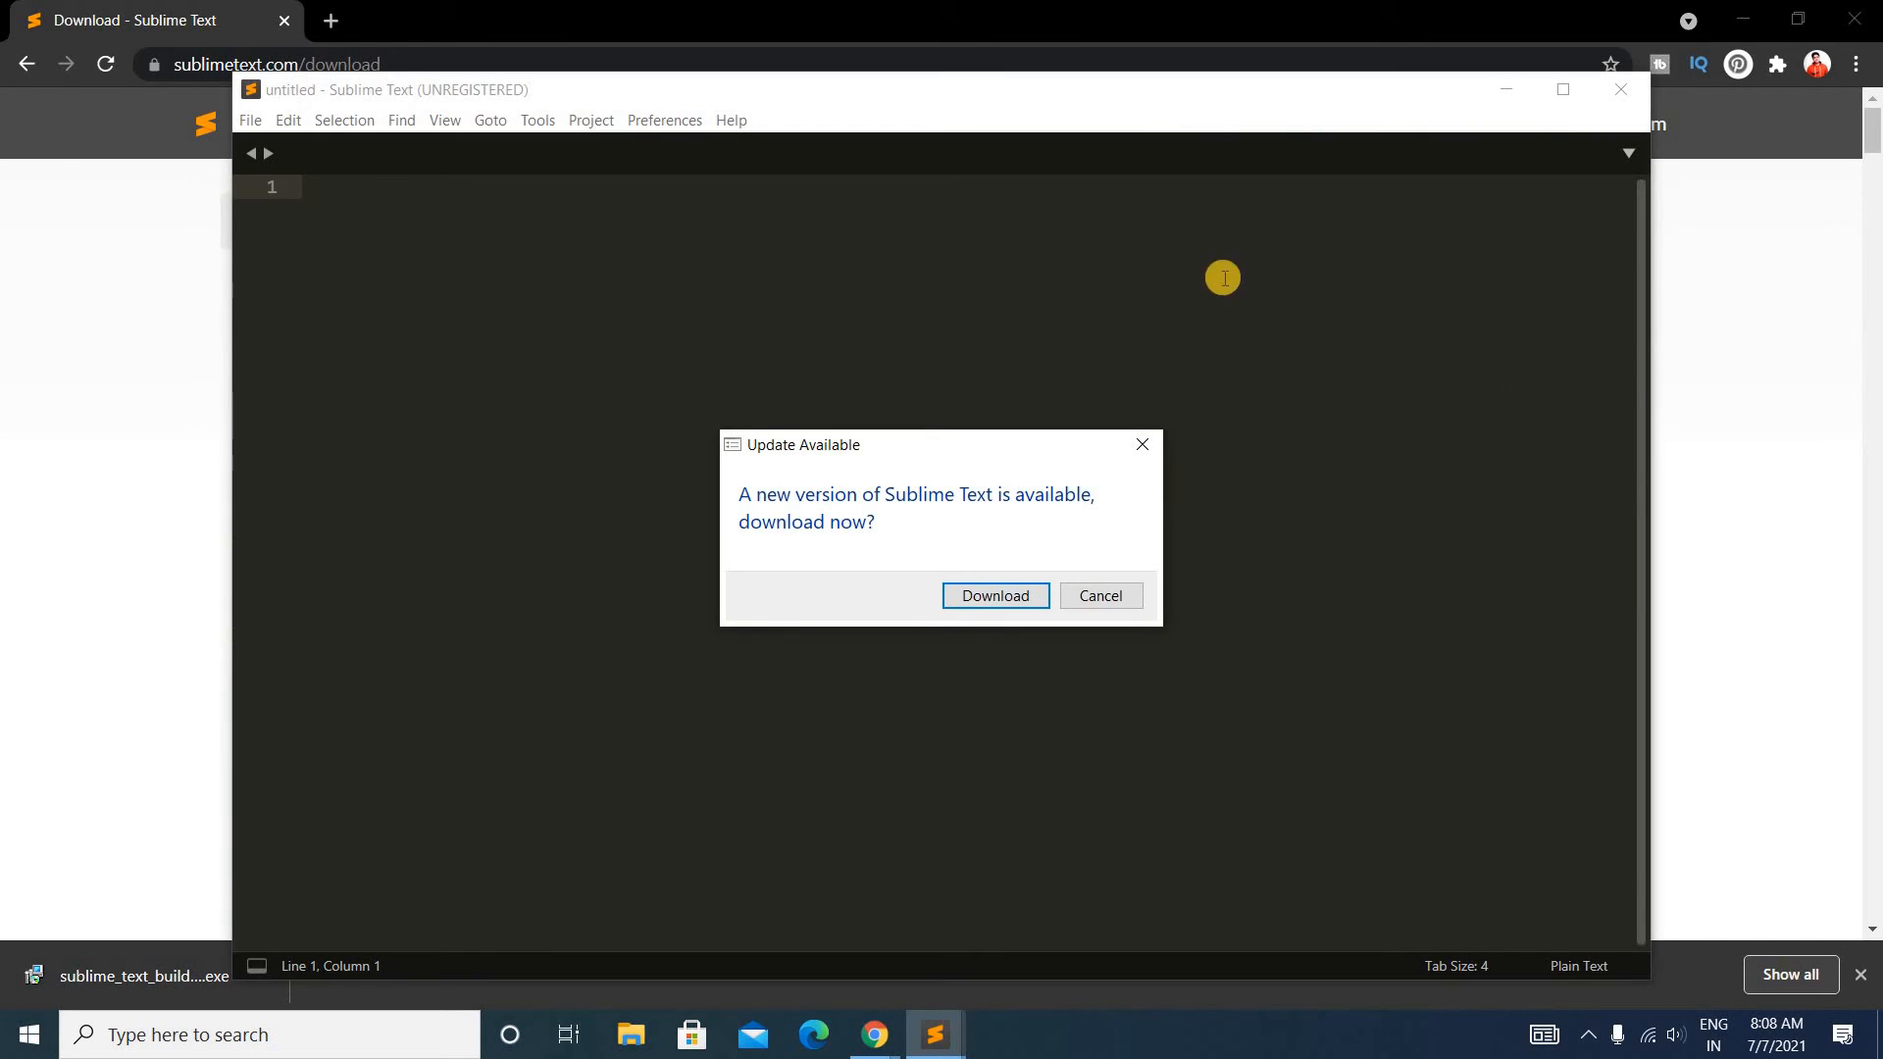
mouse_move(1063, 298)
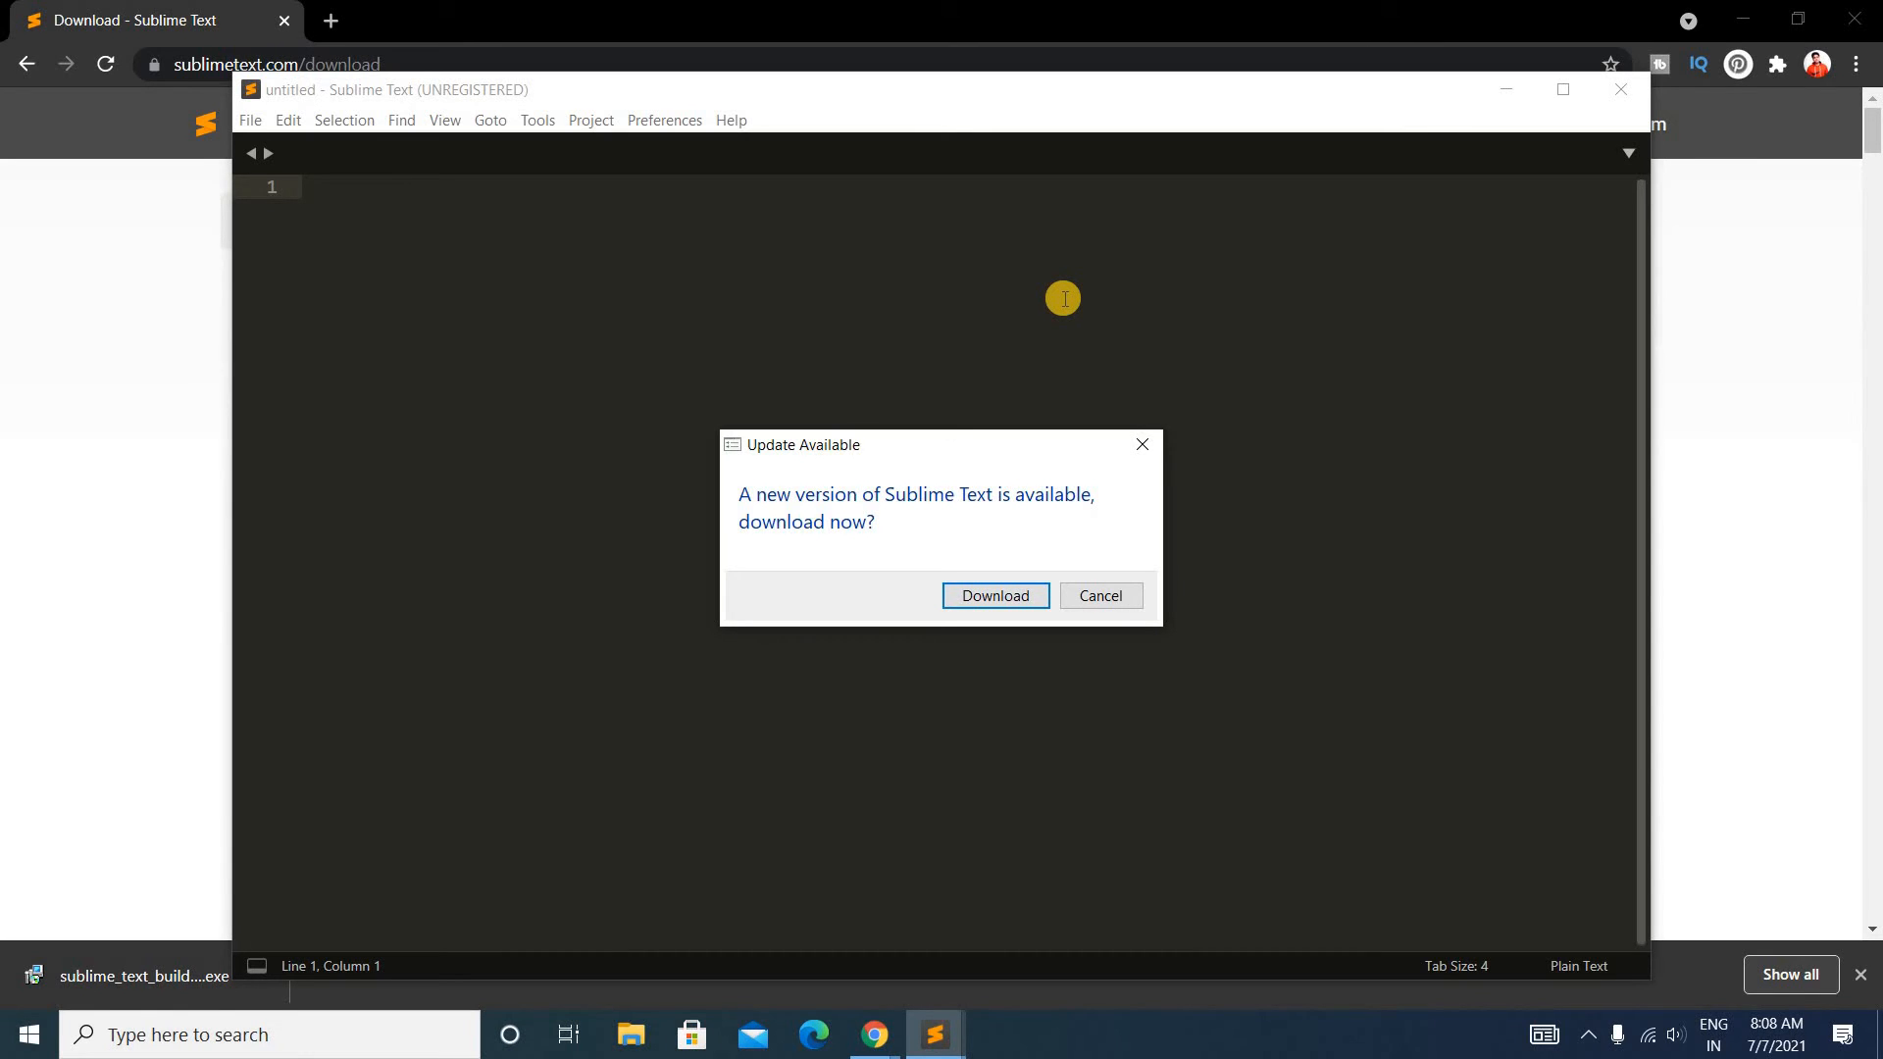
mouse_move(961, 447)
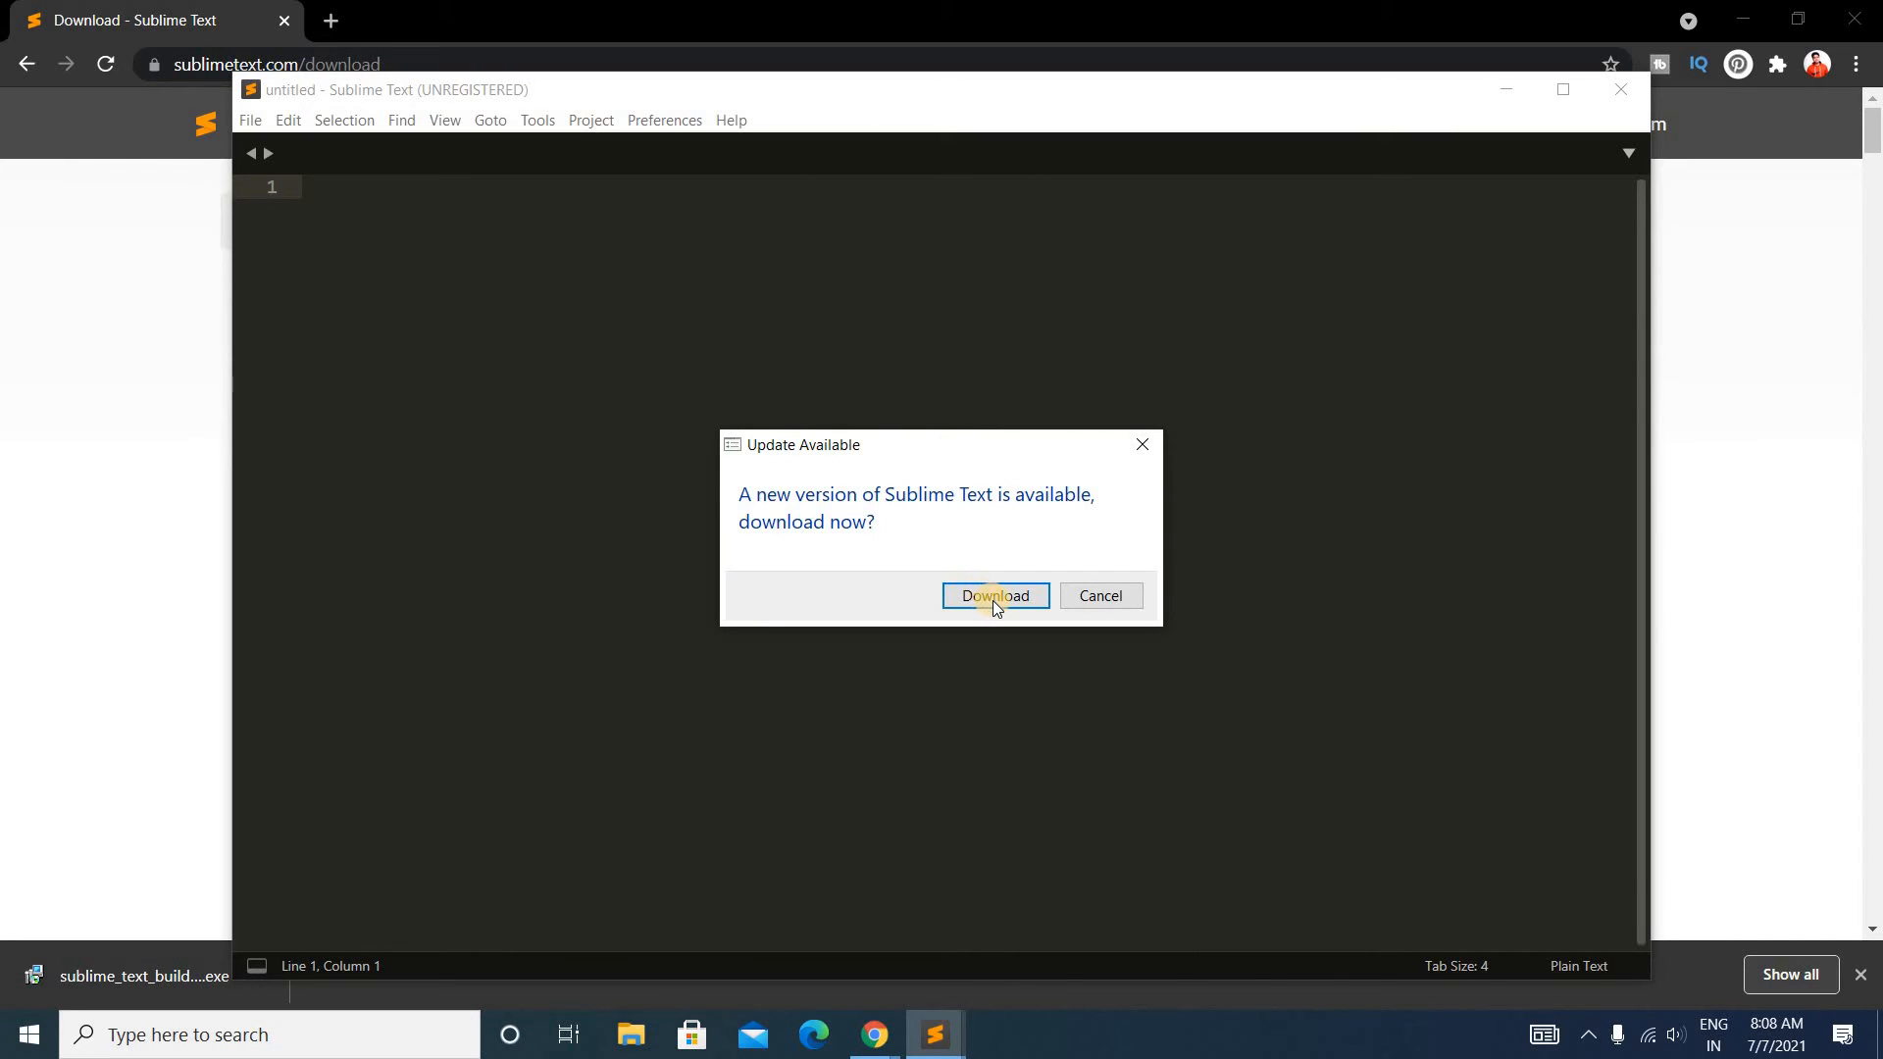
Step: Download the available Sublime Text update and install it from the Update Available dialog
click(994, 596)
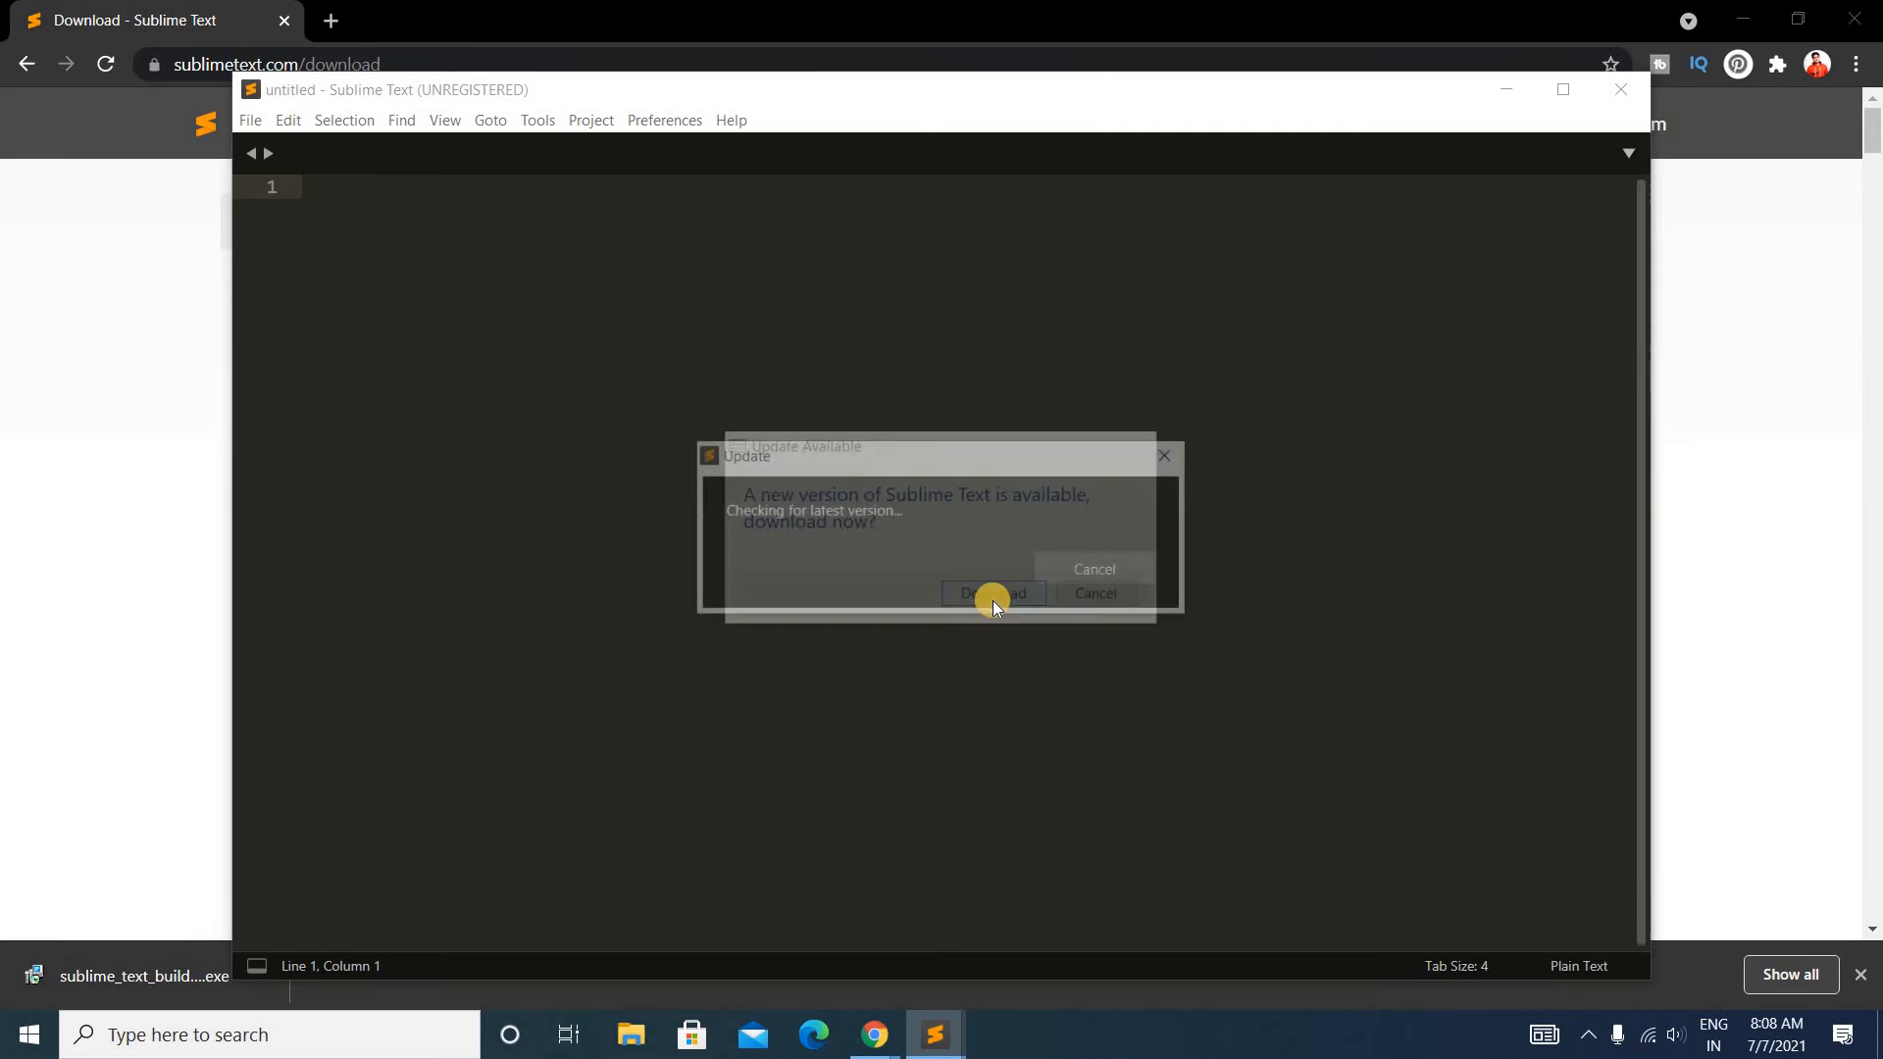
click(989, 592)
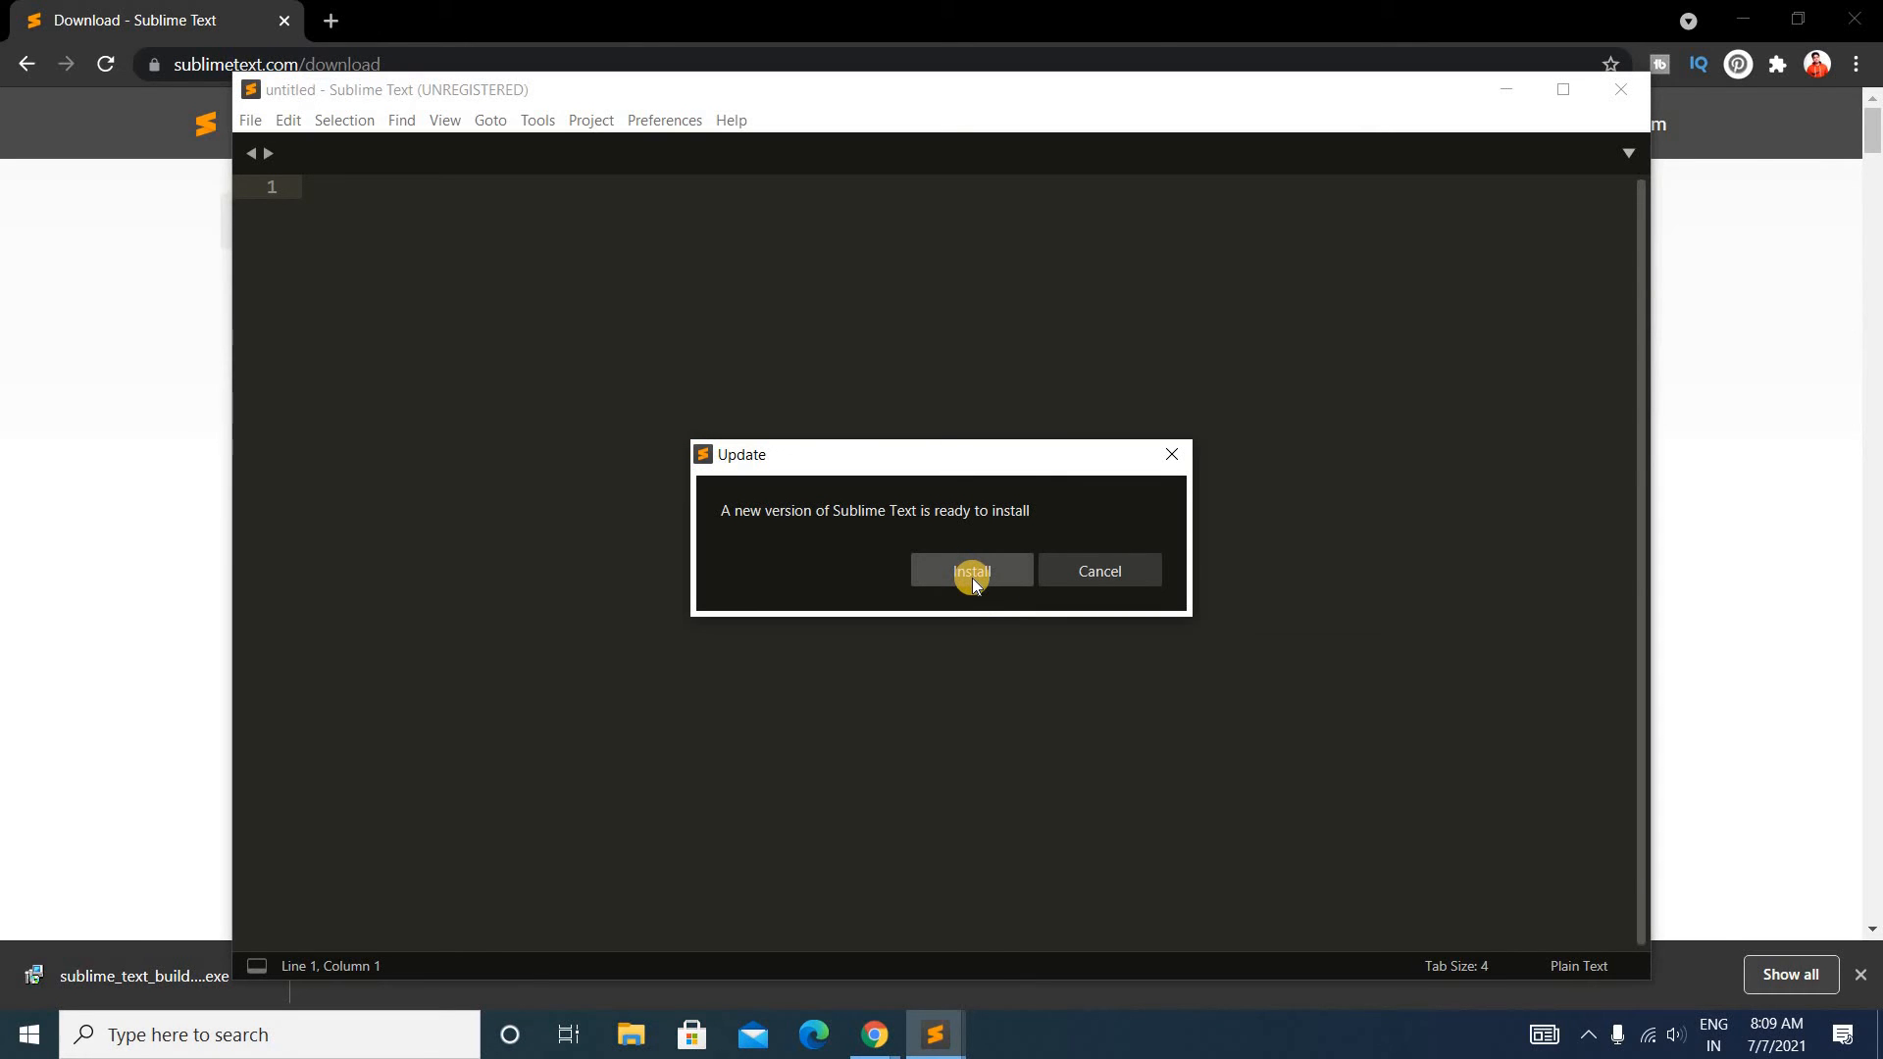
click(971, 570)
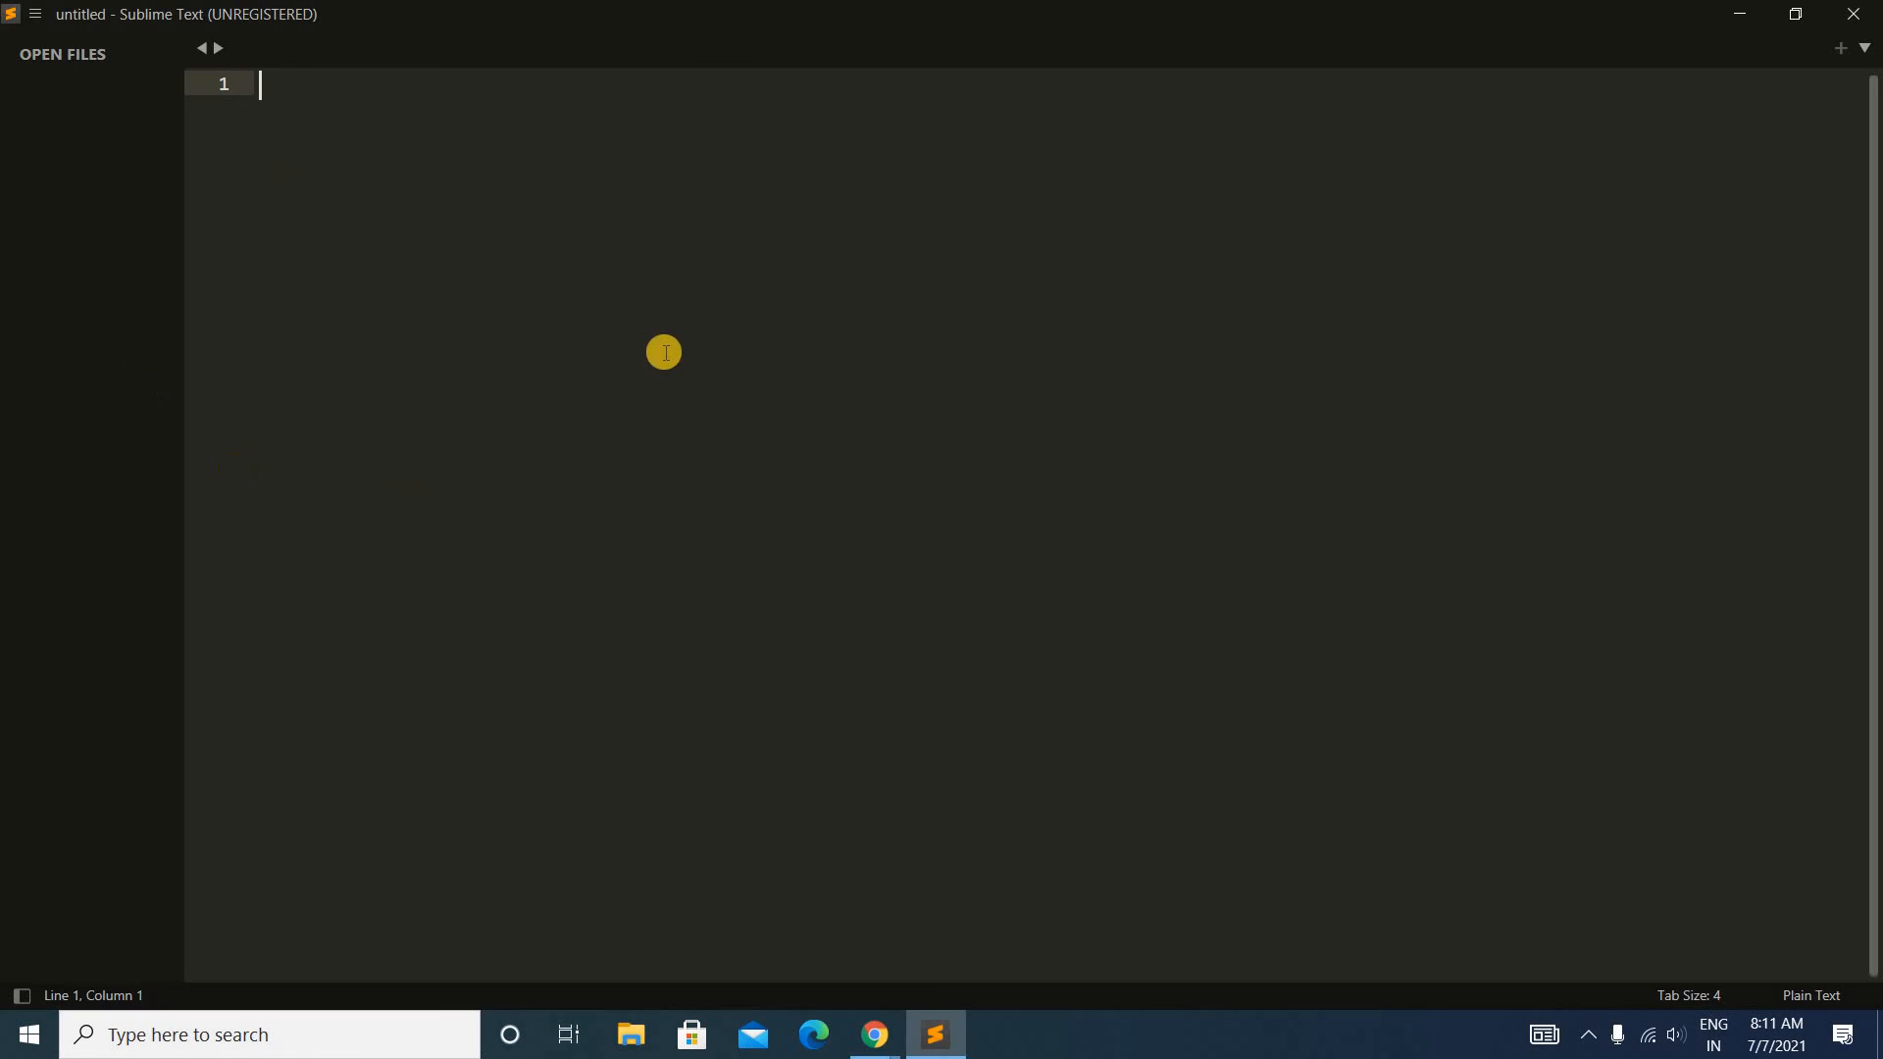
mouse_move(489, 223)
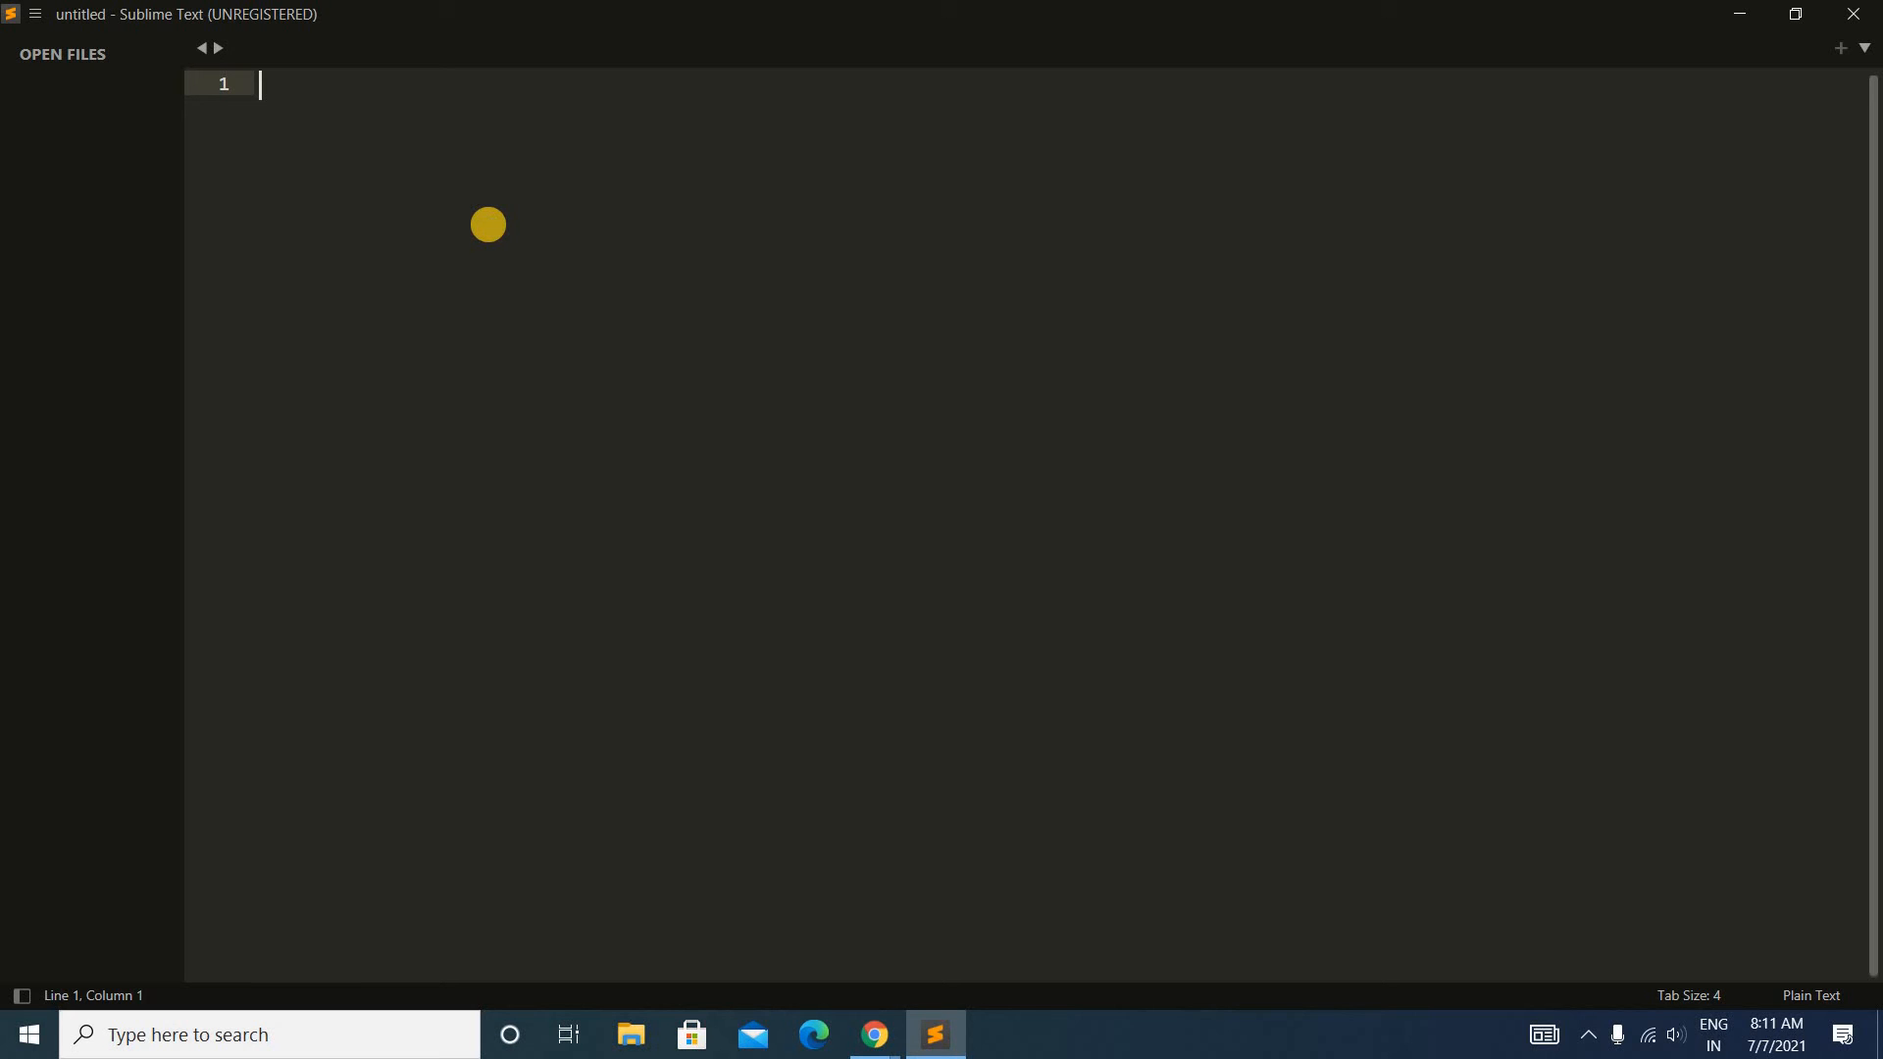
mouse_move(318, 248)
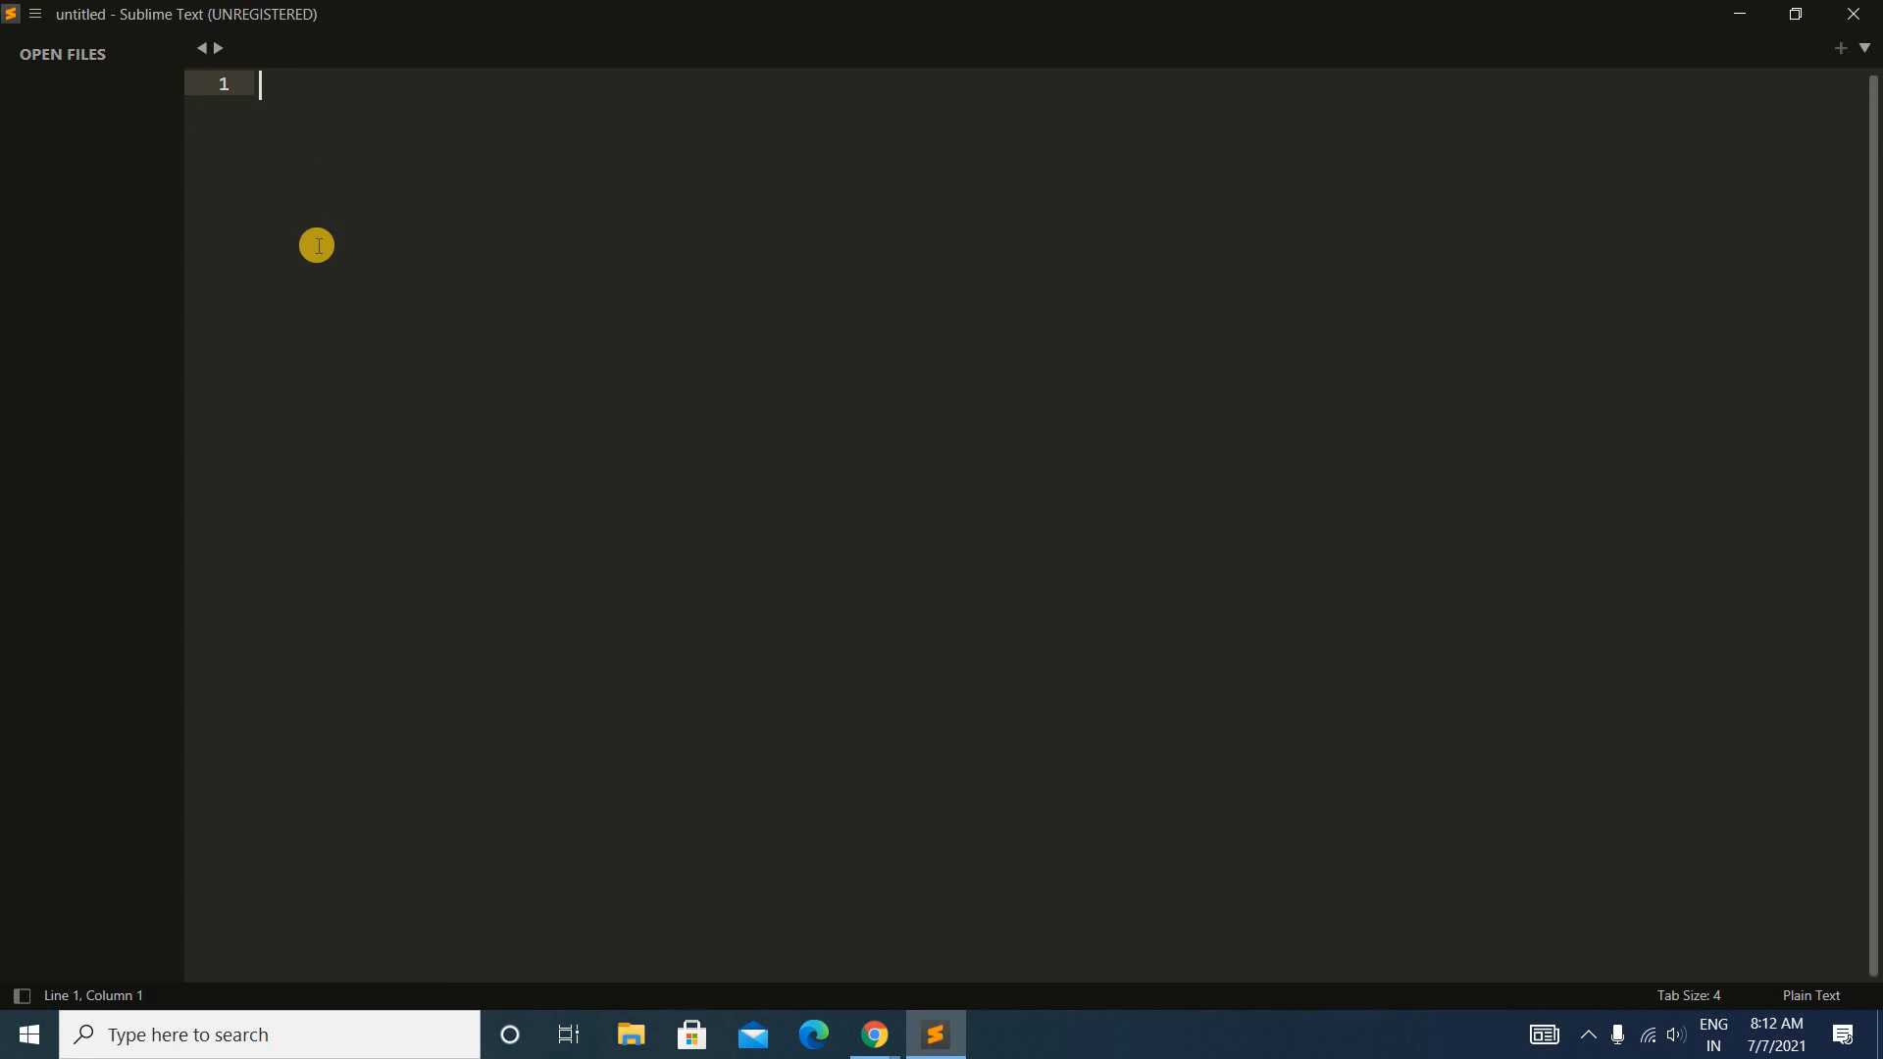
mouse_move(39, 16)
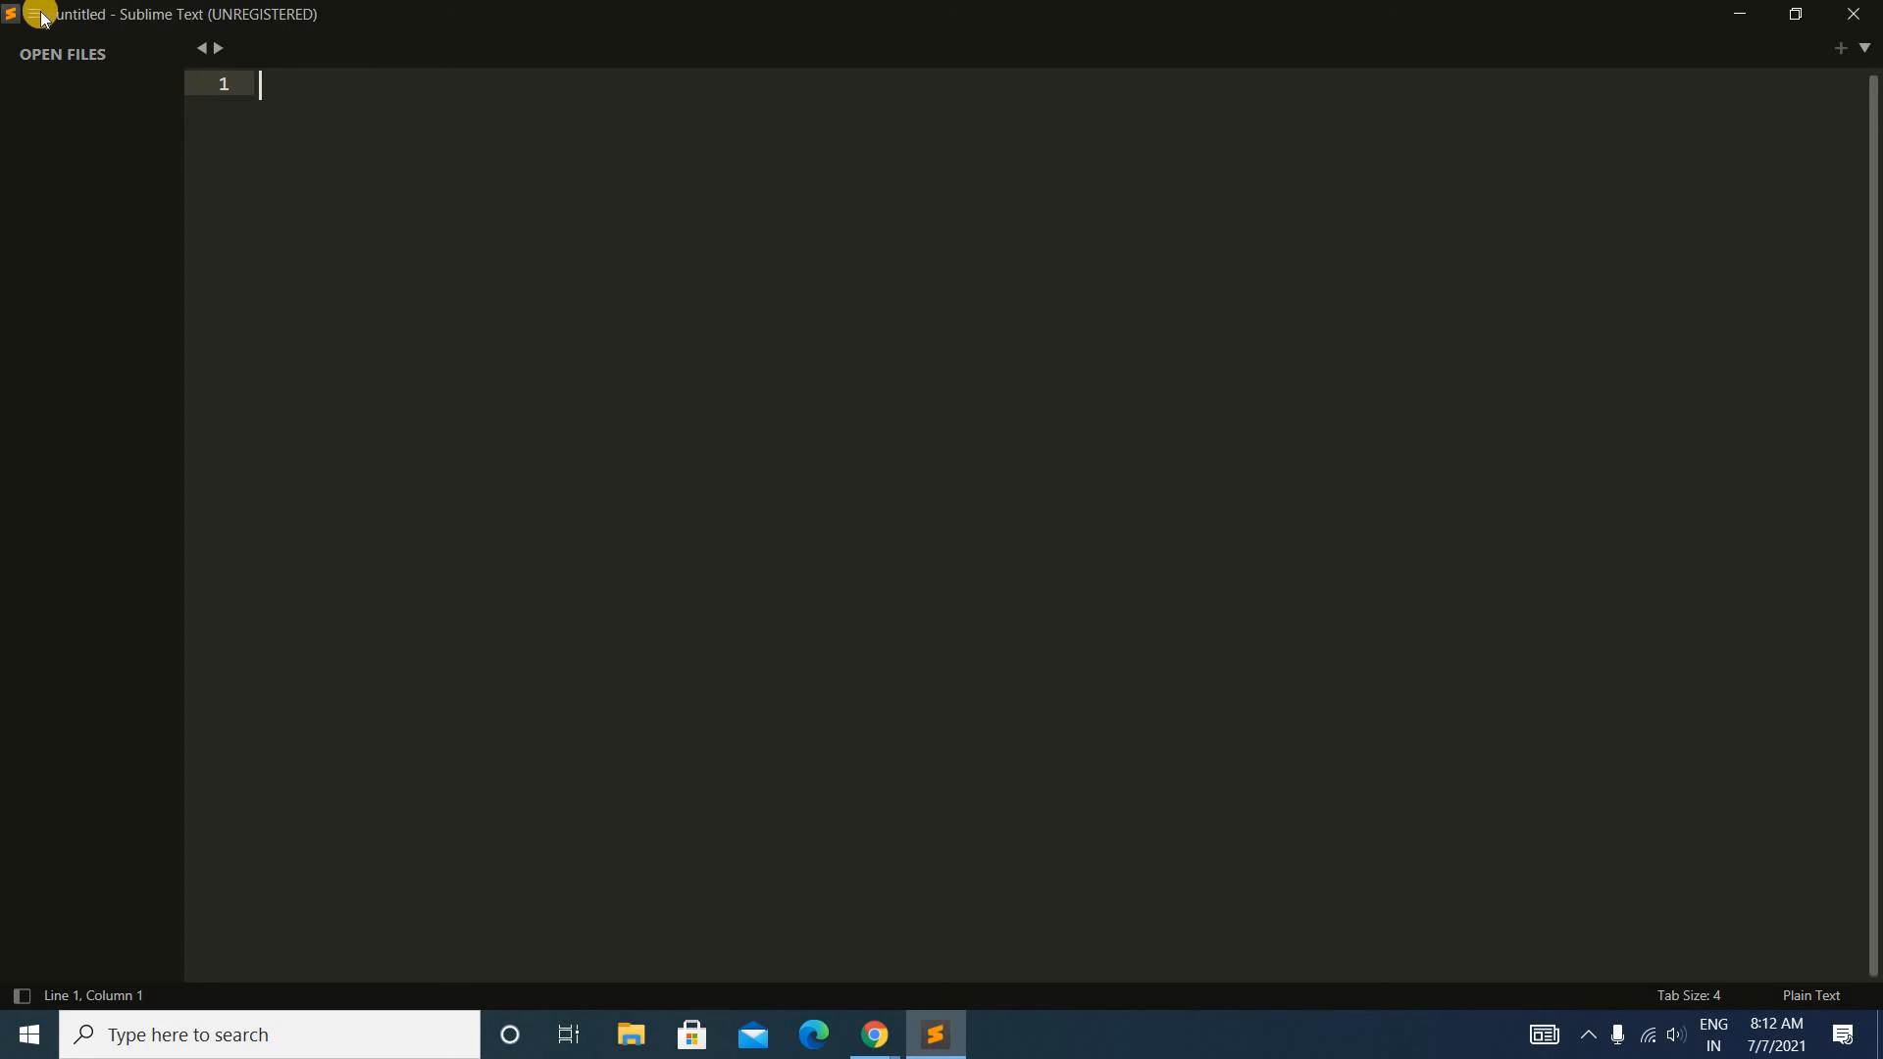
Step: Enable View > Show Tabs so the untitled file shows in the tab bar
click(35, 13)
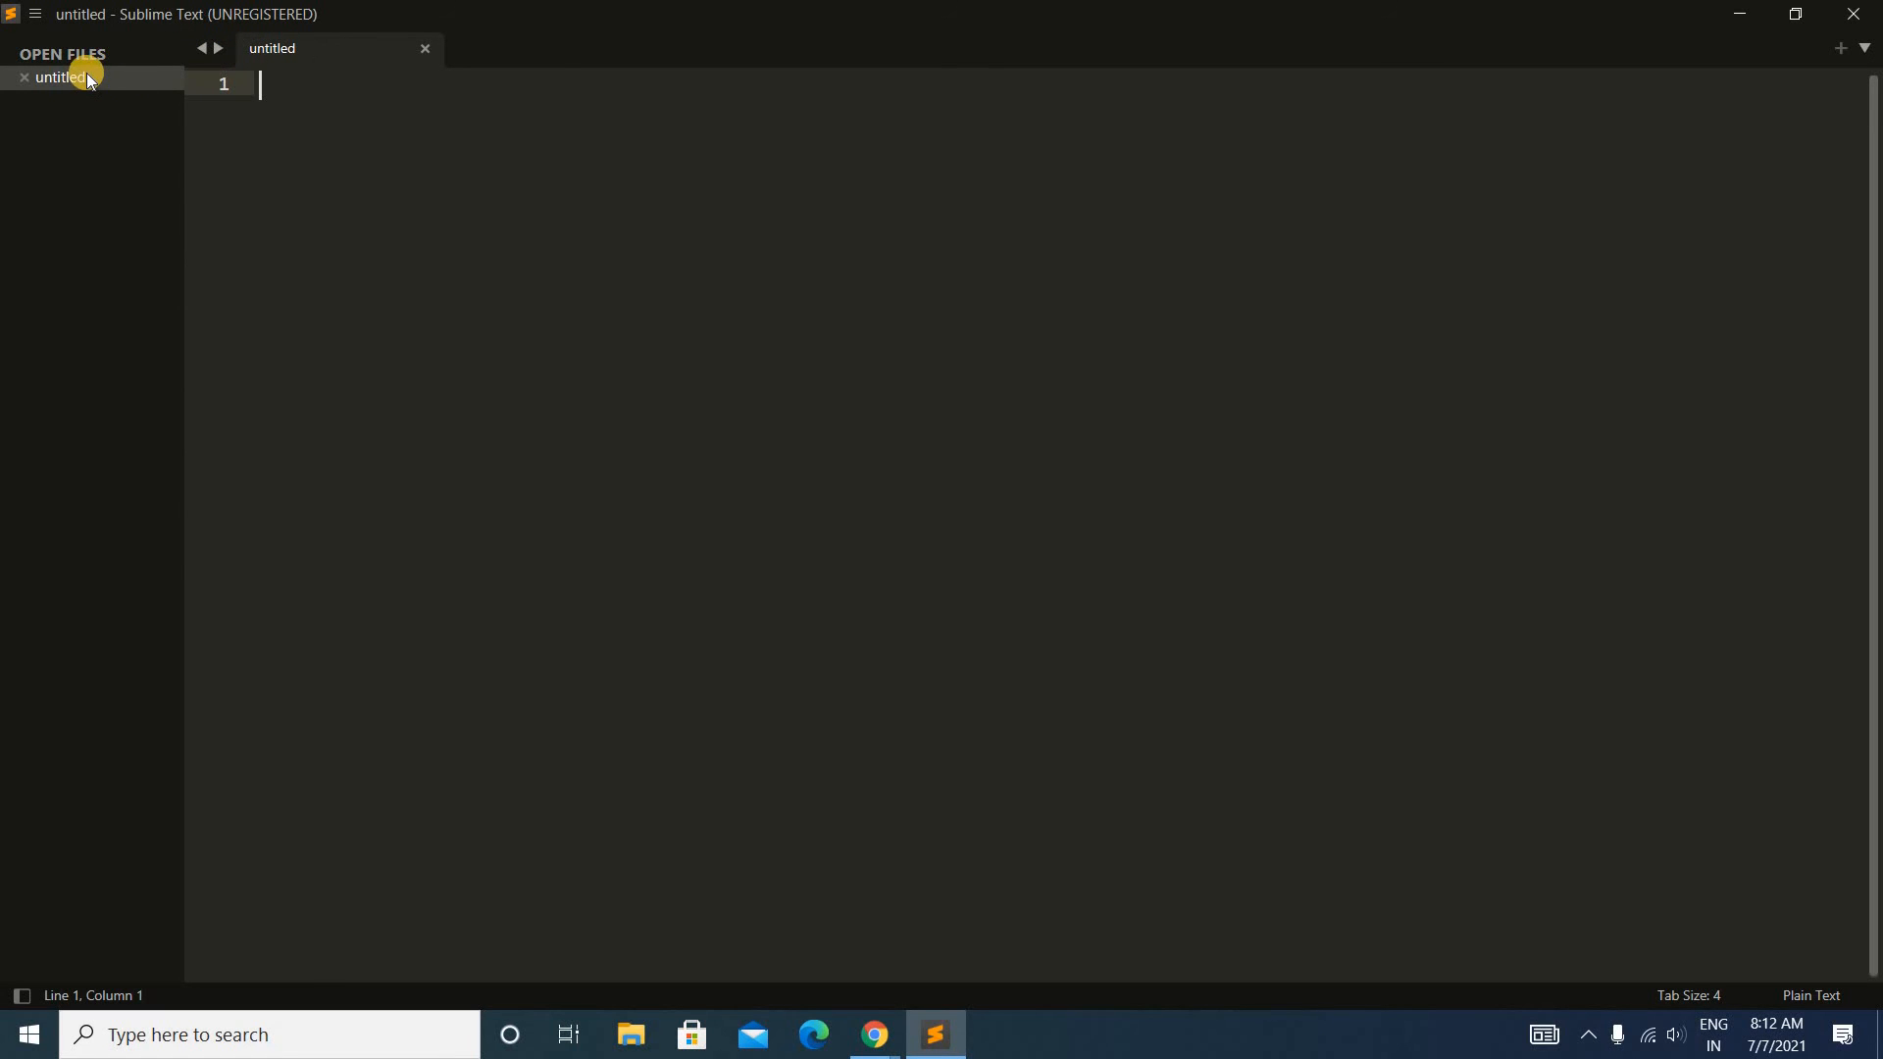
mouse_move(261, 110)
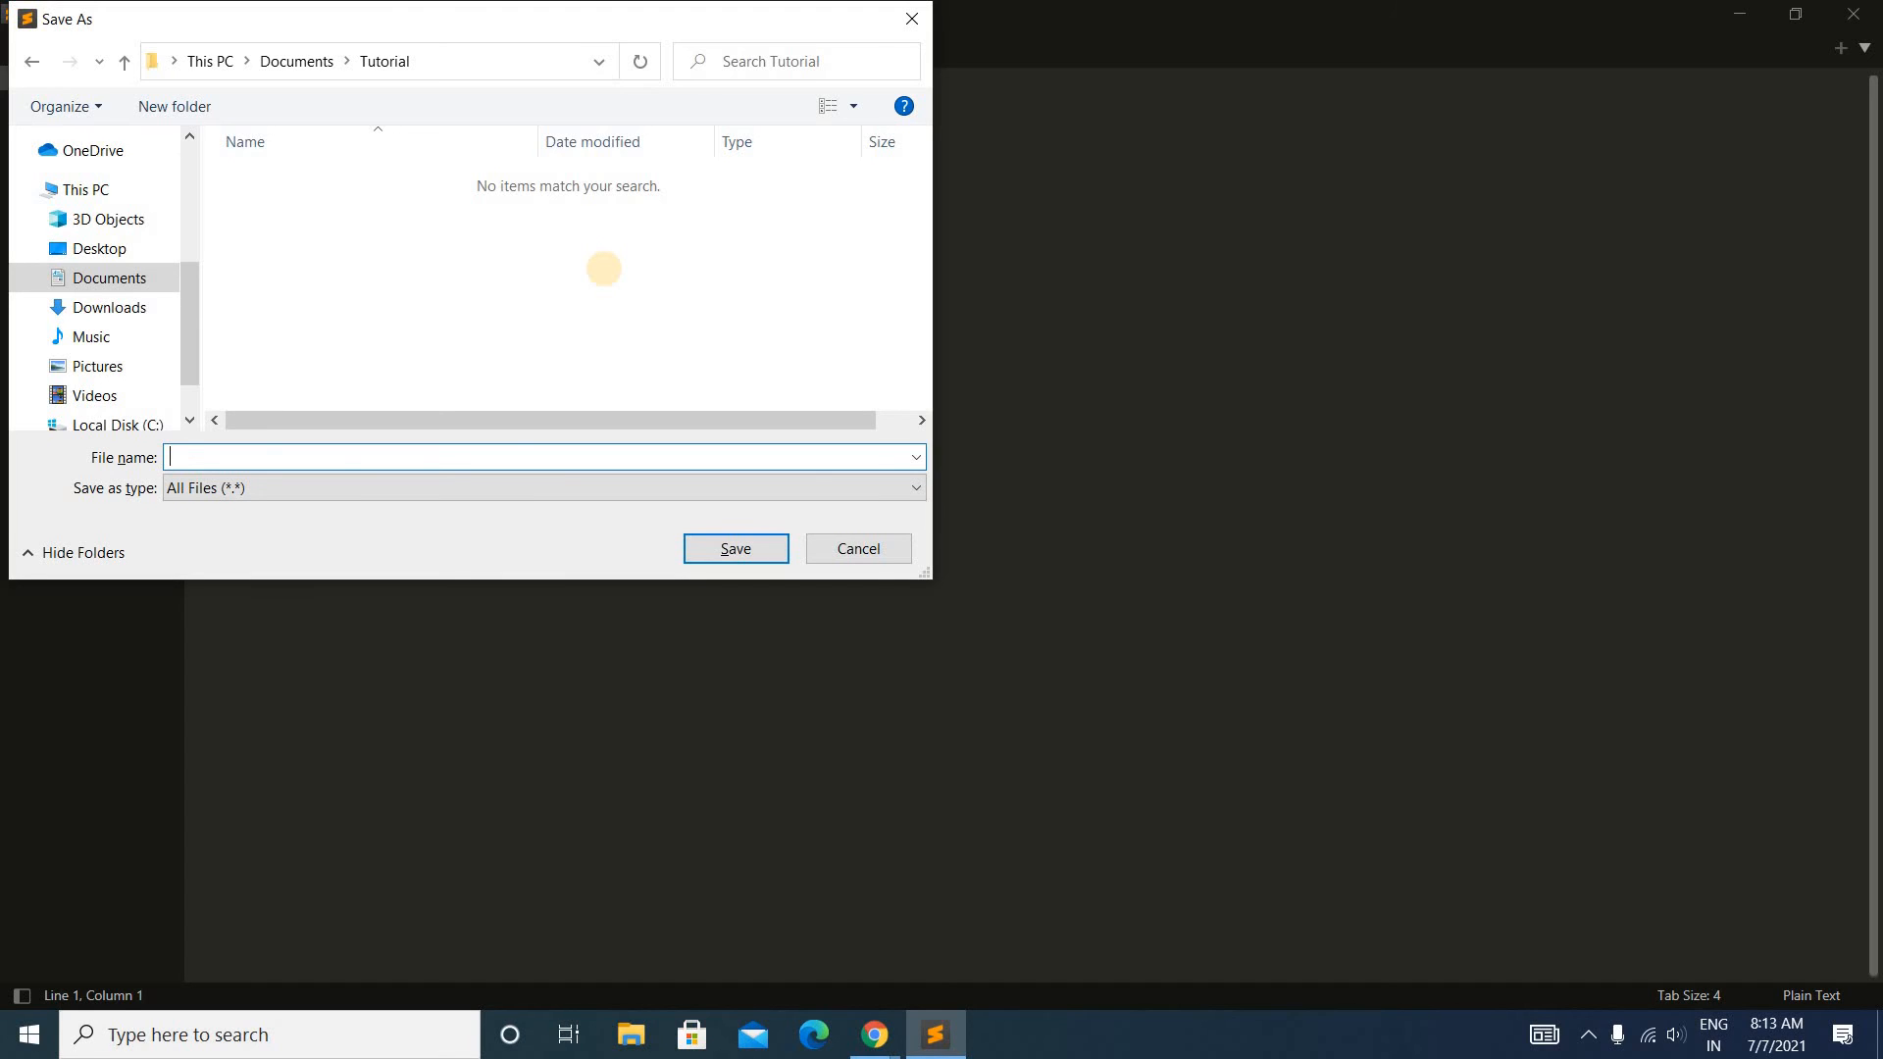
Step: Save the file as demo.html in Documents\Tutorial and return to the editor to edit it
text(demo)
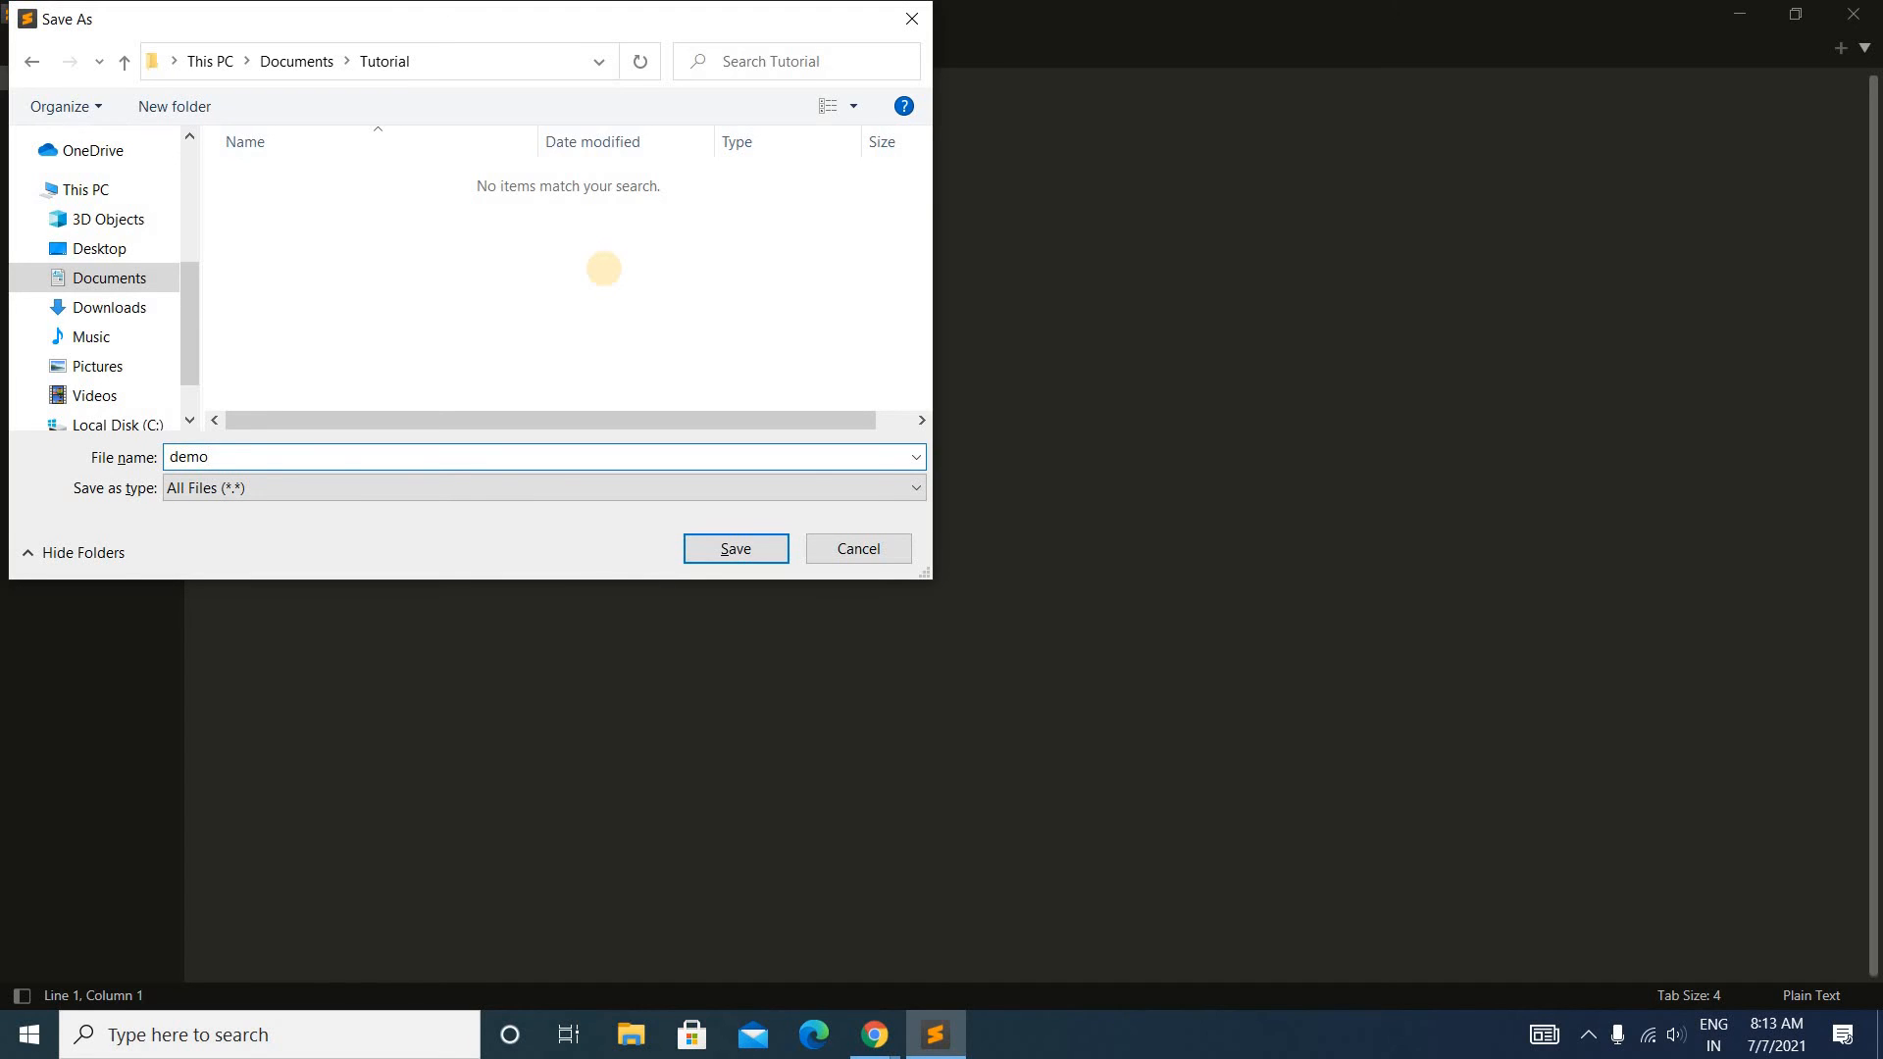
text(.html)
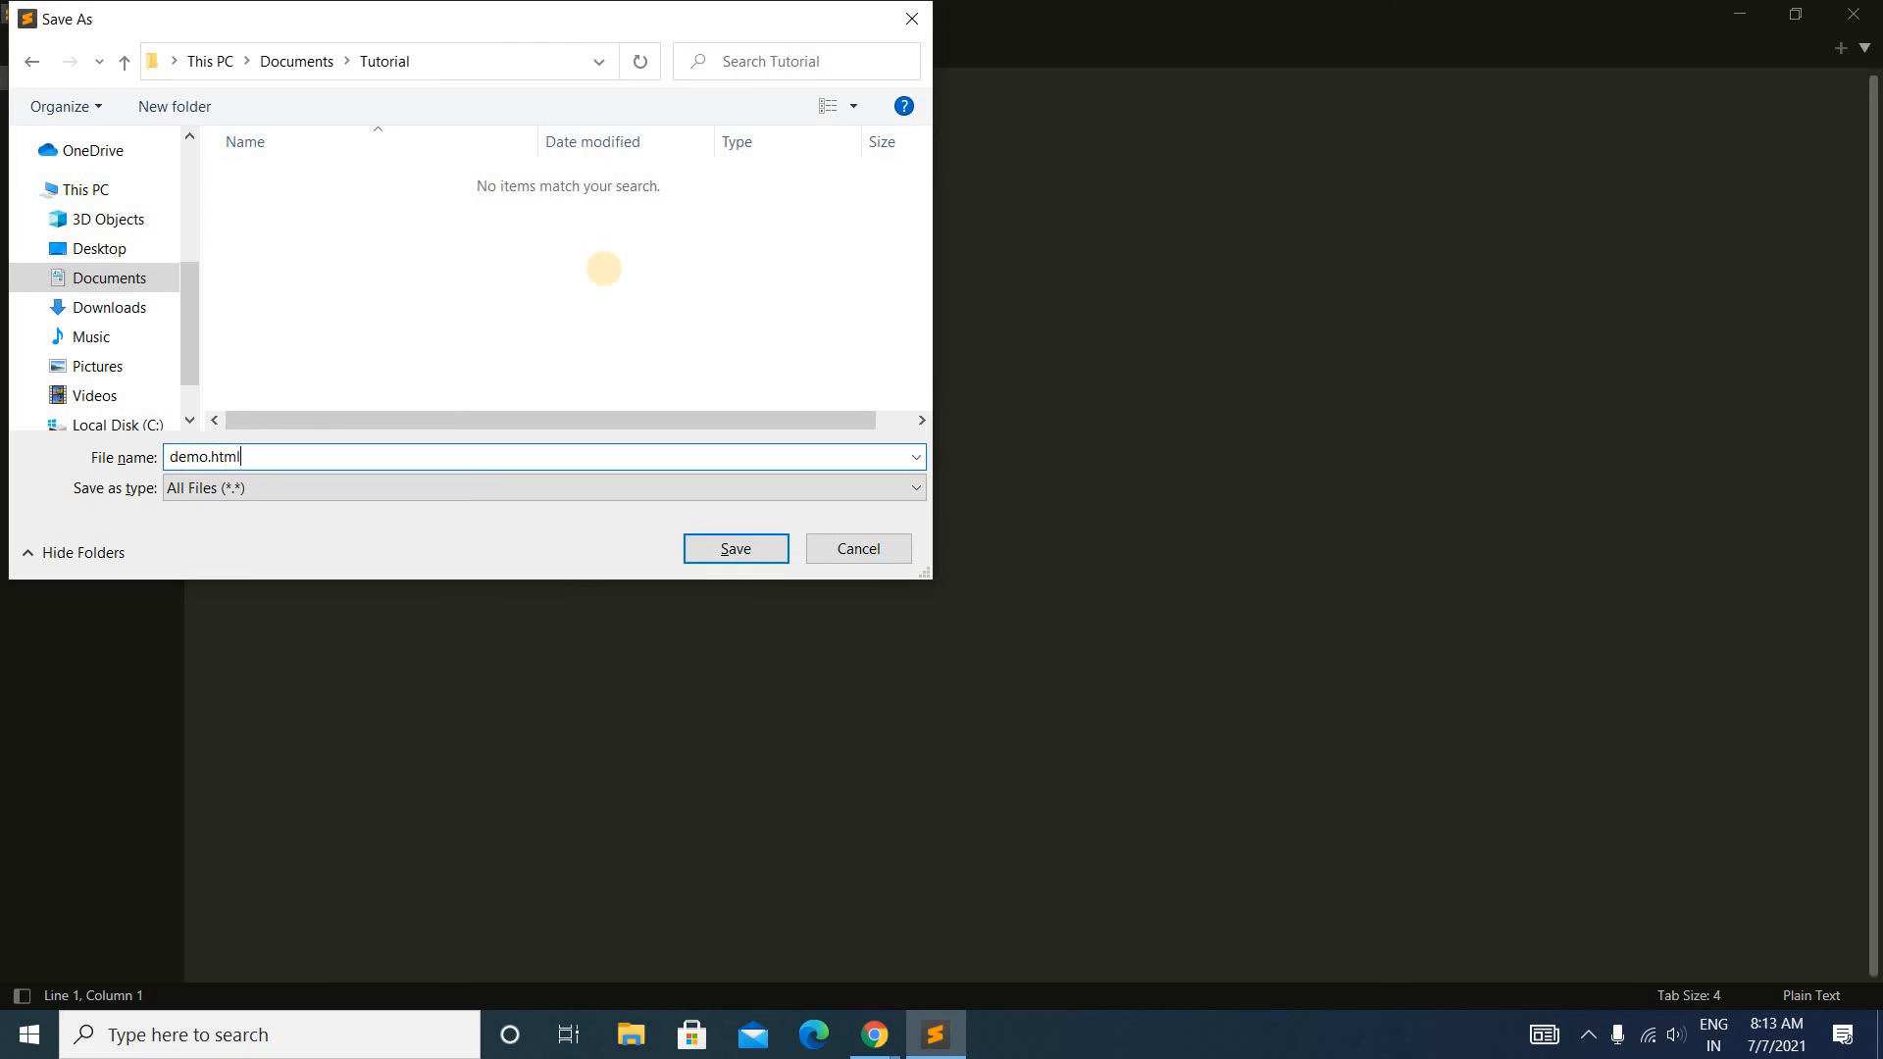
click(735, 549)
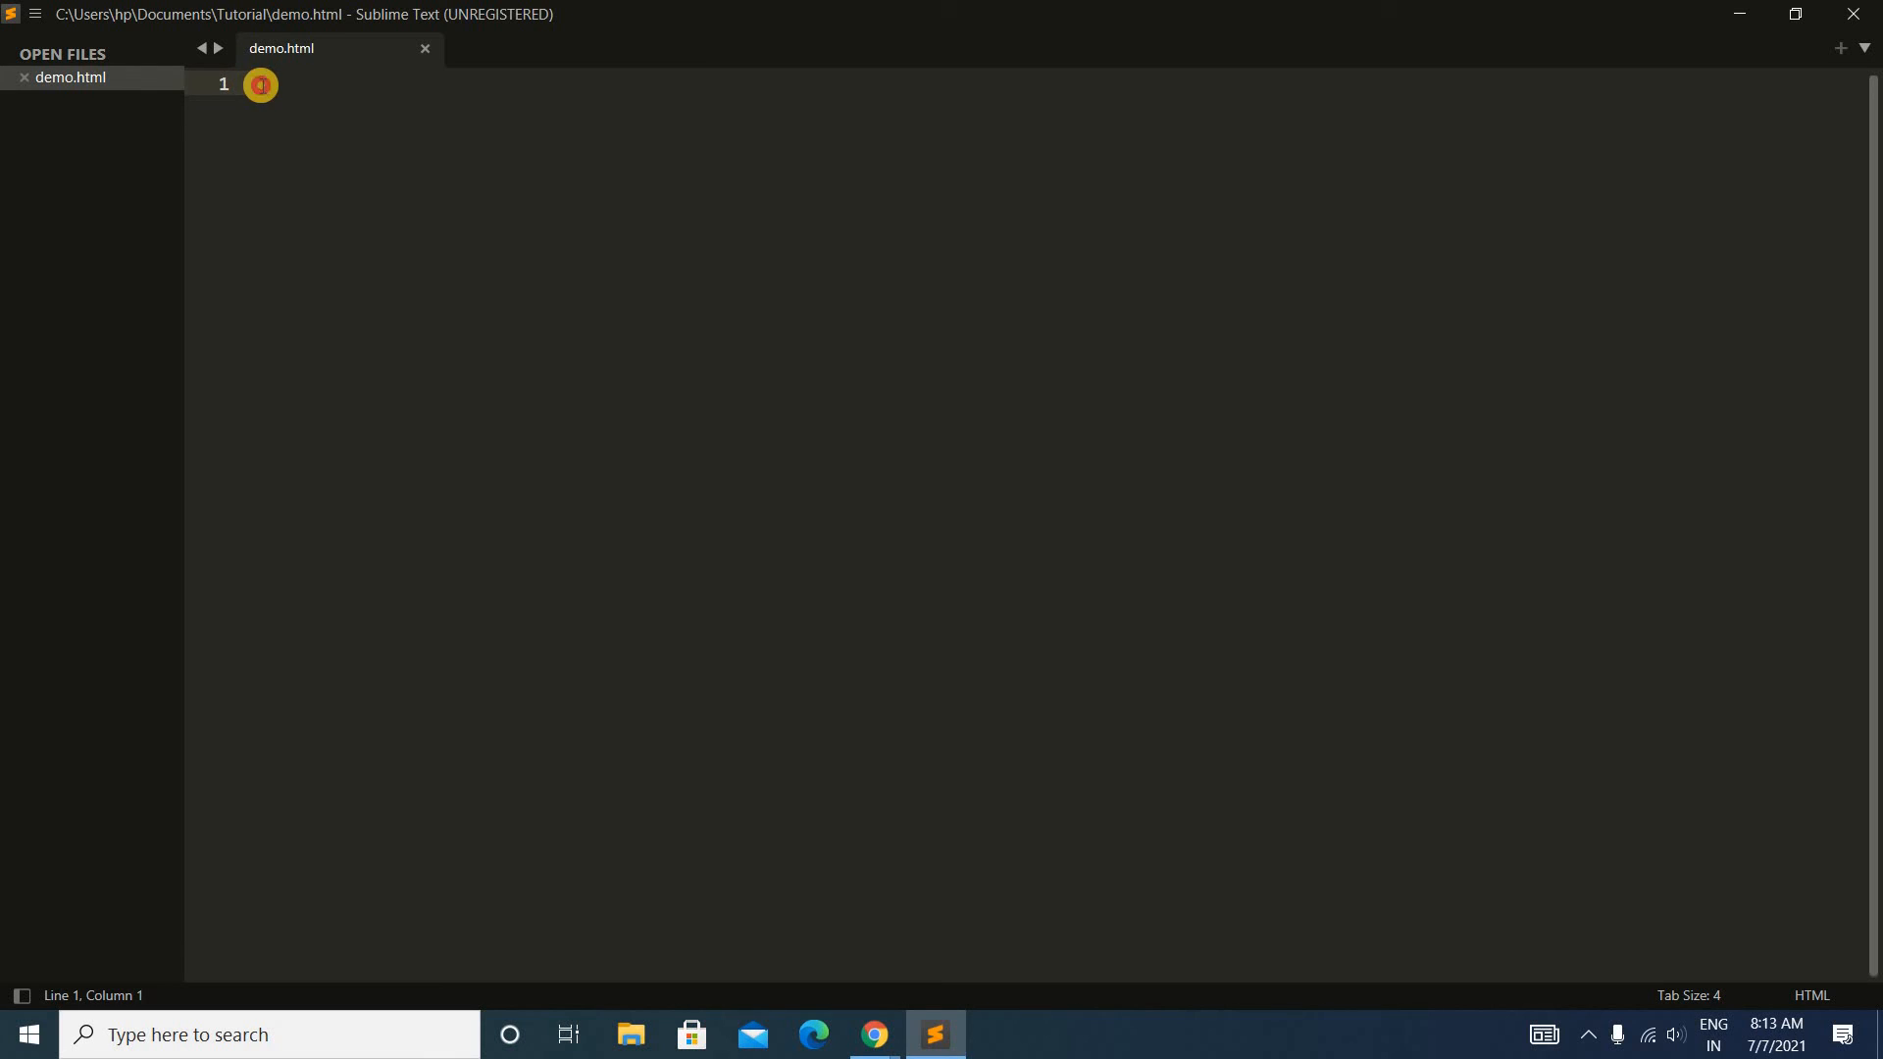
click(261, 85)
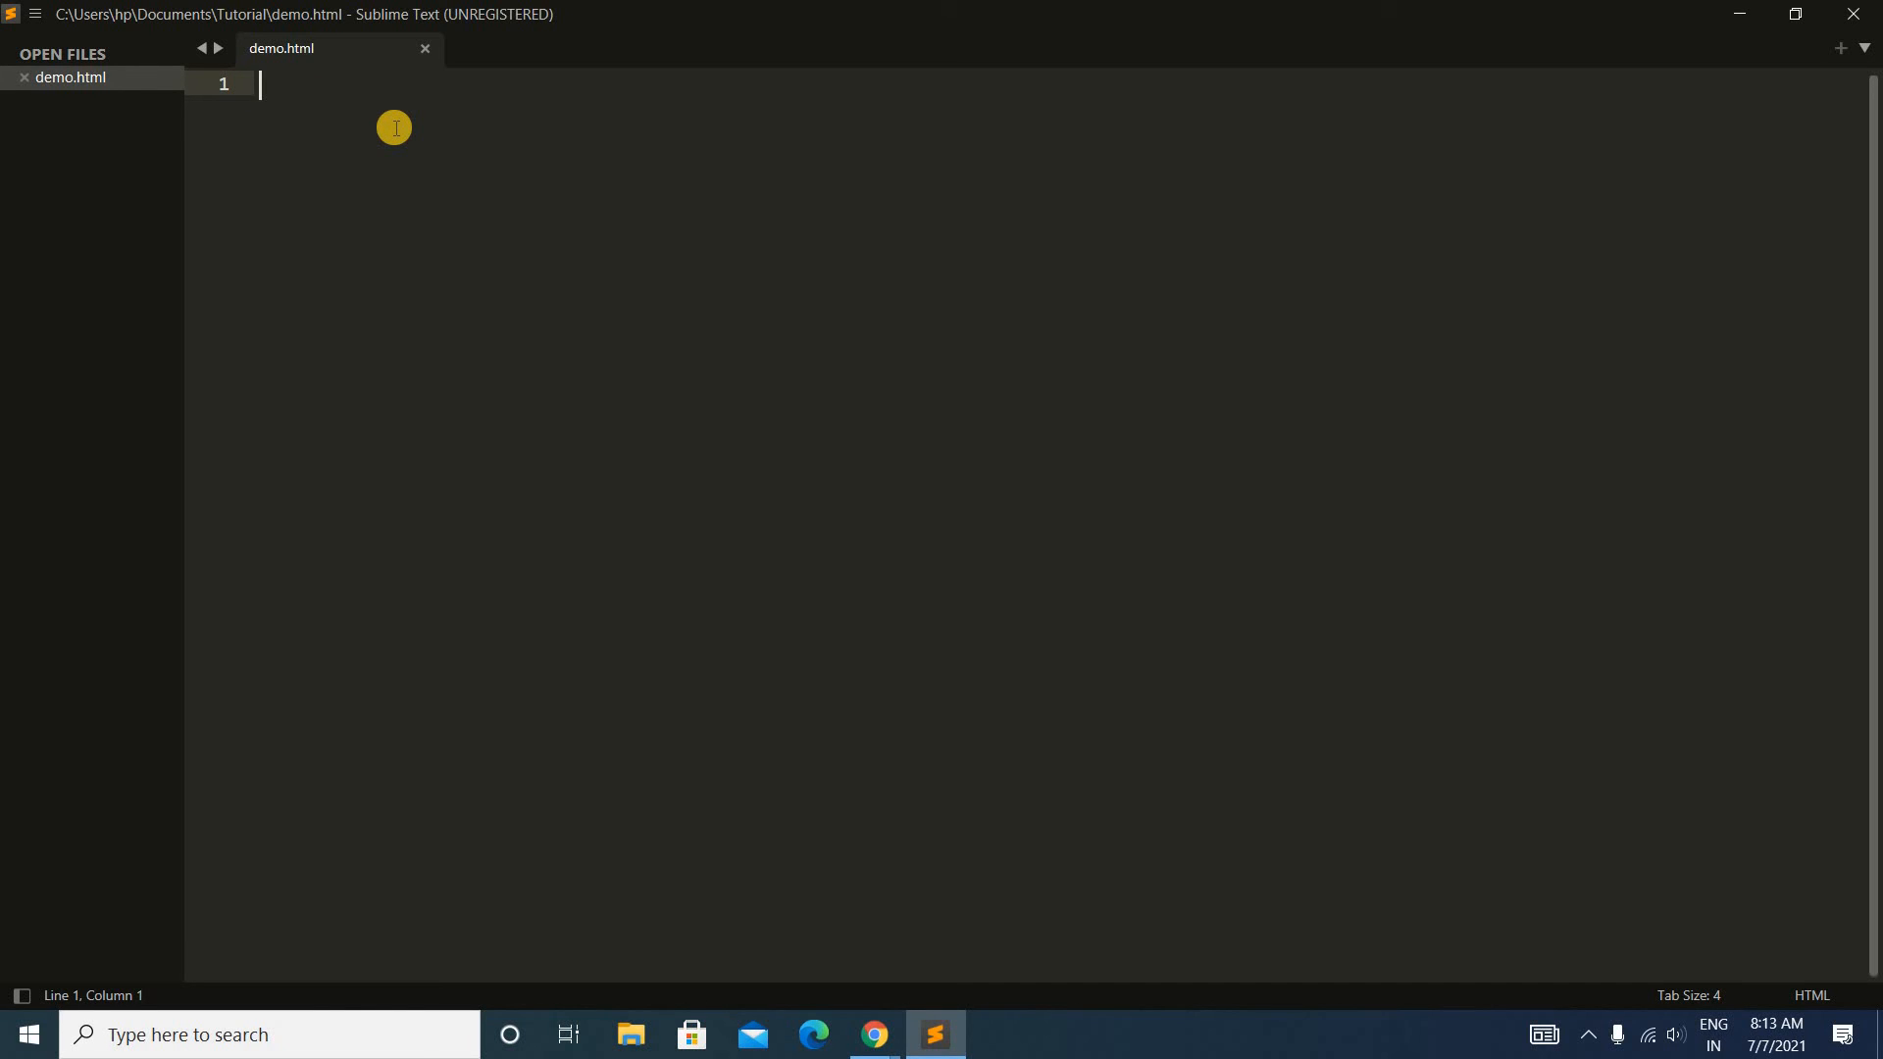
Step: Write an HTML skeleton titled 'Input Output Campus' with a 'Hello Friends' h1 and save demo.html
text(html)
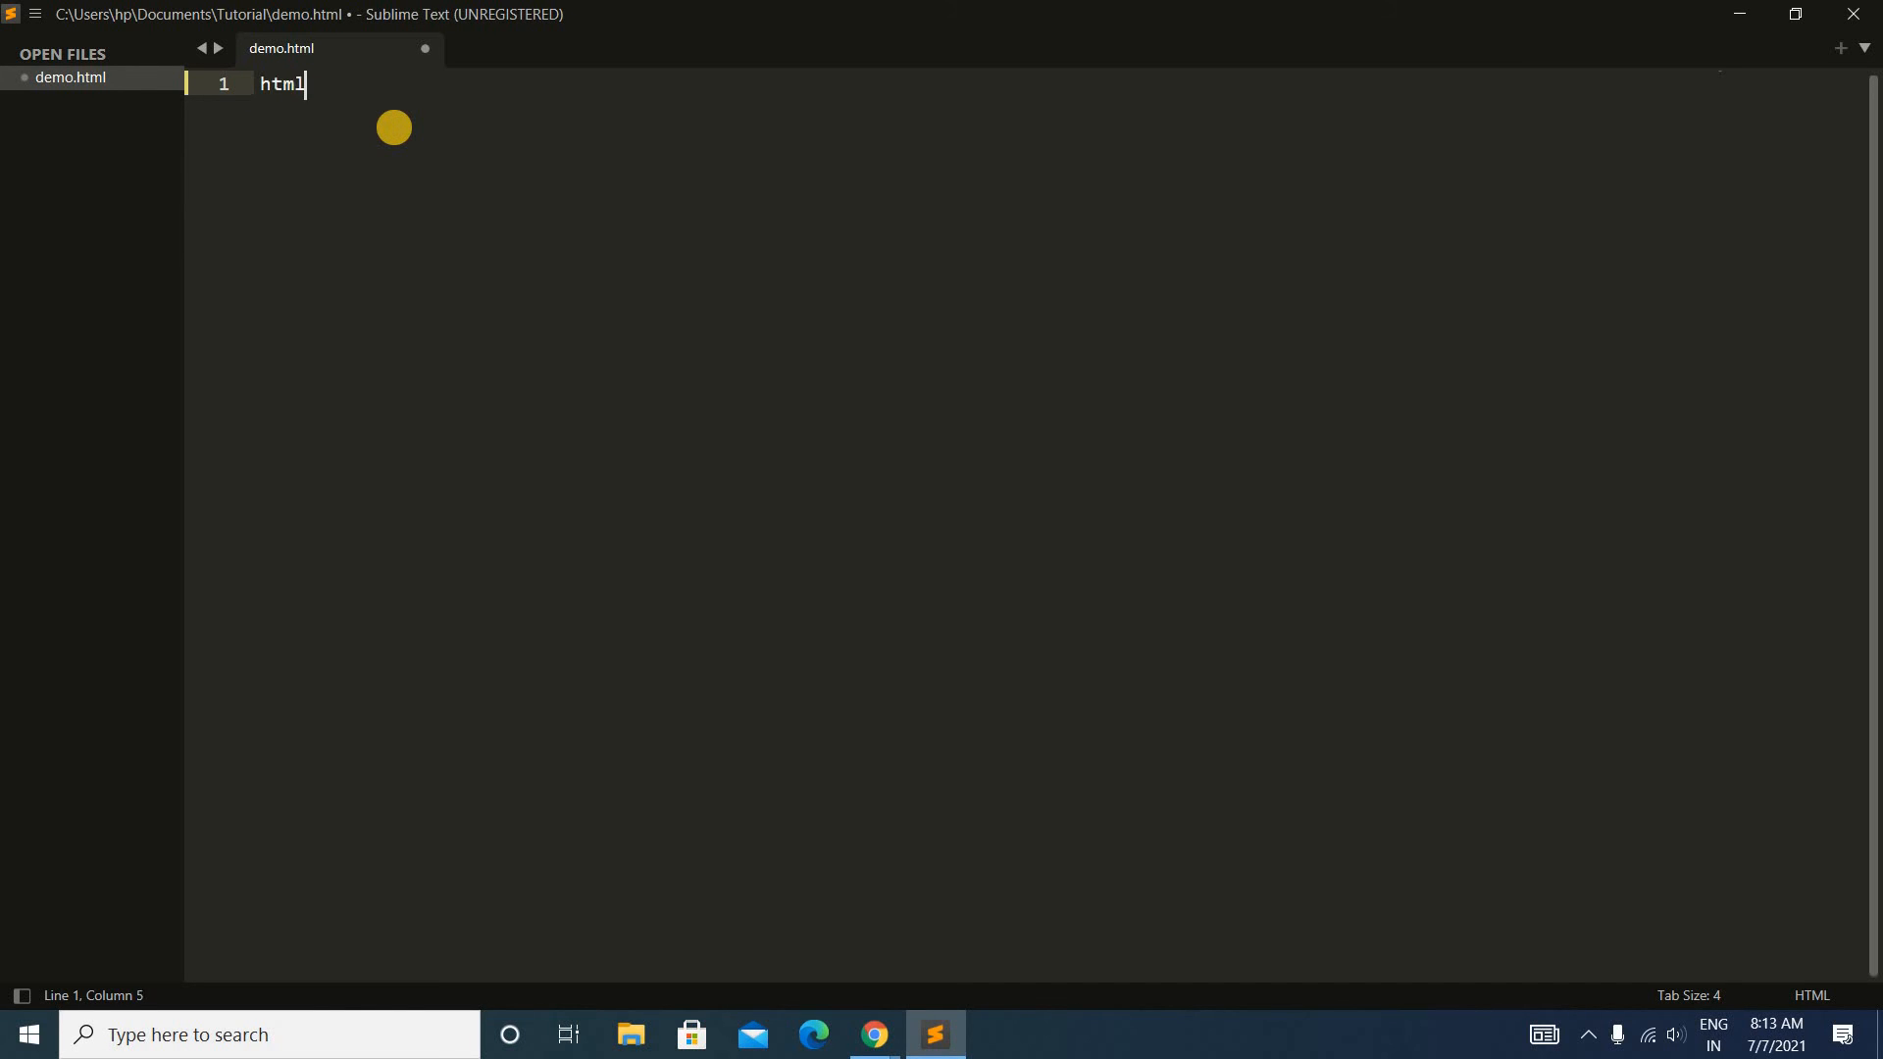
key(Tab)
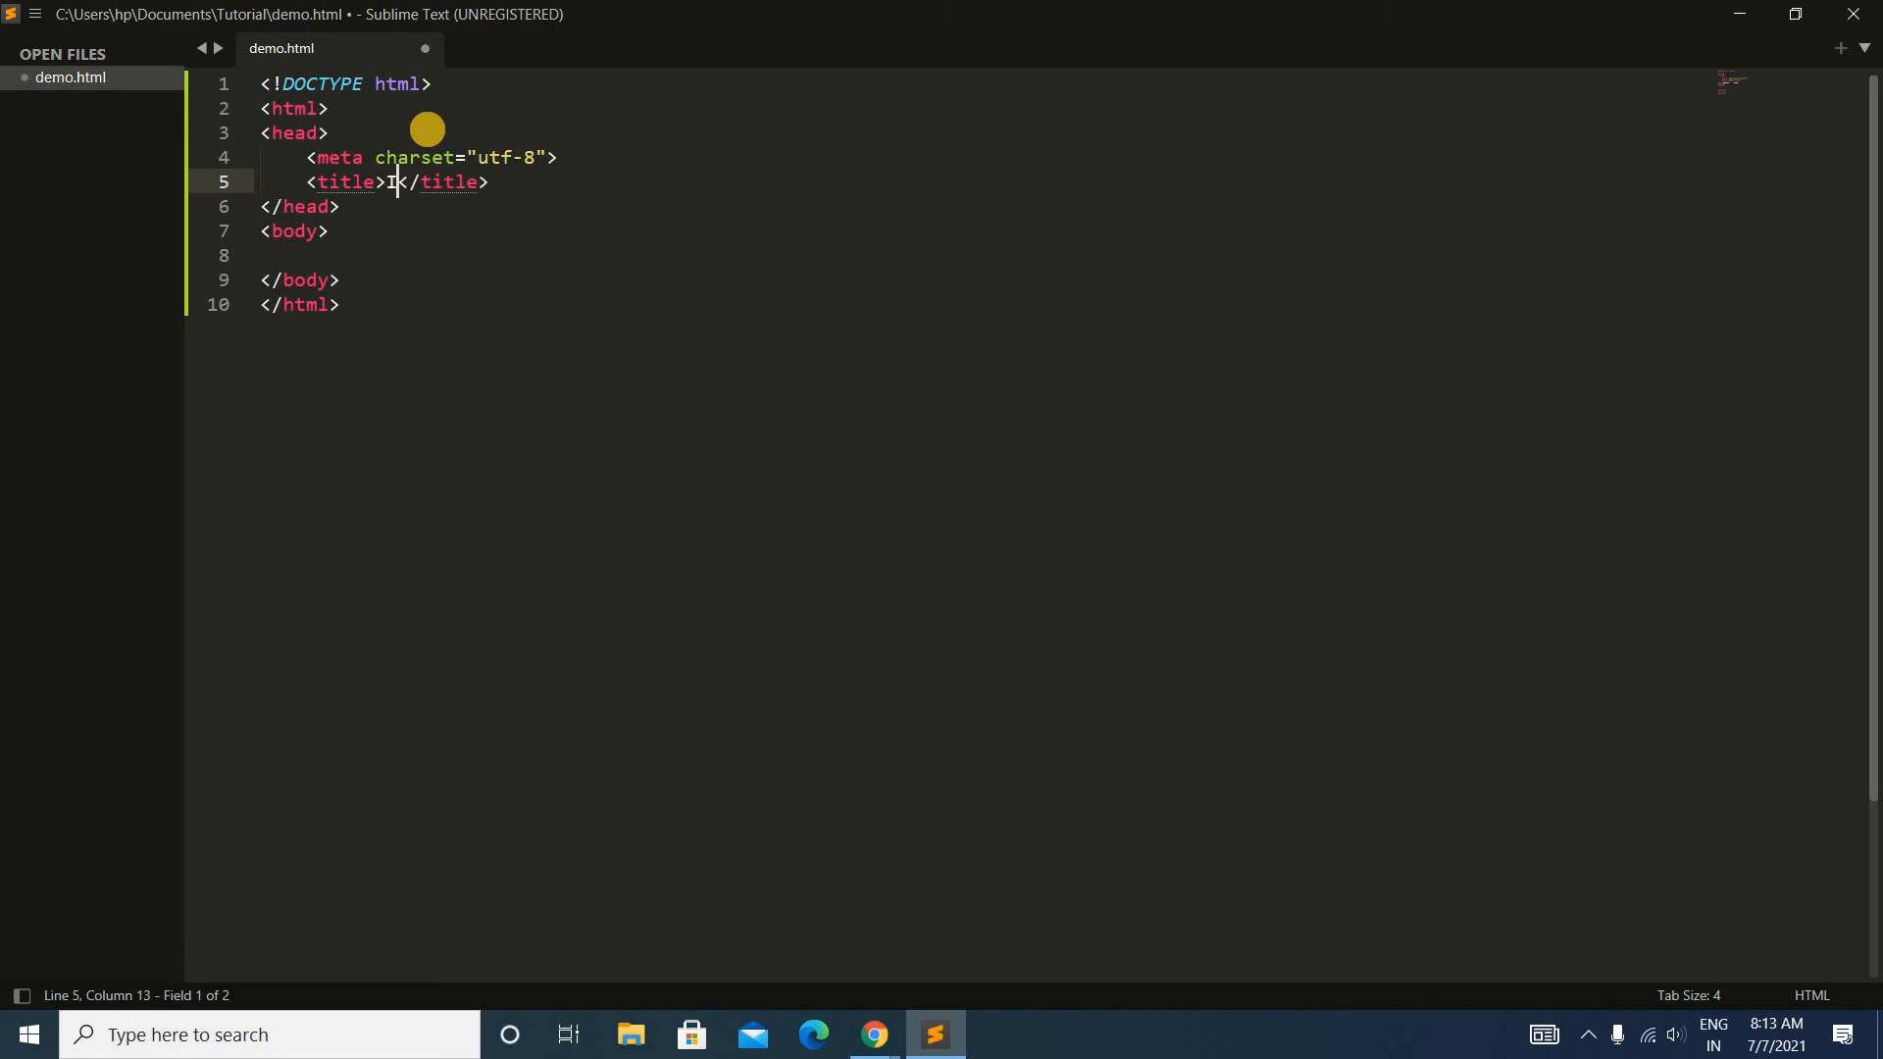
text(Input Outp)
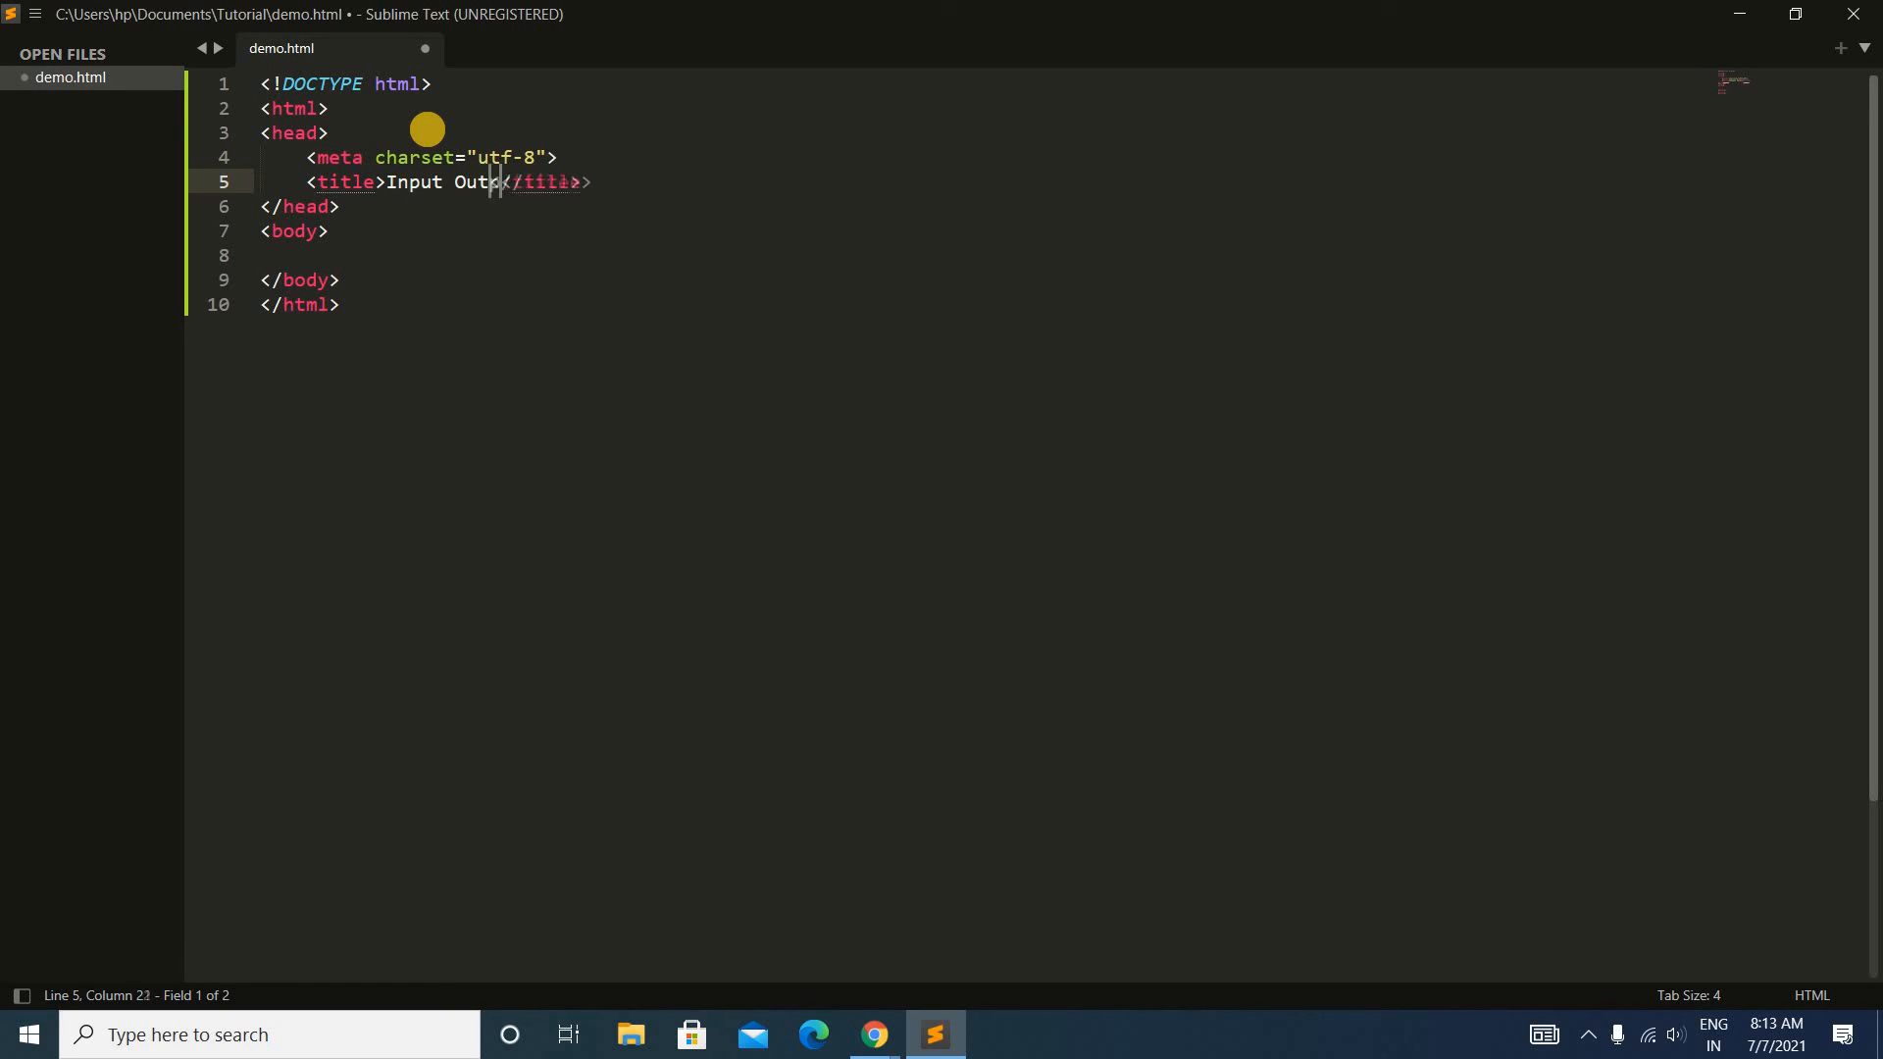
text(Campus)
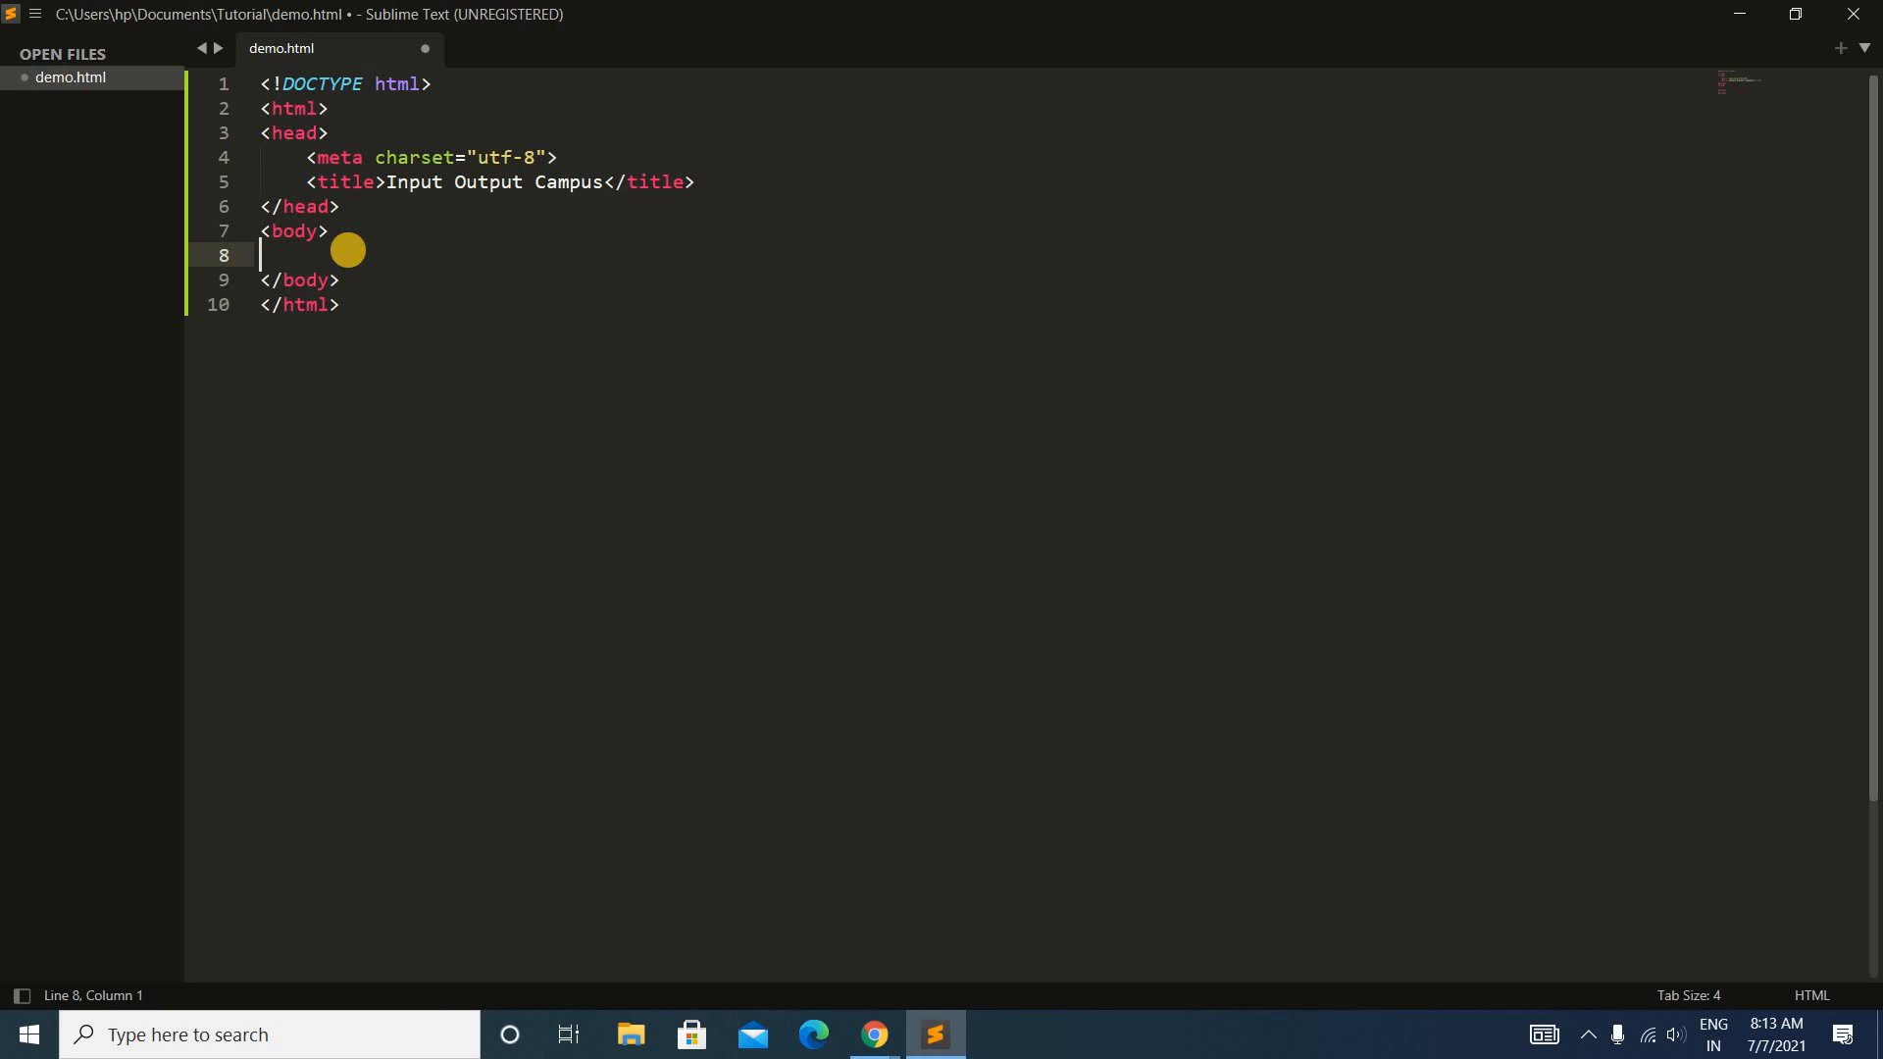
key(Tab)
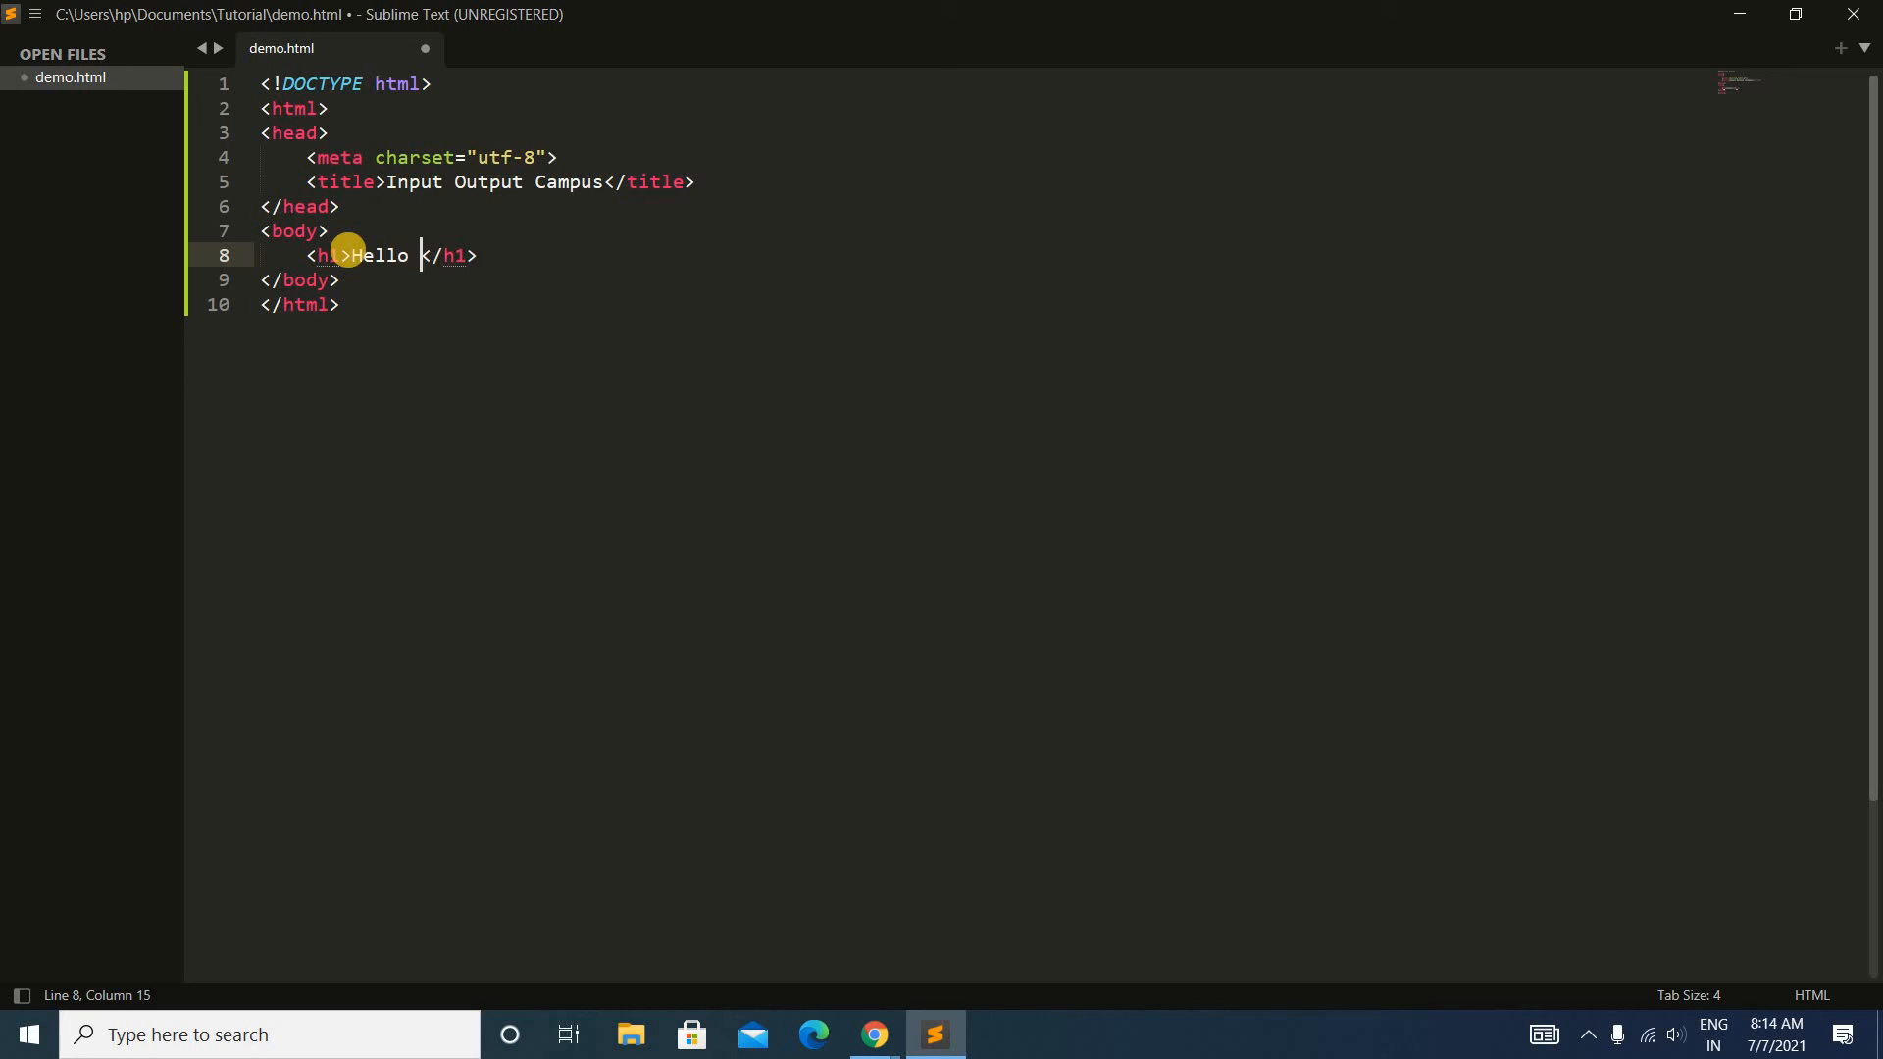
text(Friends)
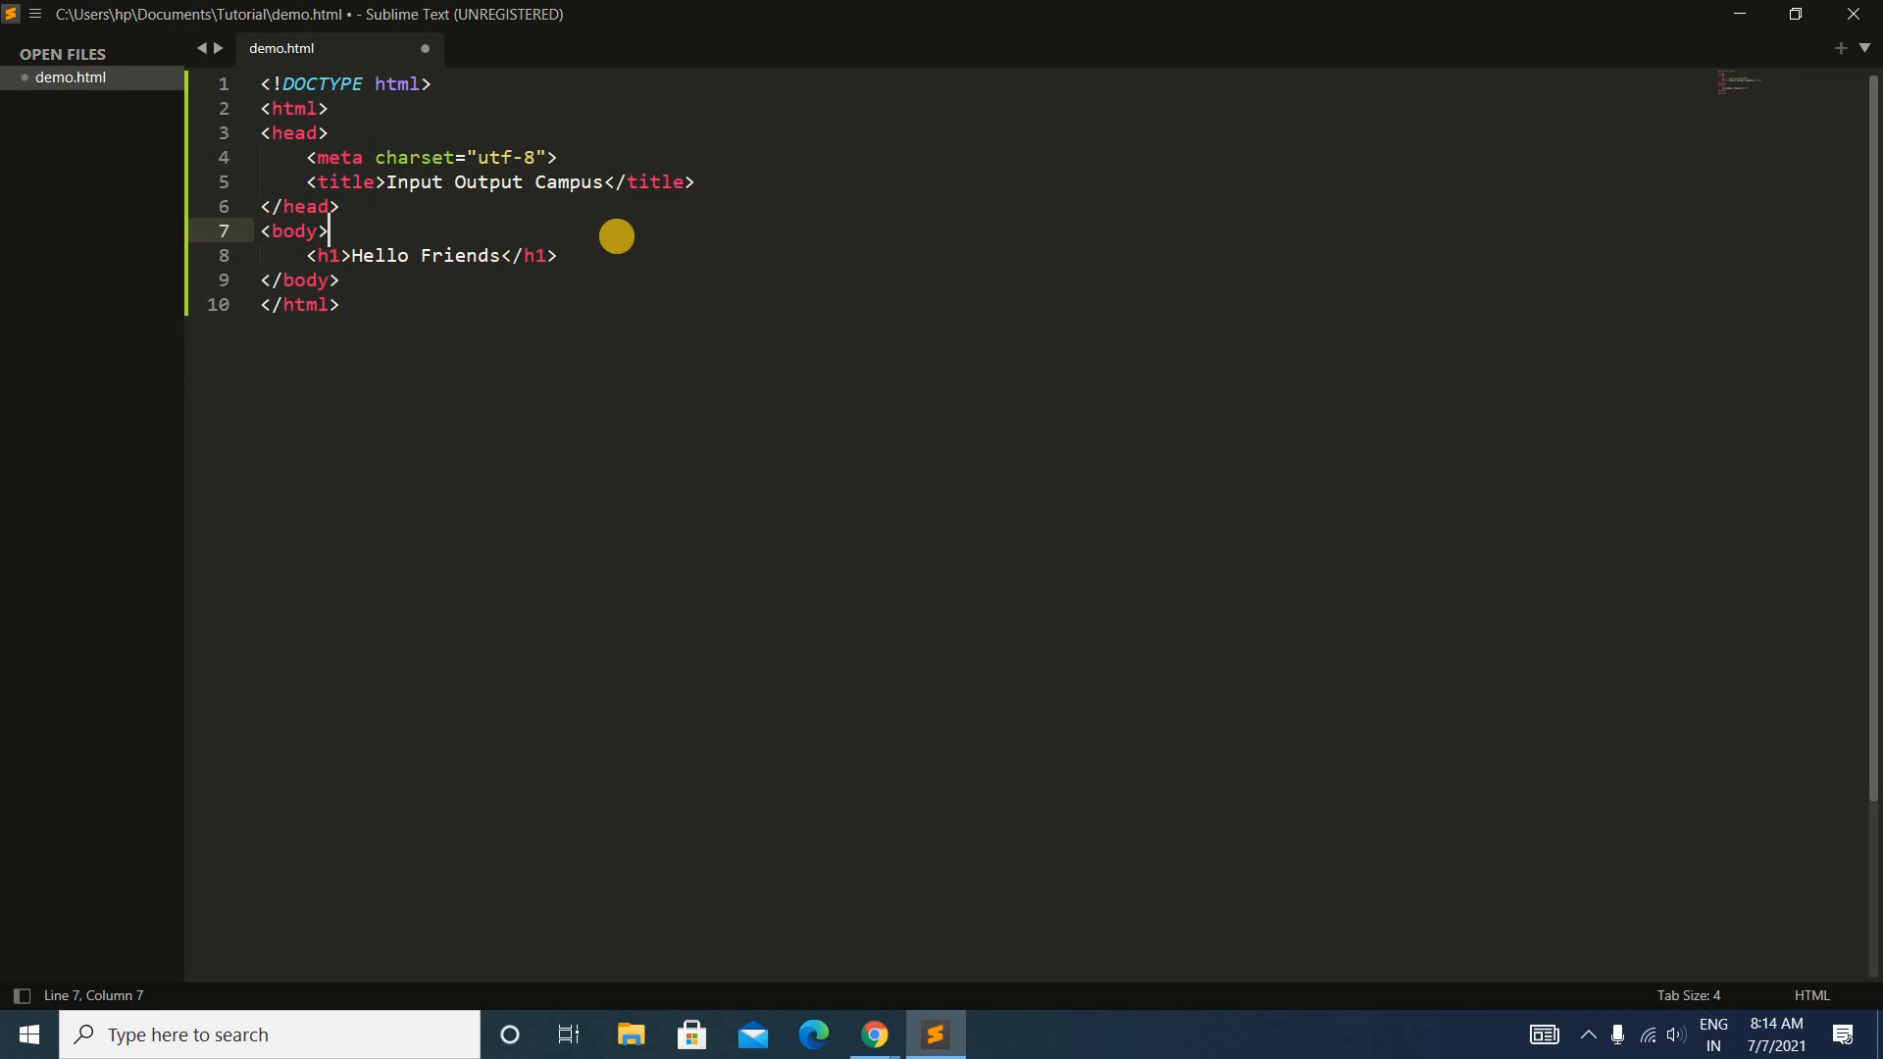
key(ctrl+s)
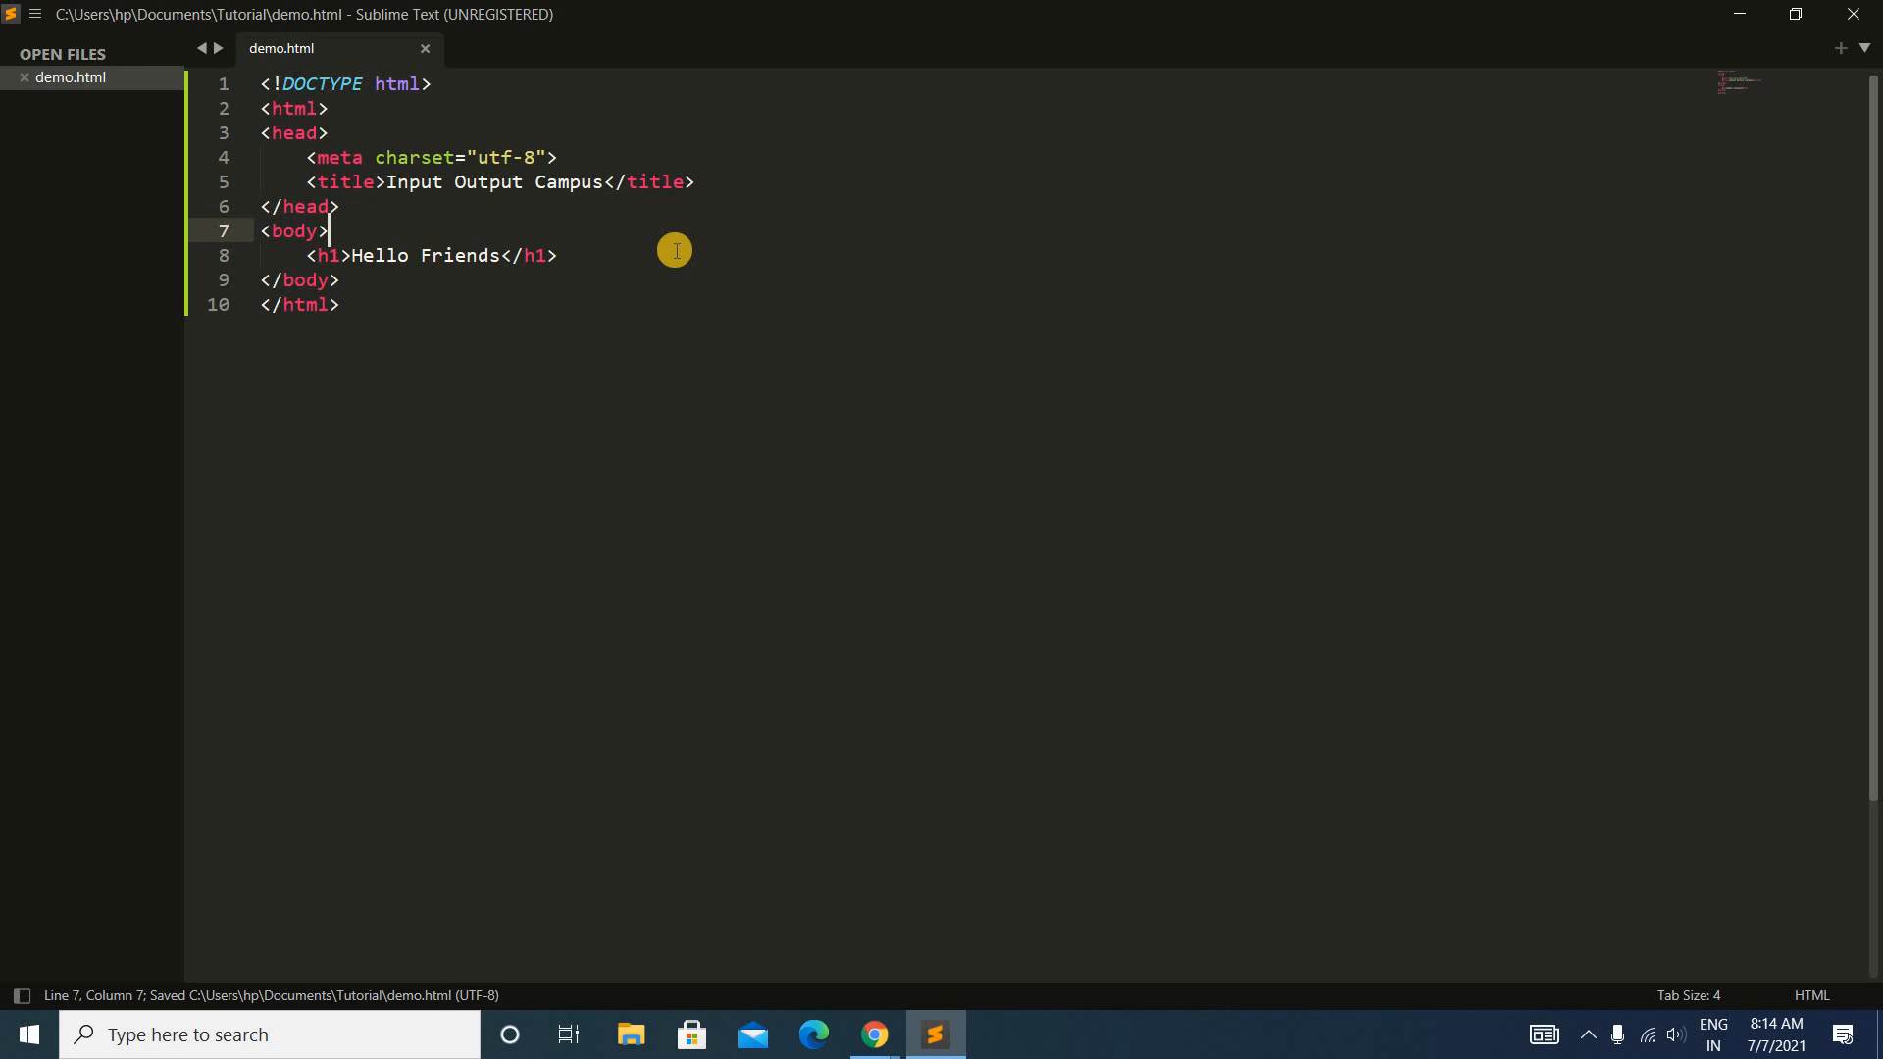
Step: Send the saved demo.html to the web browser via Open in Browser
right_click(675, 253)
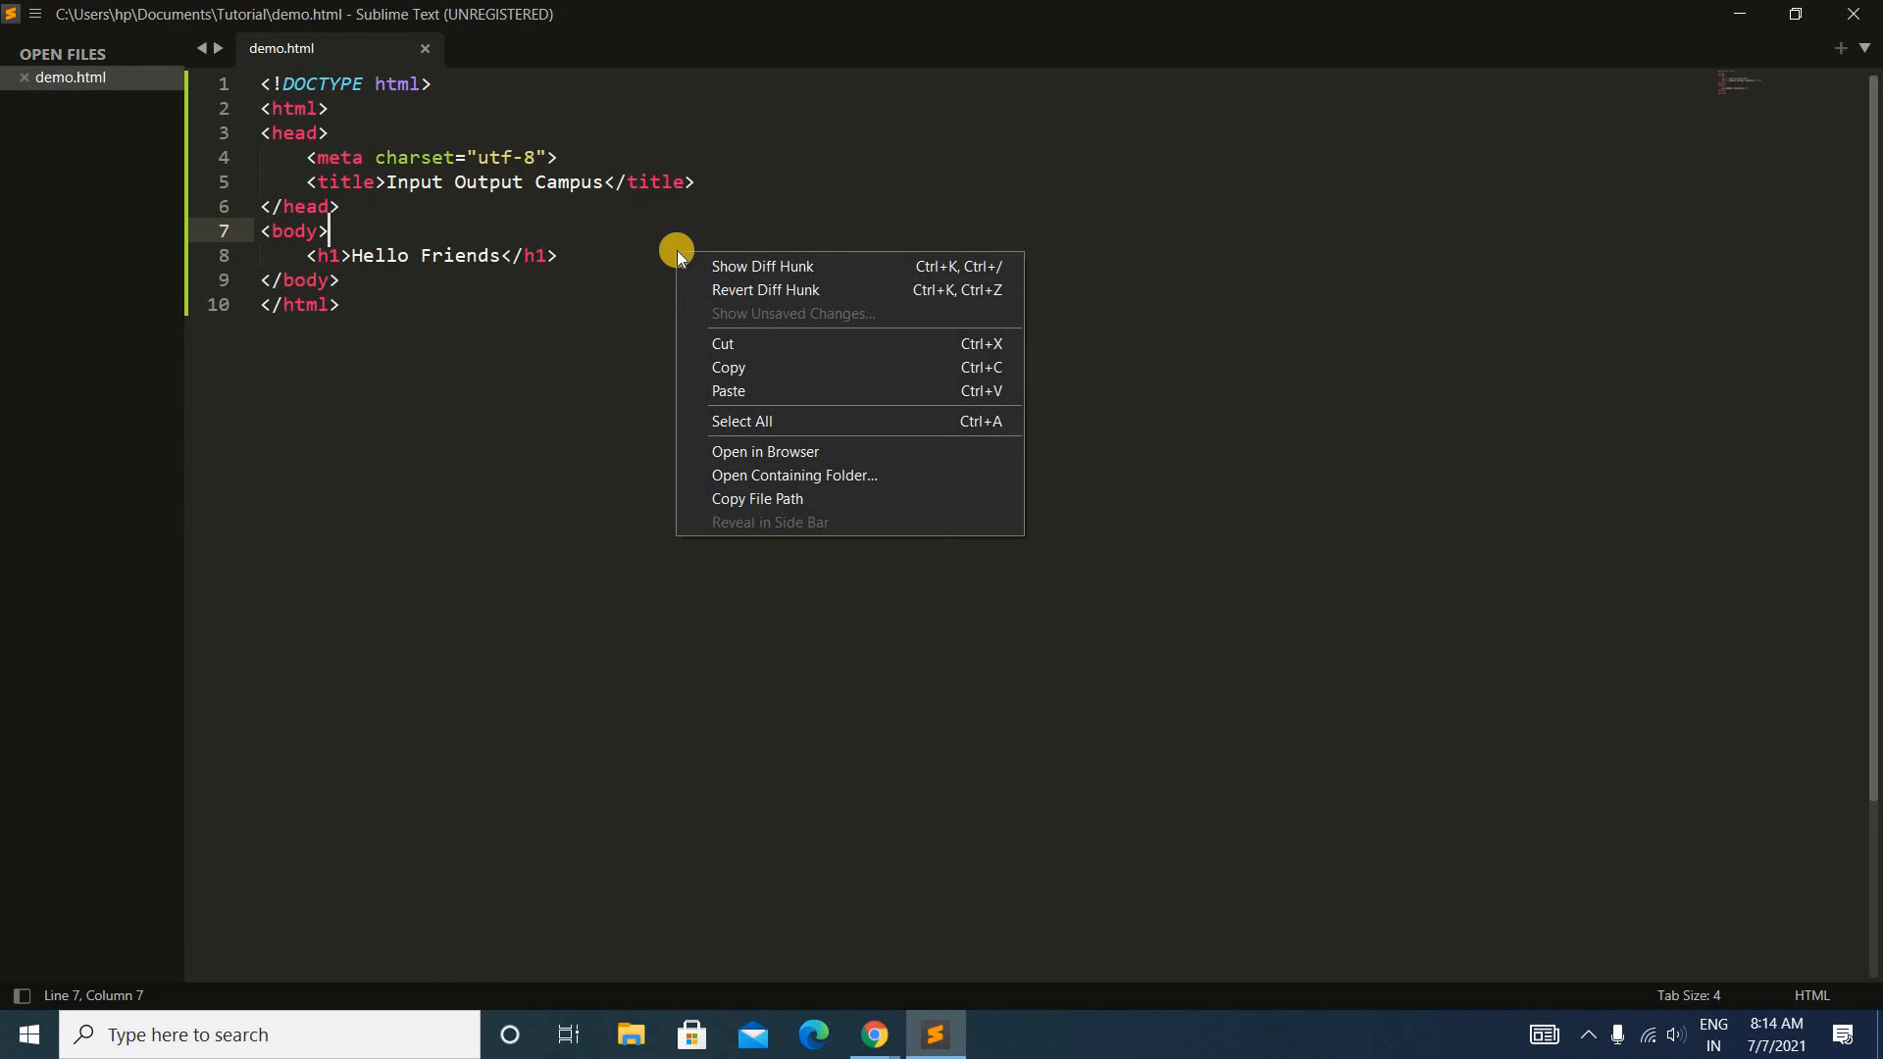
mouse_move(764, 451)
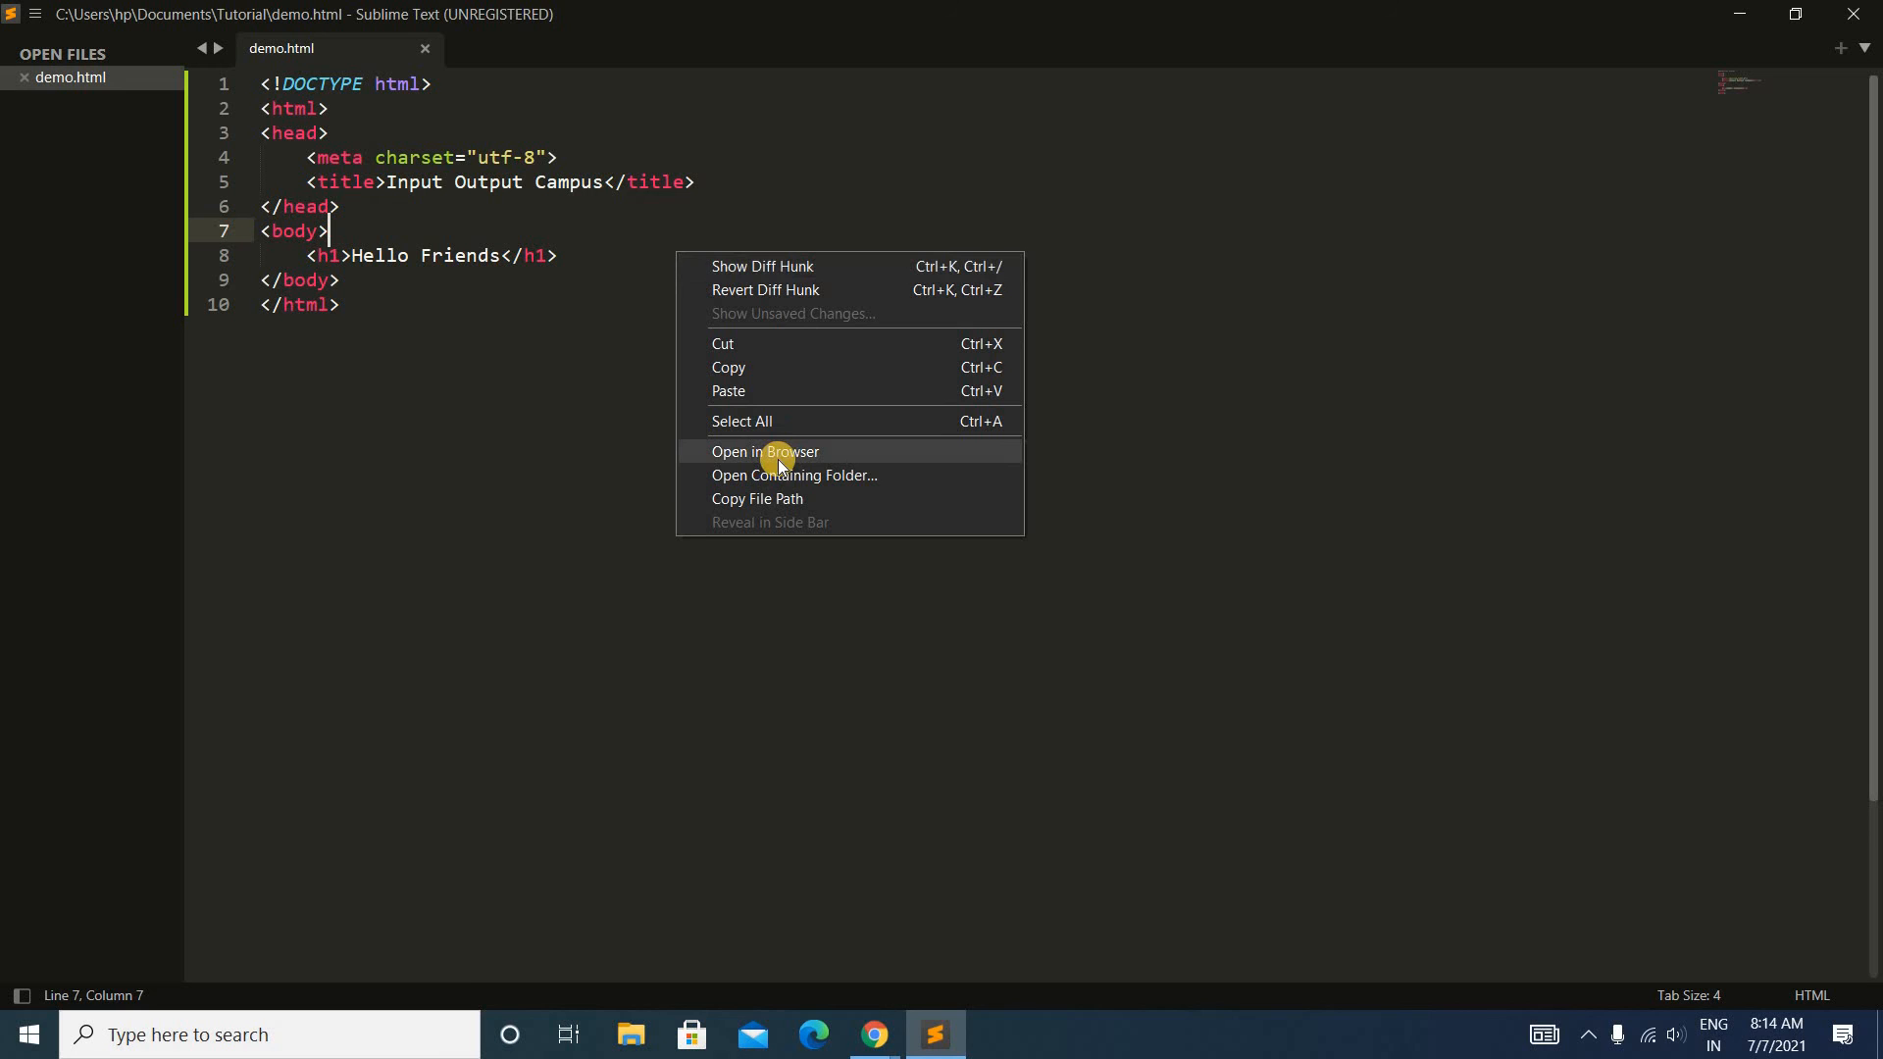
click(765, 452)
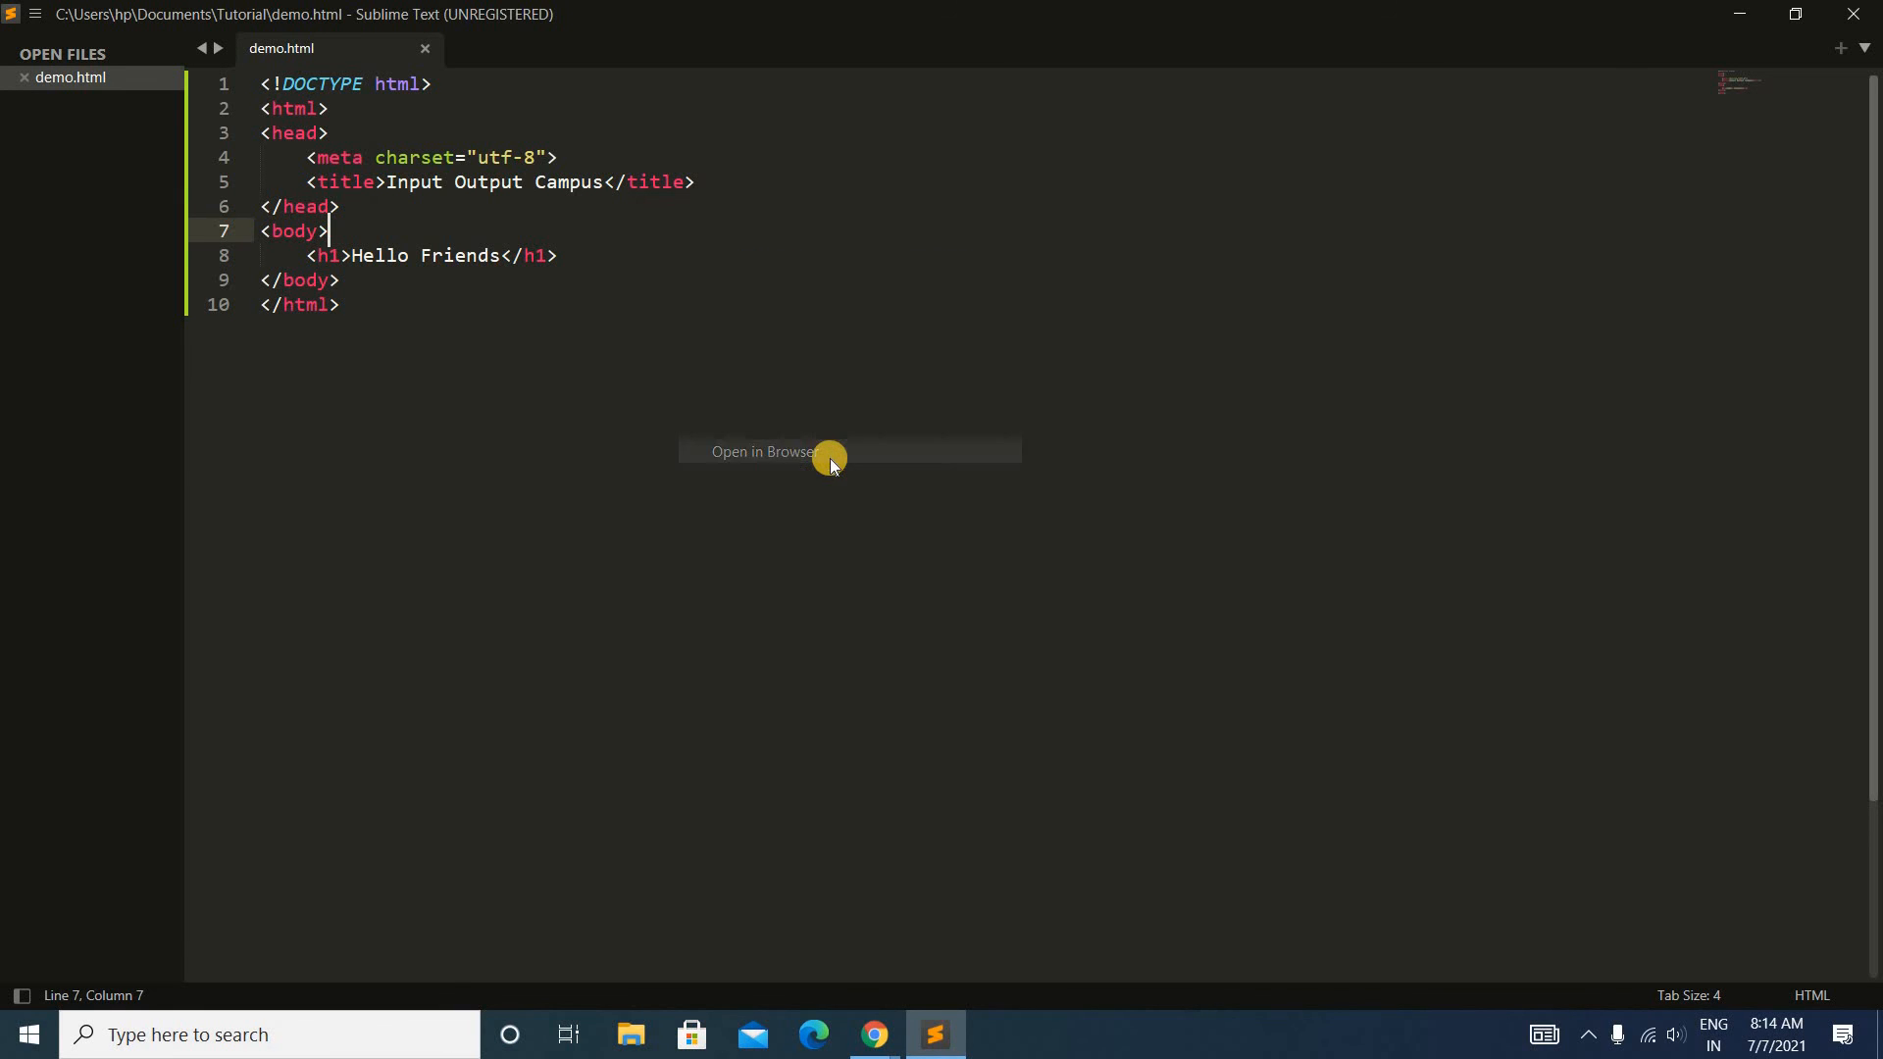
Step: View demo.html rendering the 'Hello Friends' heading in the 'Input Output Campus' Chrome tab
click(761, 451)
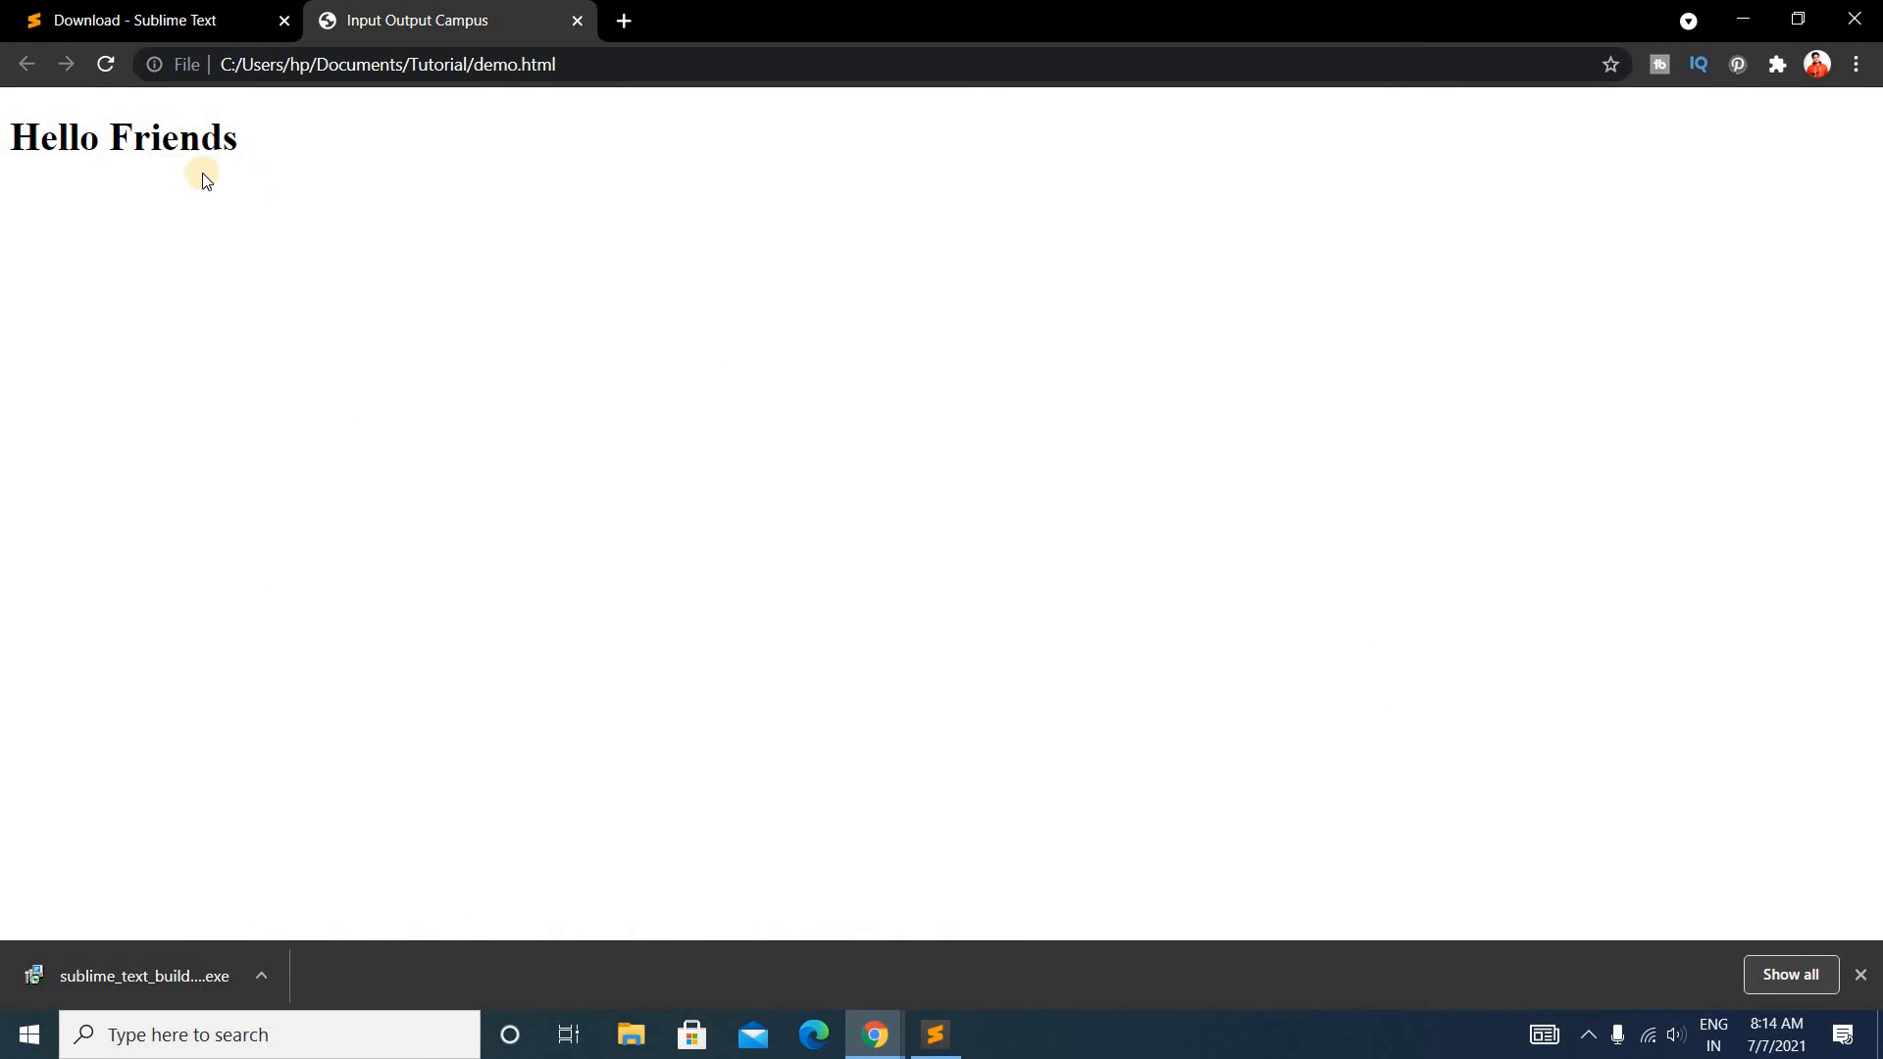
mouse_move(378, 190)
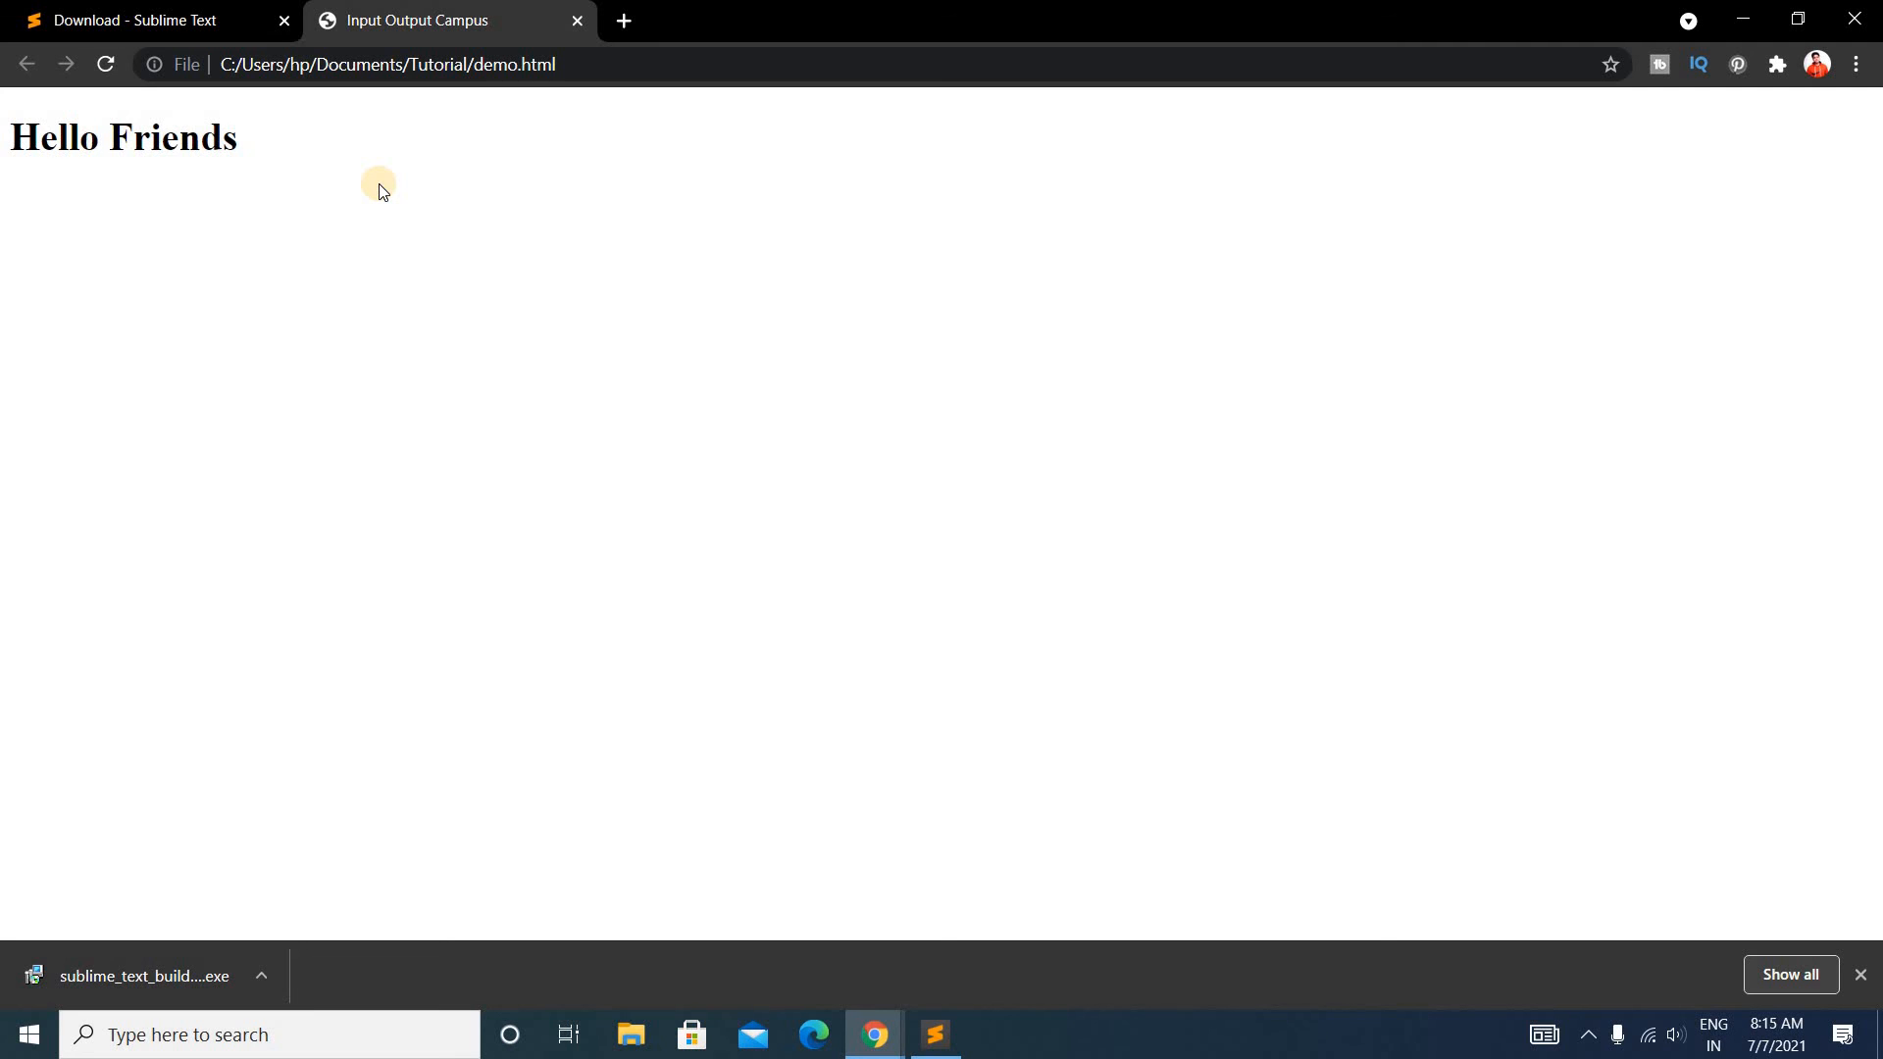
mouse_move(376, 185)
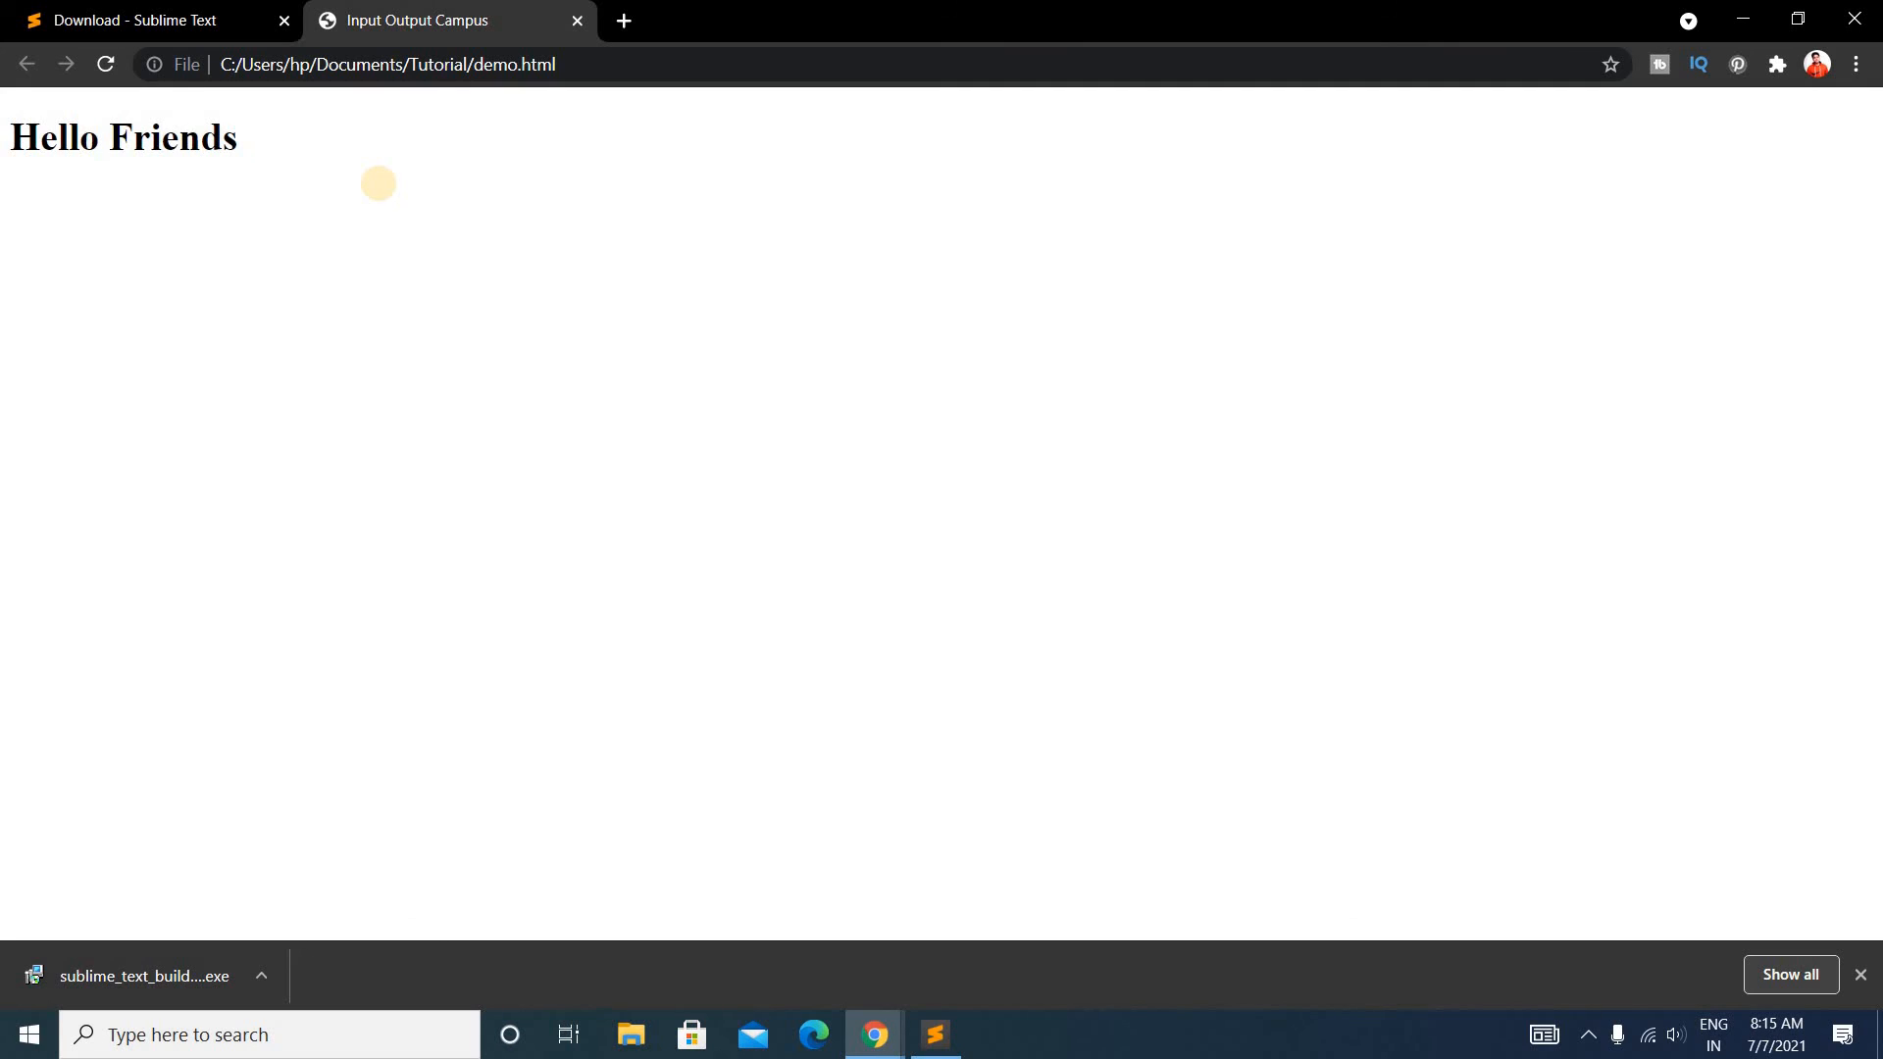